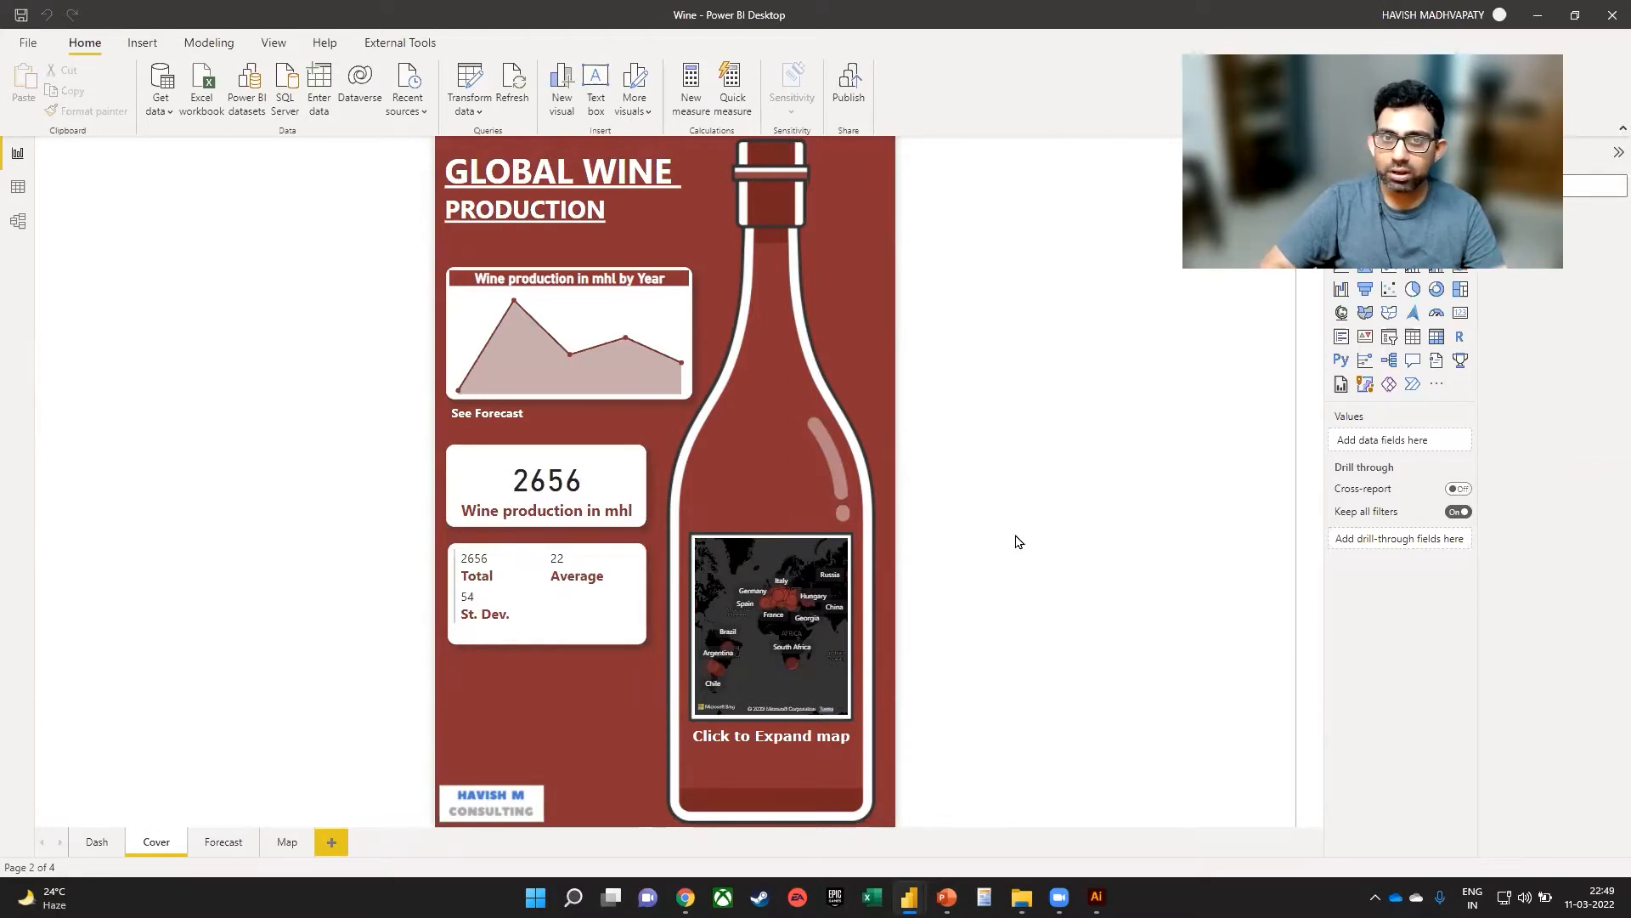
pyautogui.moveTo(782, 610)
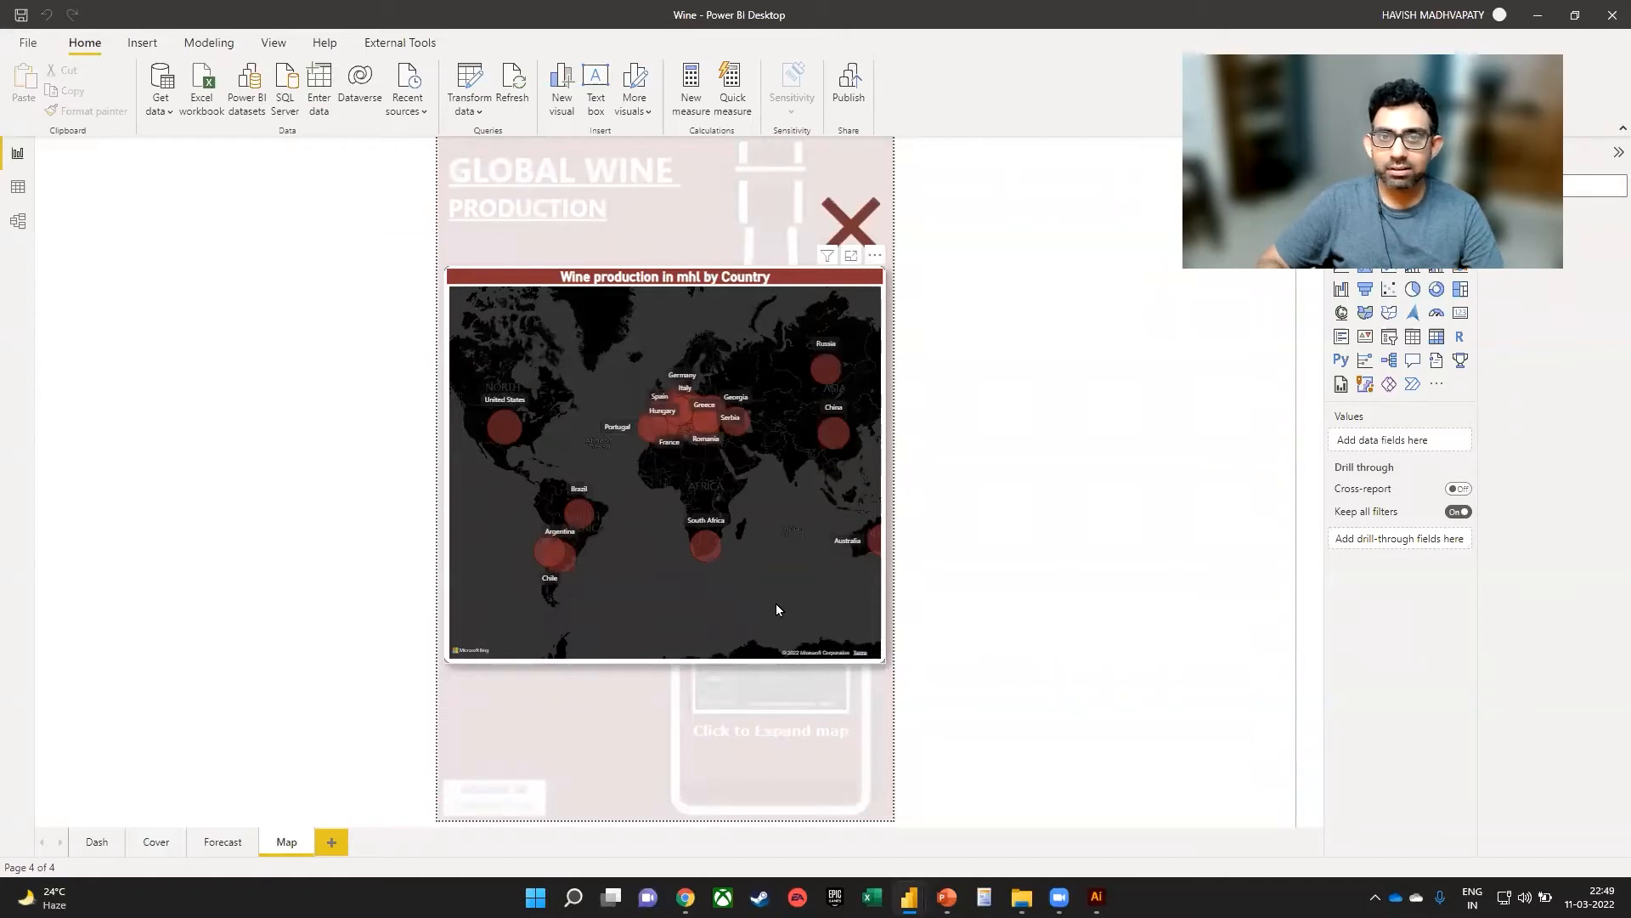
pyautogui.moveTo(683, 557)
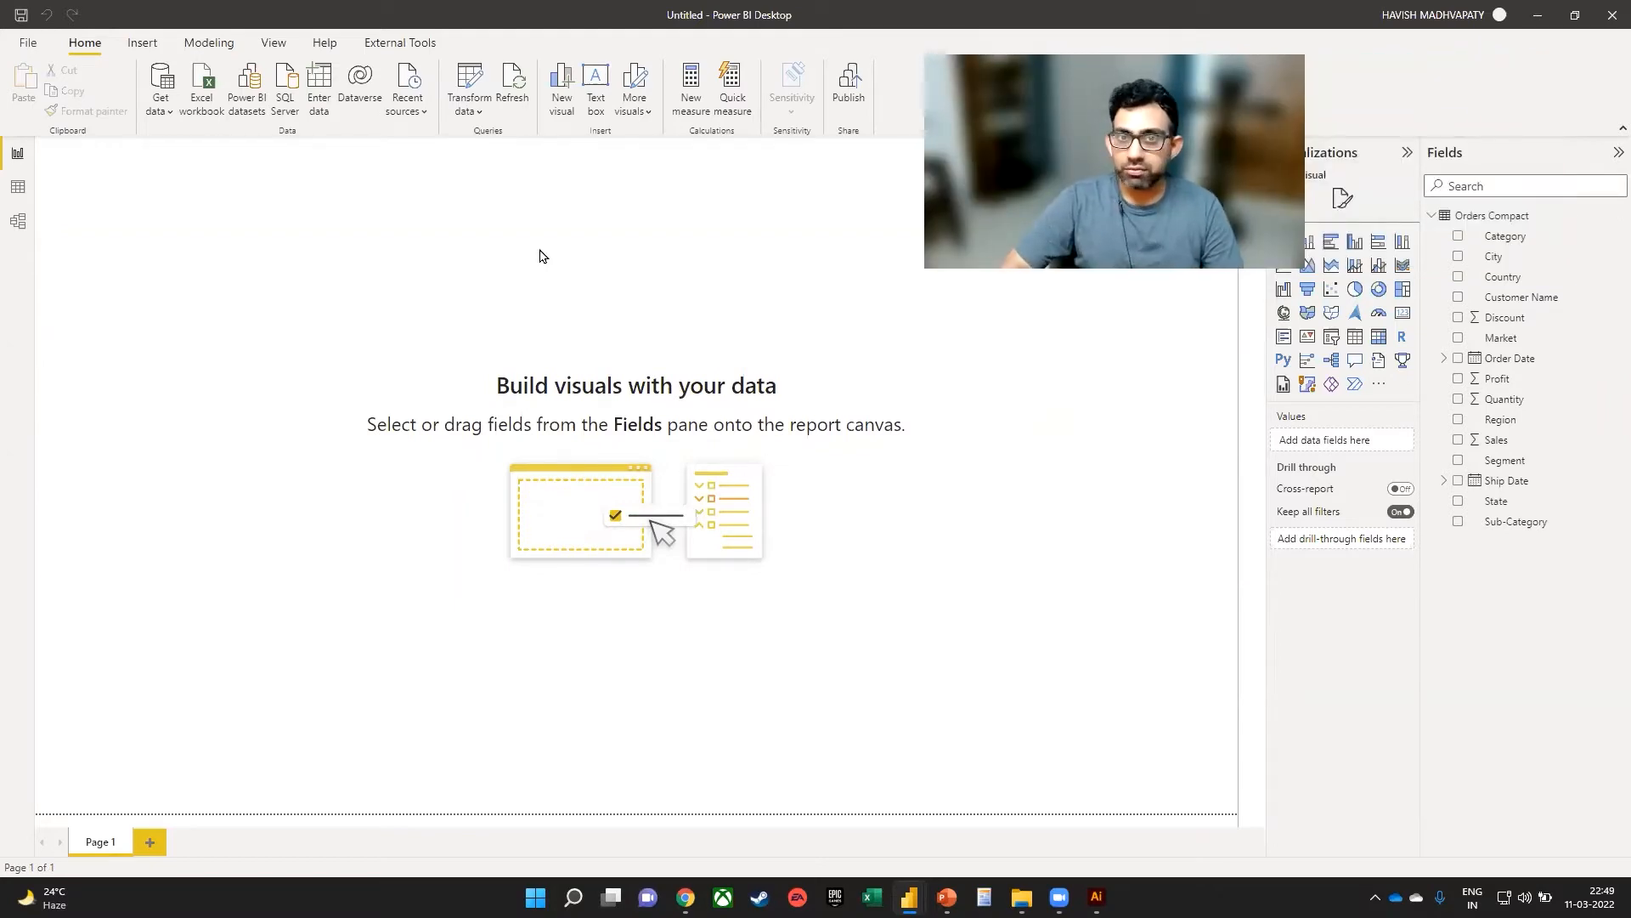
pyautogui.moveTo(981, 406)
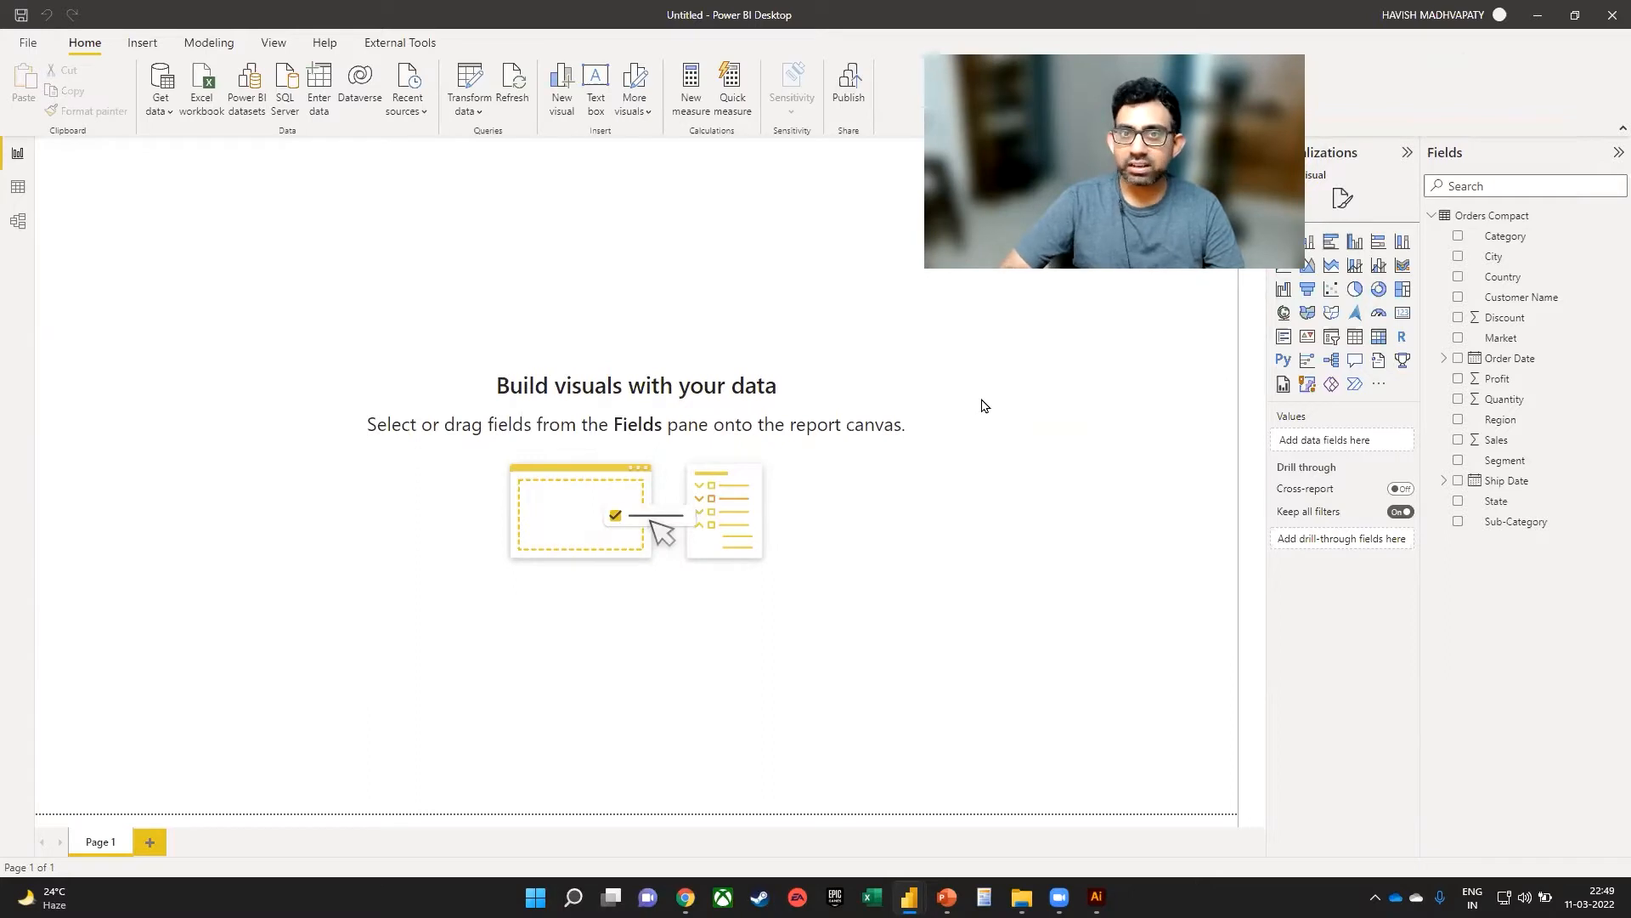
pyautogui.moveTo(744, 610)
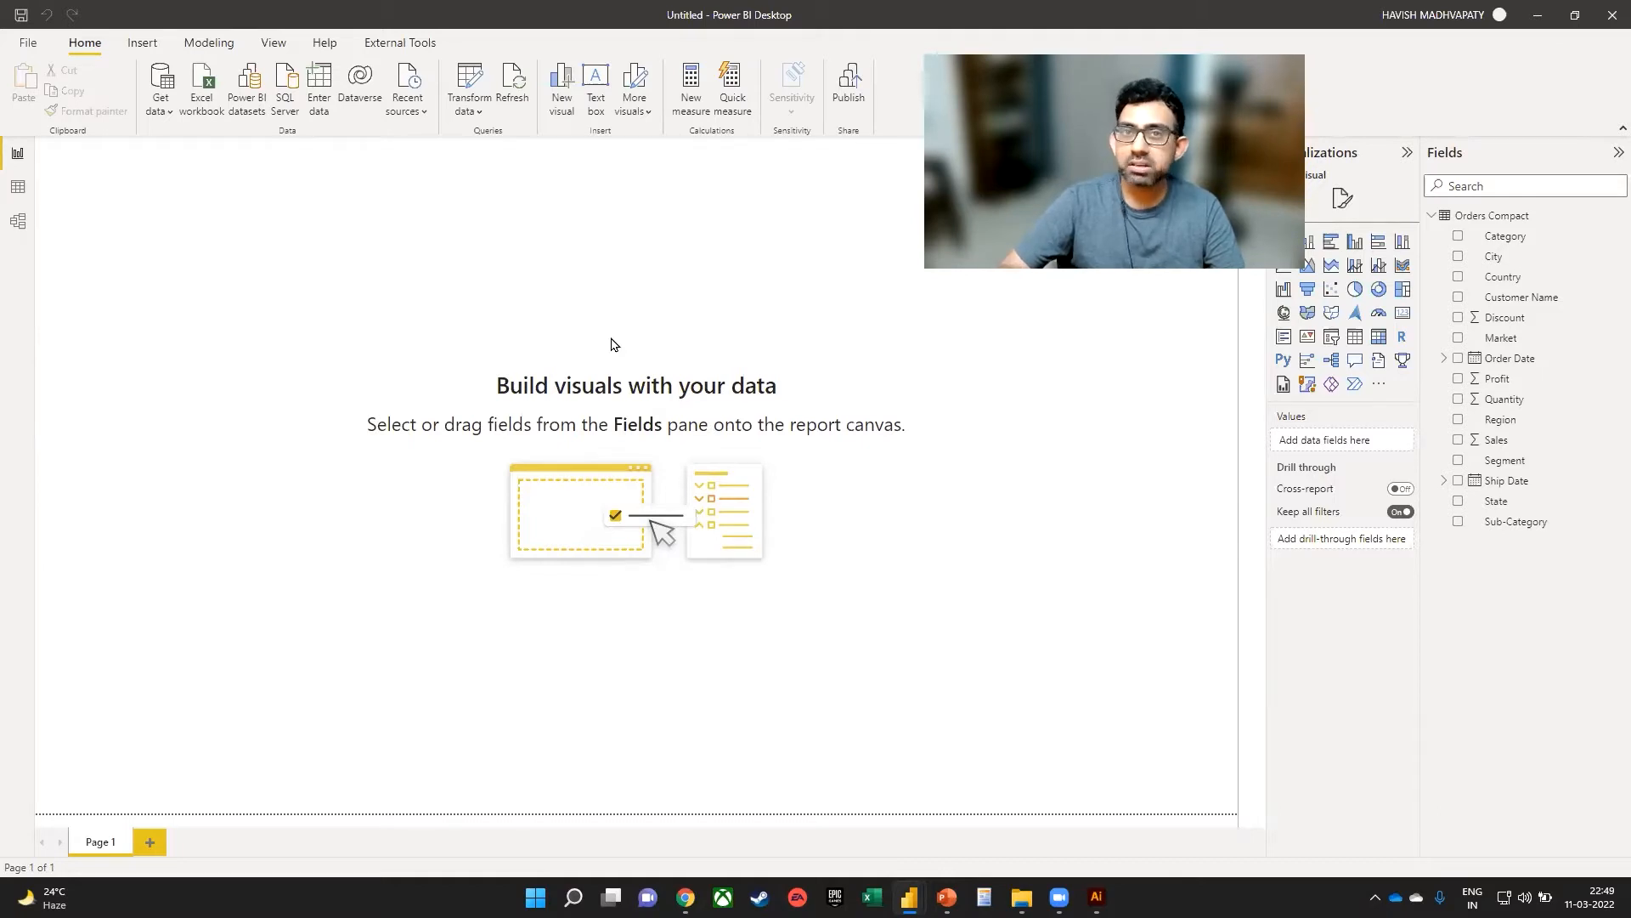
pyautogui.moveTo(1082, 481)
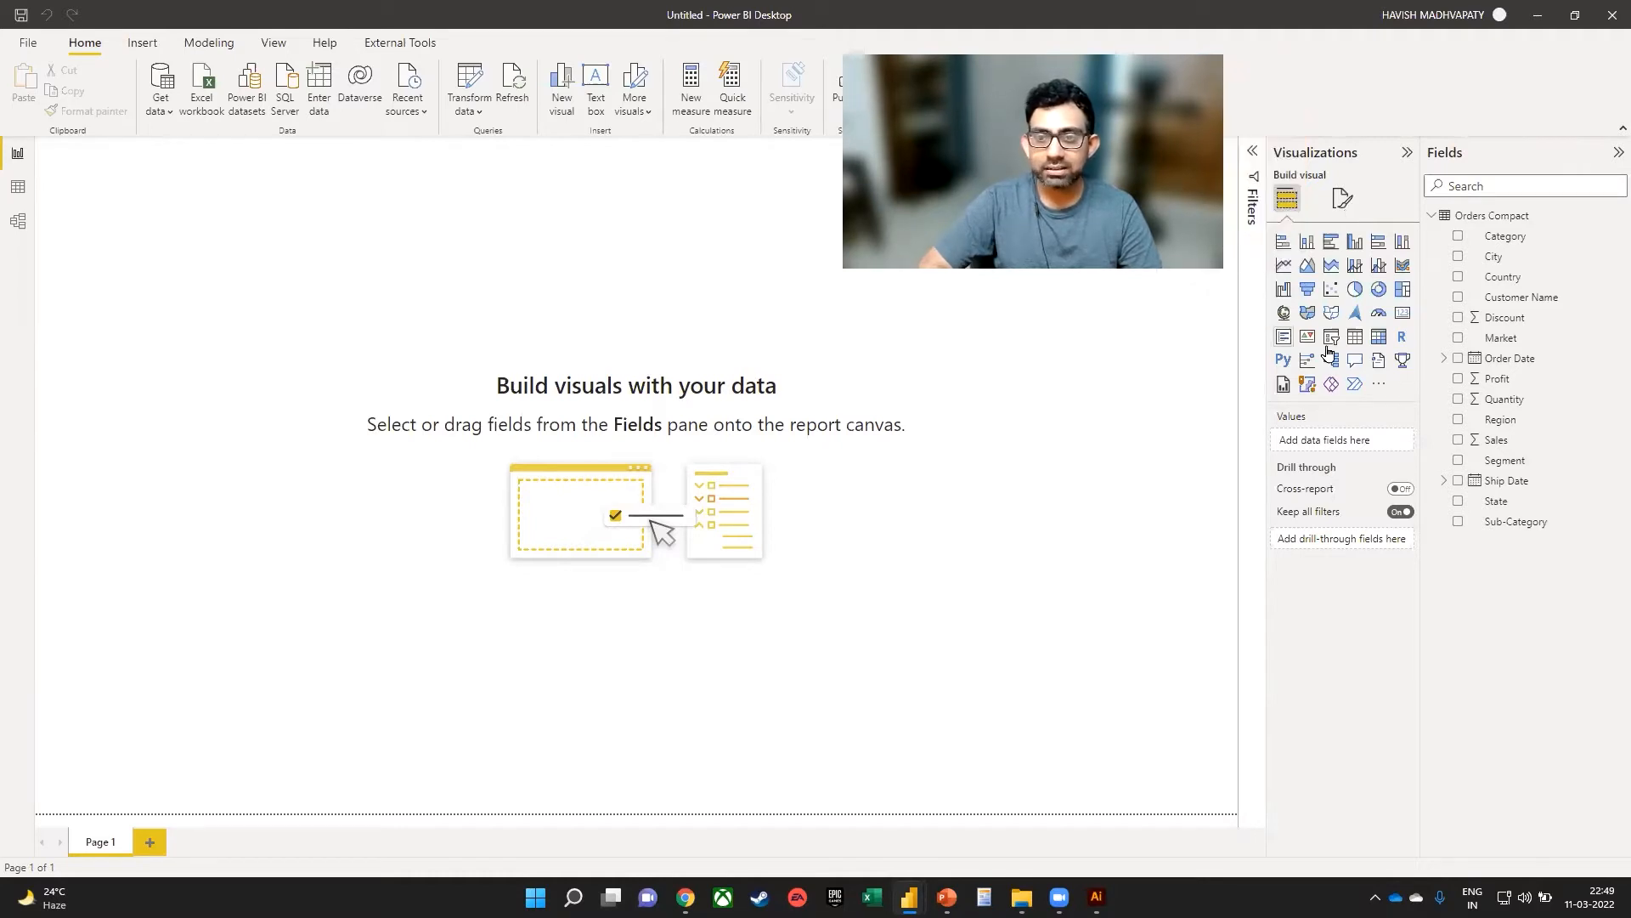
# Step: Set the canvas background image to Background\5.jpg with transparency at 0%
pyautogui.click(1343, 197)
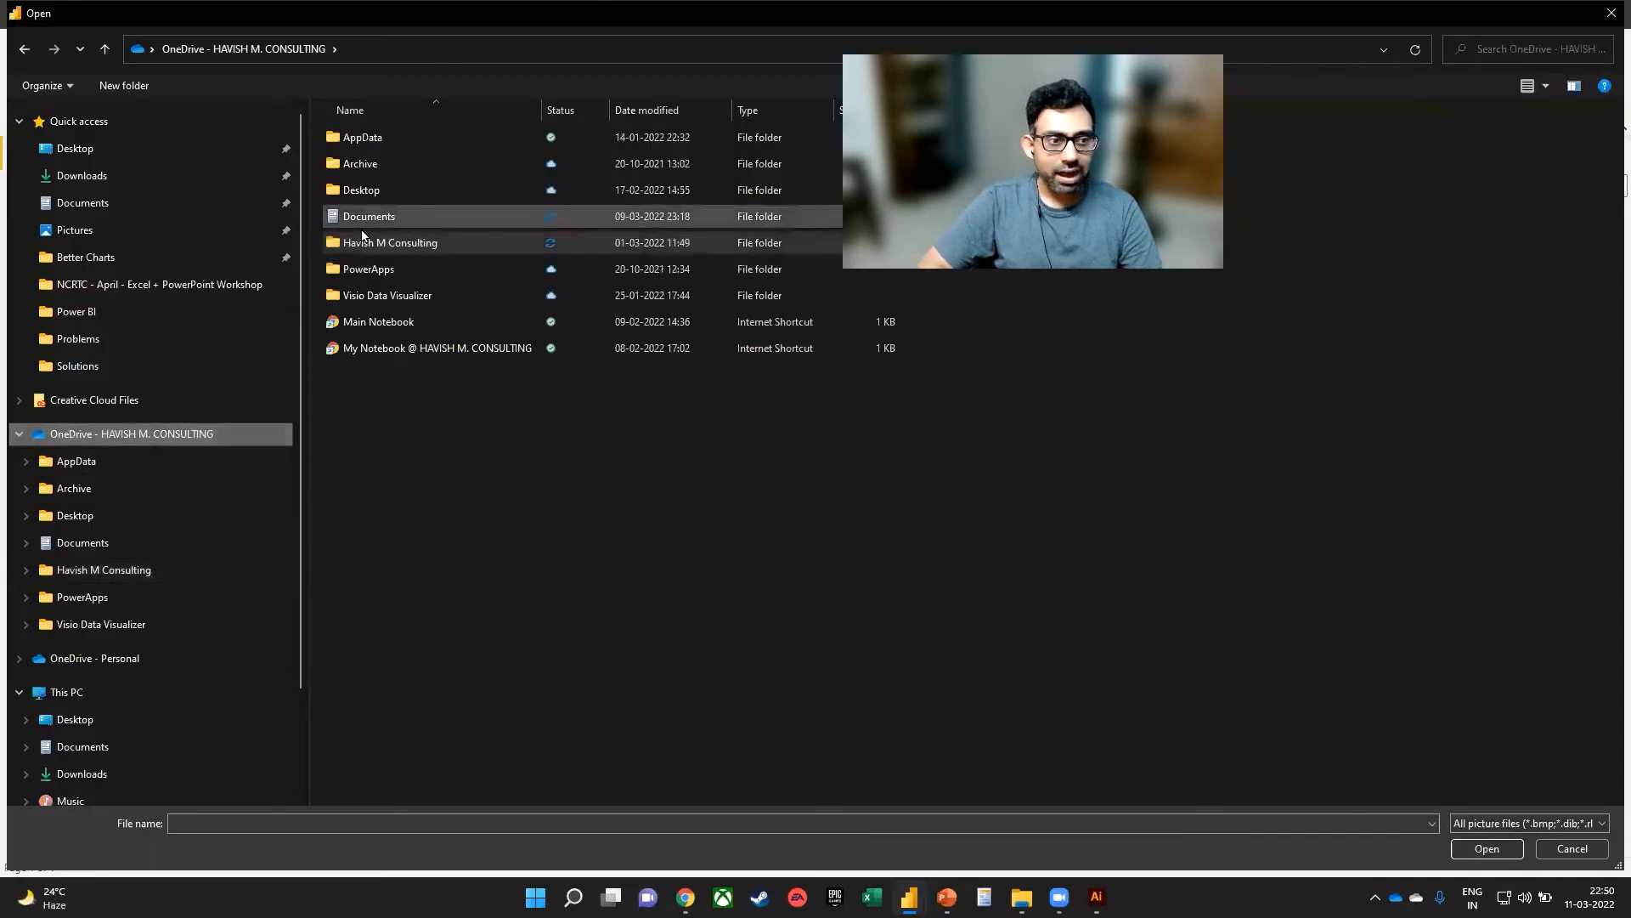
pyautogui.doubleClick(85, 257)
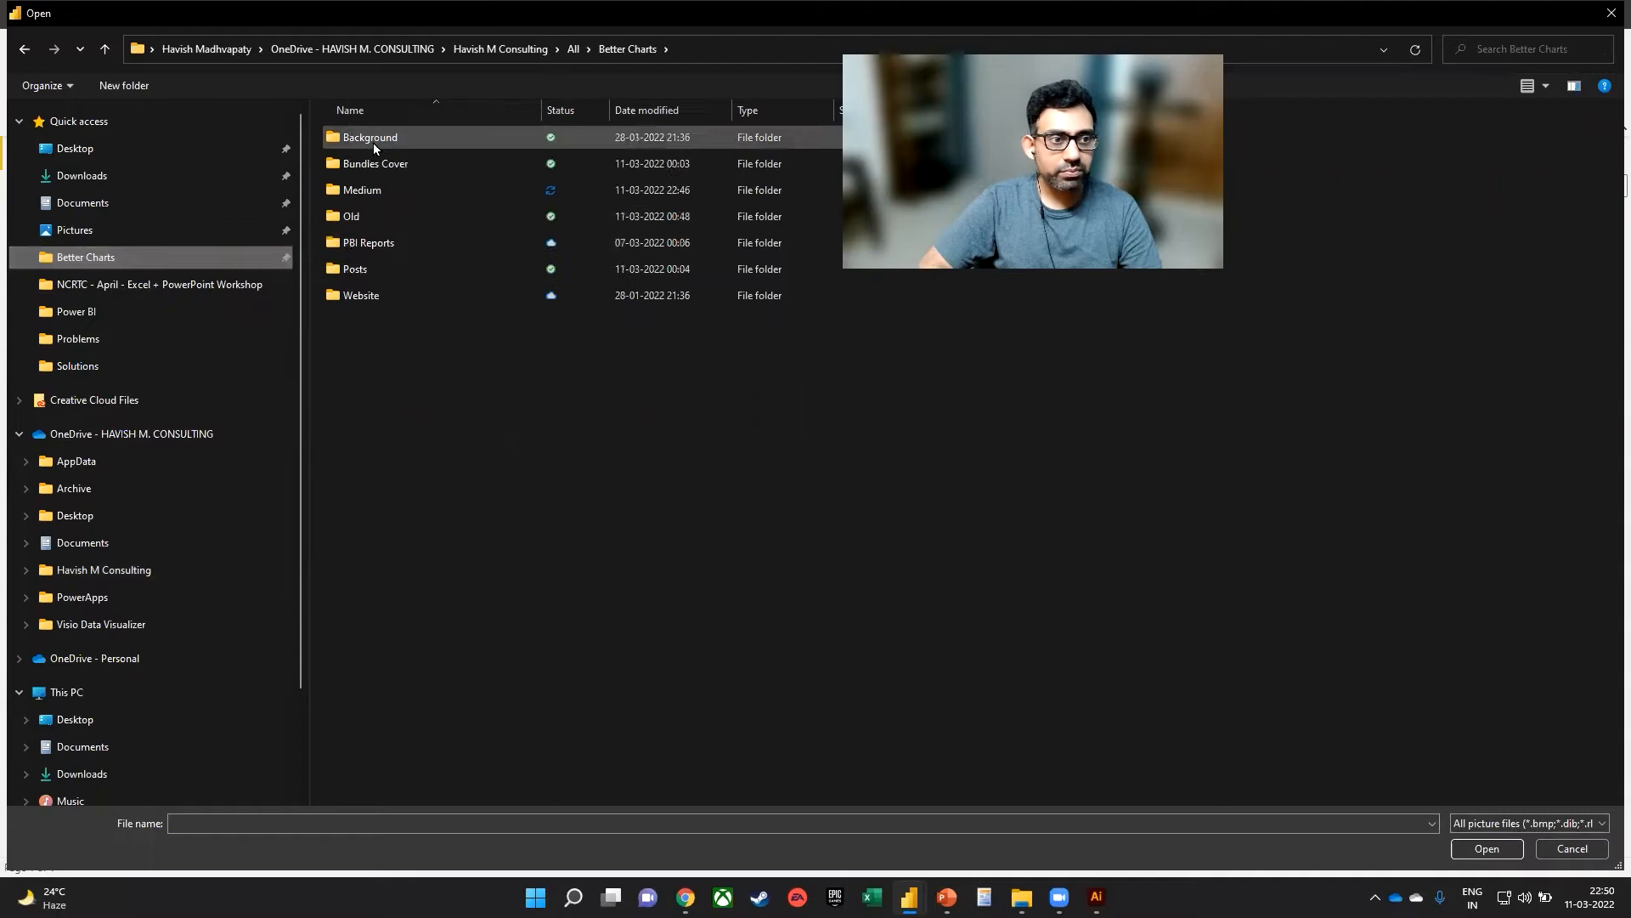
pyautogui.doubleClick(369, 136)
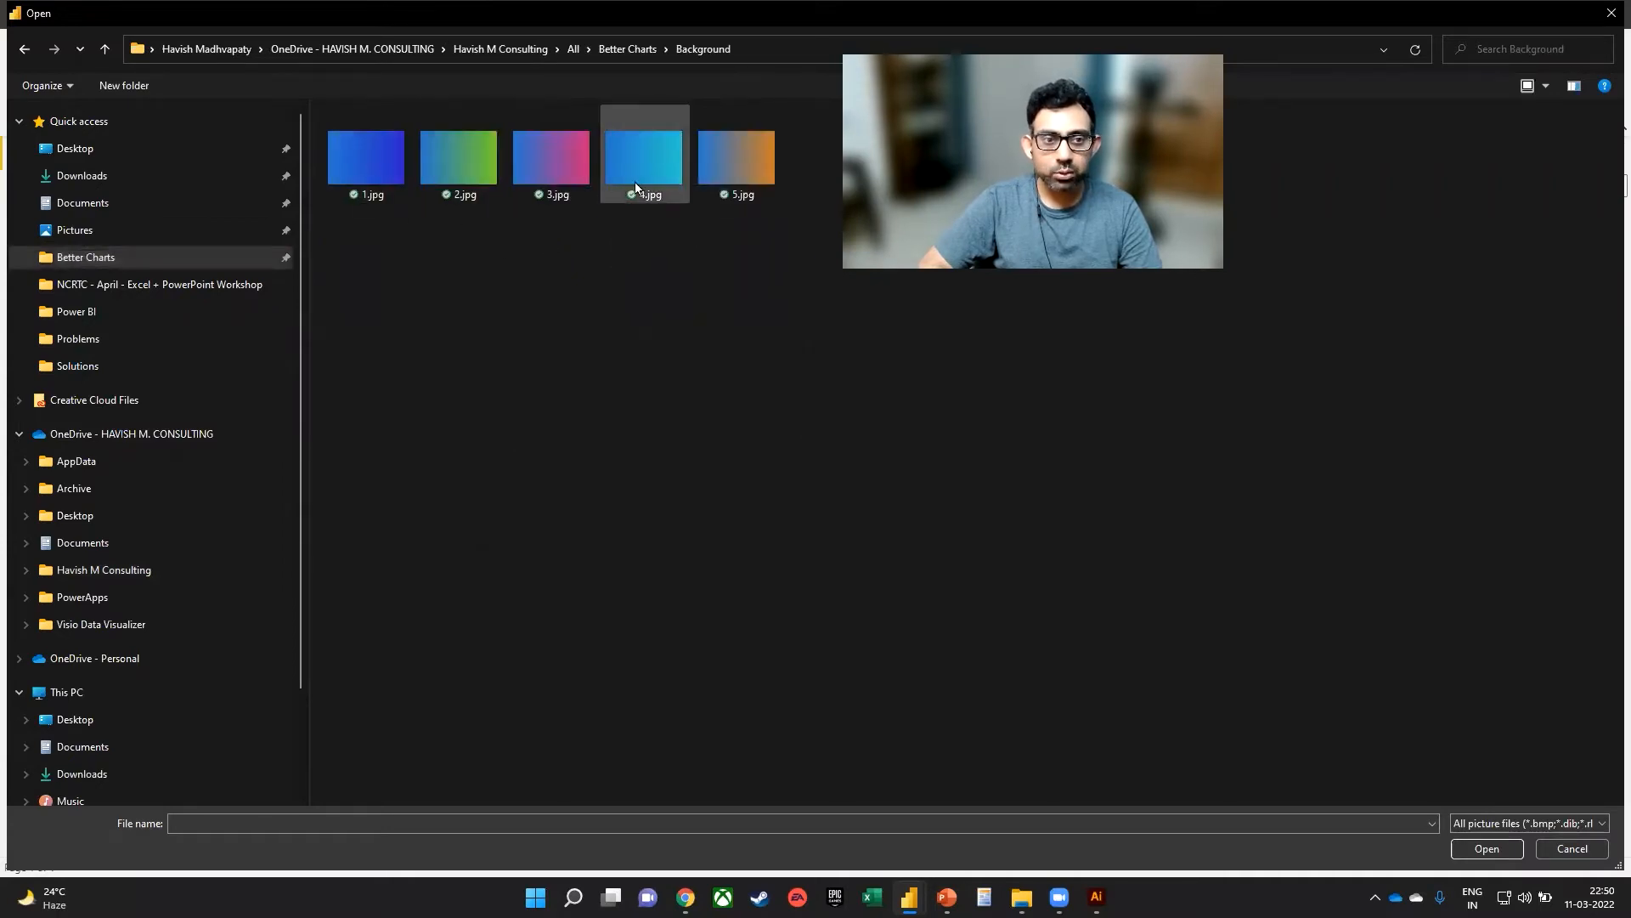
pyautogui.click(736, 156)
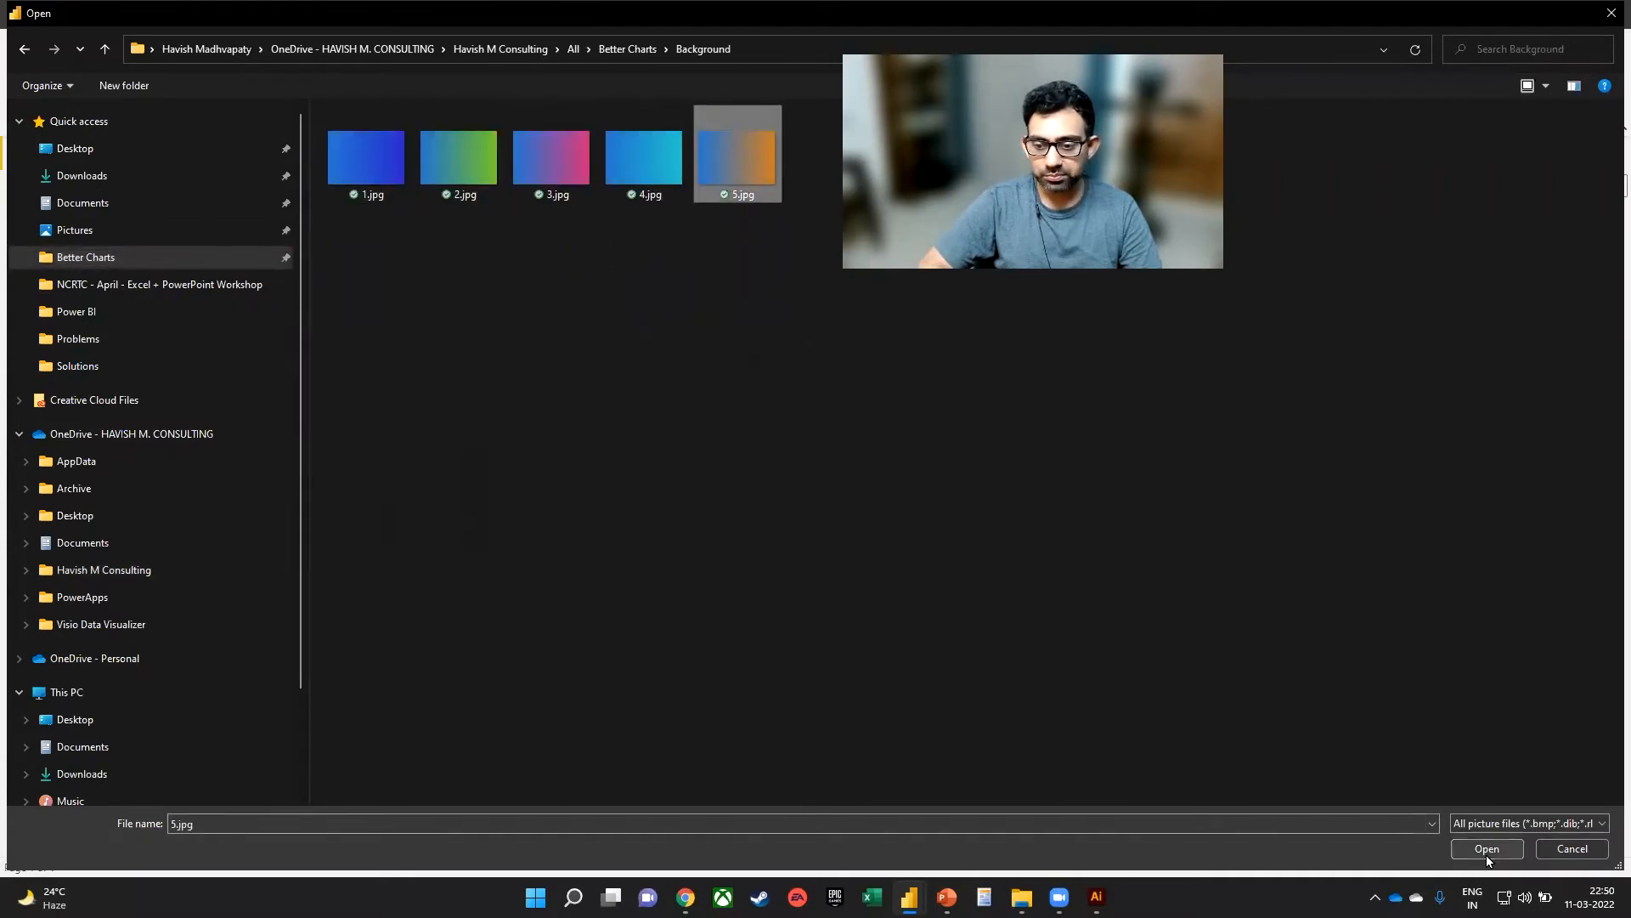
pyautogui.click(1485, 848)
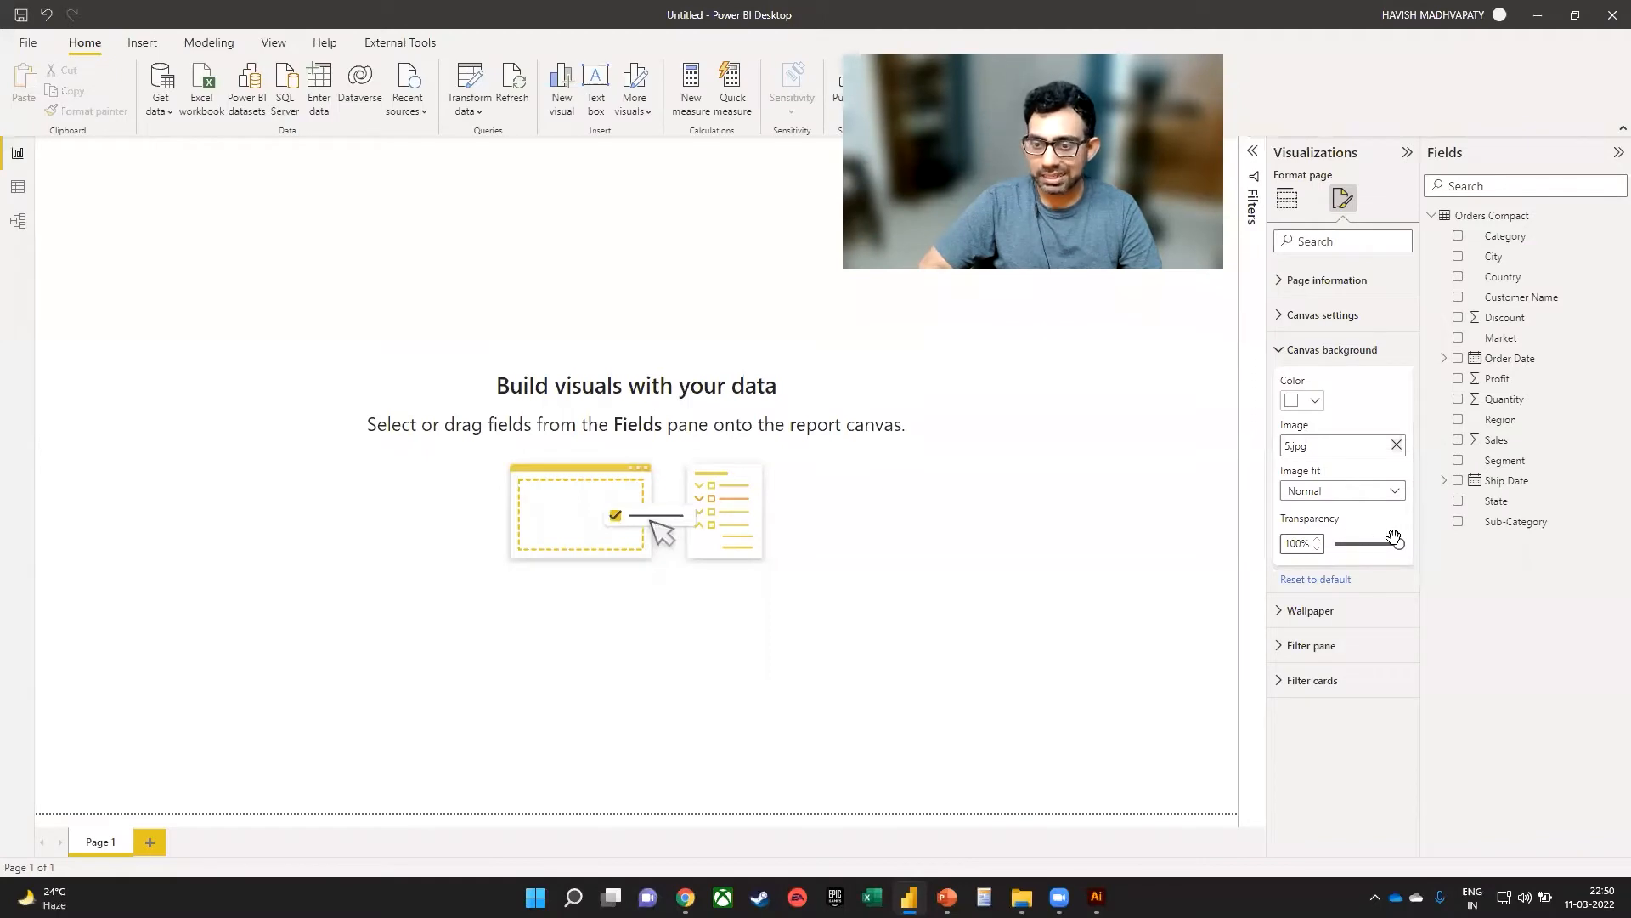
pyautogui.moveTo(1394, 542); pyautogui.dragTo(1335, 542)
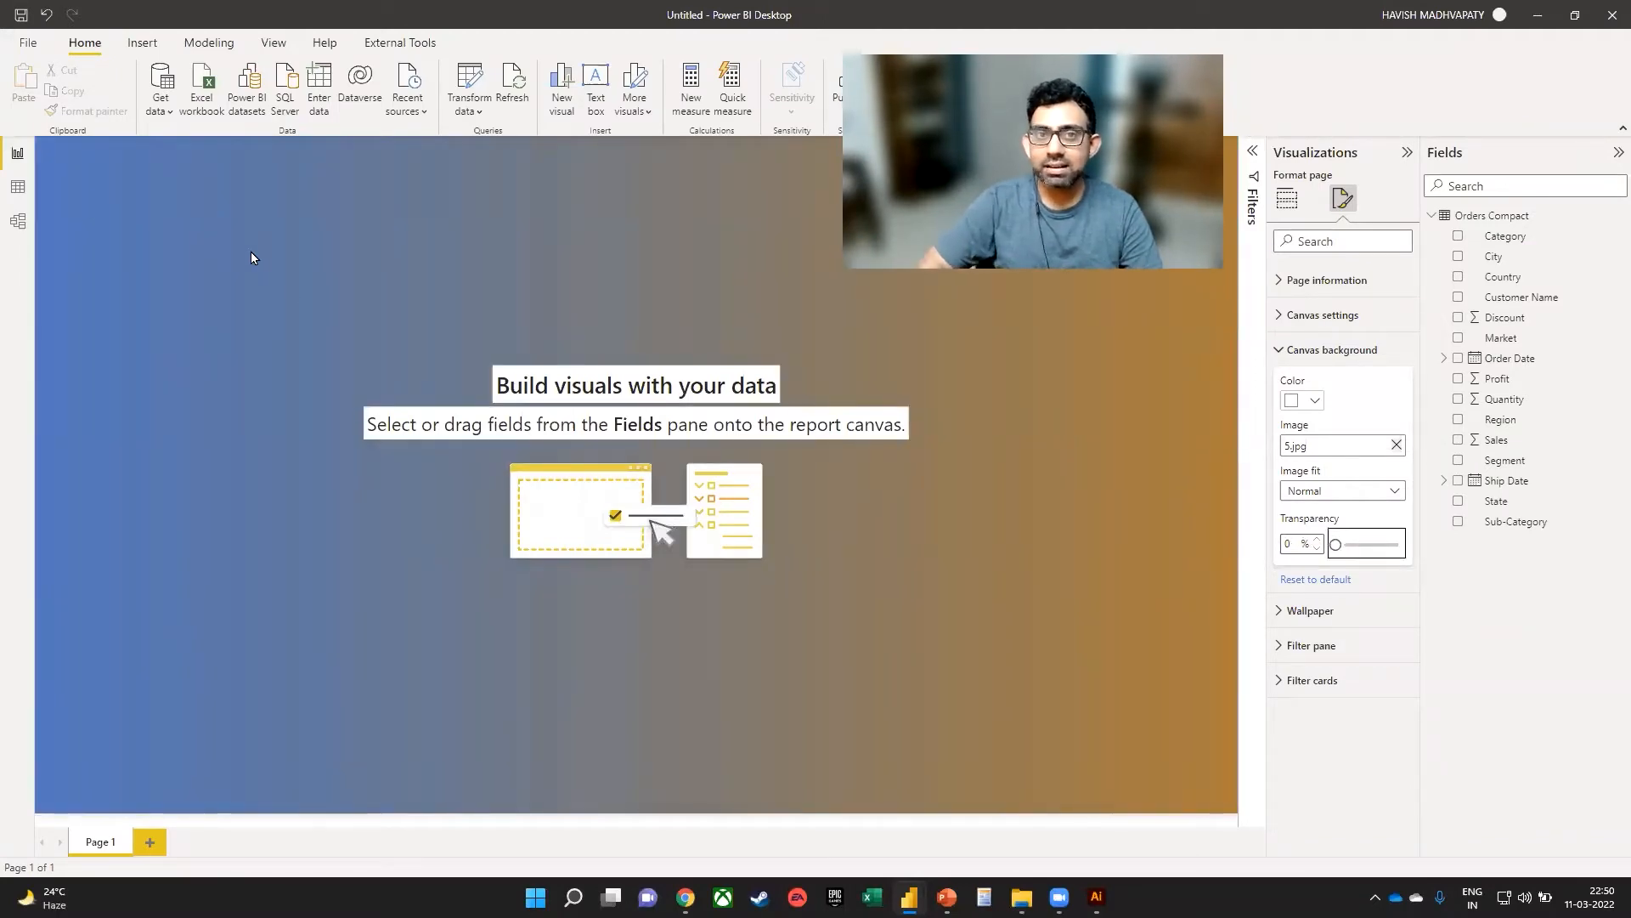
pyautogui.click(1286, 197)
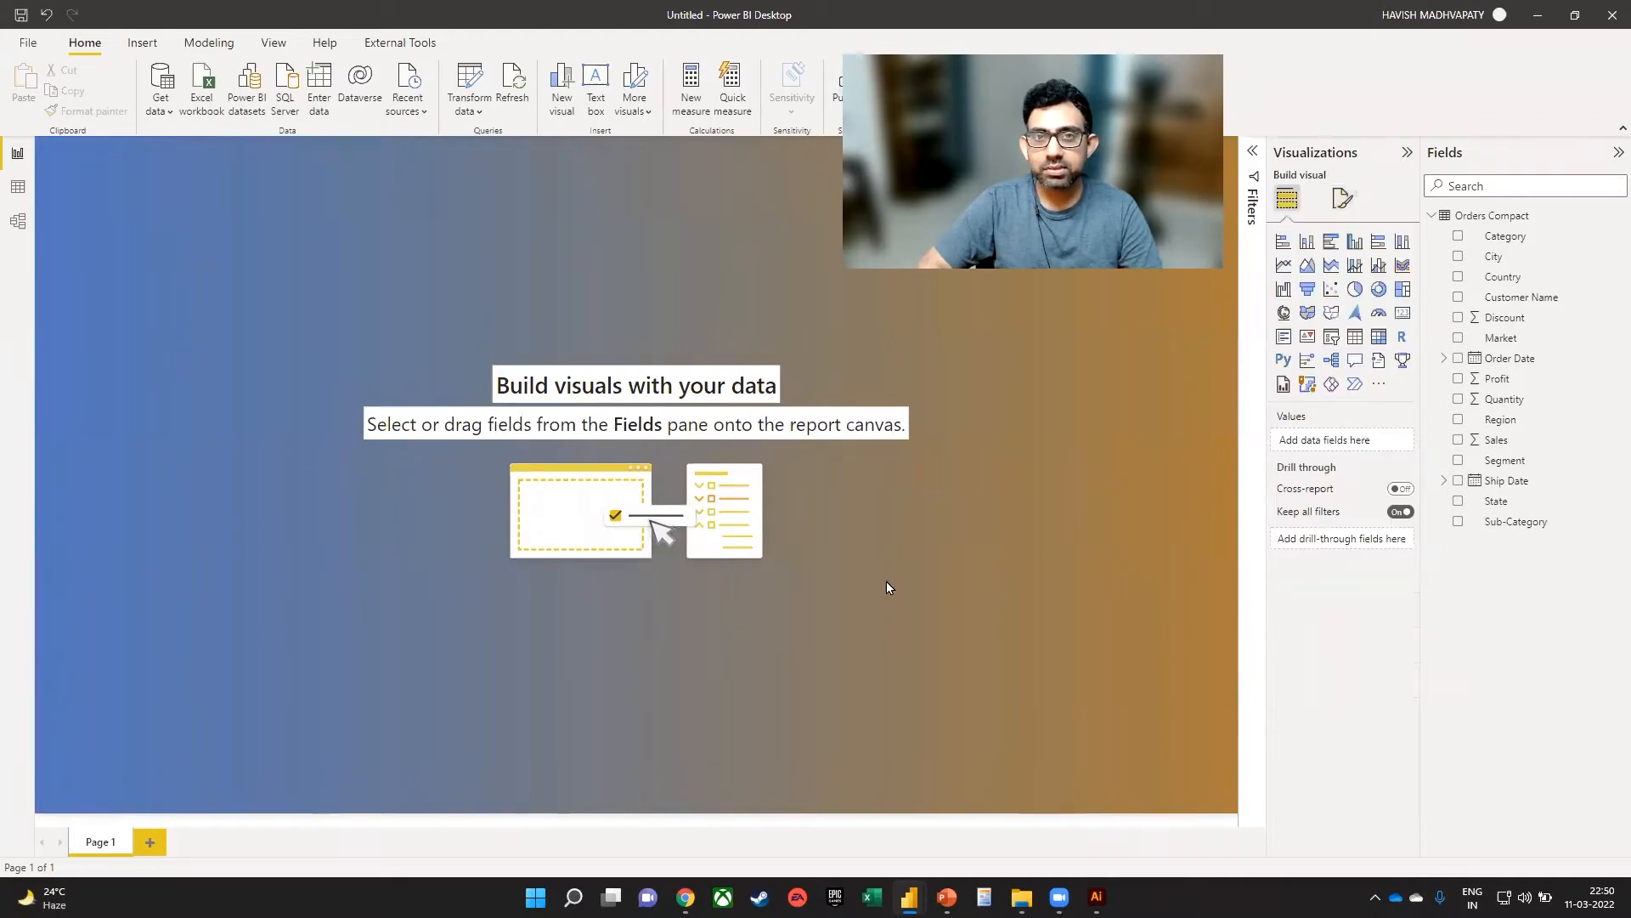
pyautogui.moveTo(1374, 269)
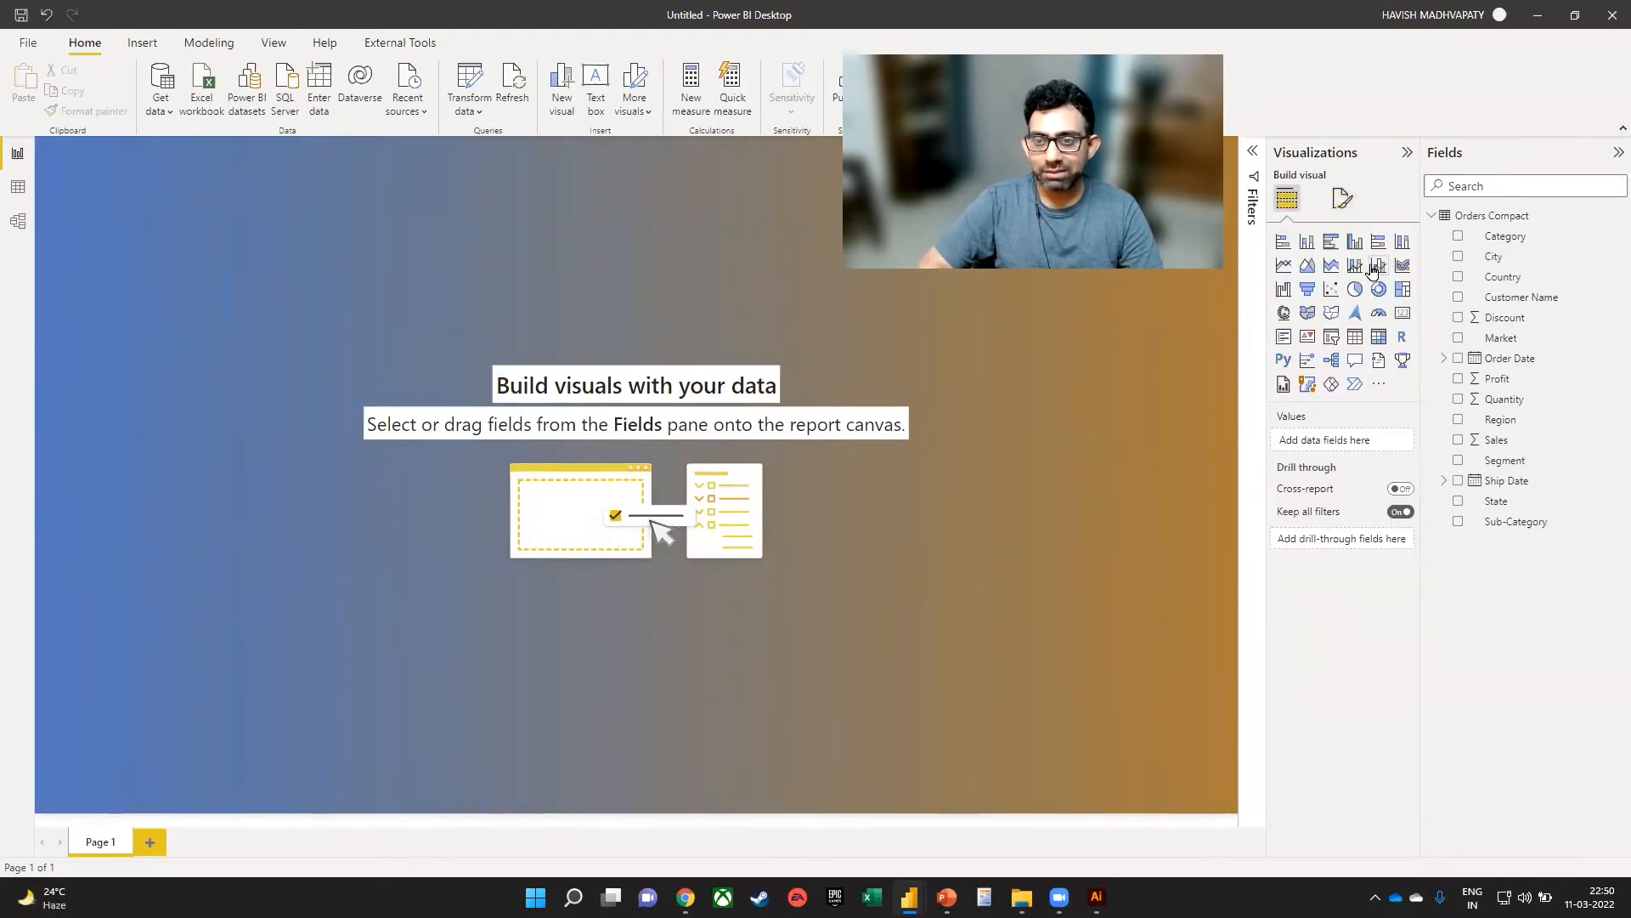
pyautogui.moveTo(1285, 241)
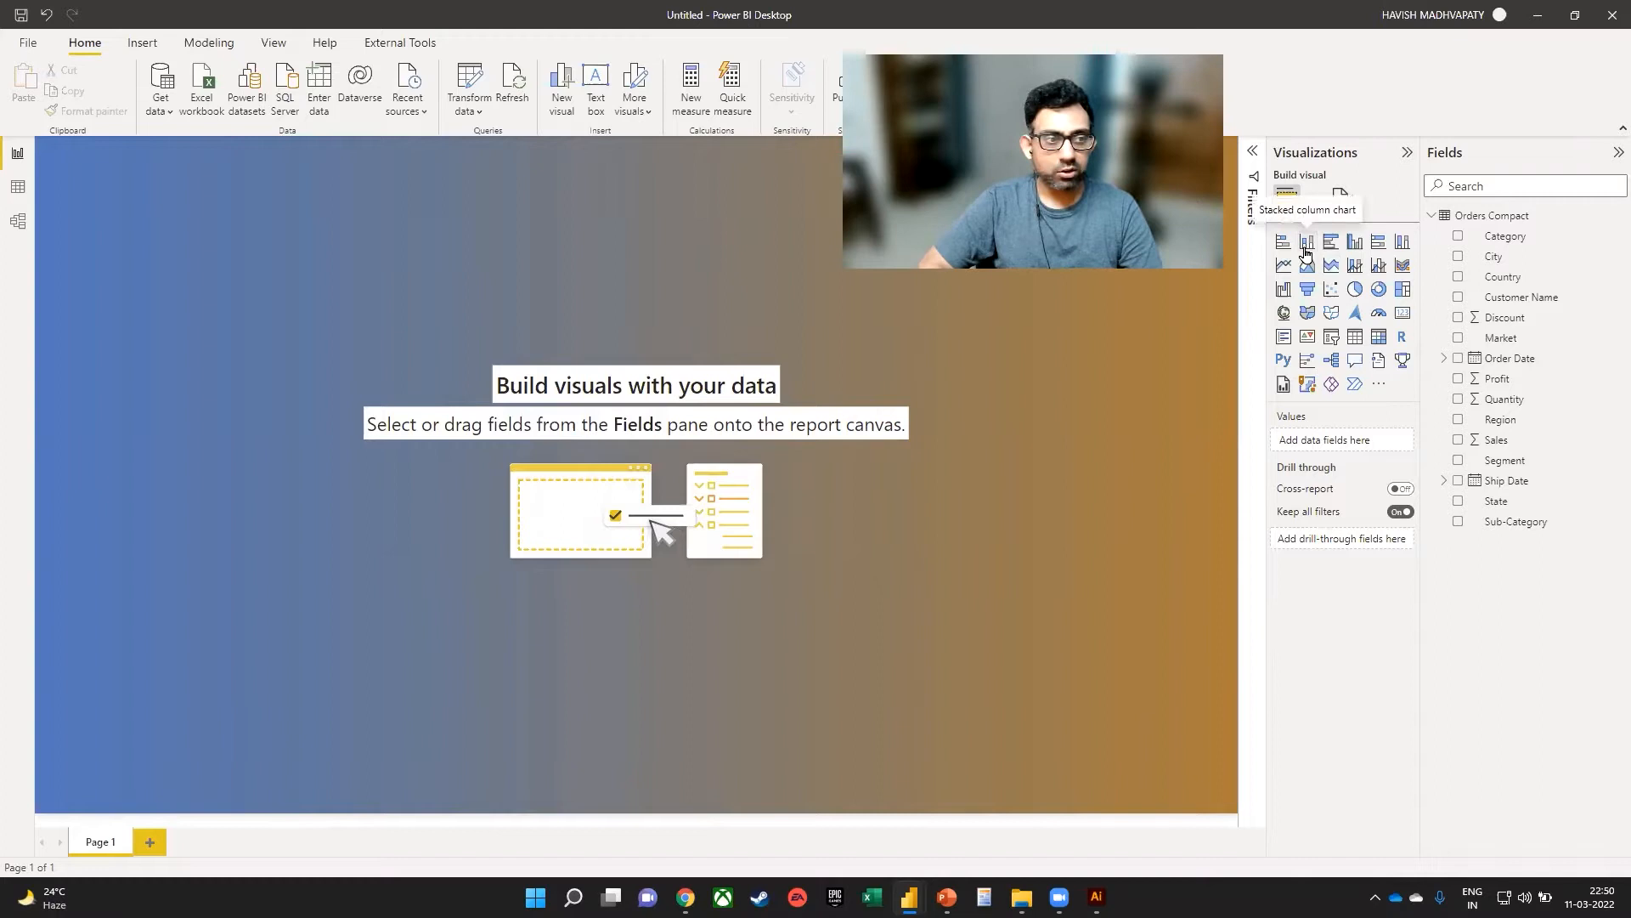
# Step: Add a stacked column chart of Sales by Order Date and a Sales map without the Order Date legend
pyautogui.click(1285, 241)
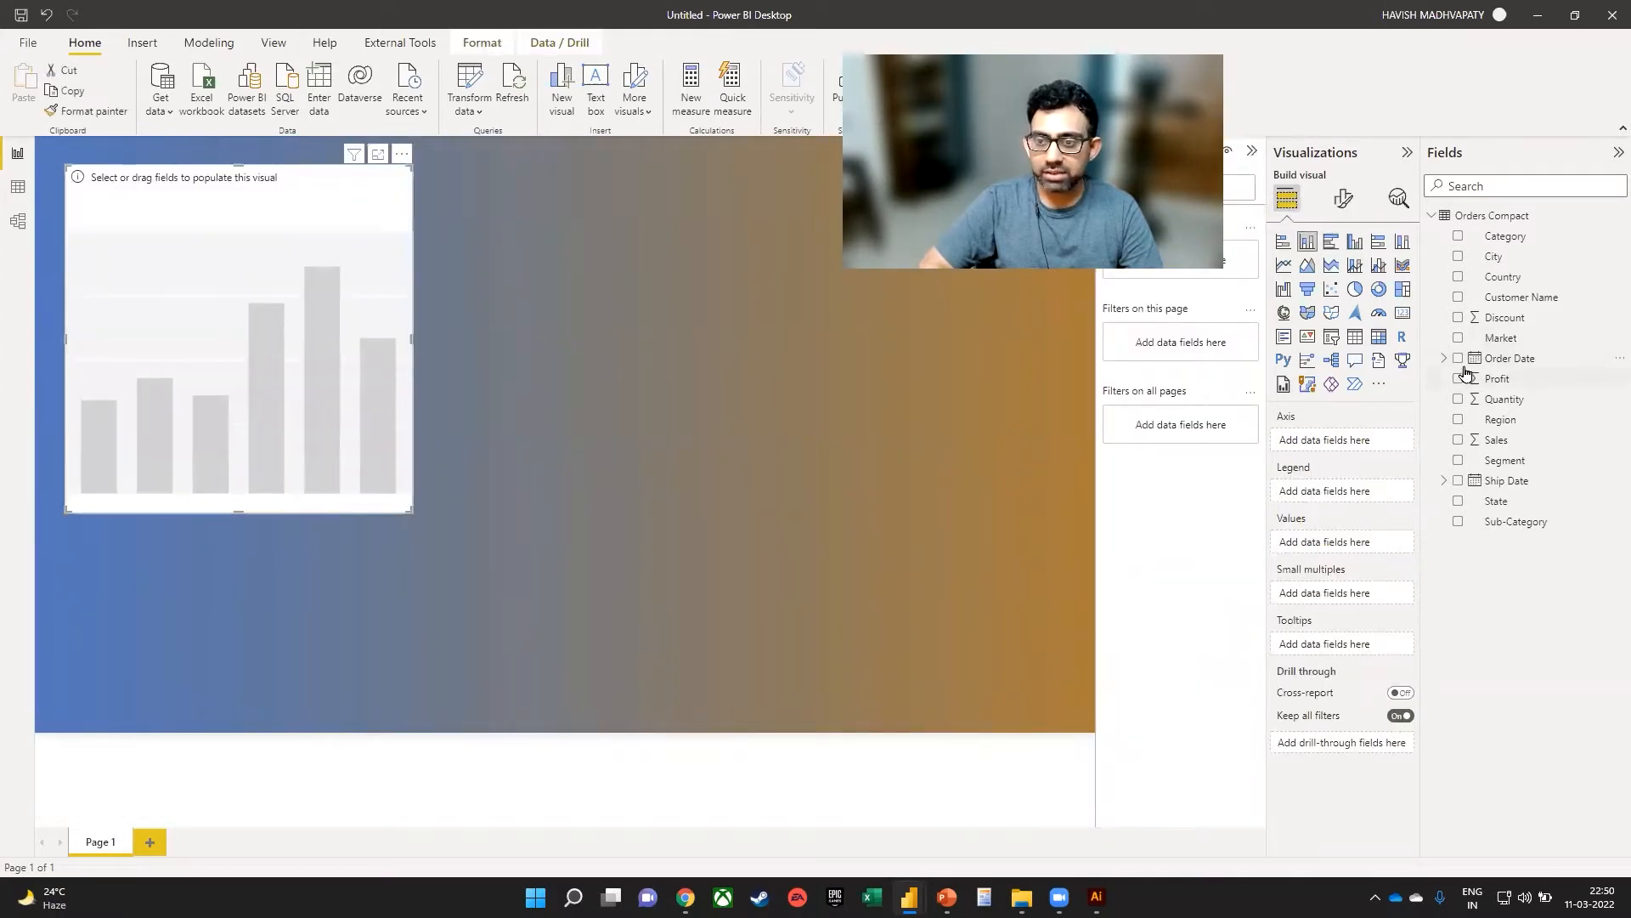
pyautogui.click(1458, 358)
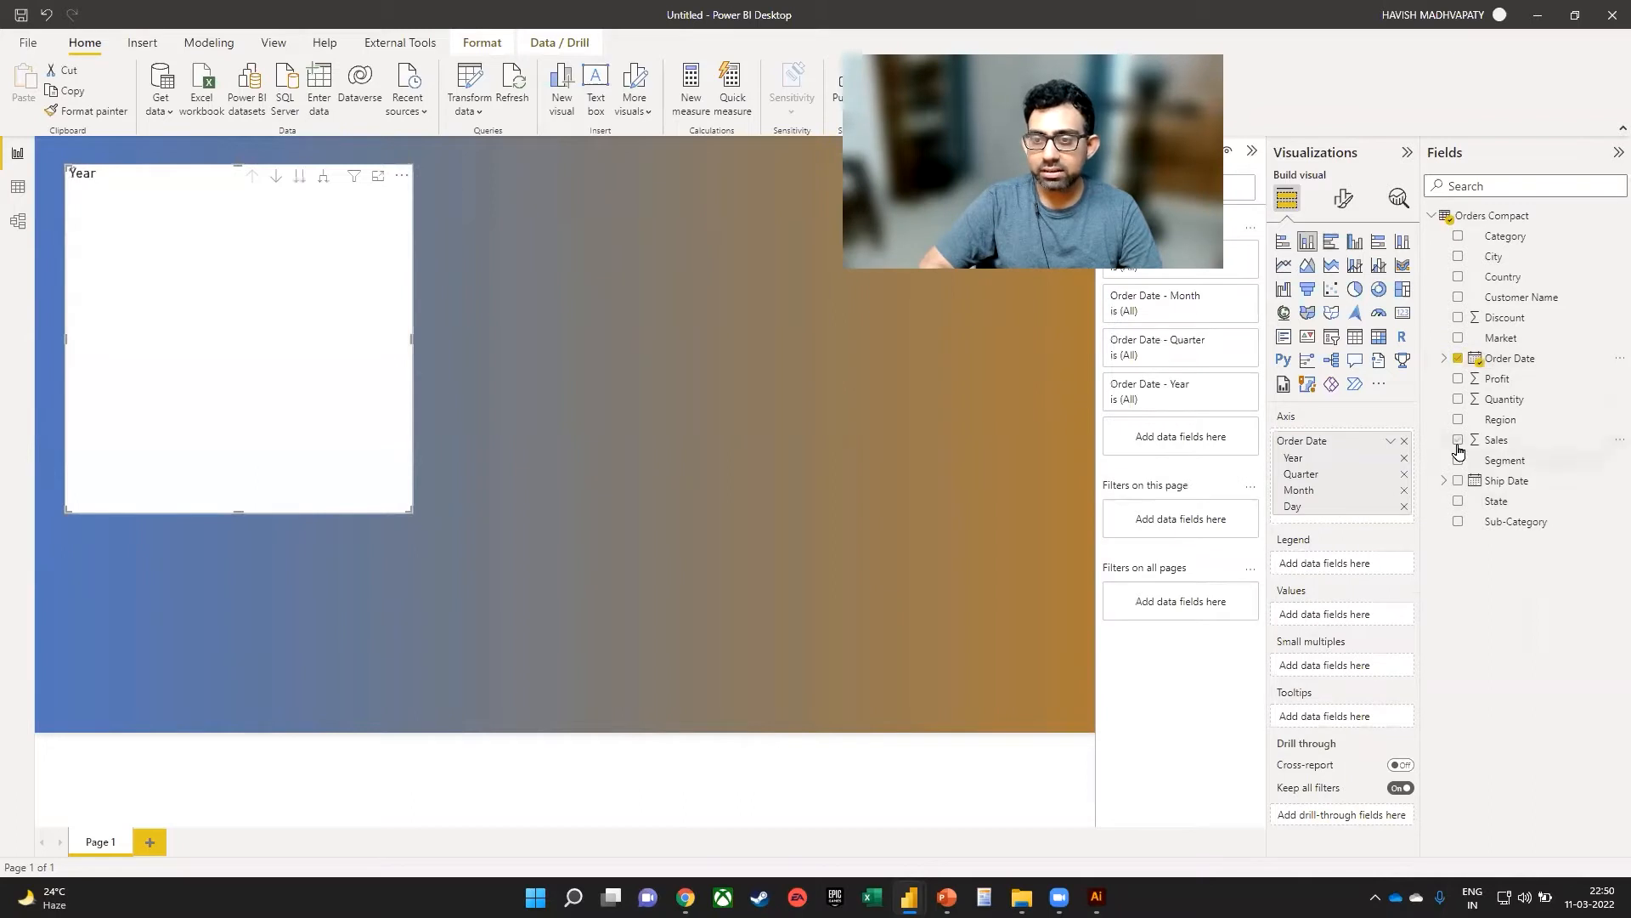
pyautogui.click(1458, 439)
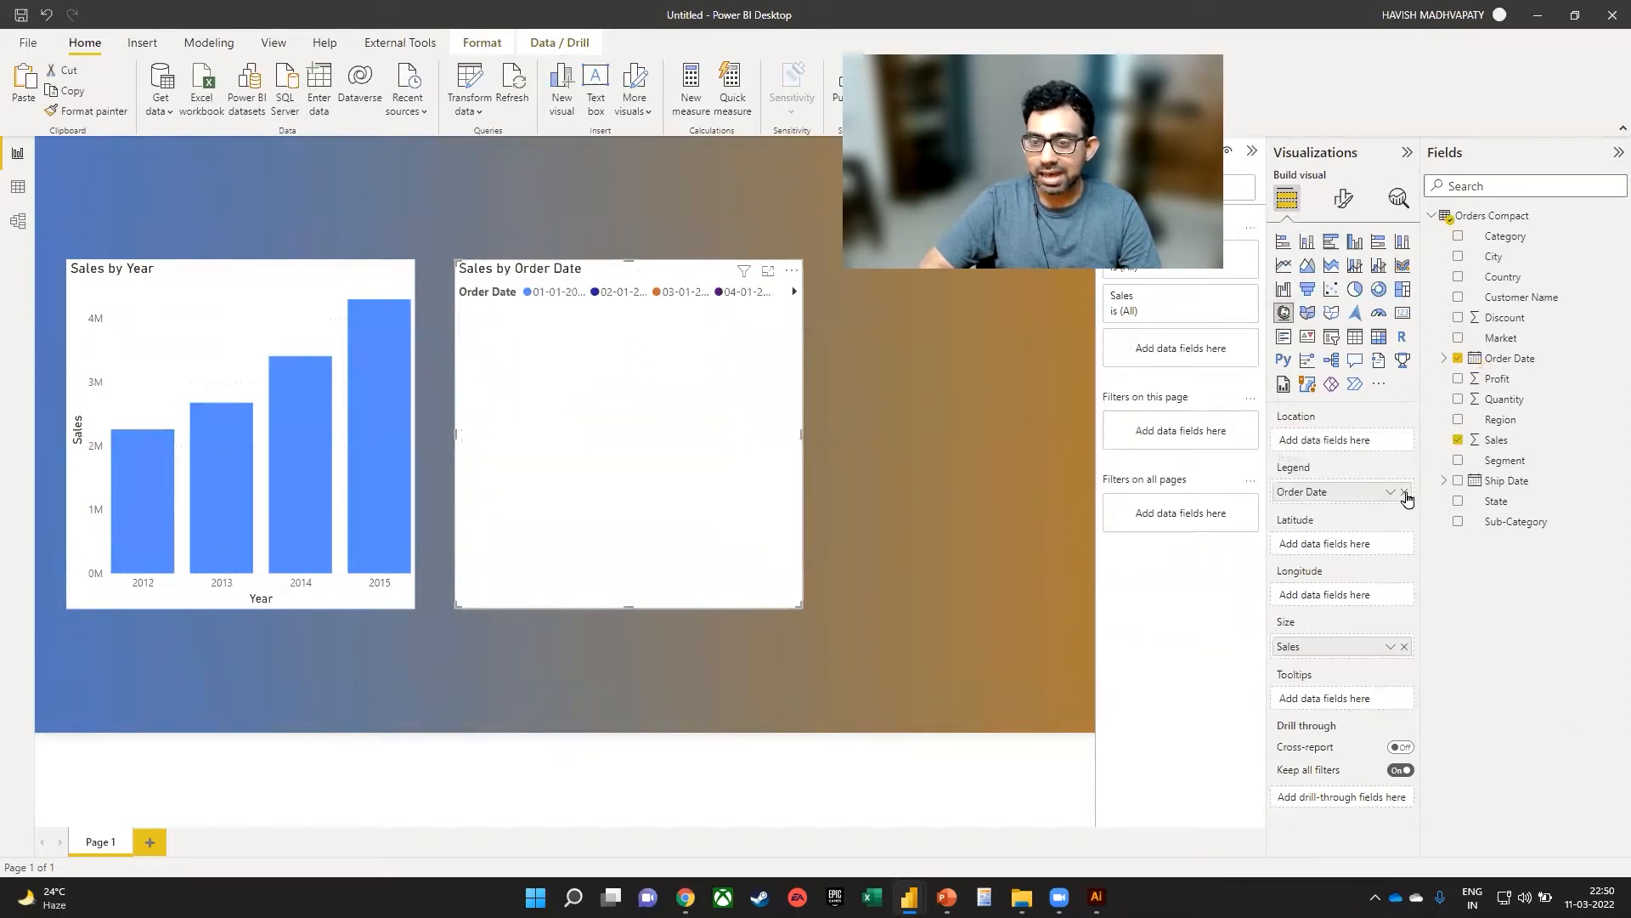
pyautogui.click(1405, 491)
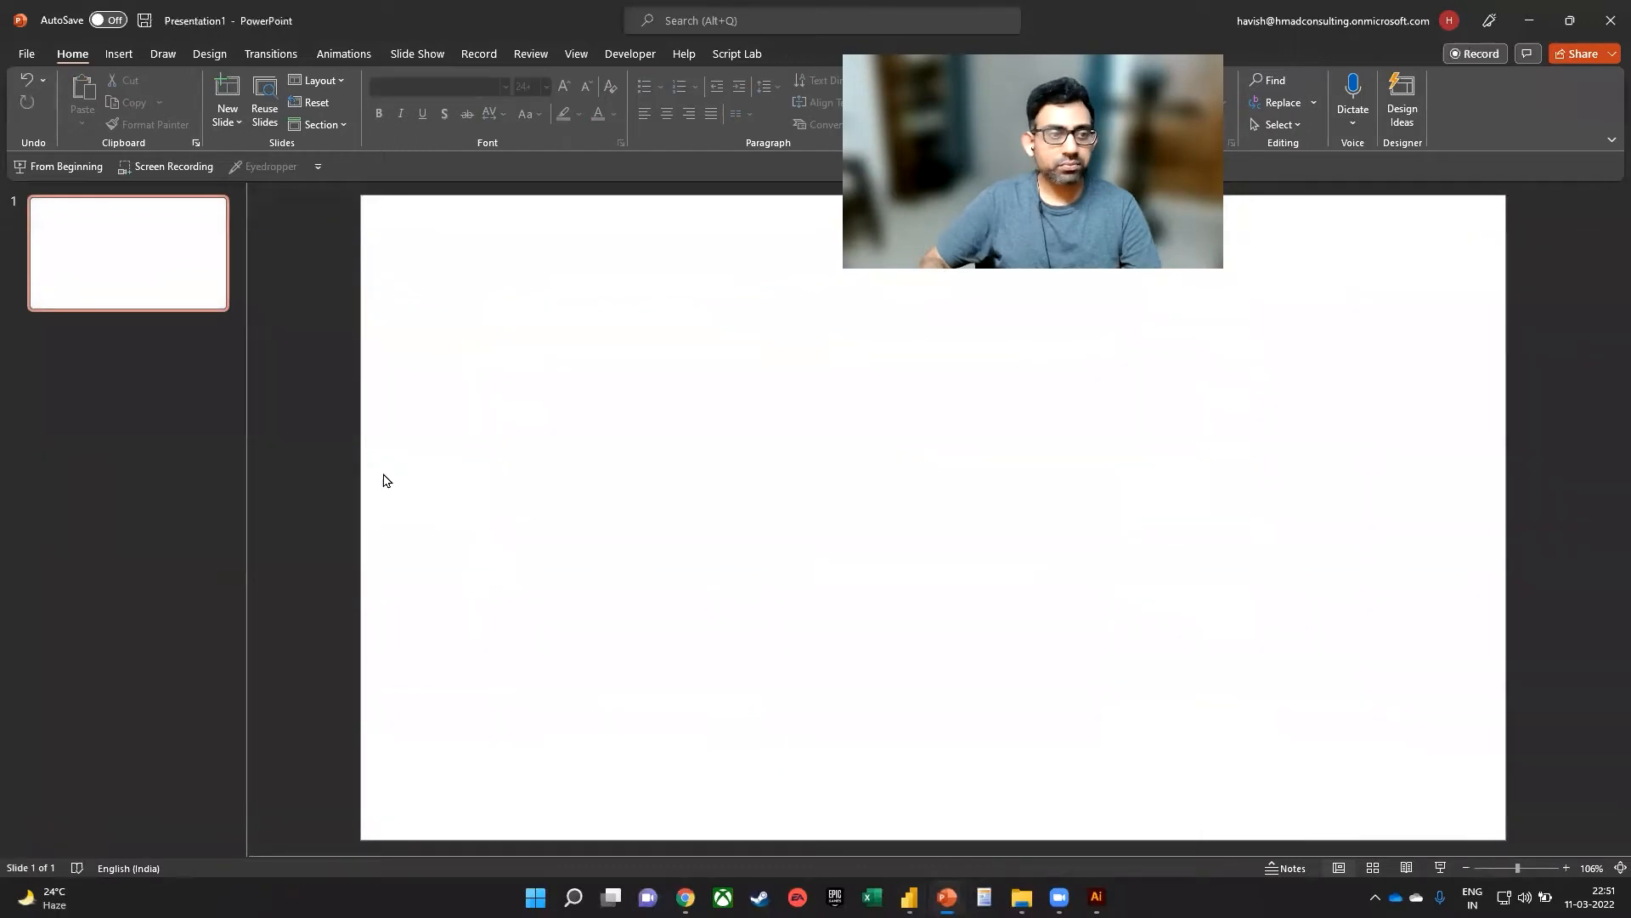
# Step: Browse the stock image library's Cutout People for the woman holding a blank sign
pyautogui.click(118, 54)
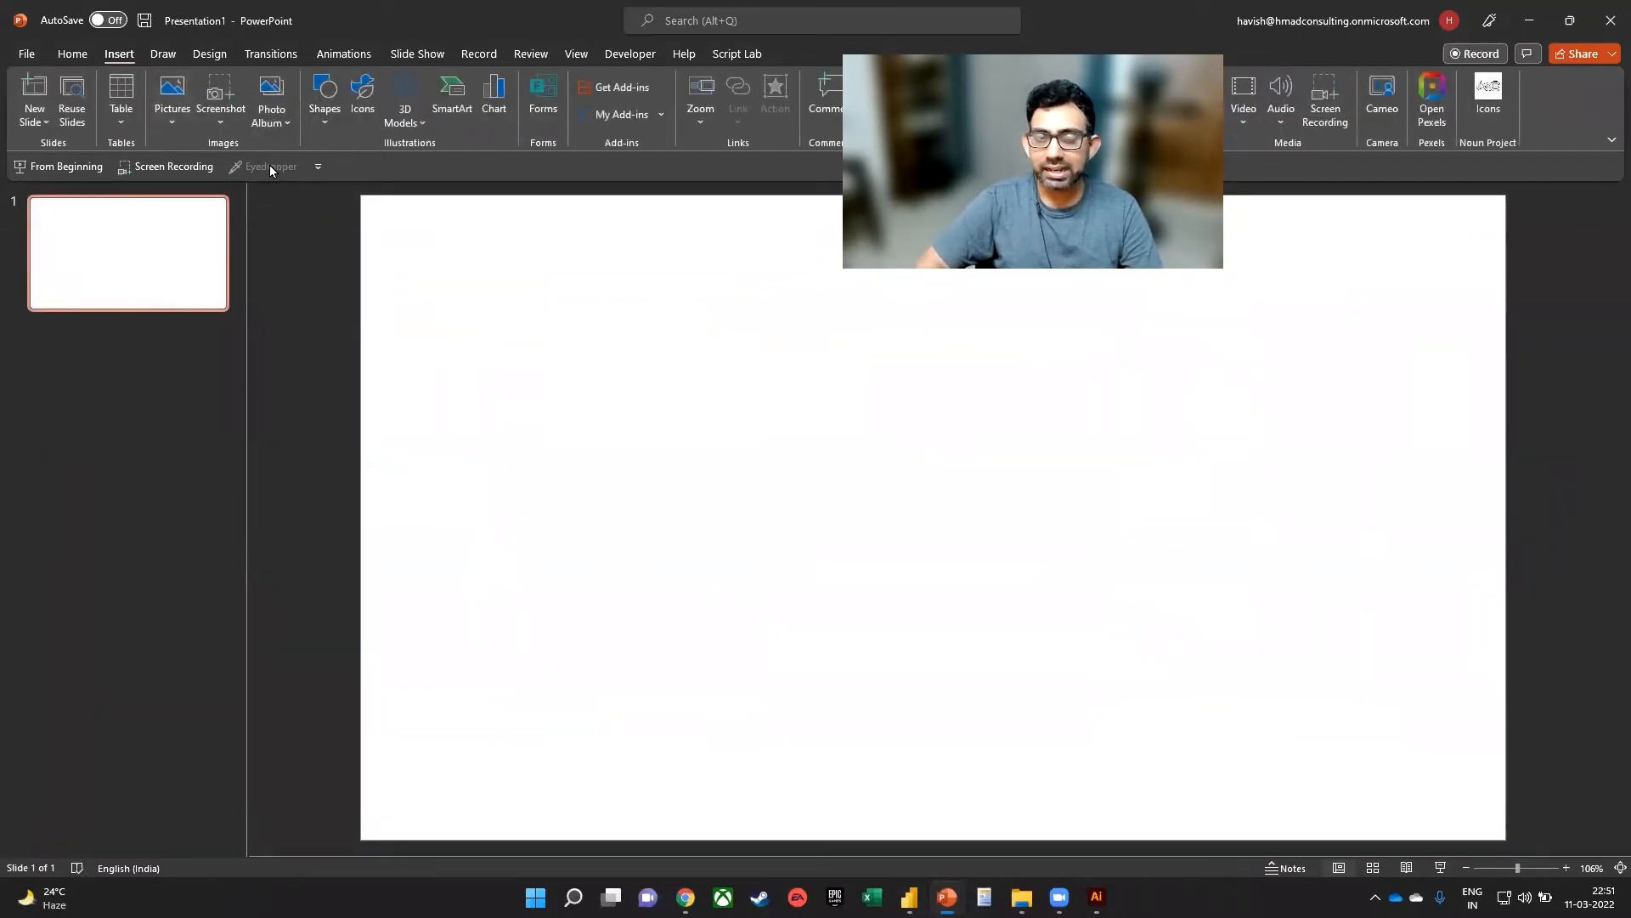
pyautogui.click(360, 99)
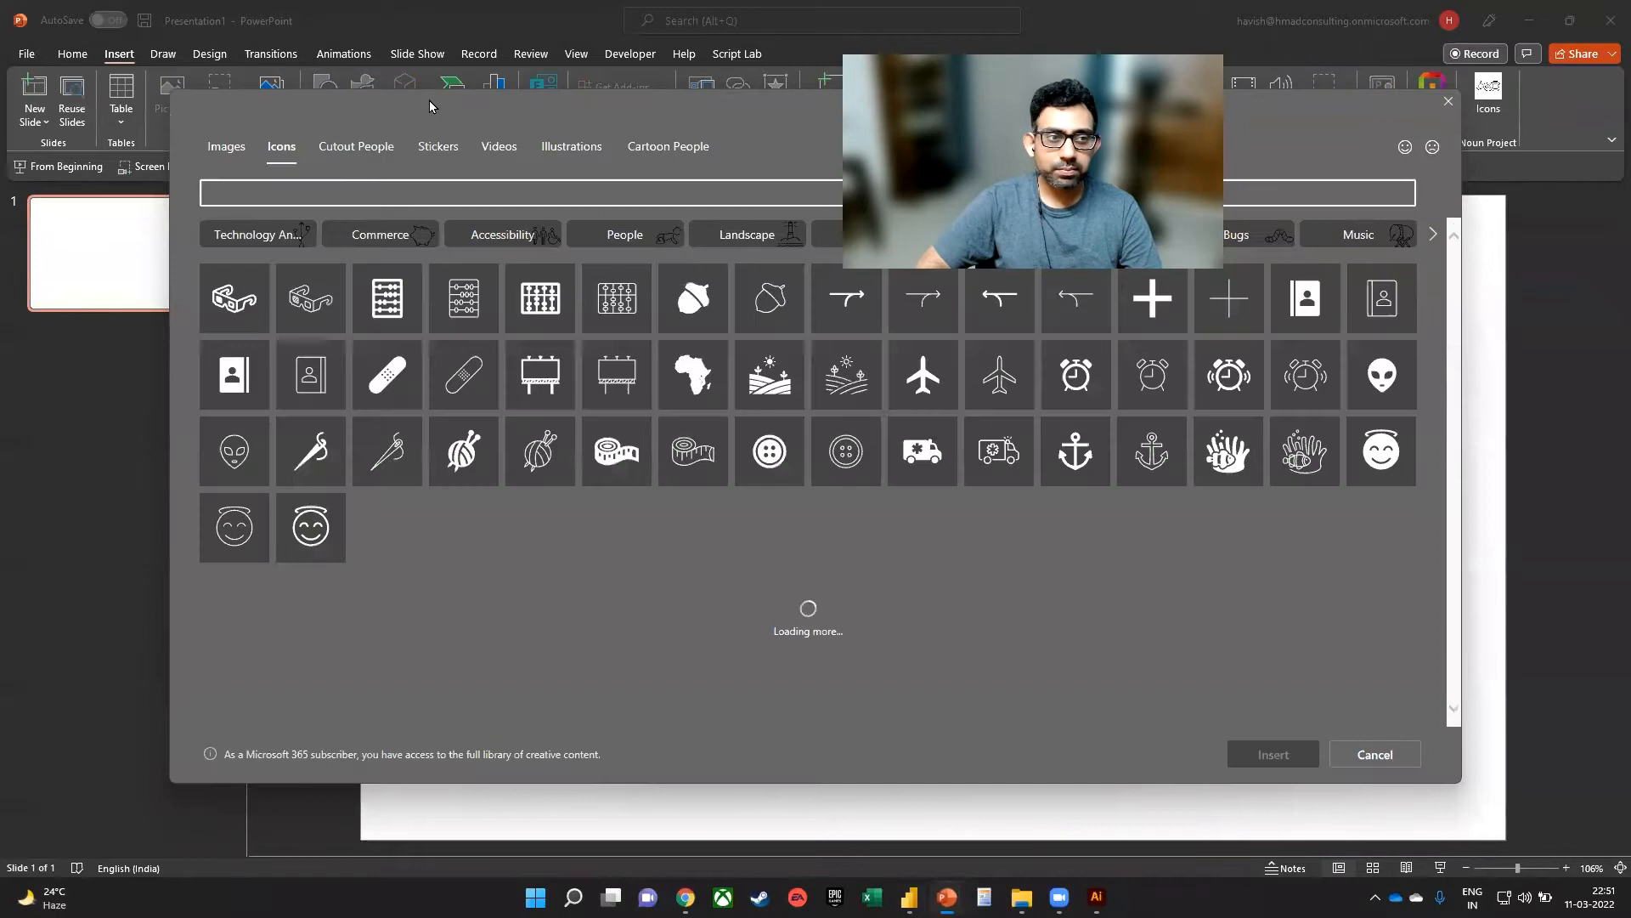
pyautogui.scroll(-3)
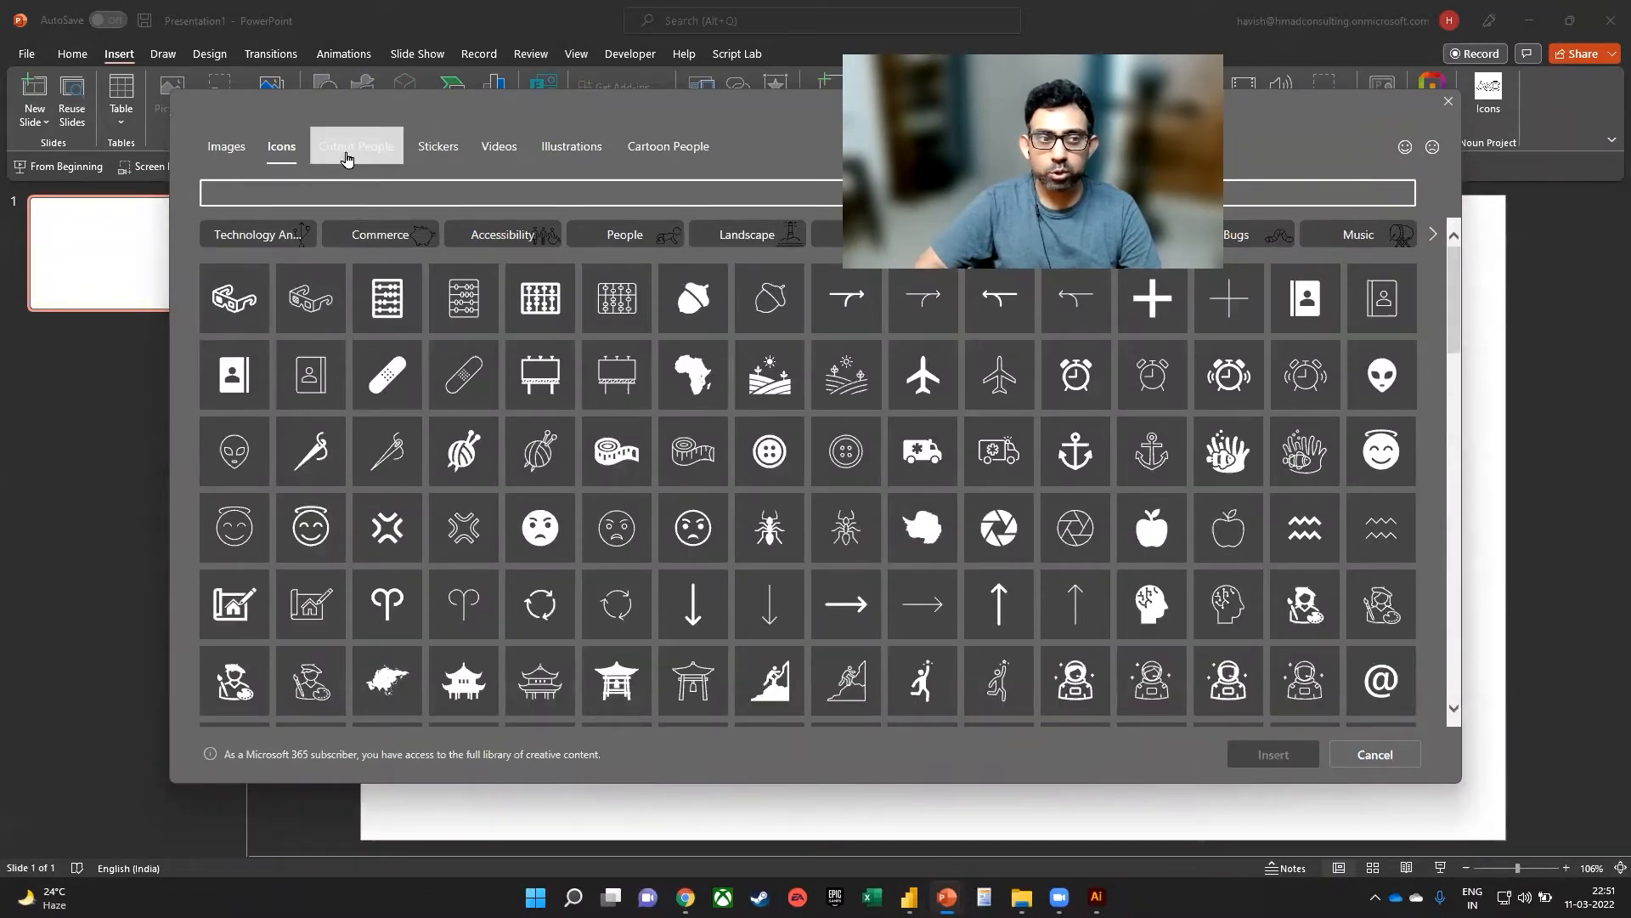
pyautogui.click(355, 146)
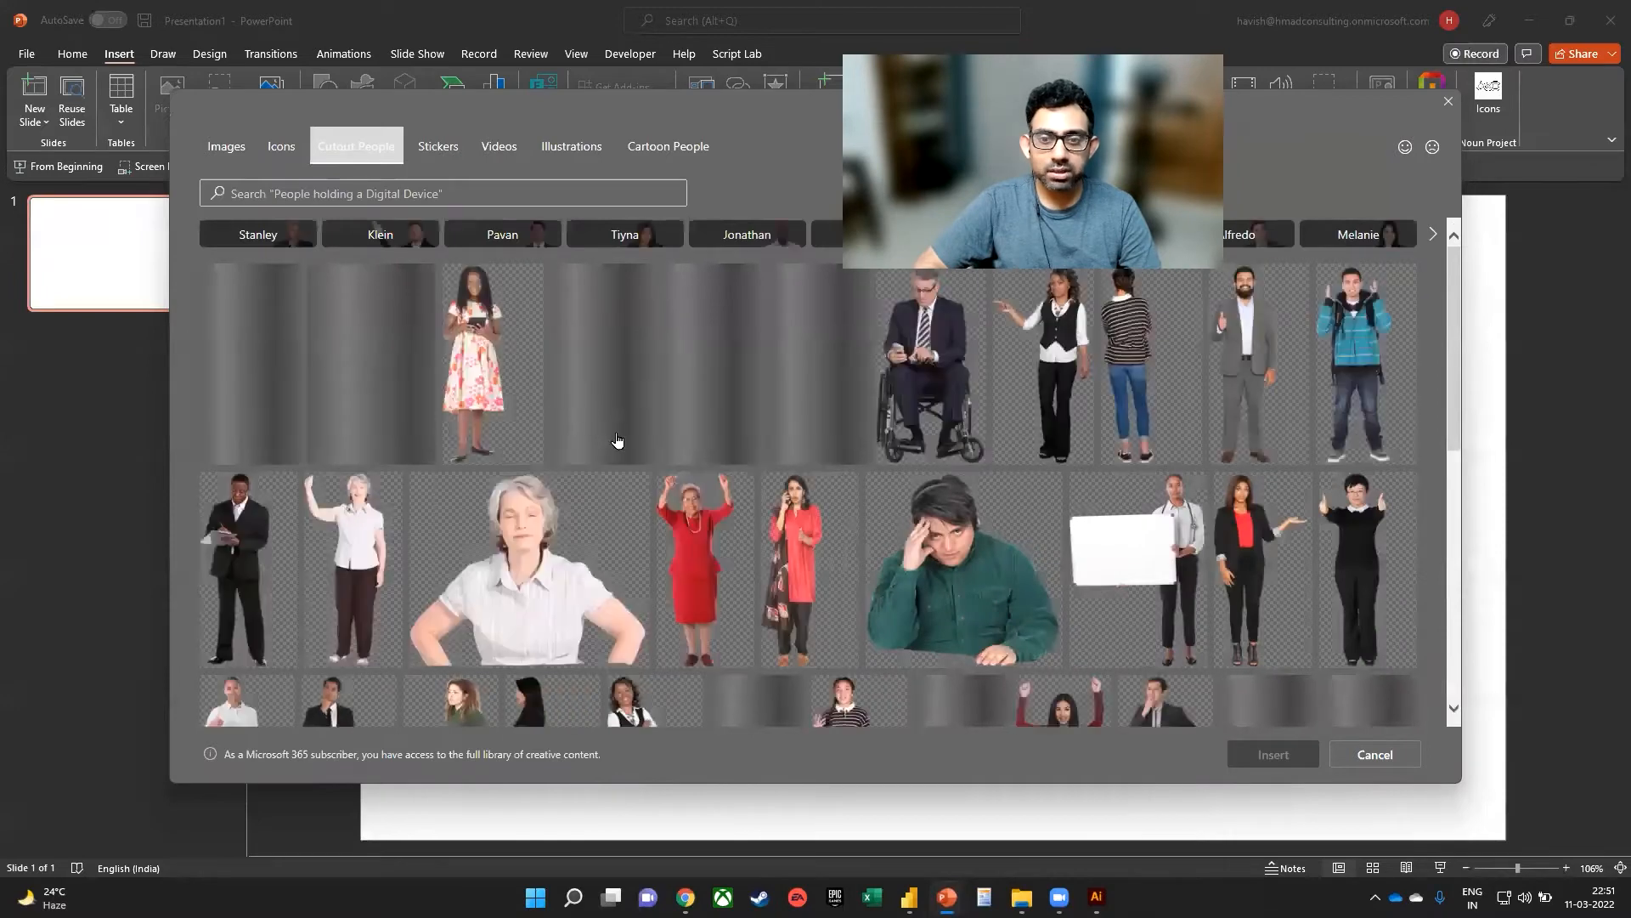
pyautogui.scroll(-3)
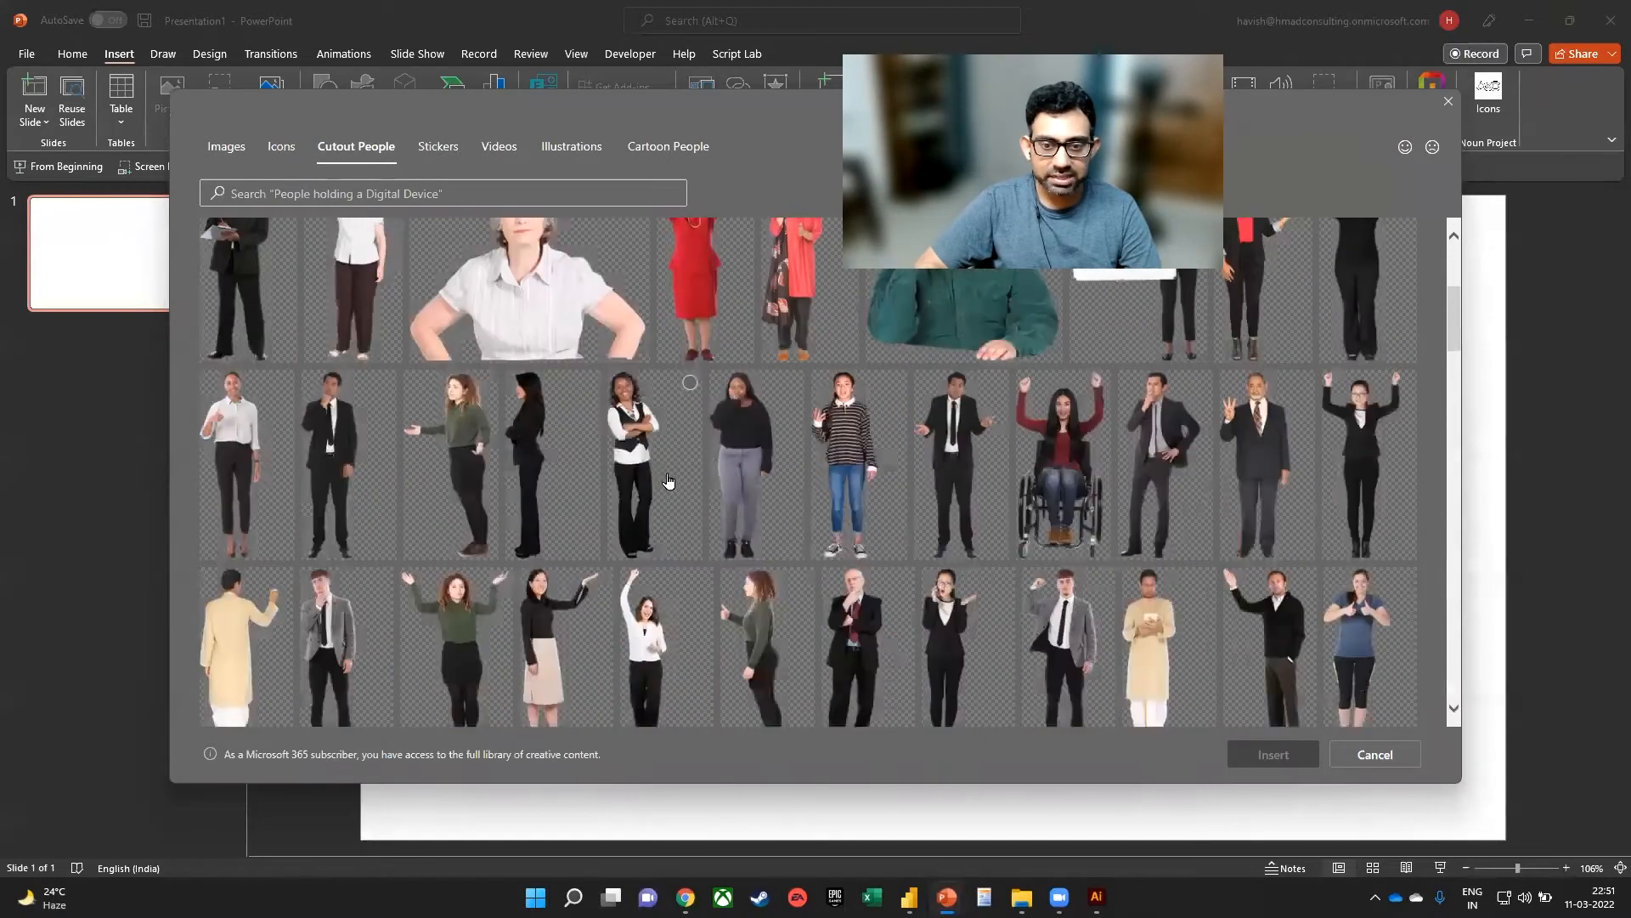
pyautogui.scroll(-3)
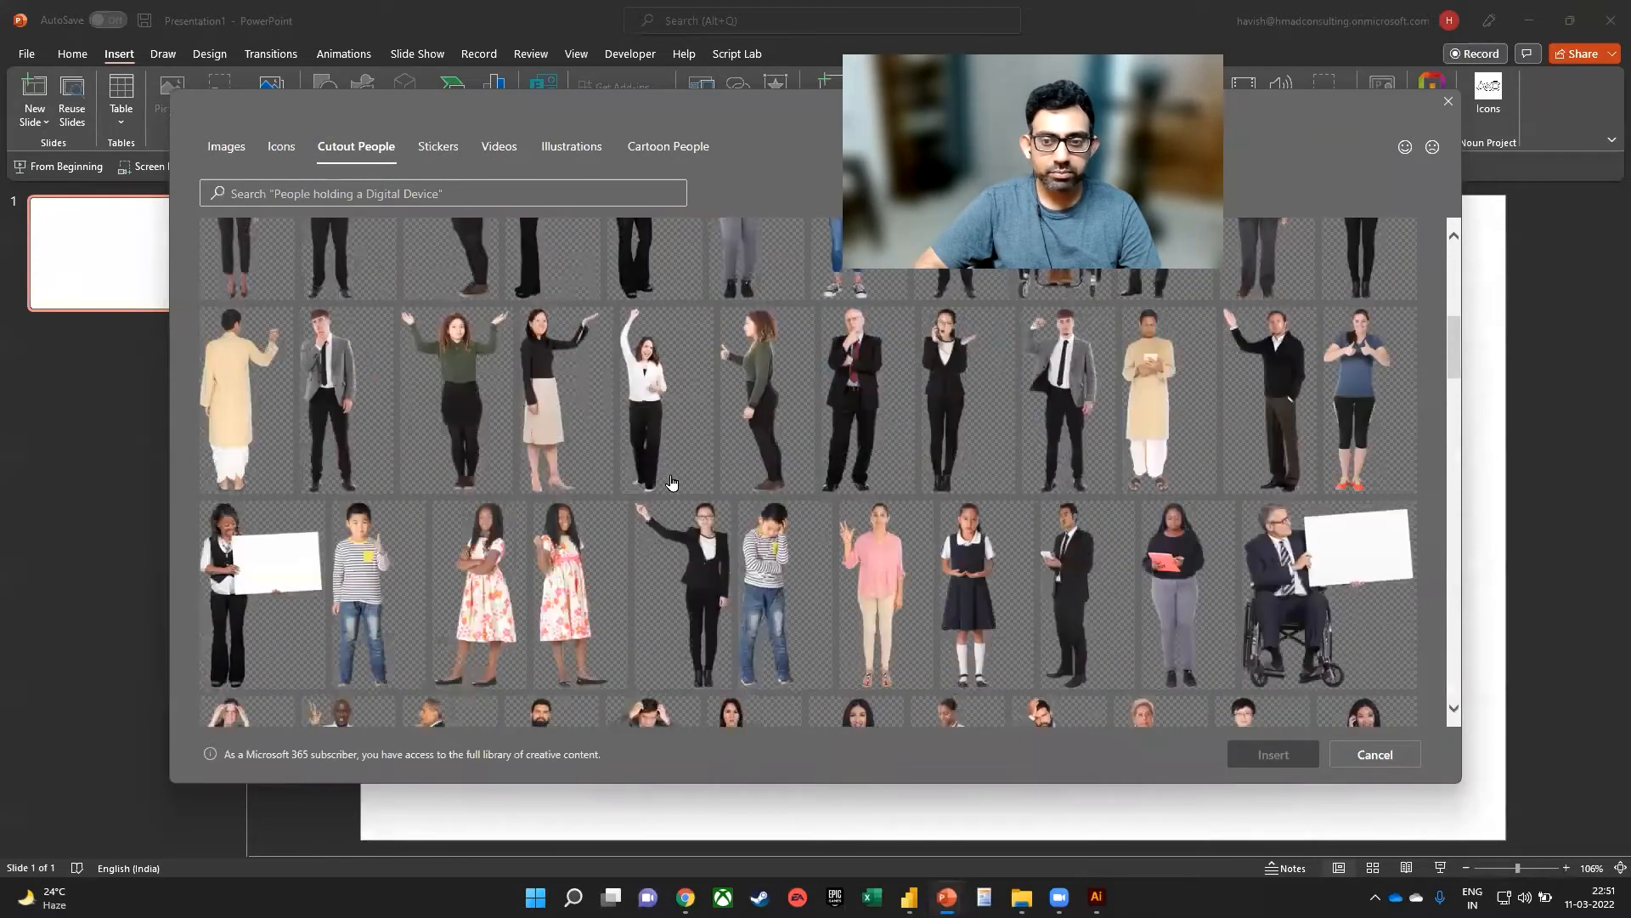
pyautogui.scroll(-3)
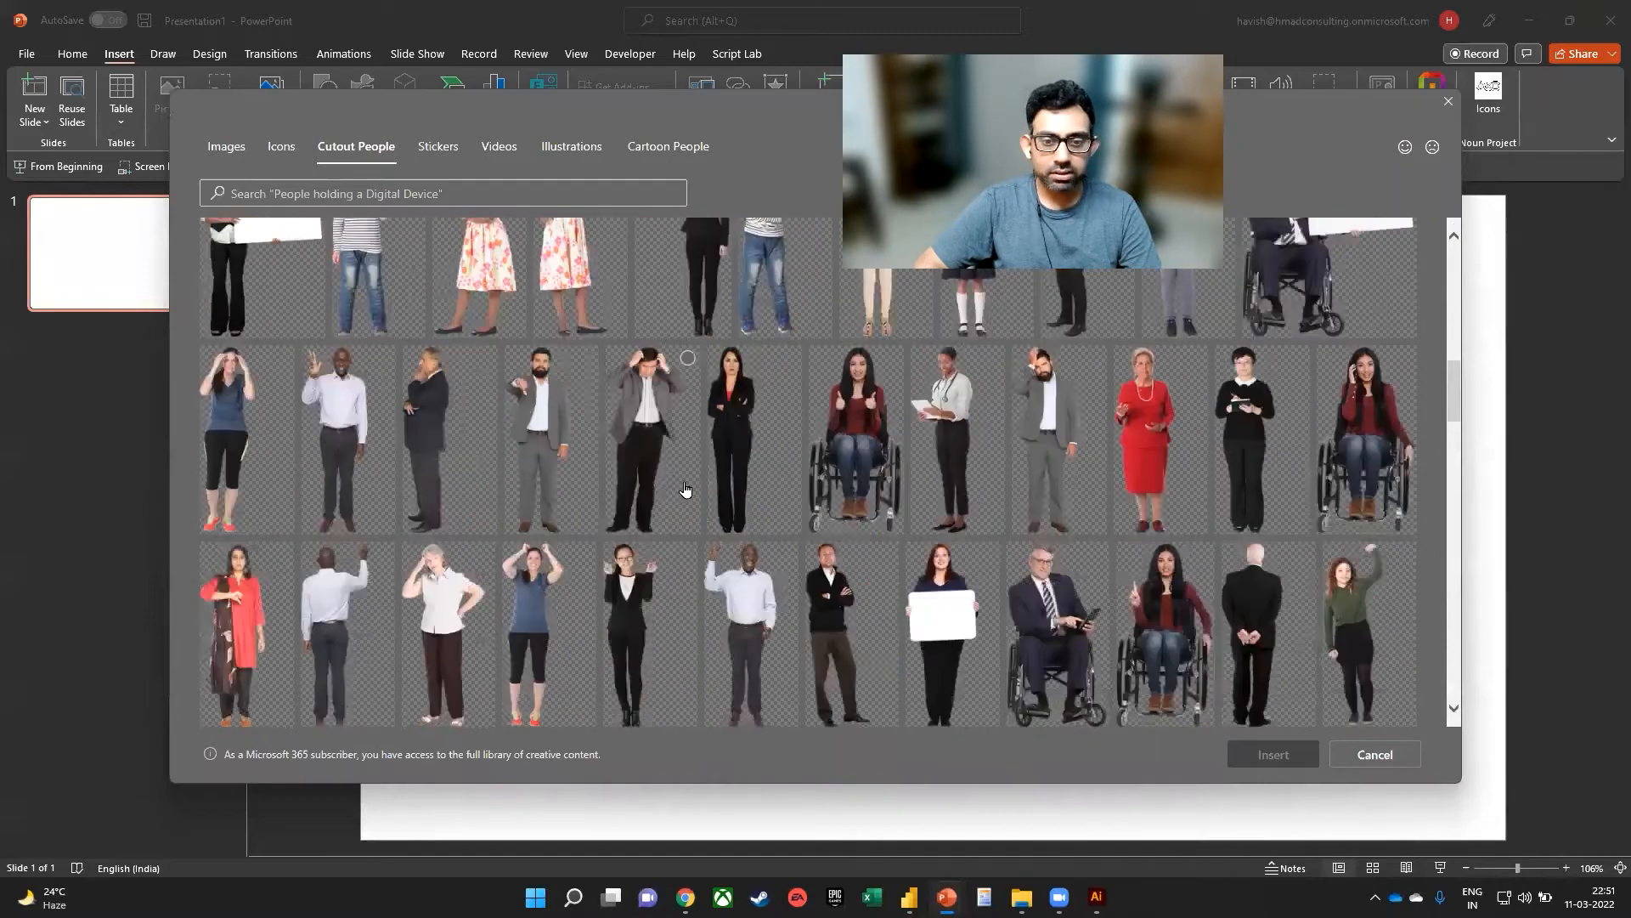
pyautogui.scroll(-3)
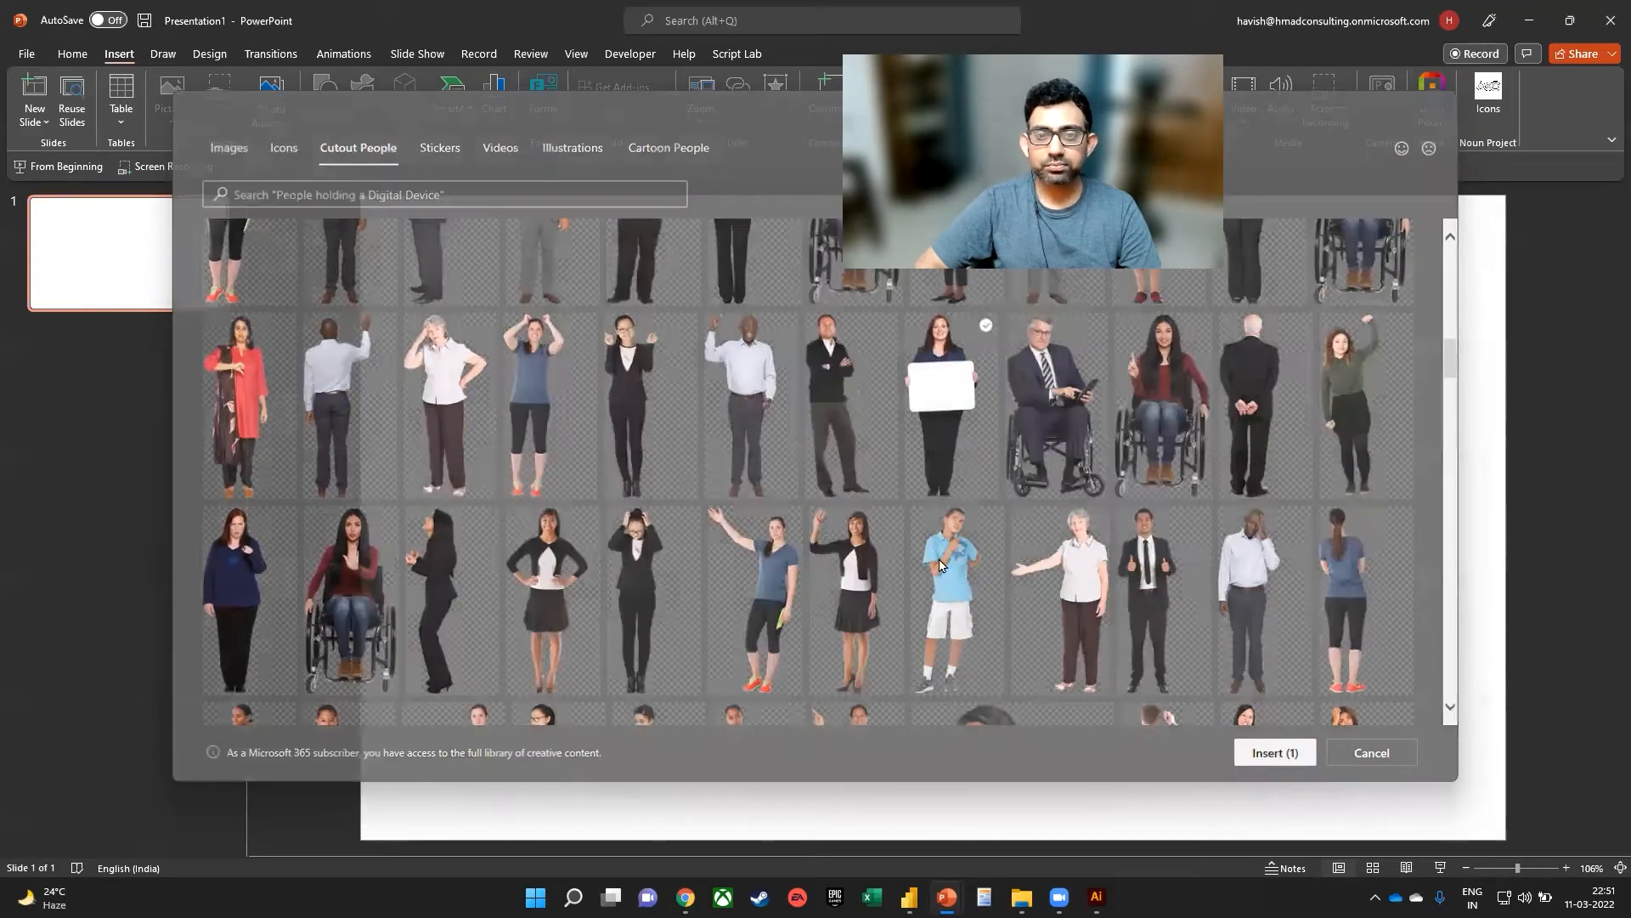
# Step: Insert the cutout woman onto the slide and save her as a picture named TEMP
pyautogui.click(1273, 752)
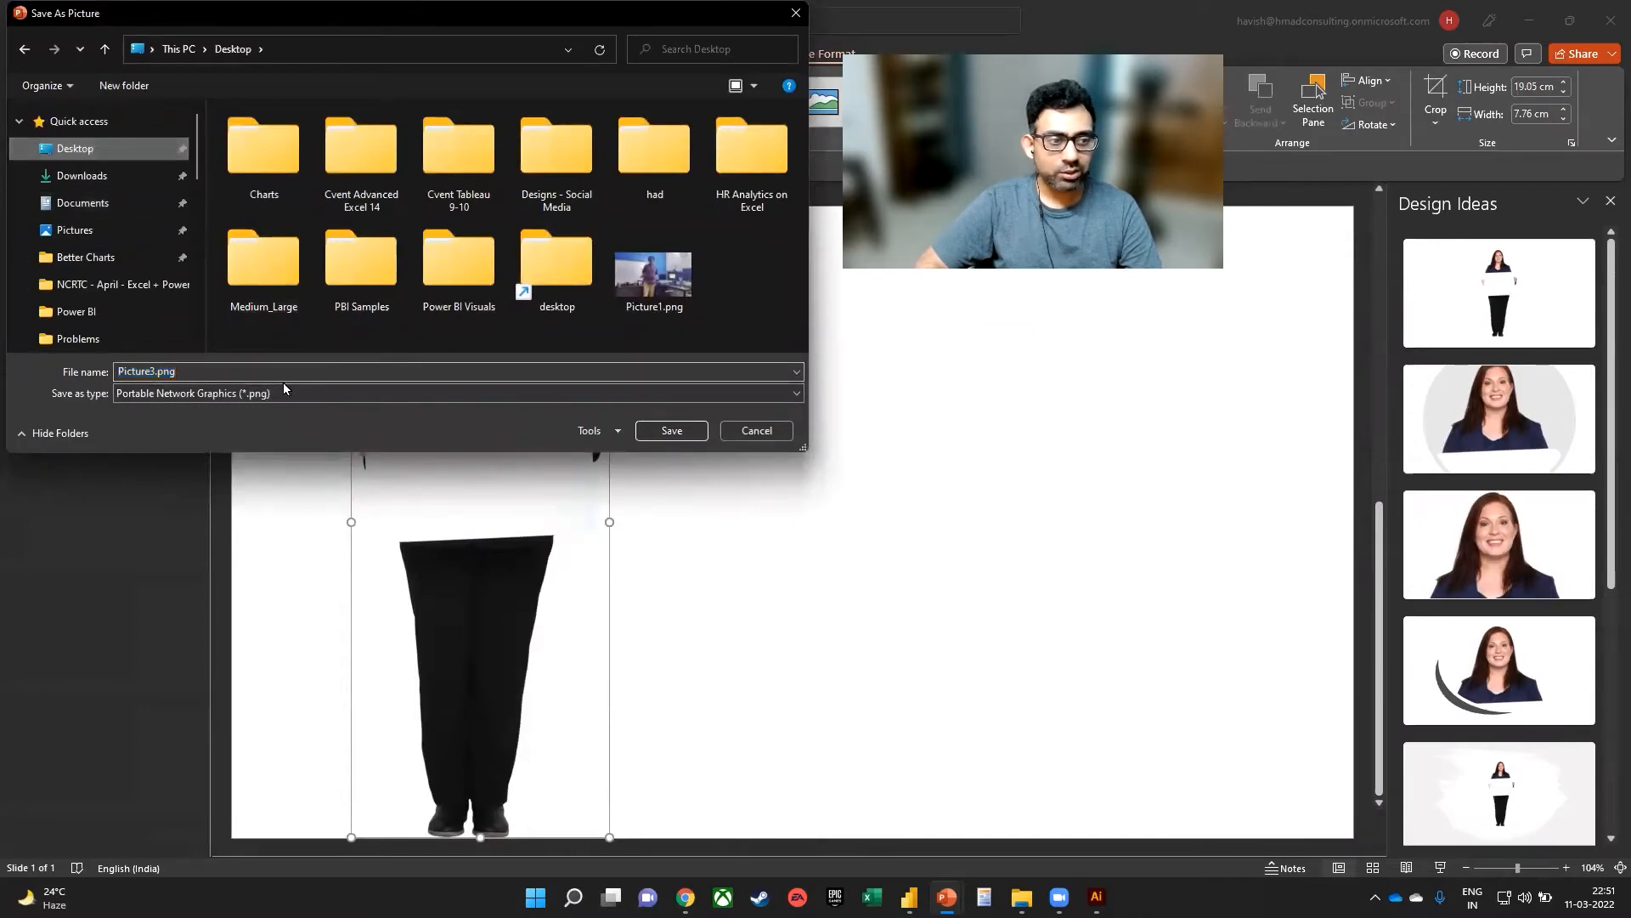
pyautogui.write('TEMP')
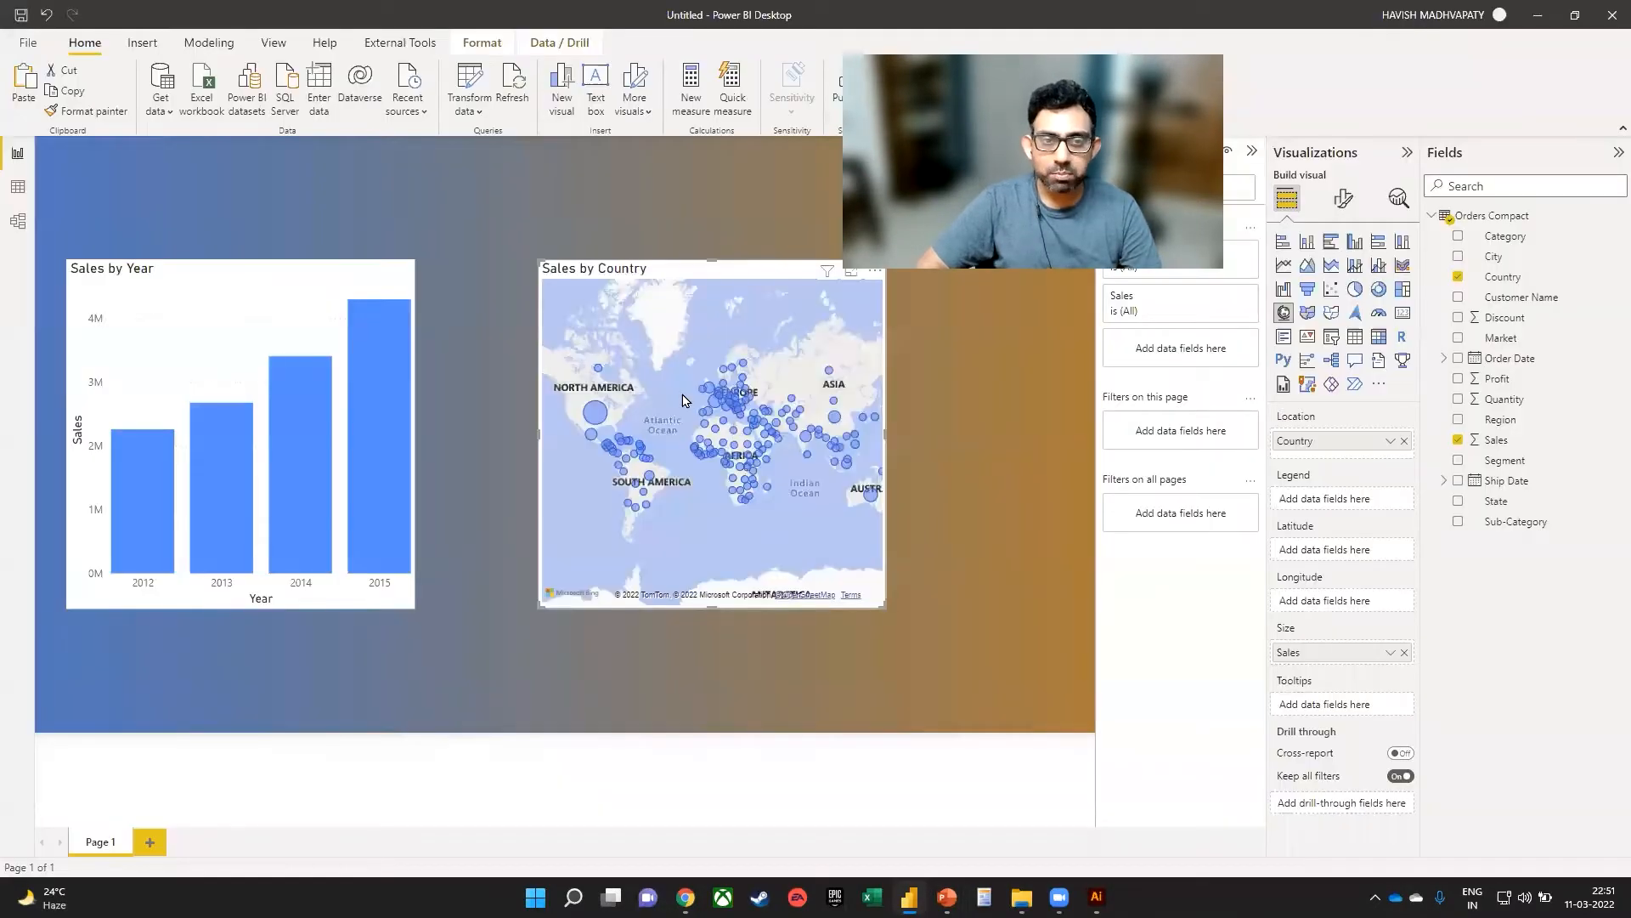
# Step: Insert the presenter picture file as an image on the report page and resize it
pyautogui.click(141, 43)
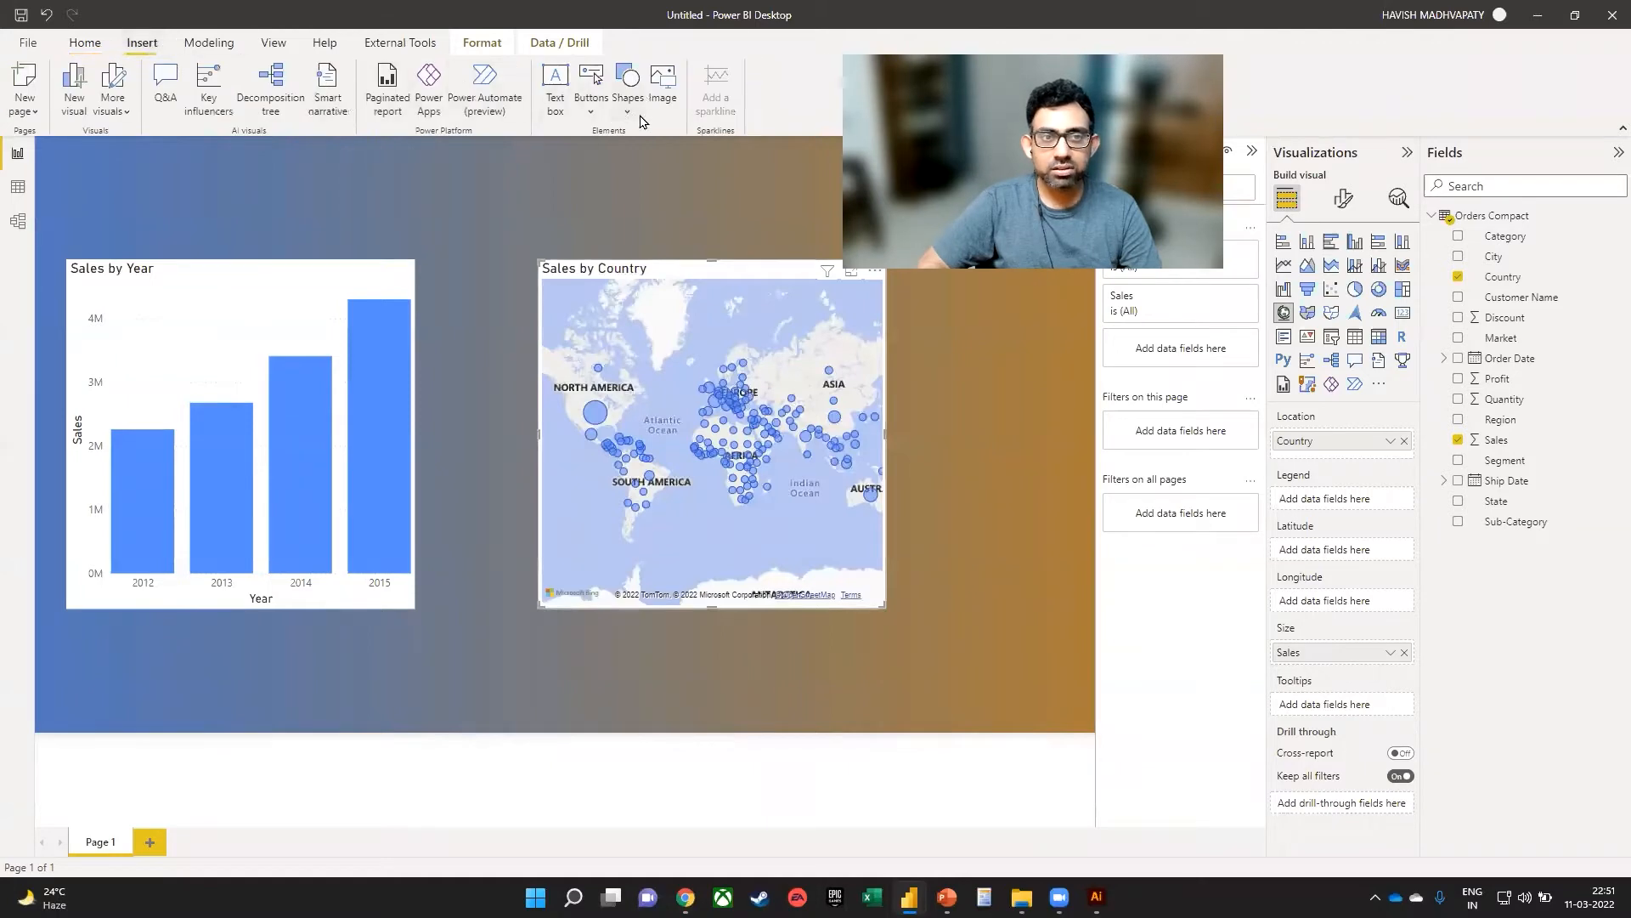
pyautogui.click(661, 78)
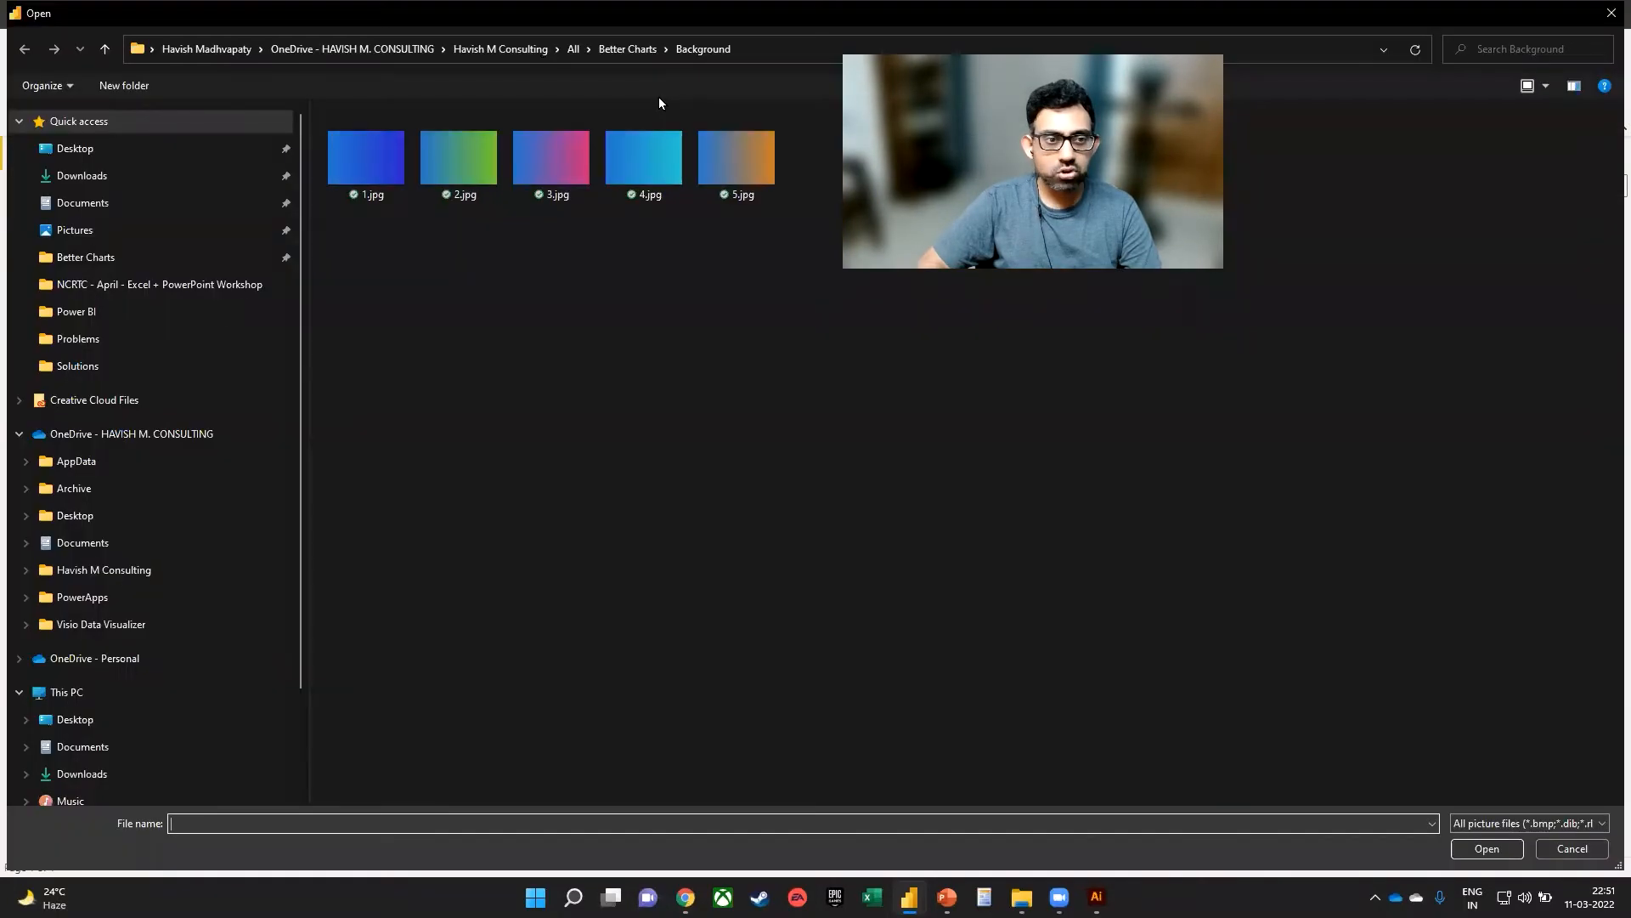
pyautogui.click(73, 147)
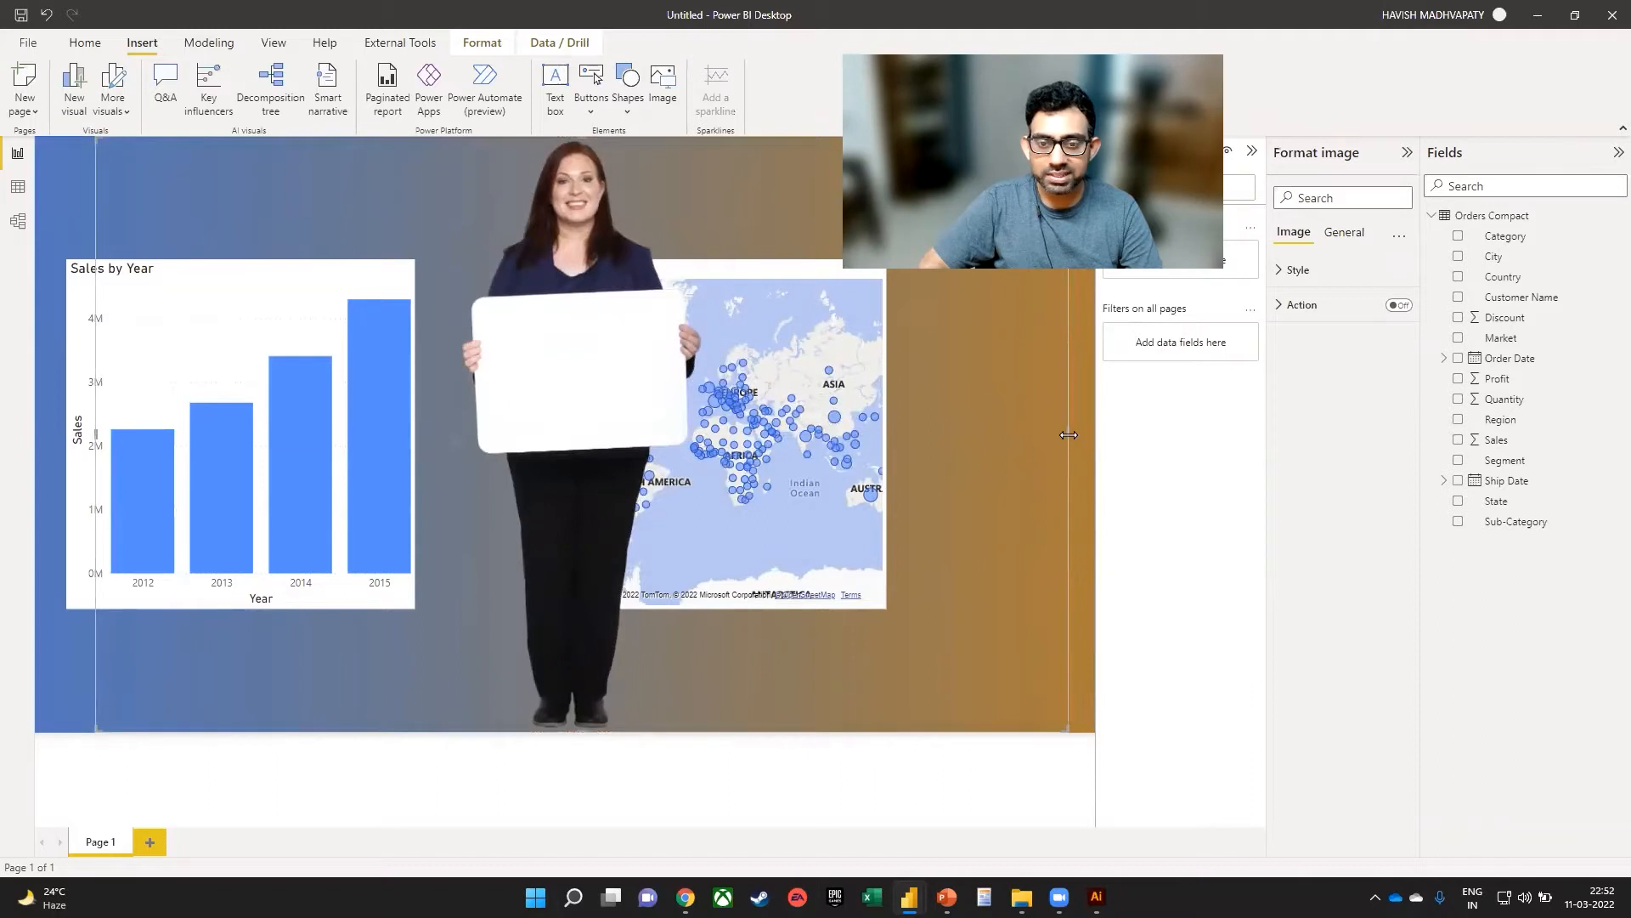
pyautogui.click(710, 432)
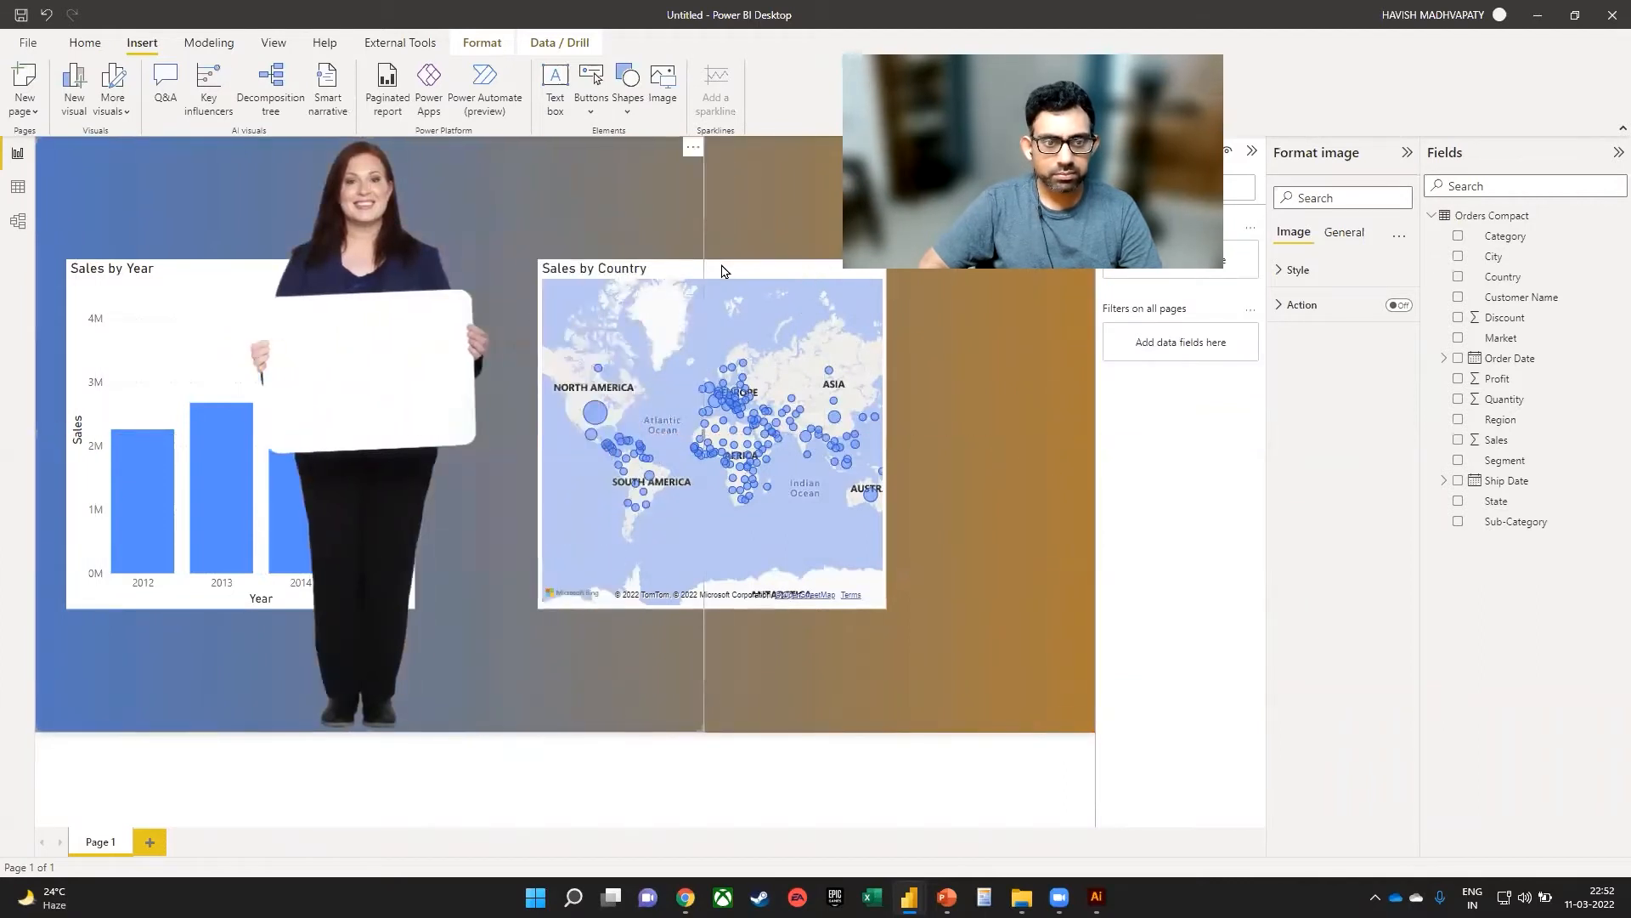
# Step: Select the Sales by Country map and switch to the View ribbon
pyautogui.click(710, 431)
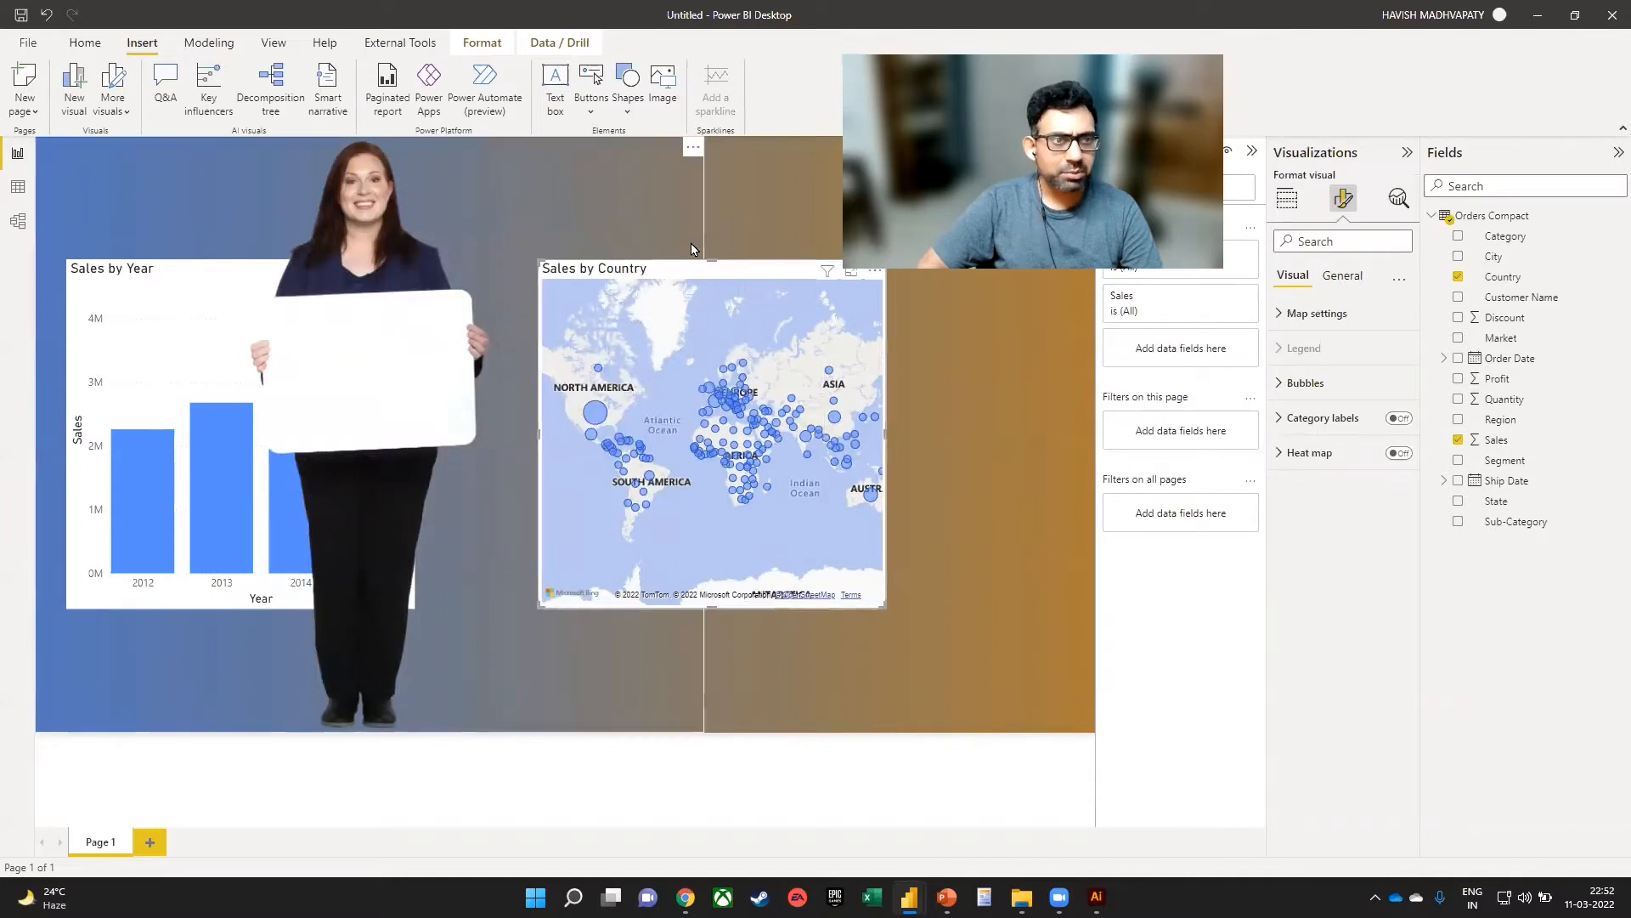
pyautogui.click(272, 42)
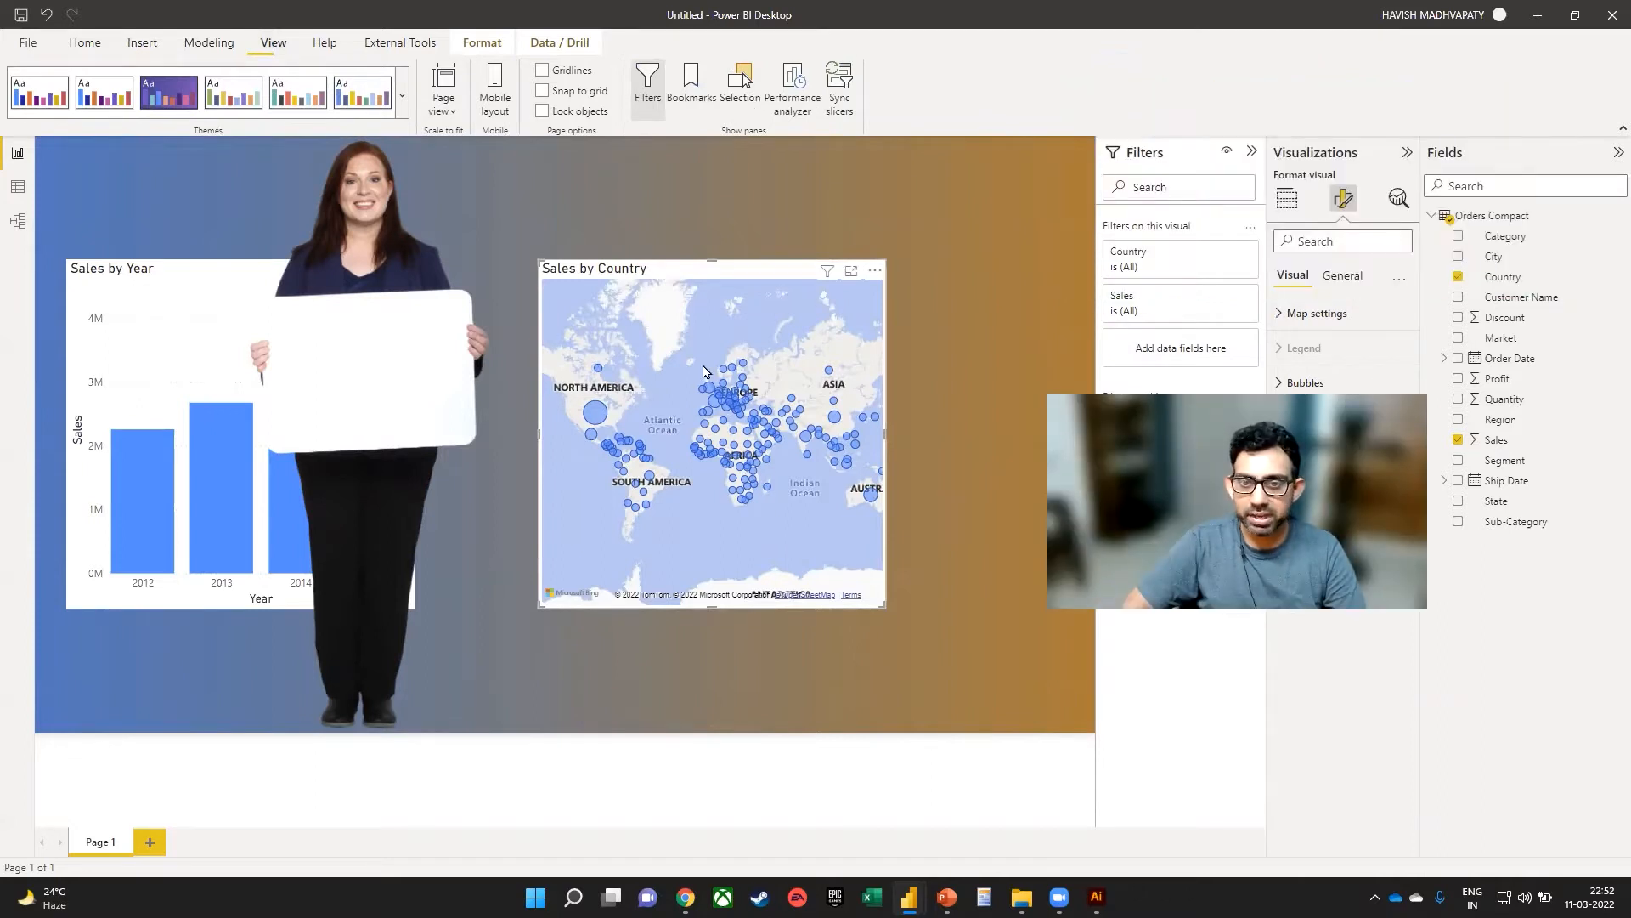
# Step: Show the Selection pane and turn off the map's title under Format visual > General
pyautogui.click(739, 84)
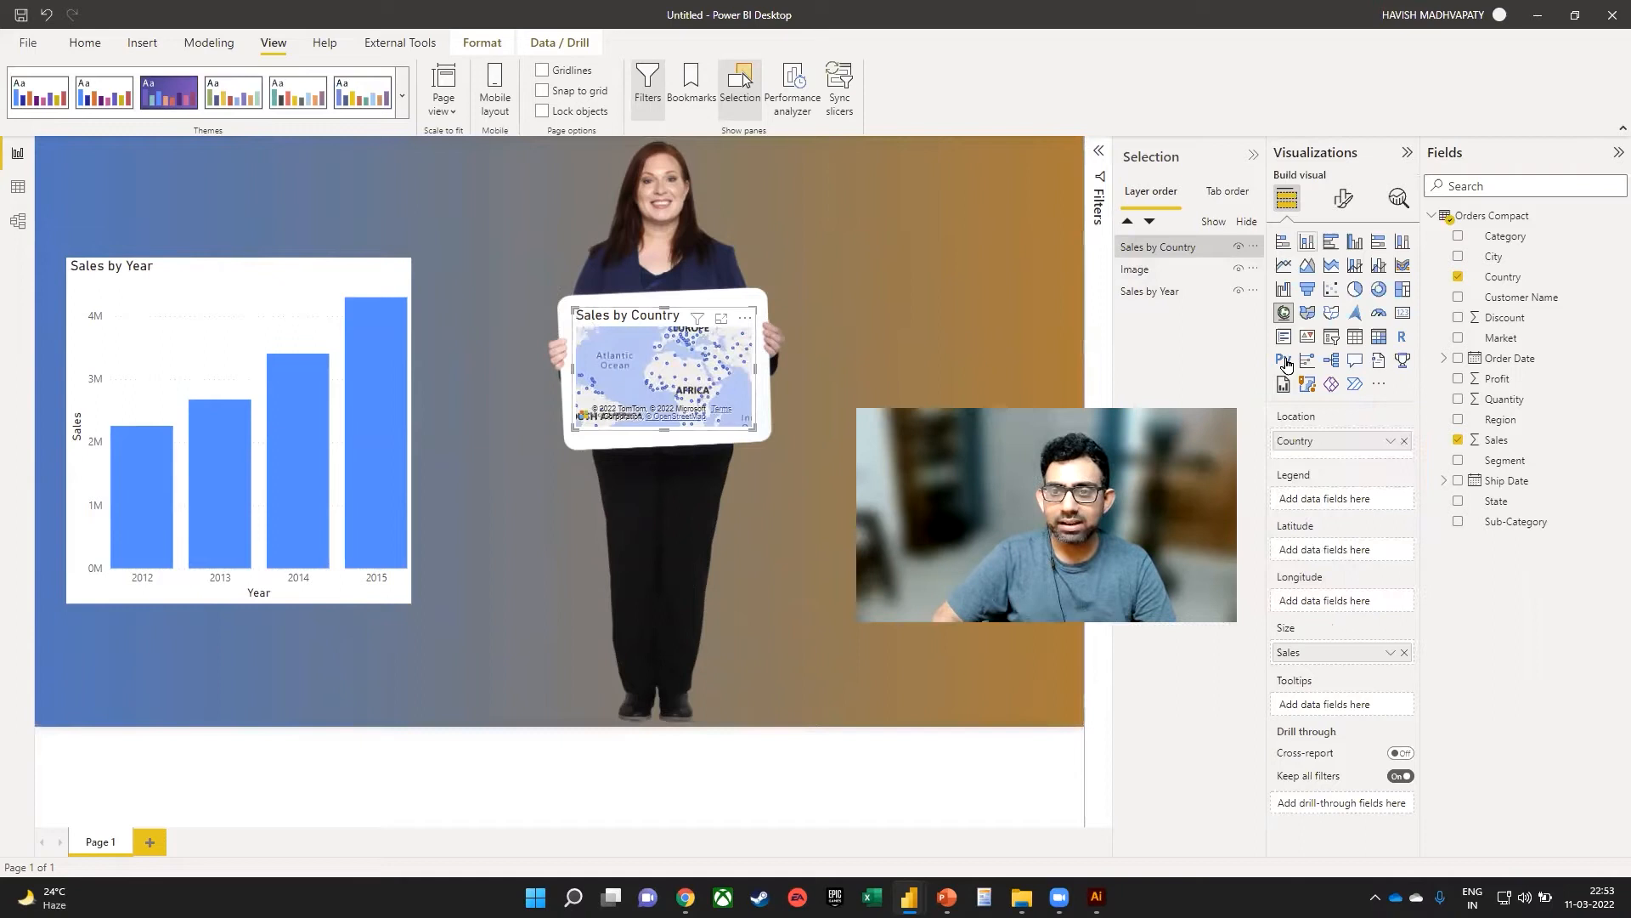
pyautogui.click(1342, 197)
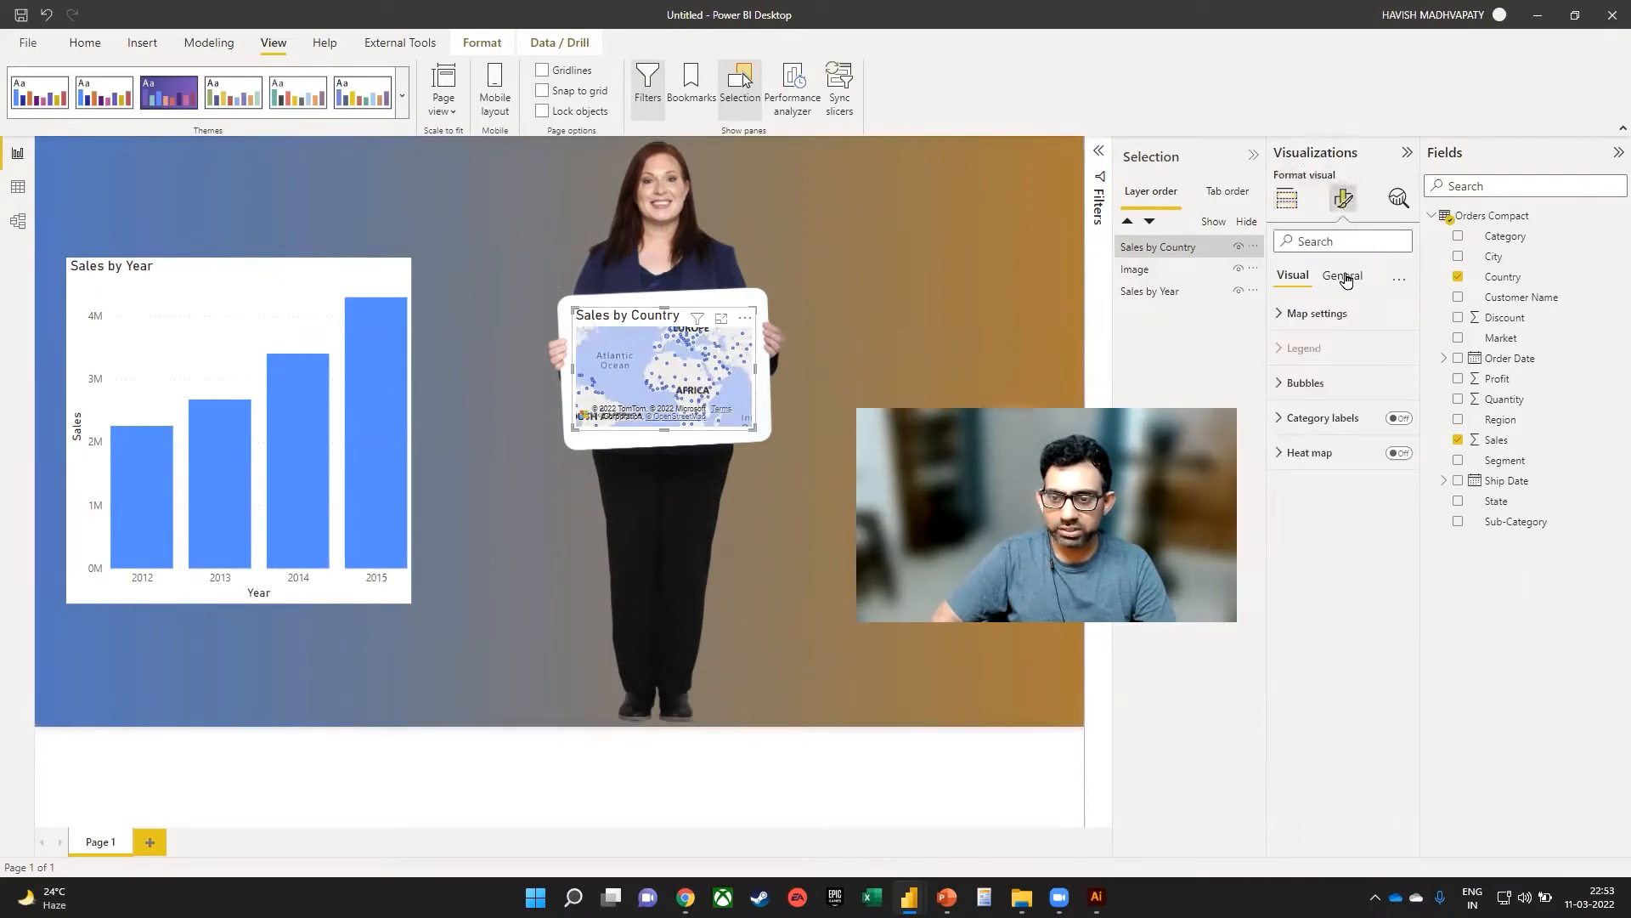
pyautogui.click(1340, 275)
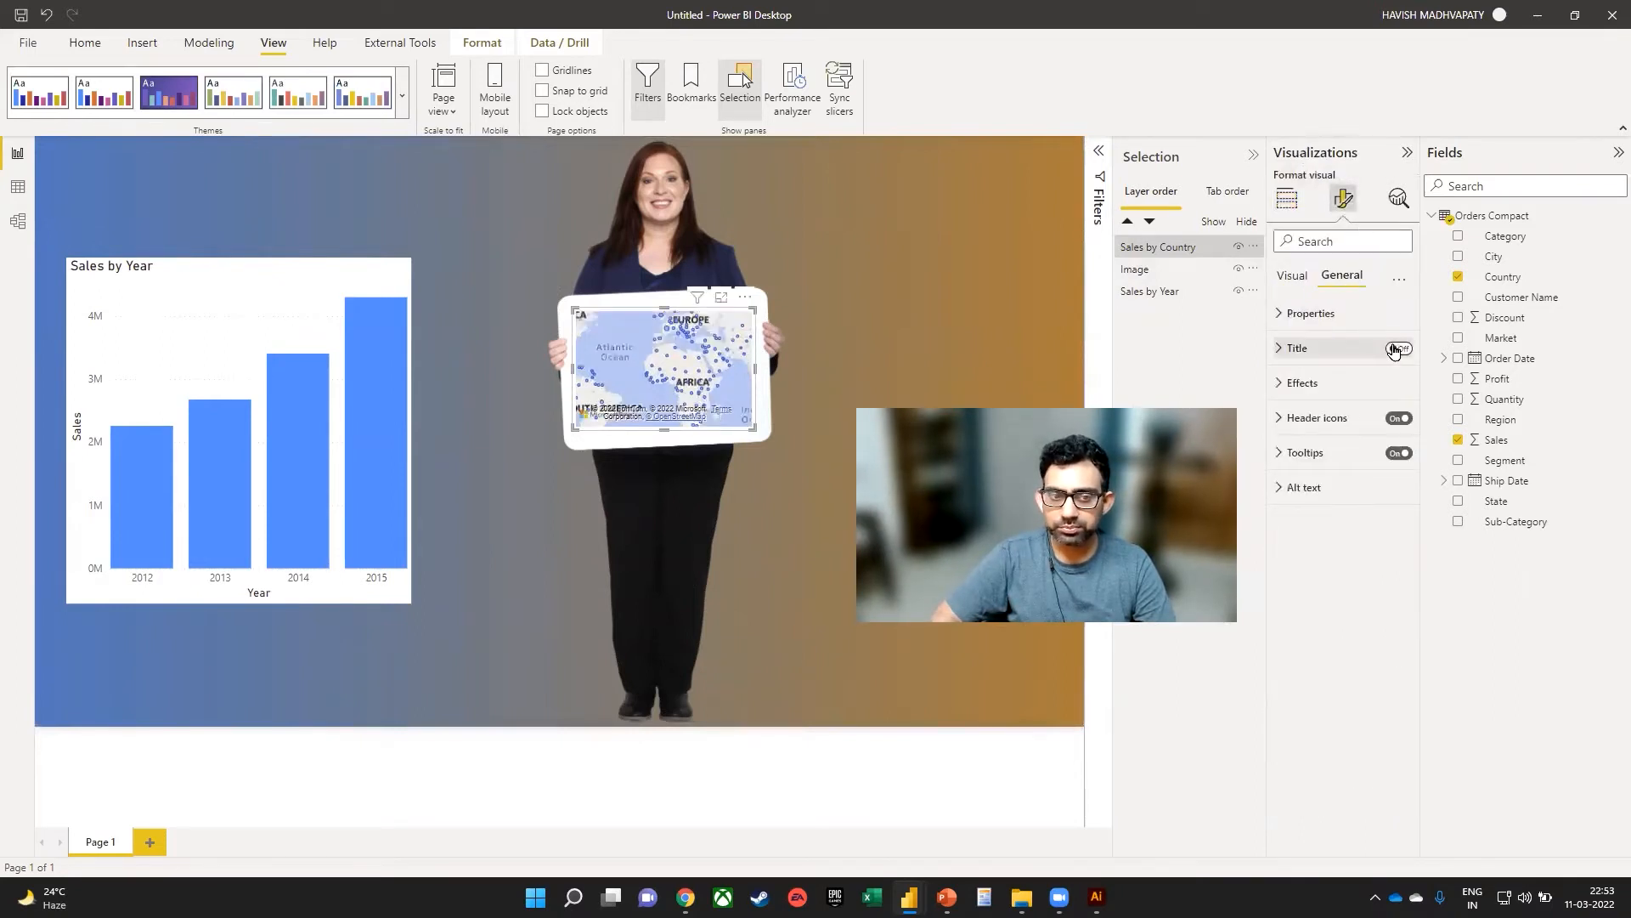
pyautogui.click(1399, 347)
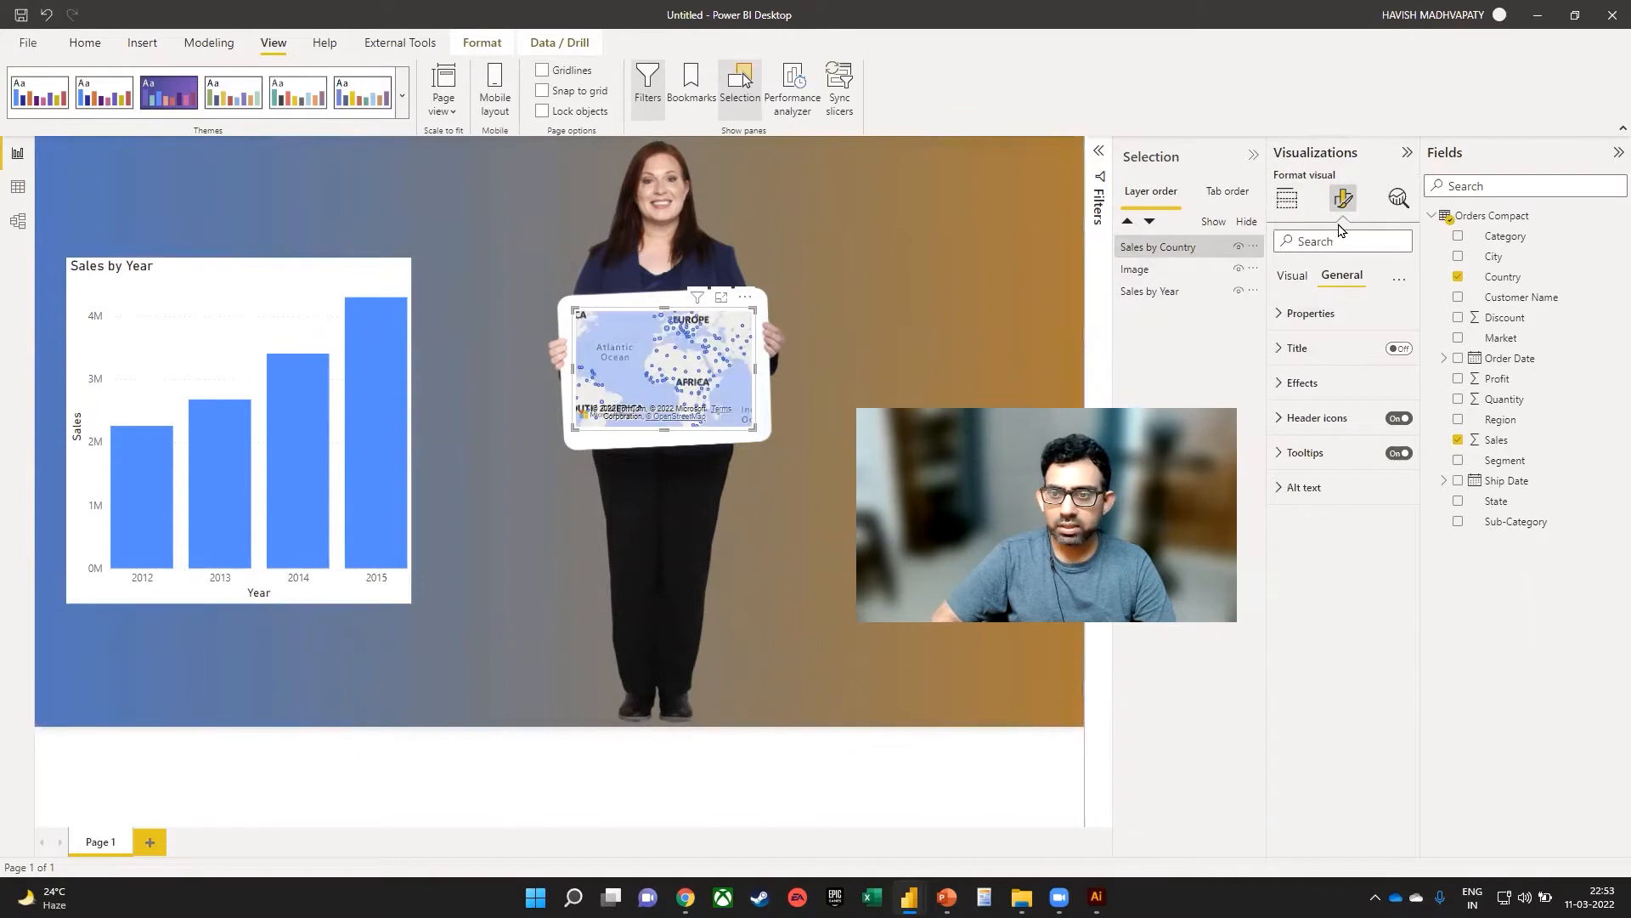
pyautogui.click(1300, 382)
pyautogui.write('Main')
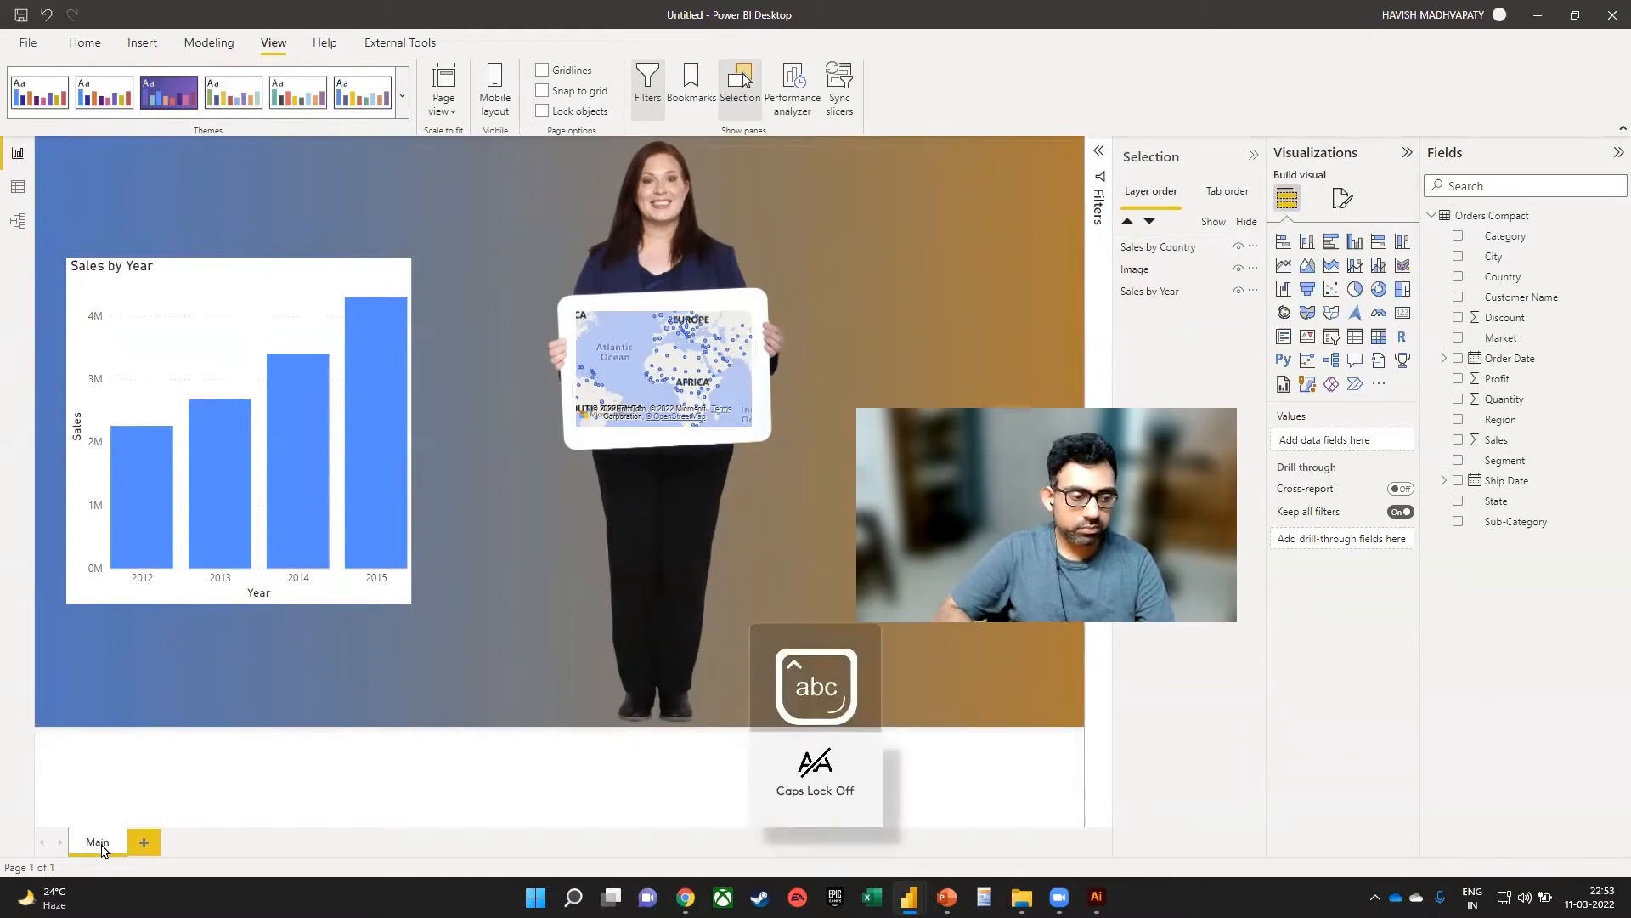
# Step: Duplicate the Main page and delete the blank extra page
pyautogui.click(143, 841)
pyautogui.write('Duplicate')
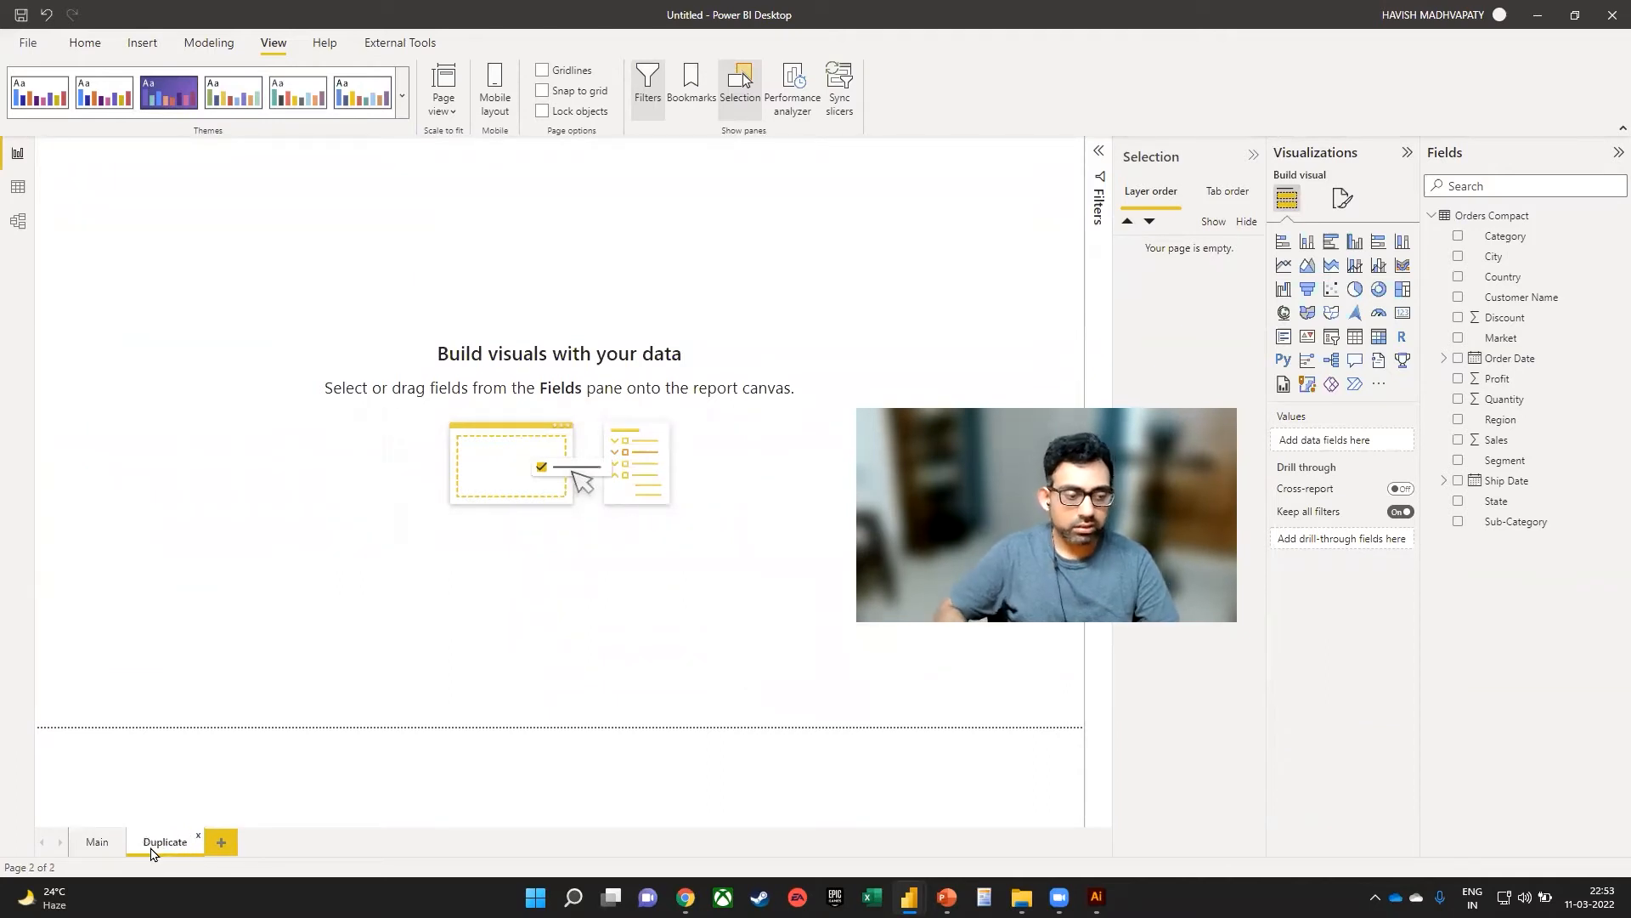
pyautogui.click(97, 841)
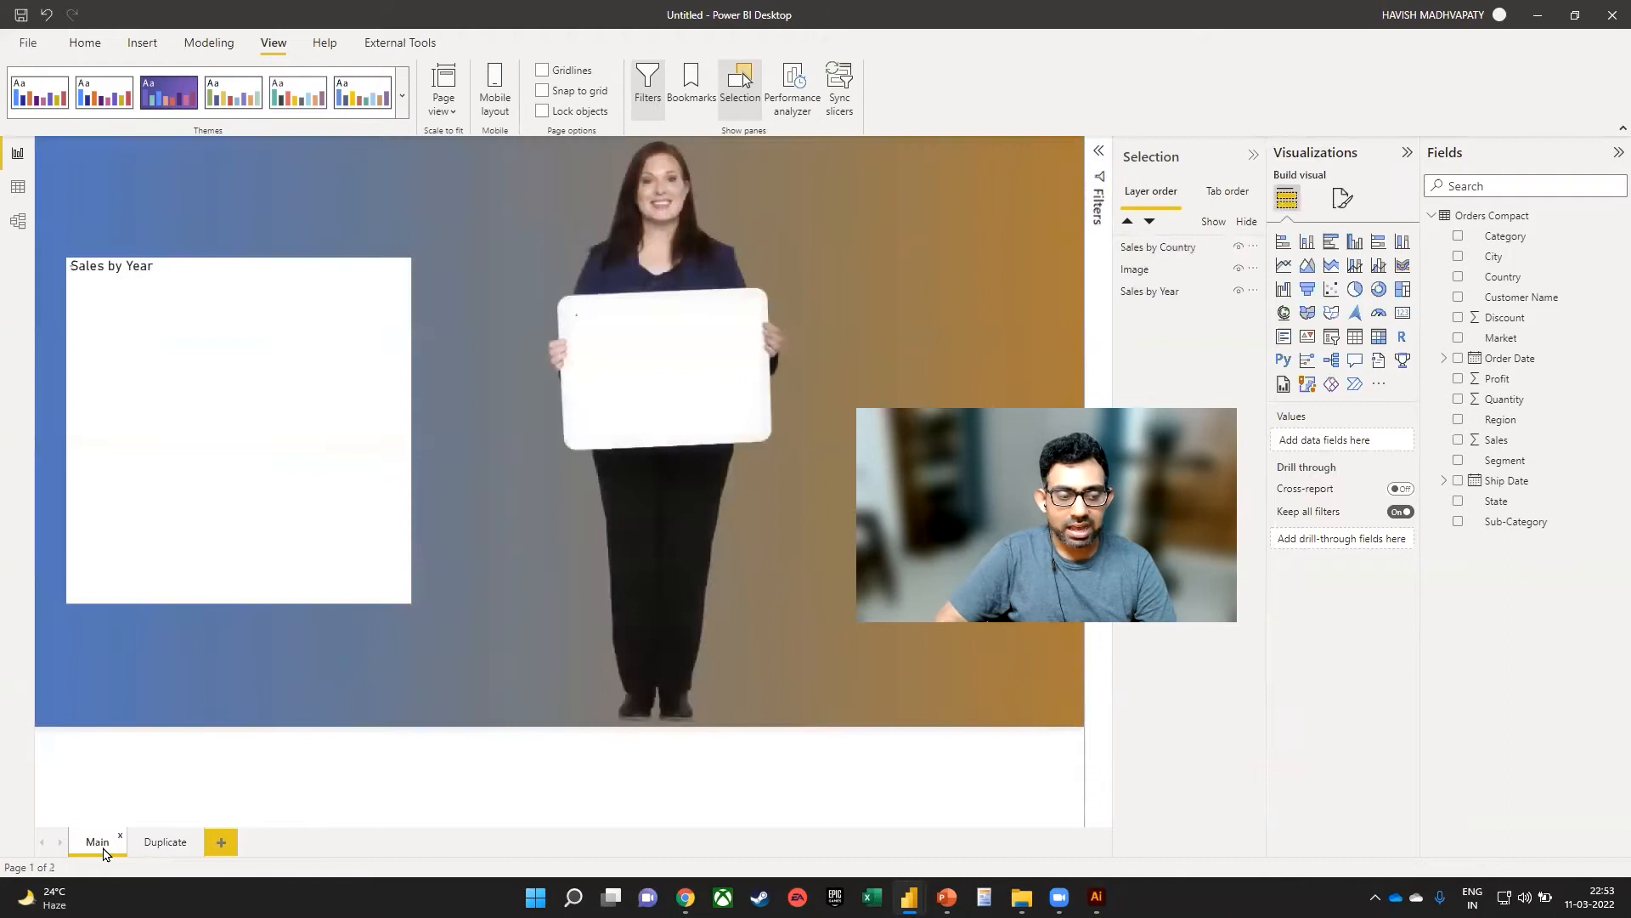
pyautogui.rightClick(97, 841)
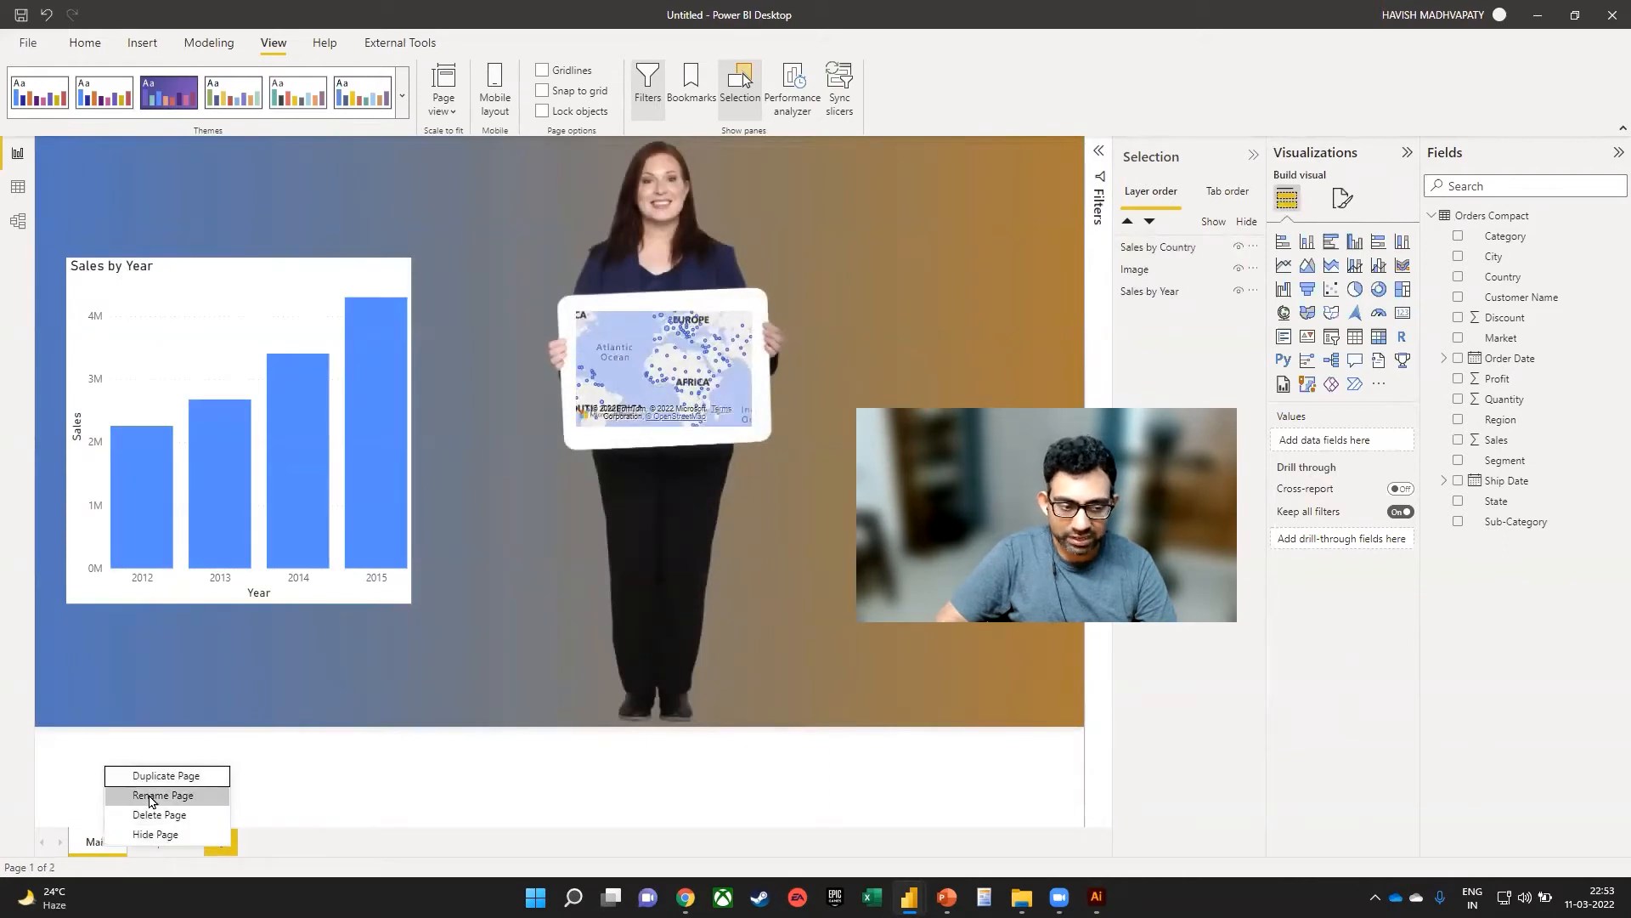
pyautogui.click(165, 775)
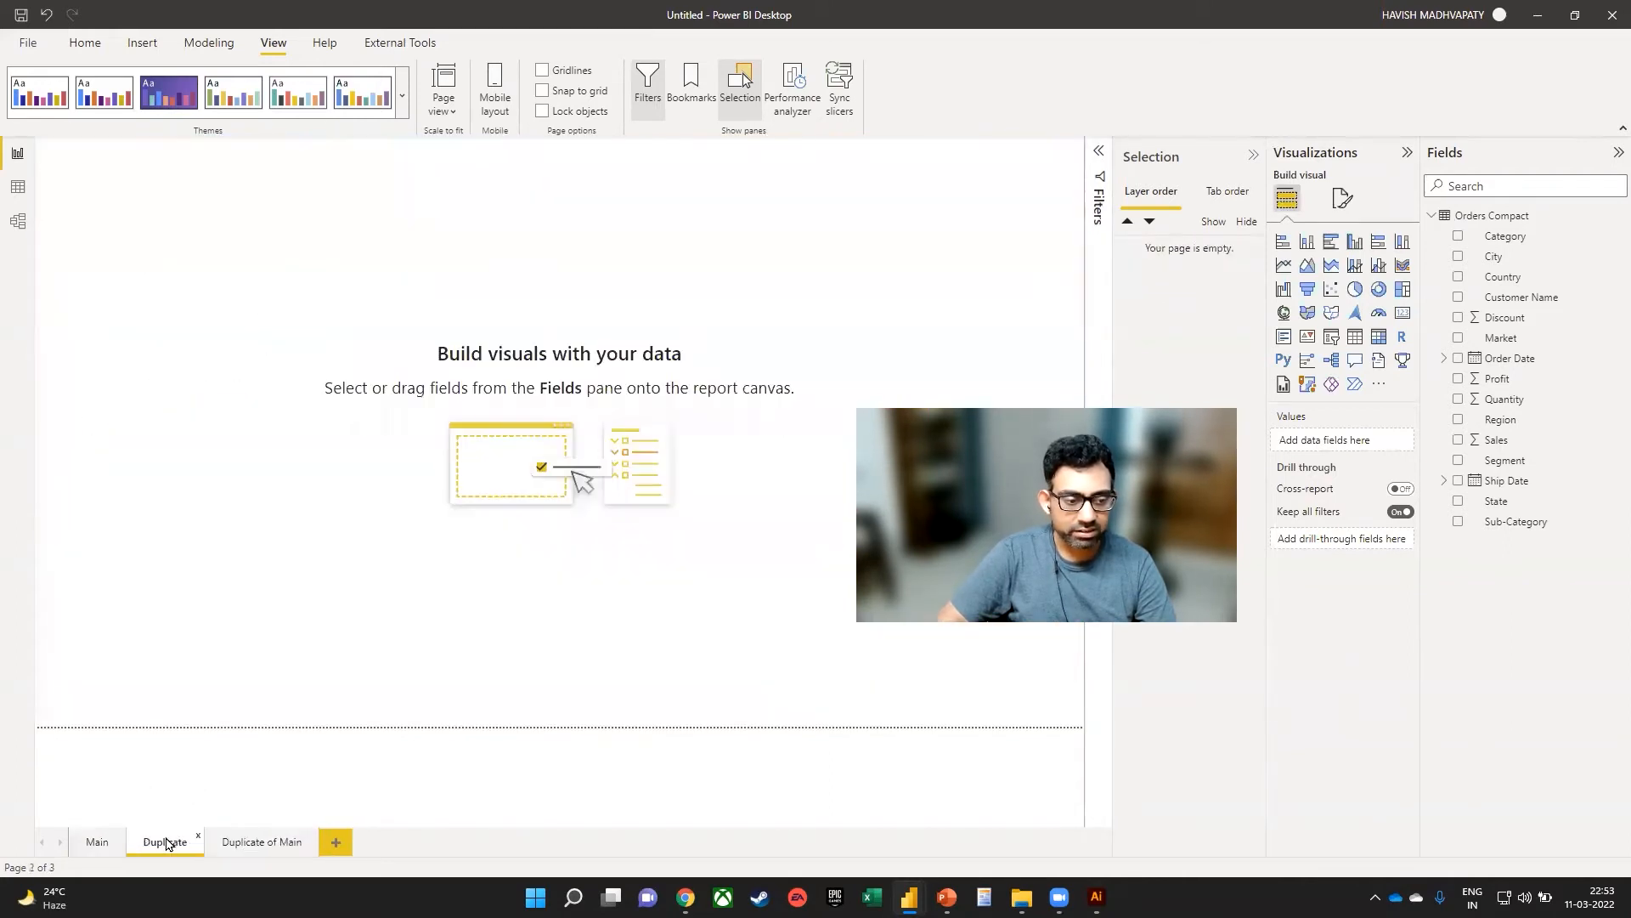
pyautogui.click(198, 836)
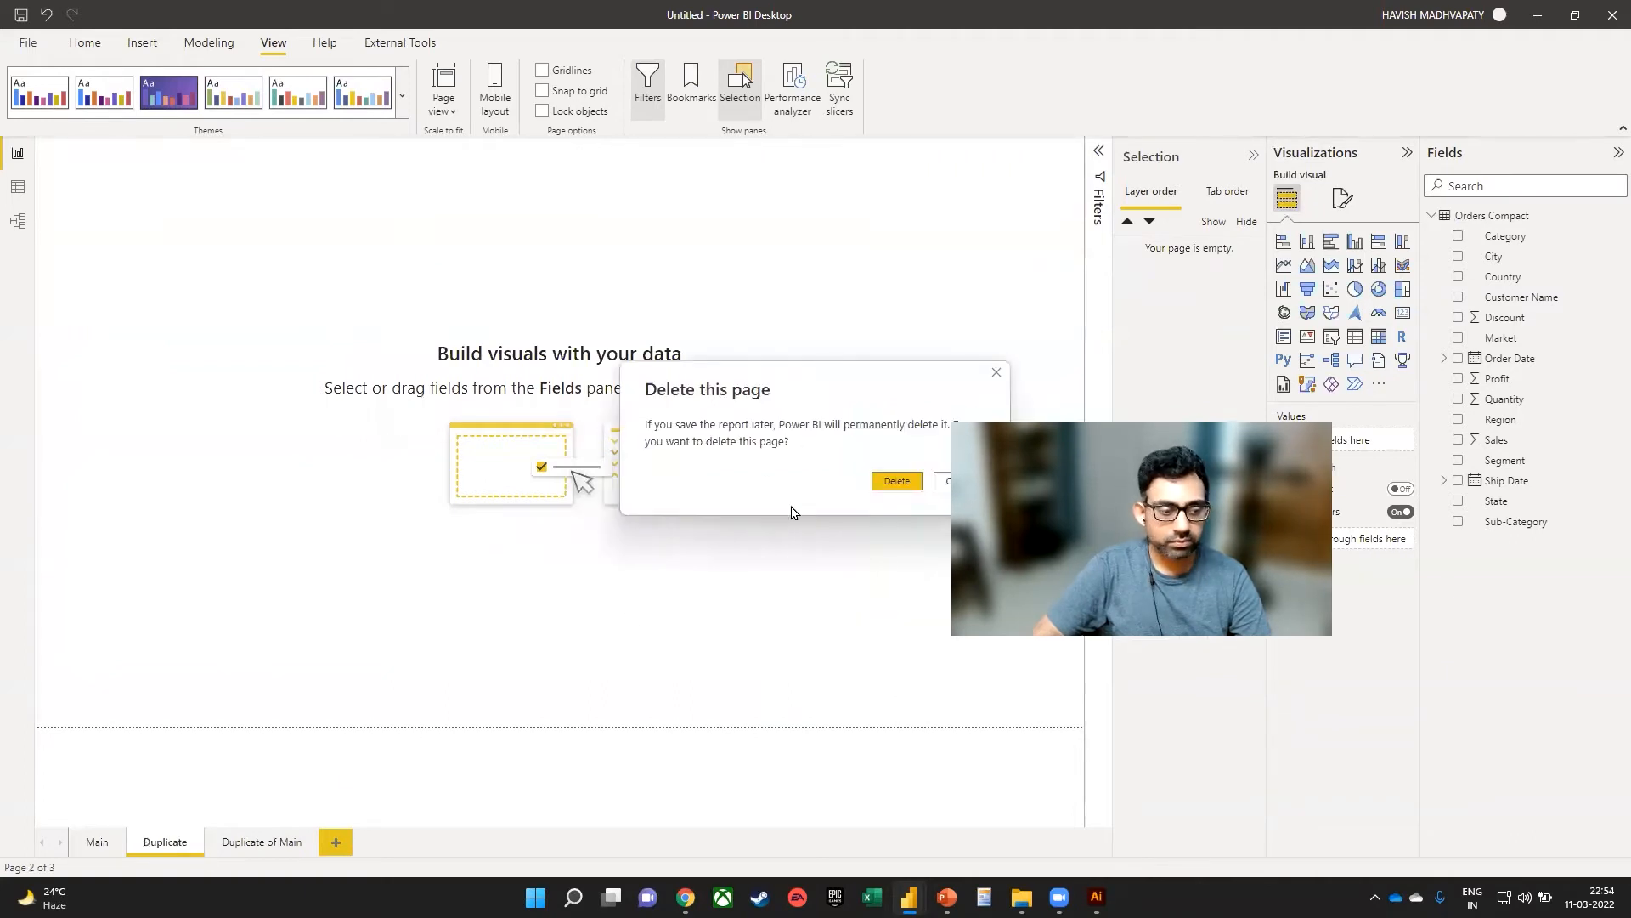
pyautogui.click(895, 481)
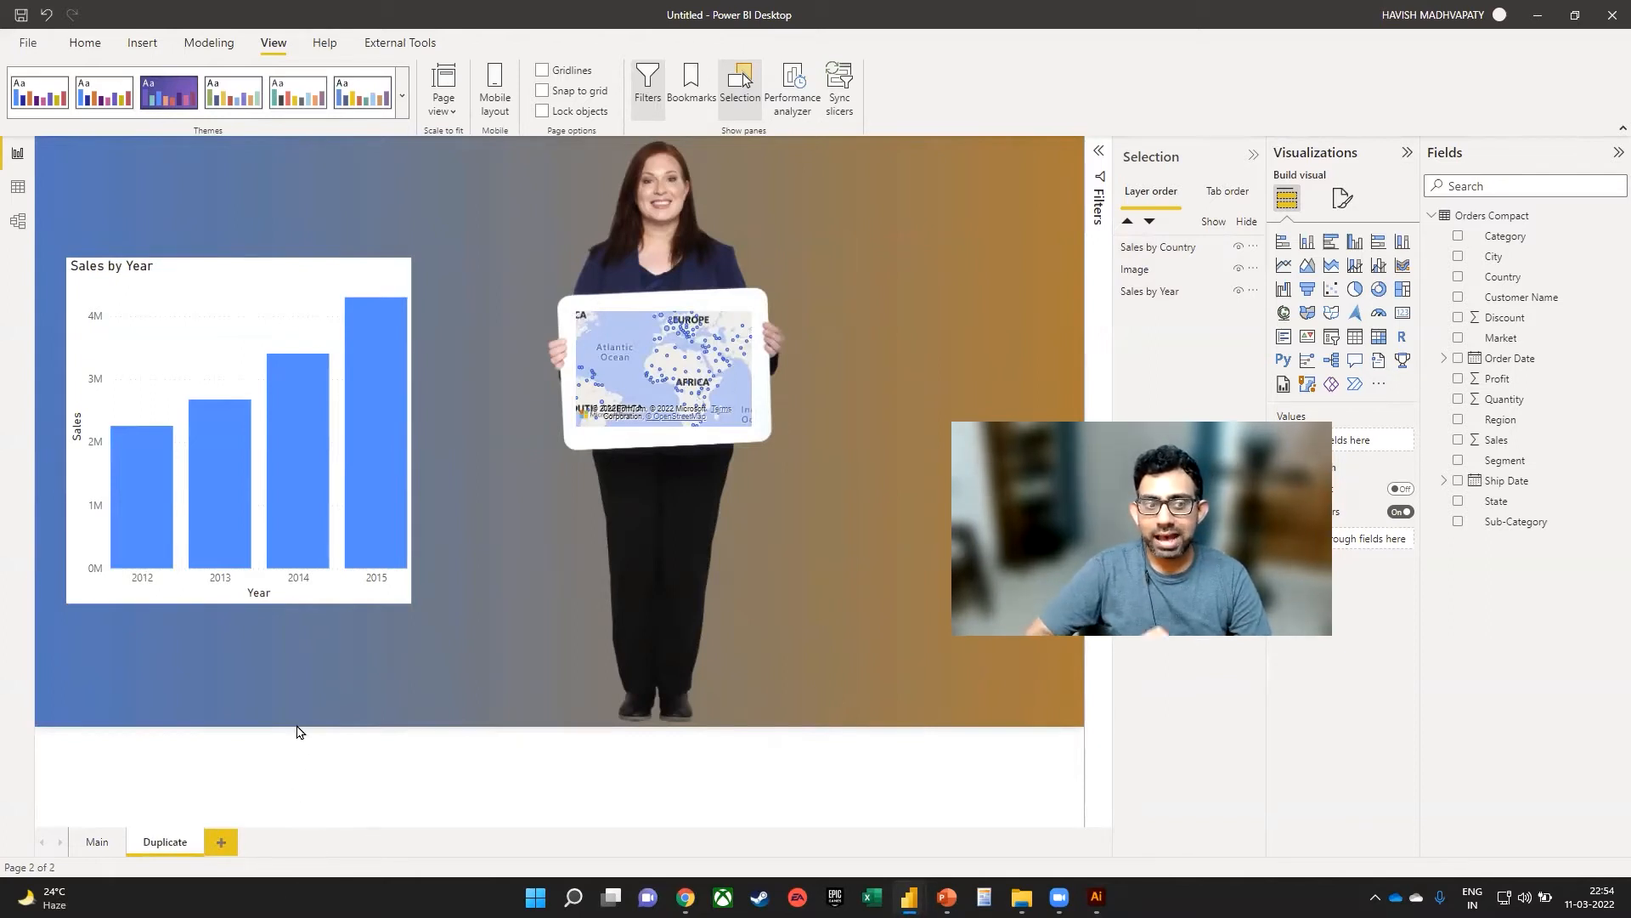
pyautogui.moveTo(156, 632)
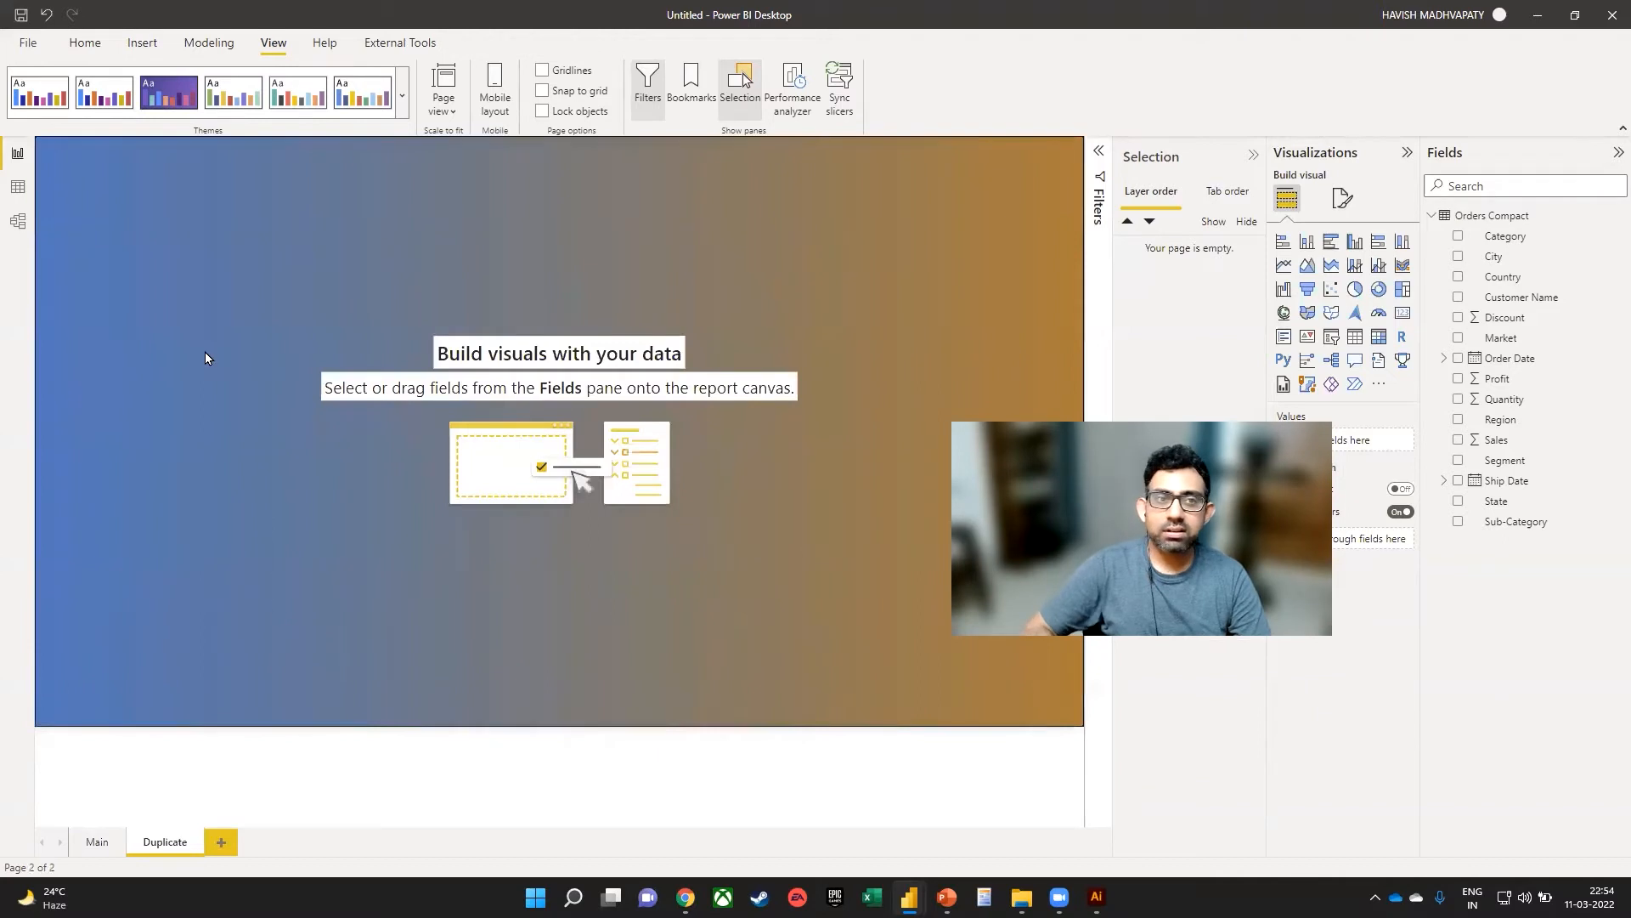
pyautogui.moveTo(402, 304)
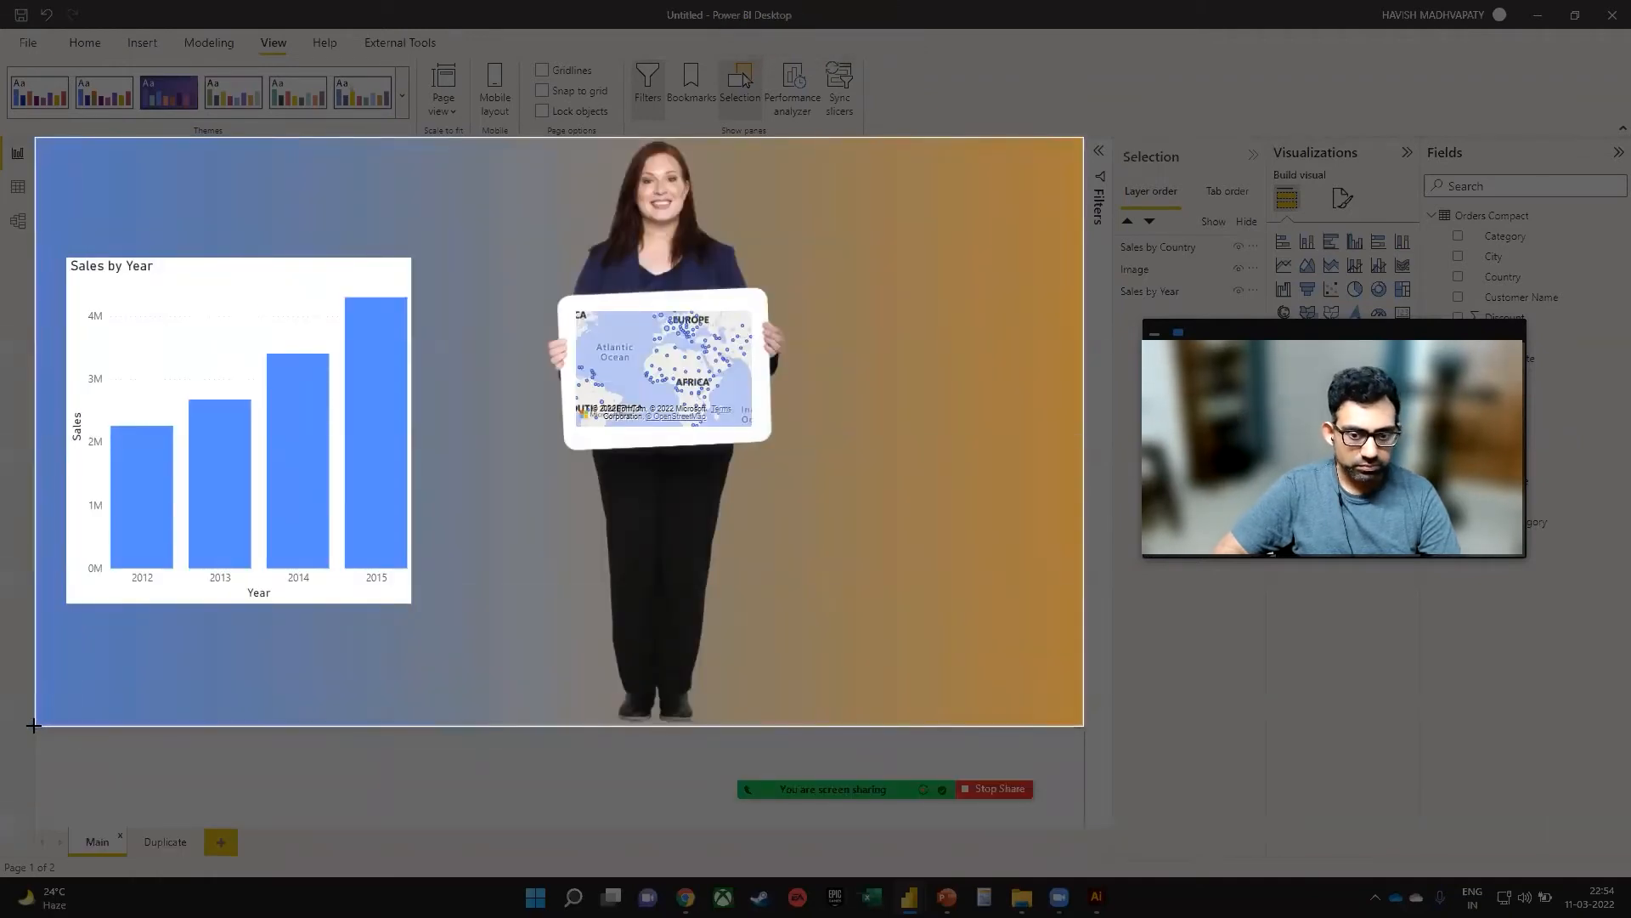
# Step: Capture the Main page as a picture saved as temp2 and go to the Duplicate page
pyautogui.click(535, 897)
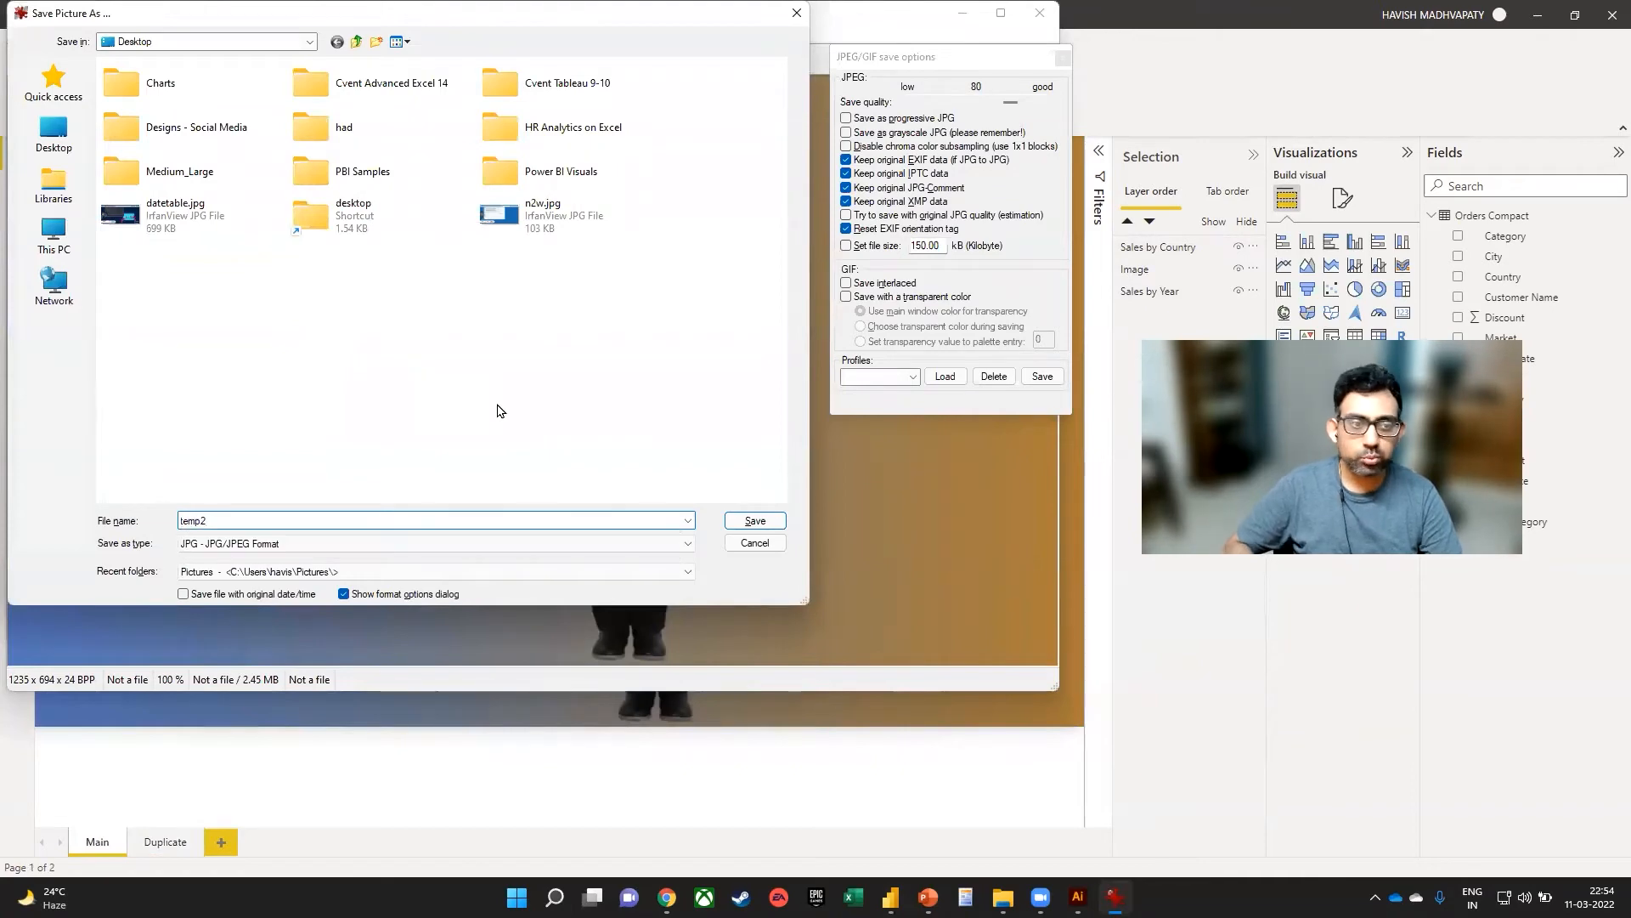
pyautogui.click(754, 520)
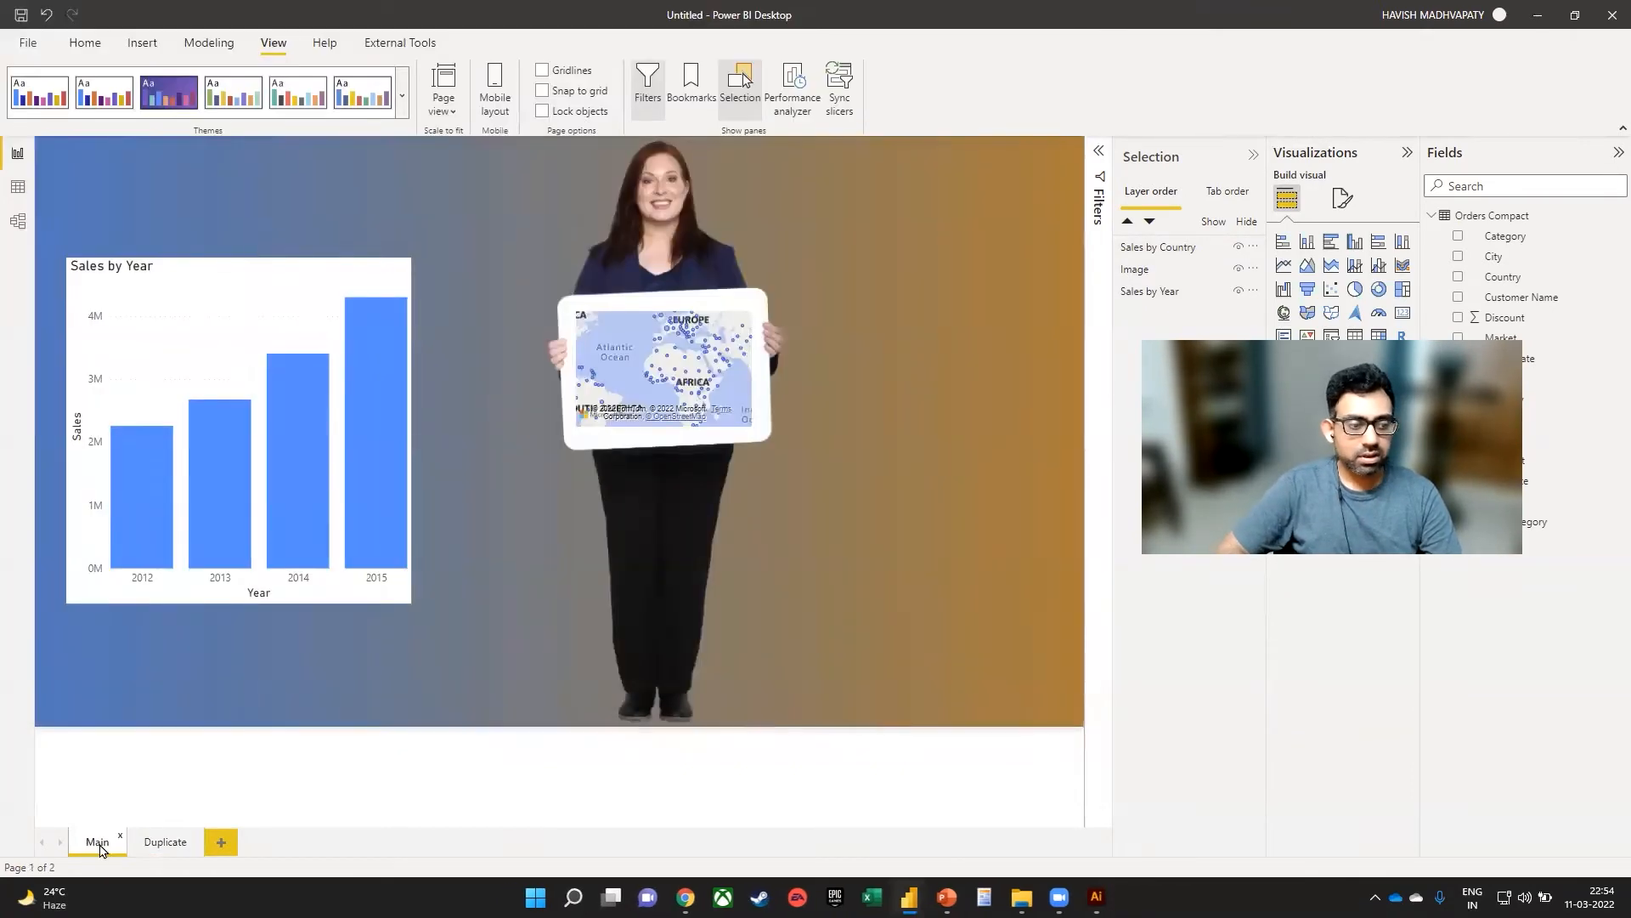
pyautogui.click(165, 841)
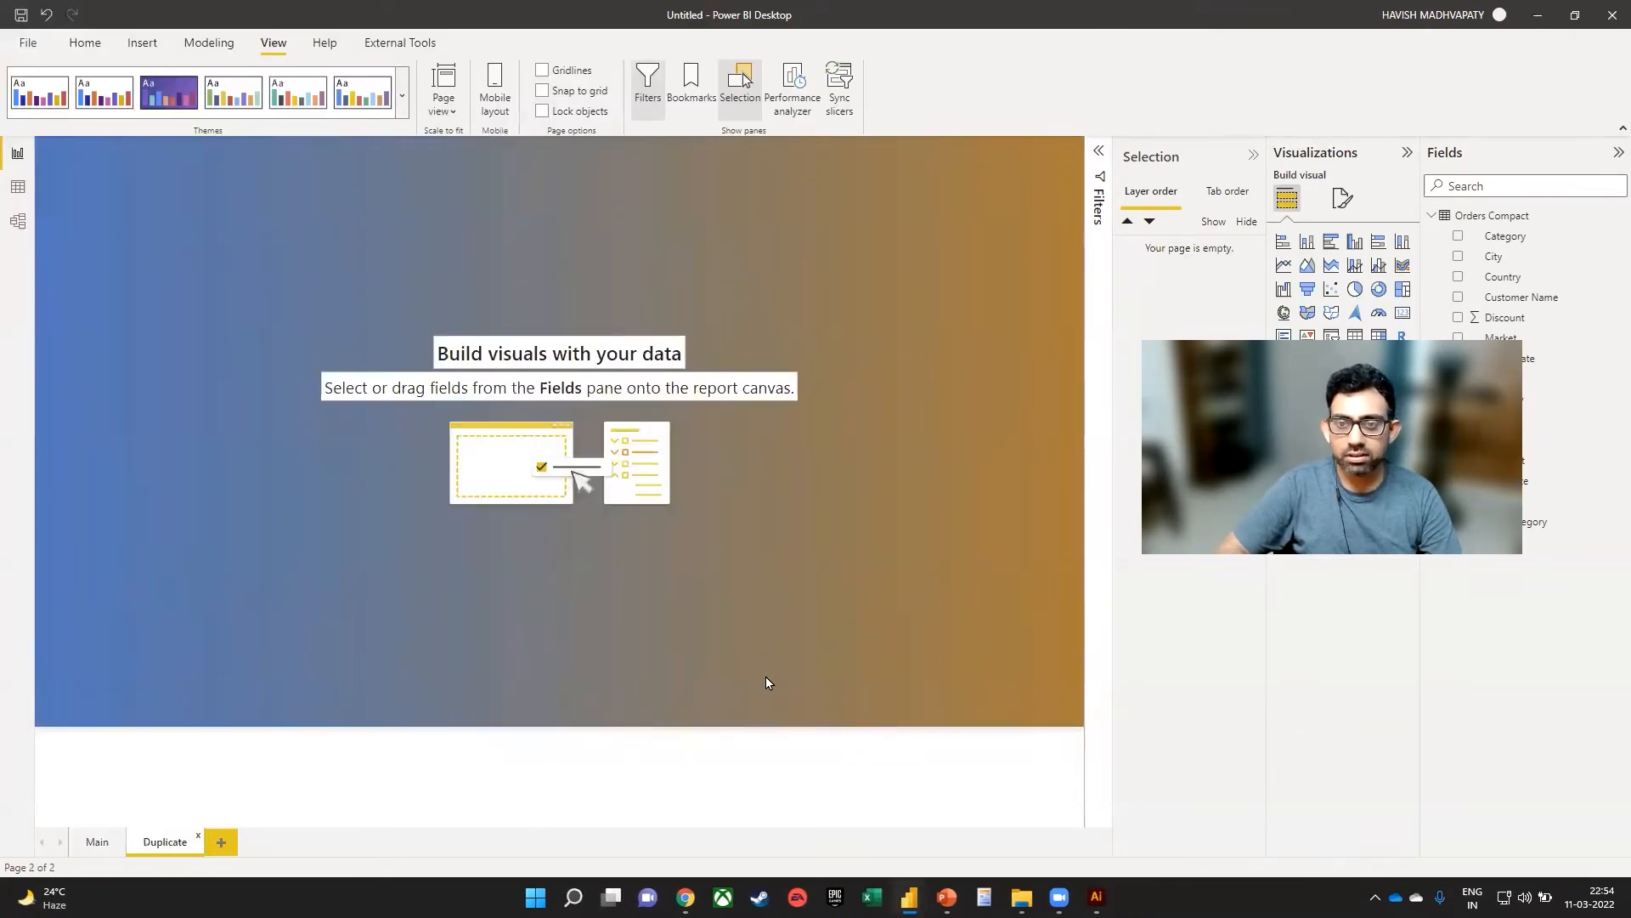
# Step: Set the Duplicate page's canvas background to temp2.jpg at about 62% transparency
pyautogui.click(1340, 197)
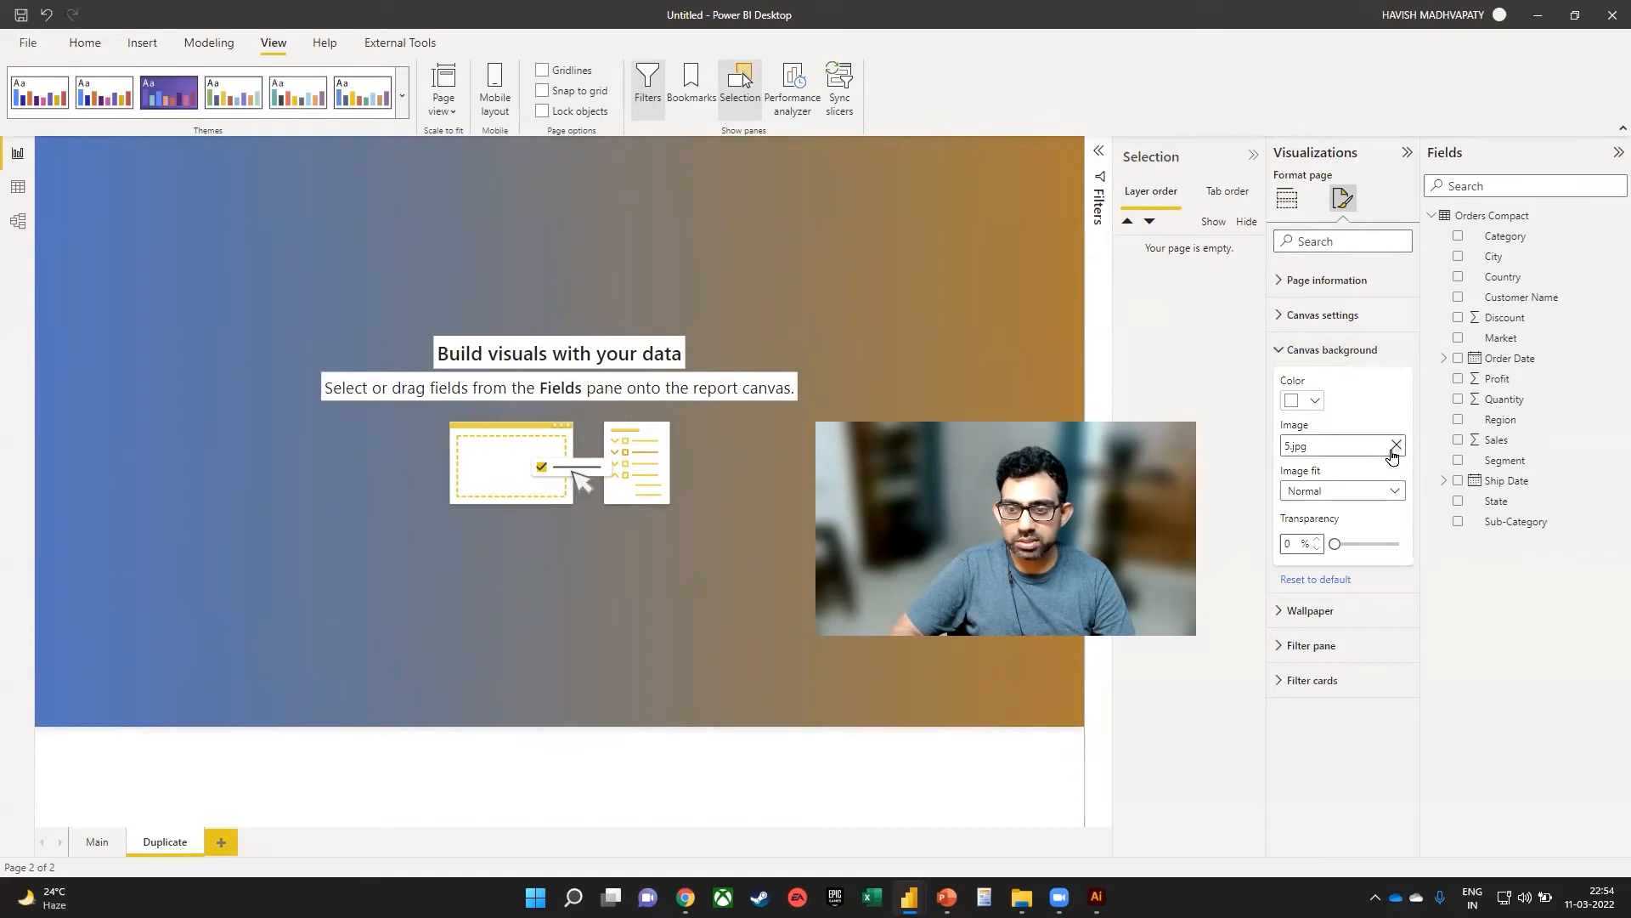
pyautogui.click(1393, 445)
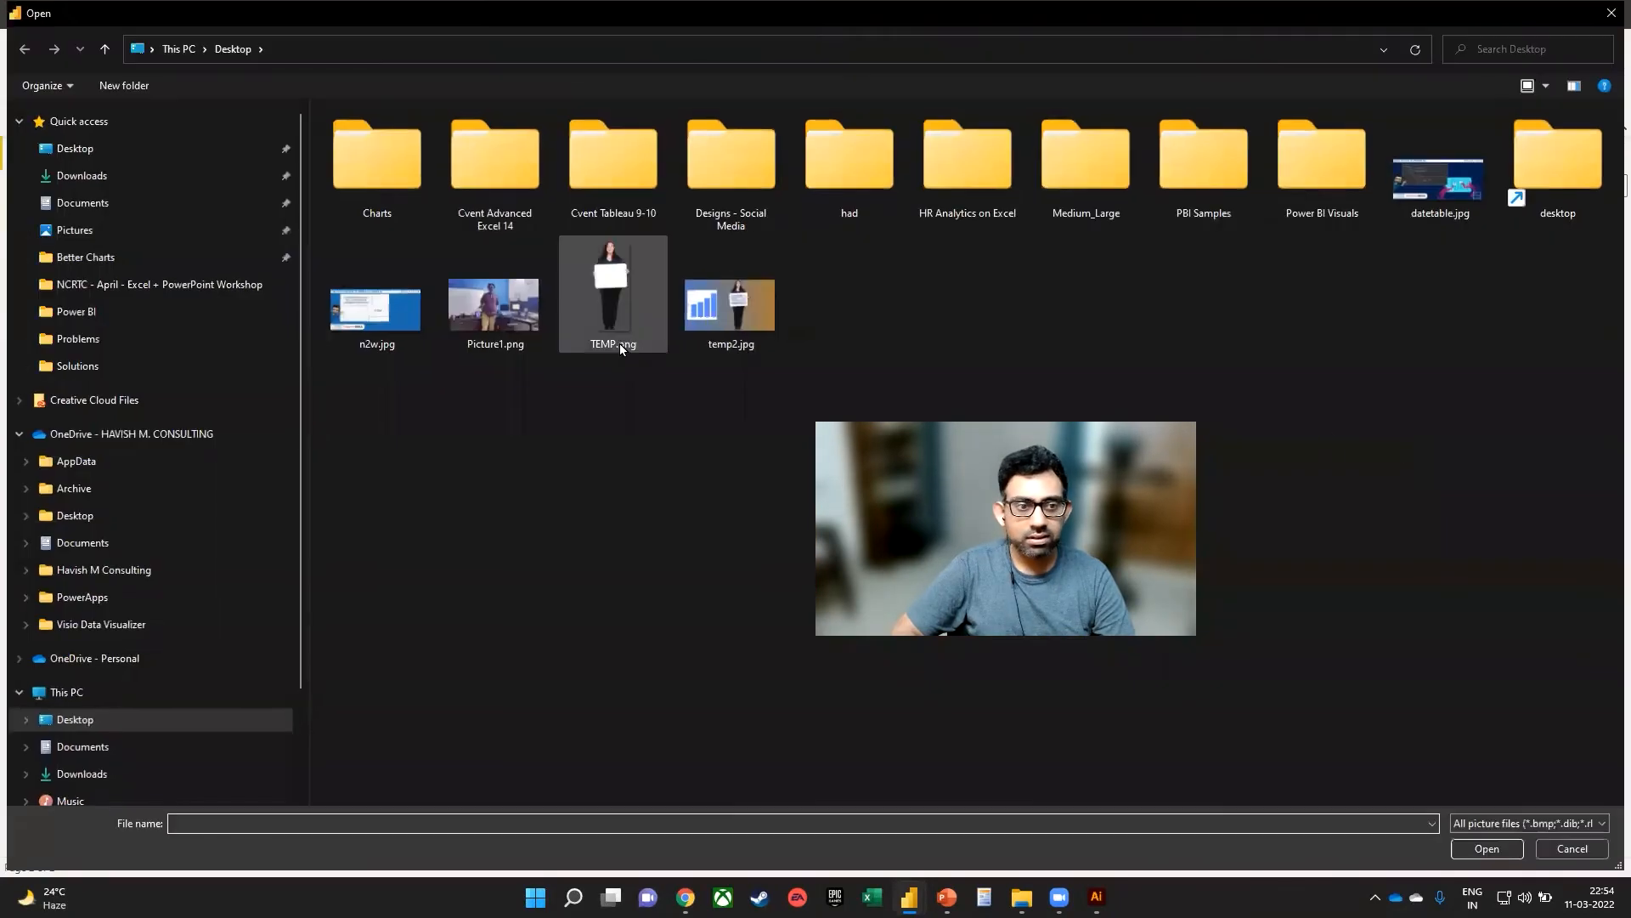
pyautogui.click(729, 294)
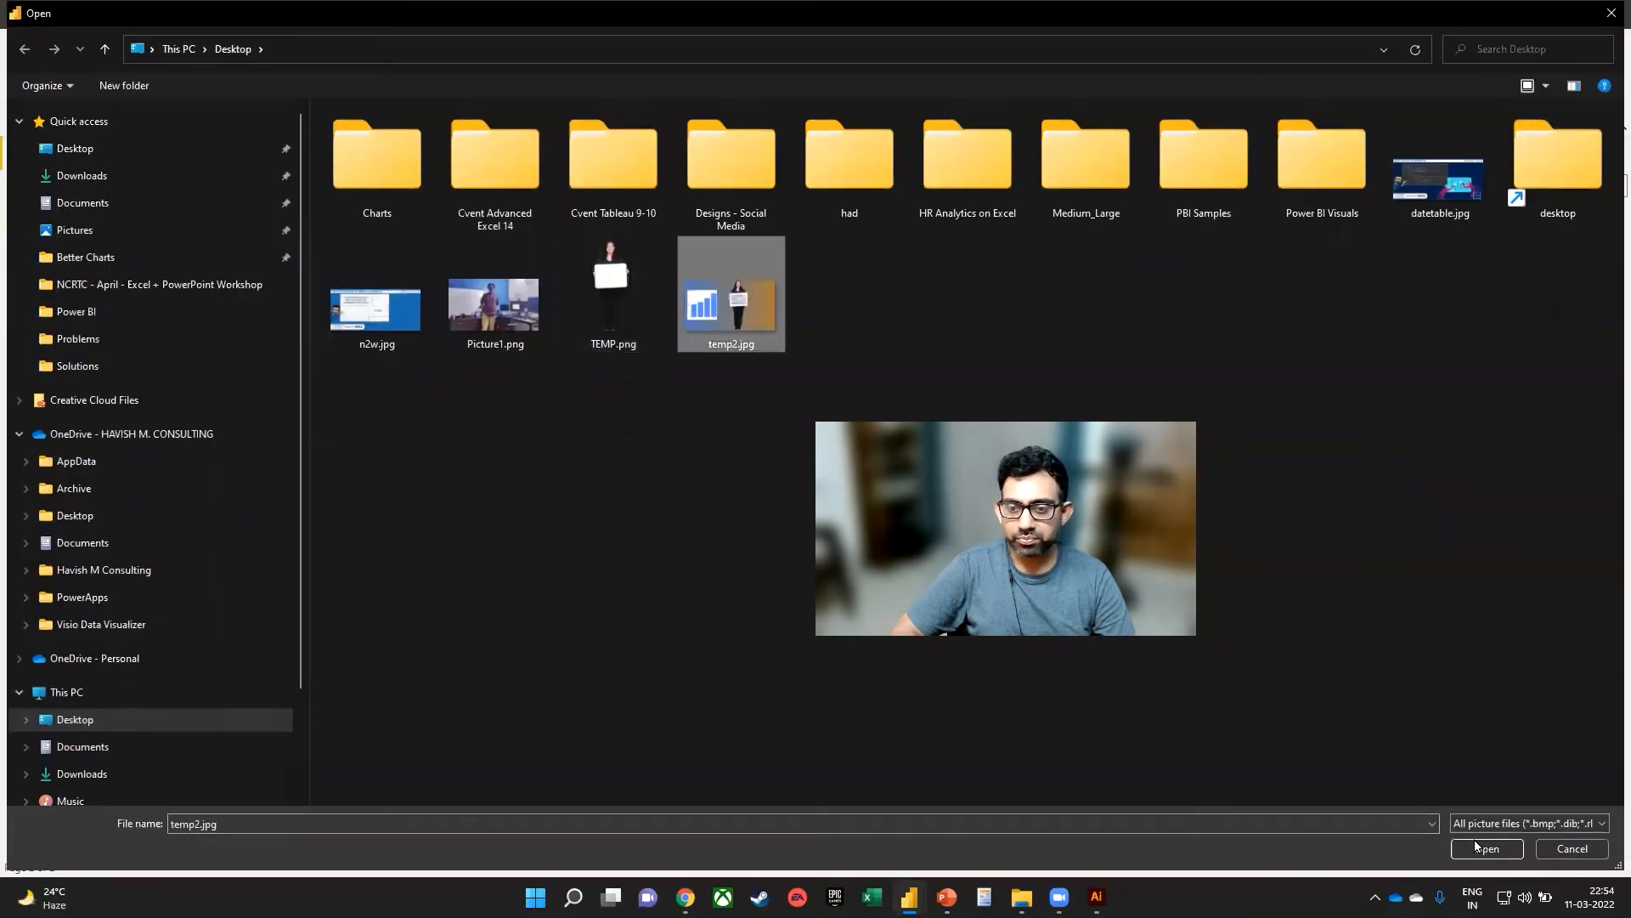
pyautogui.click(1485, 848)
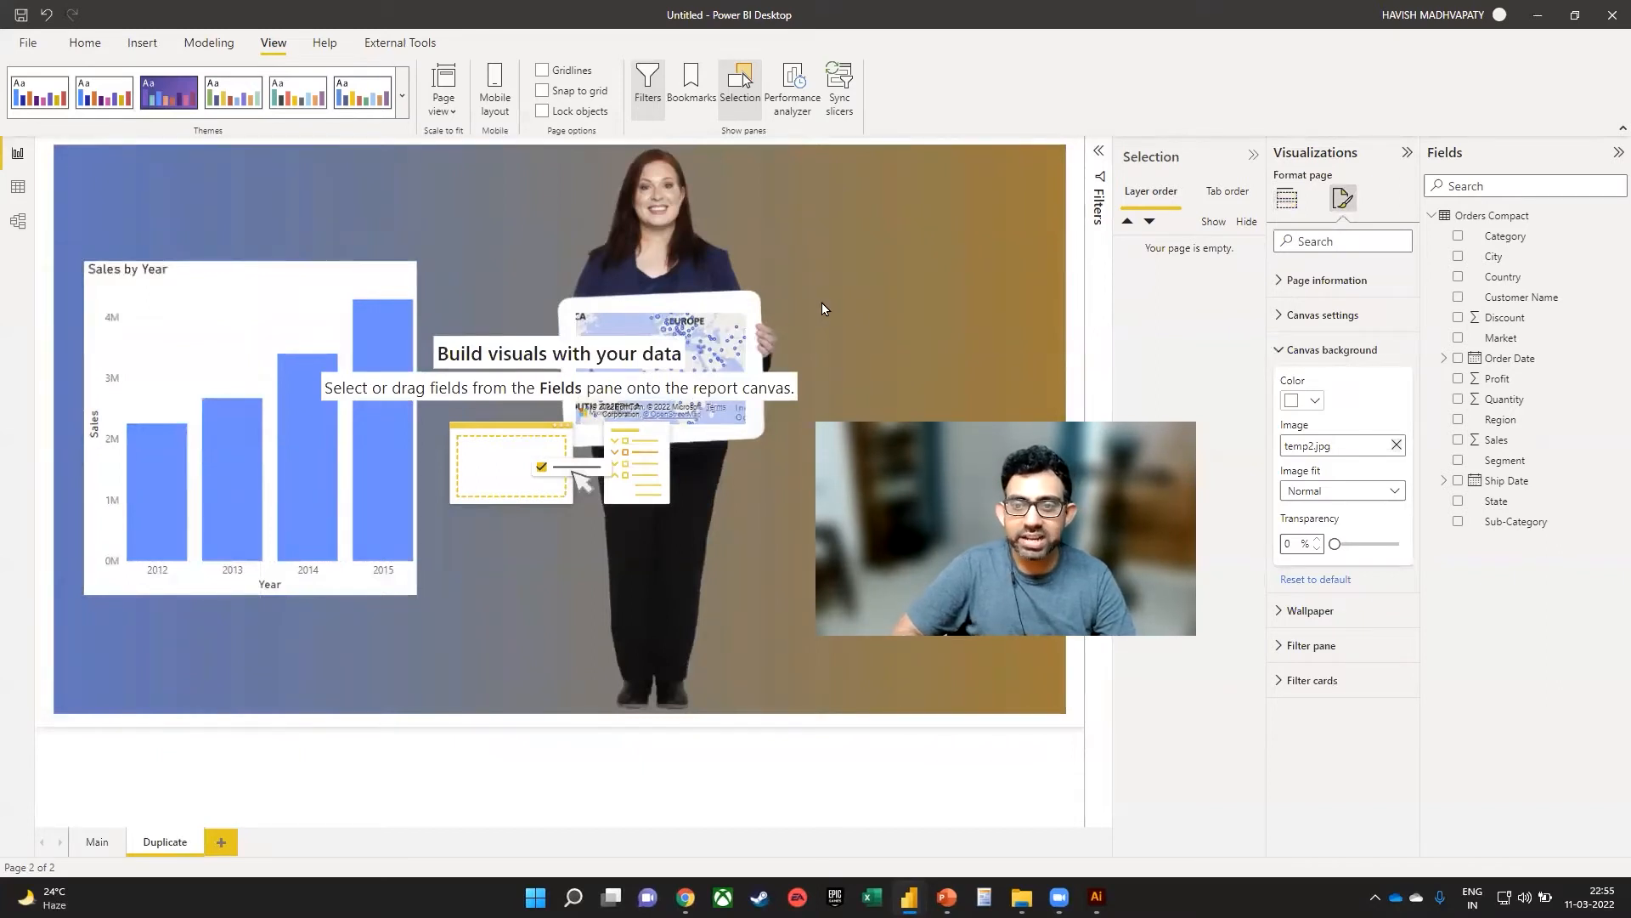
pyautogui.moveTo(1335, 544); pyautogui.dragTo(1345, 543)
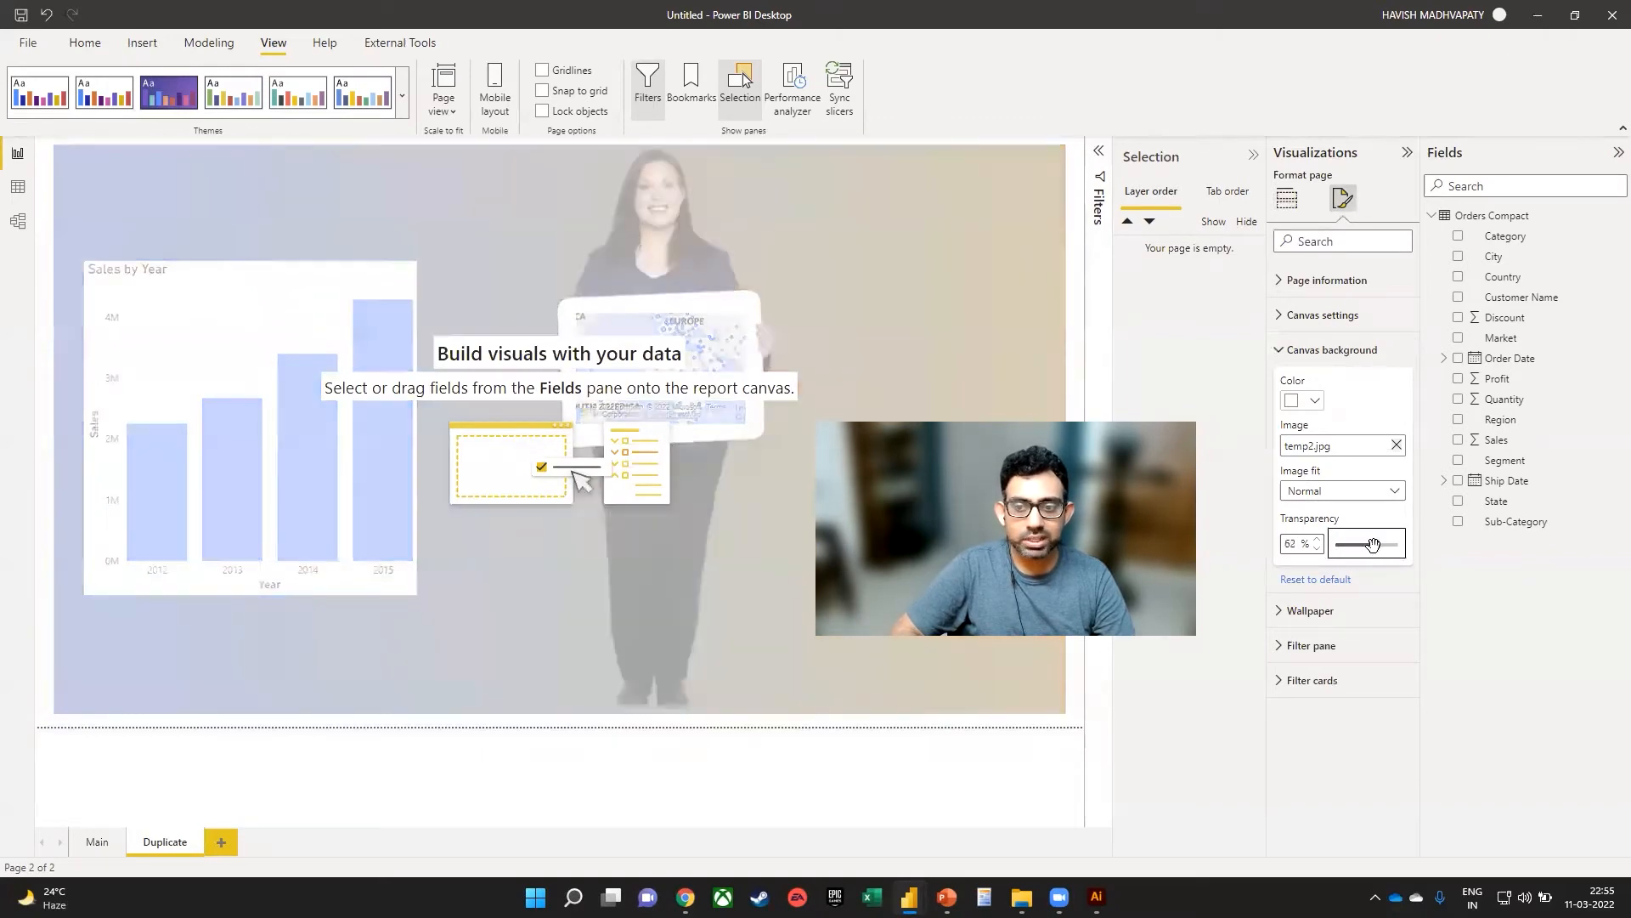
pyautogui.moveTo(1371, 544); pyautogui.dragTo(1379, 543)
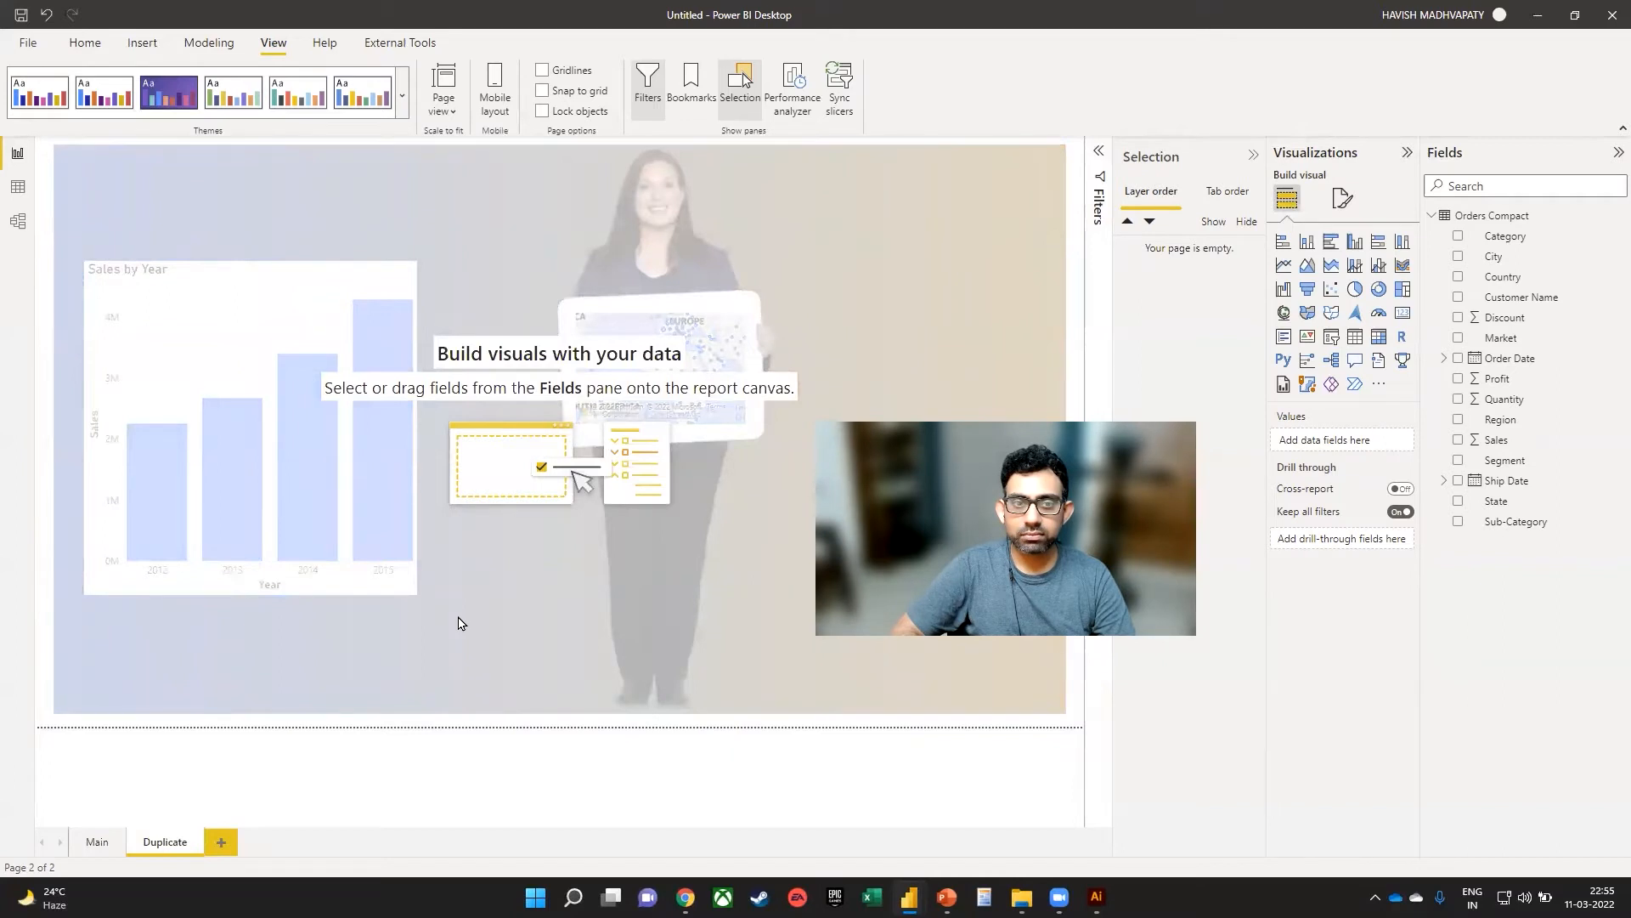
pyautogui.moveTo(481, 597)
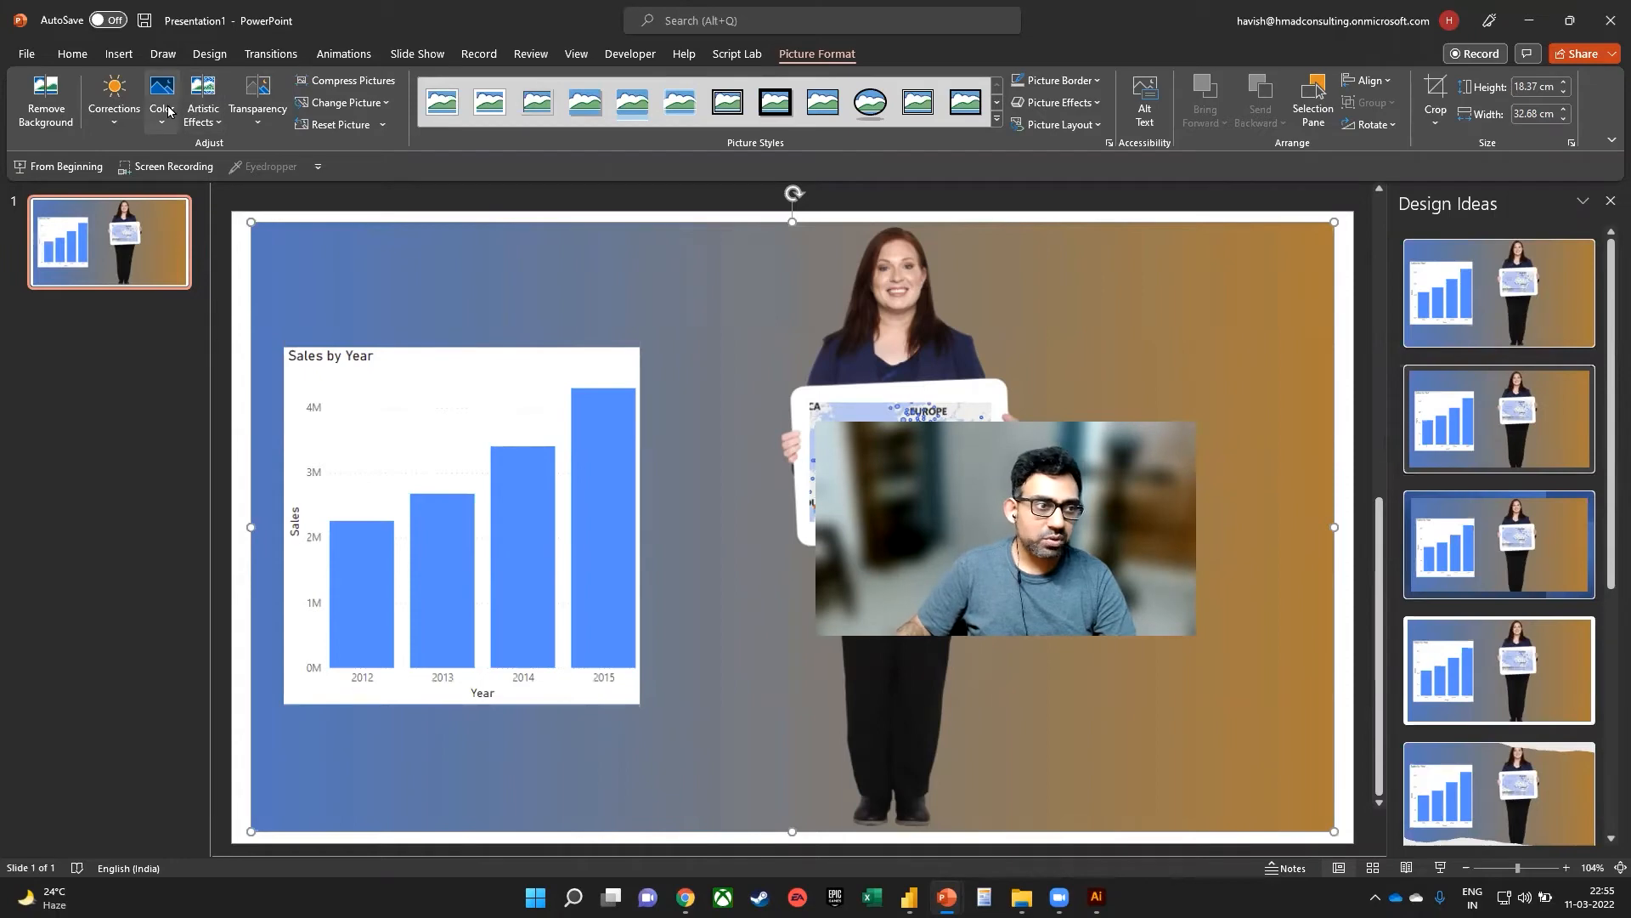
# Step: Make the background picture greyscale and apply a transparency preset
pyautogui.click(161, 93)
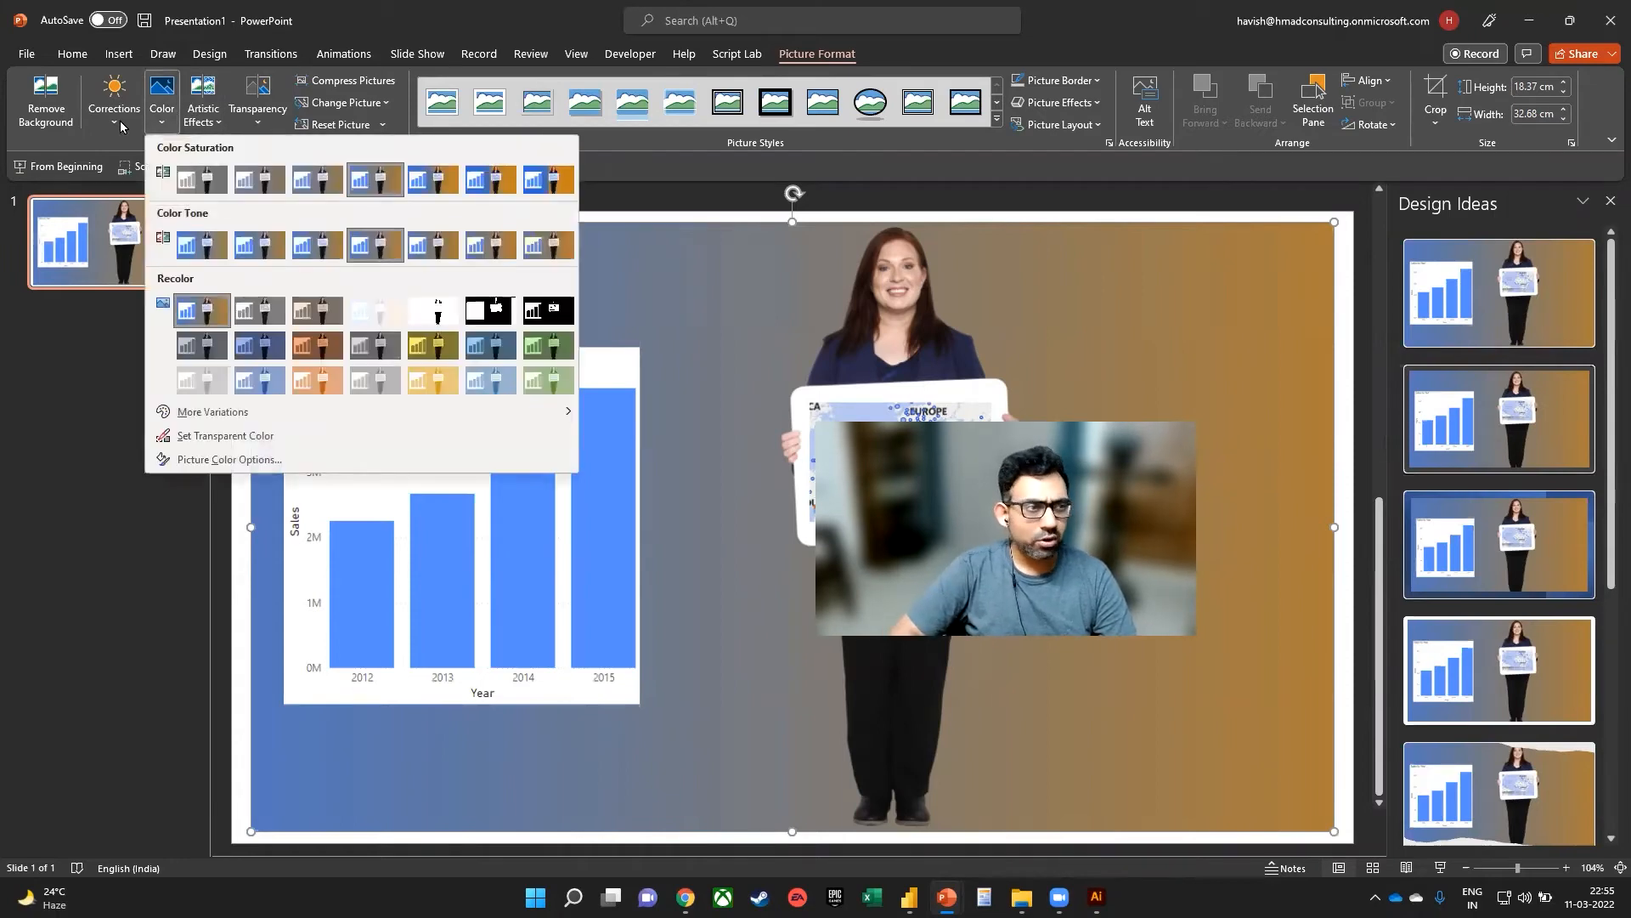
pyautogui.click(202, 99)
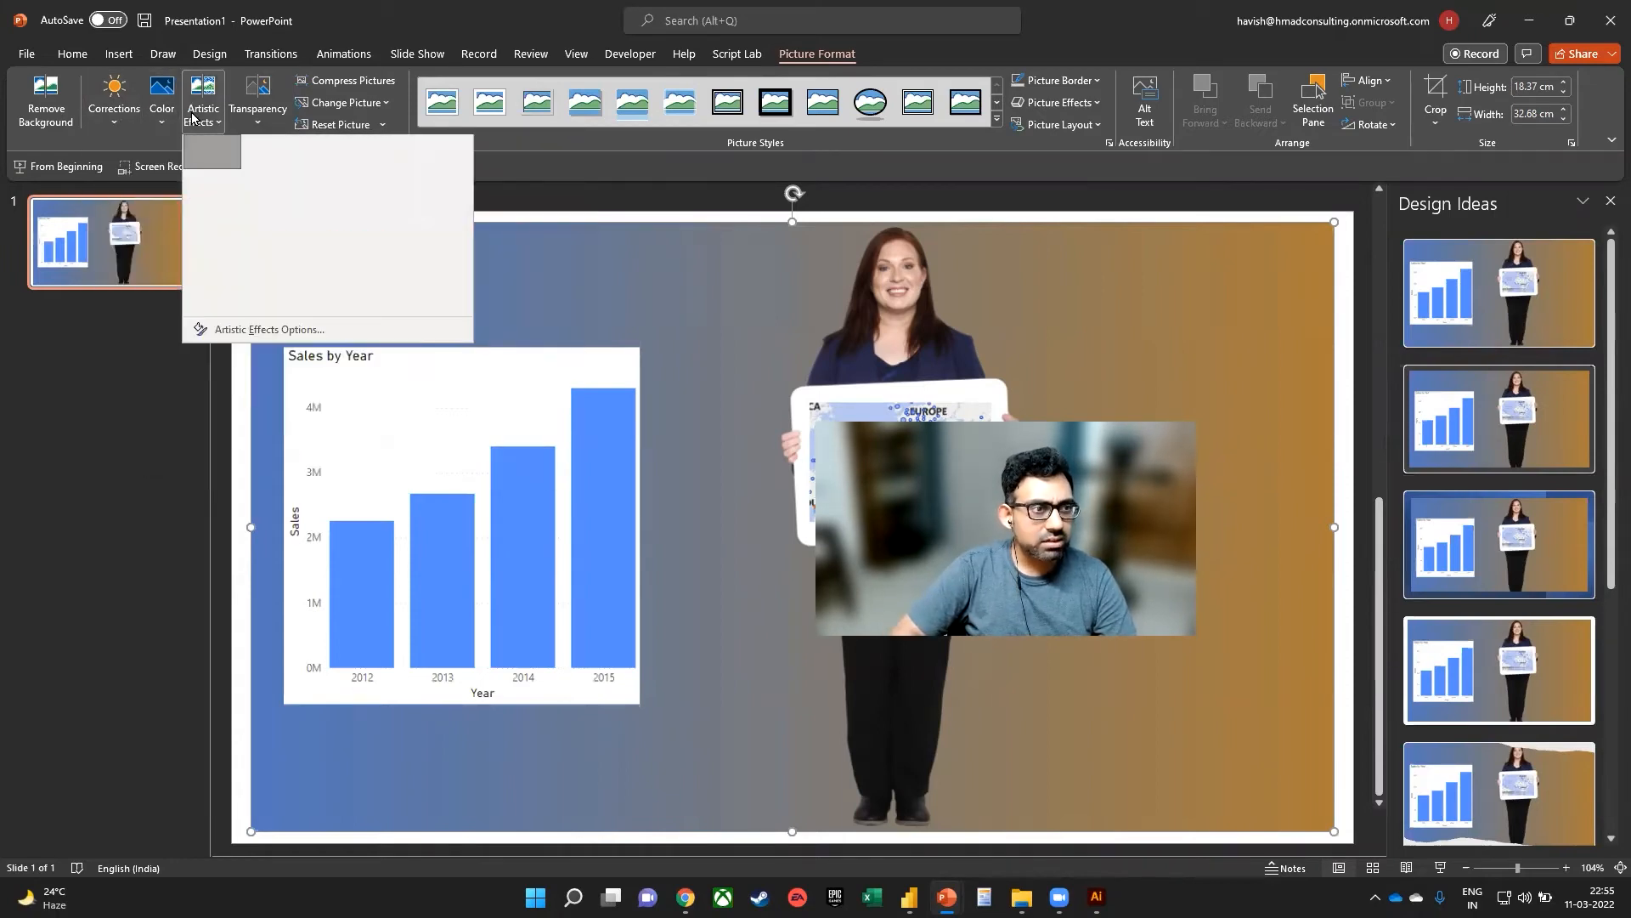
pyautogui.click(162, 101)
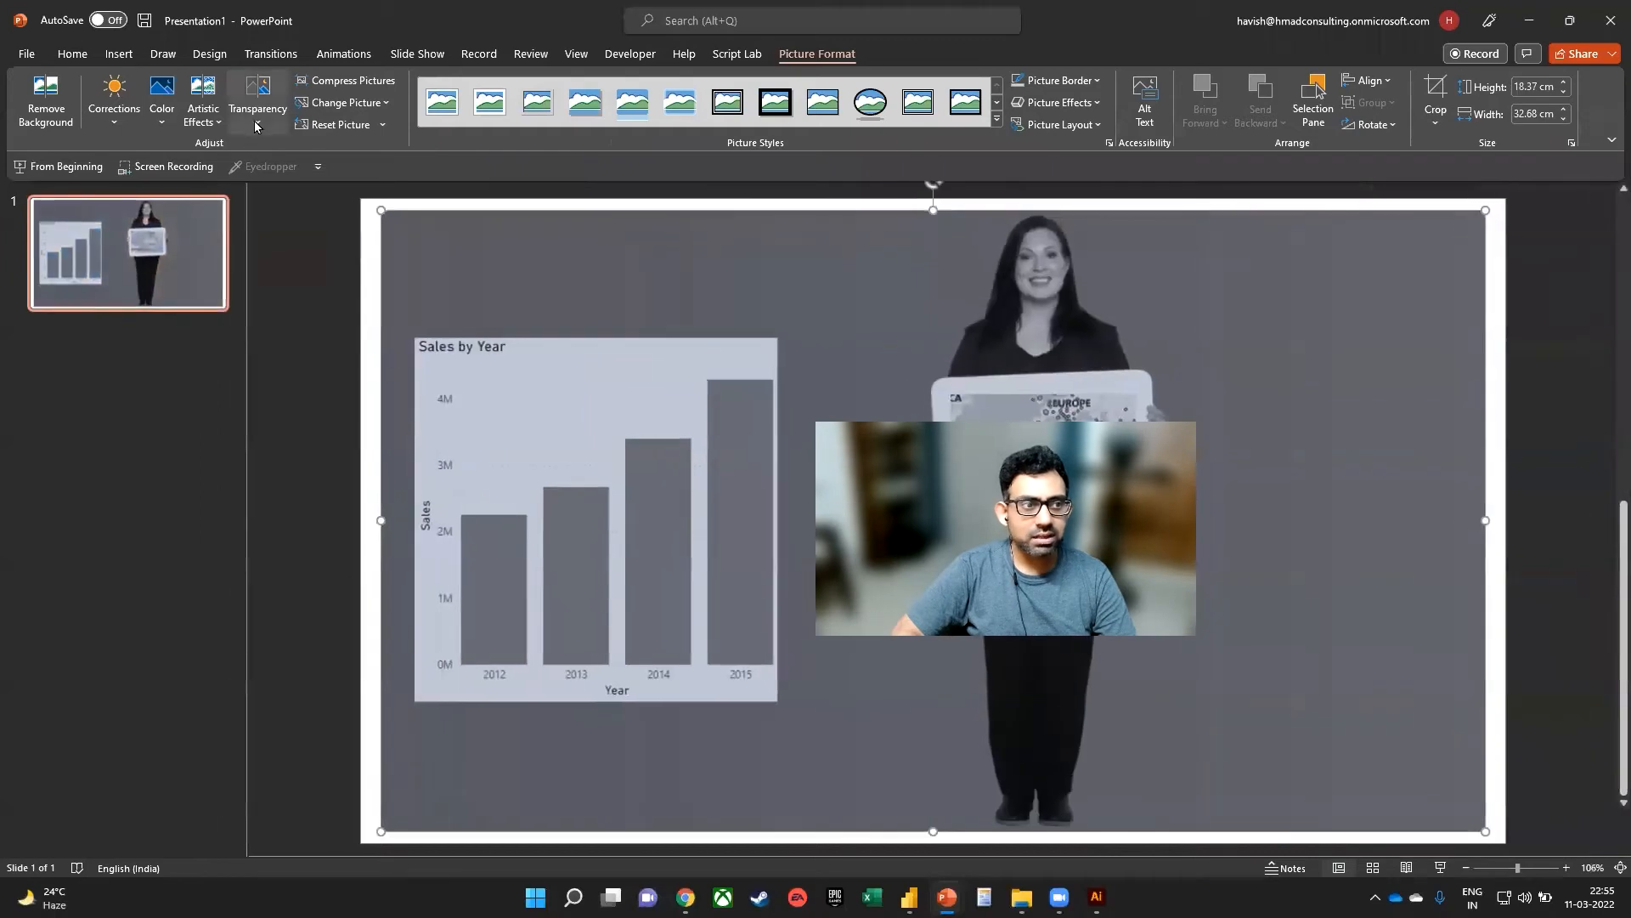
pyautogui.click(257, 100)
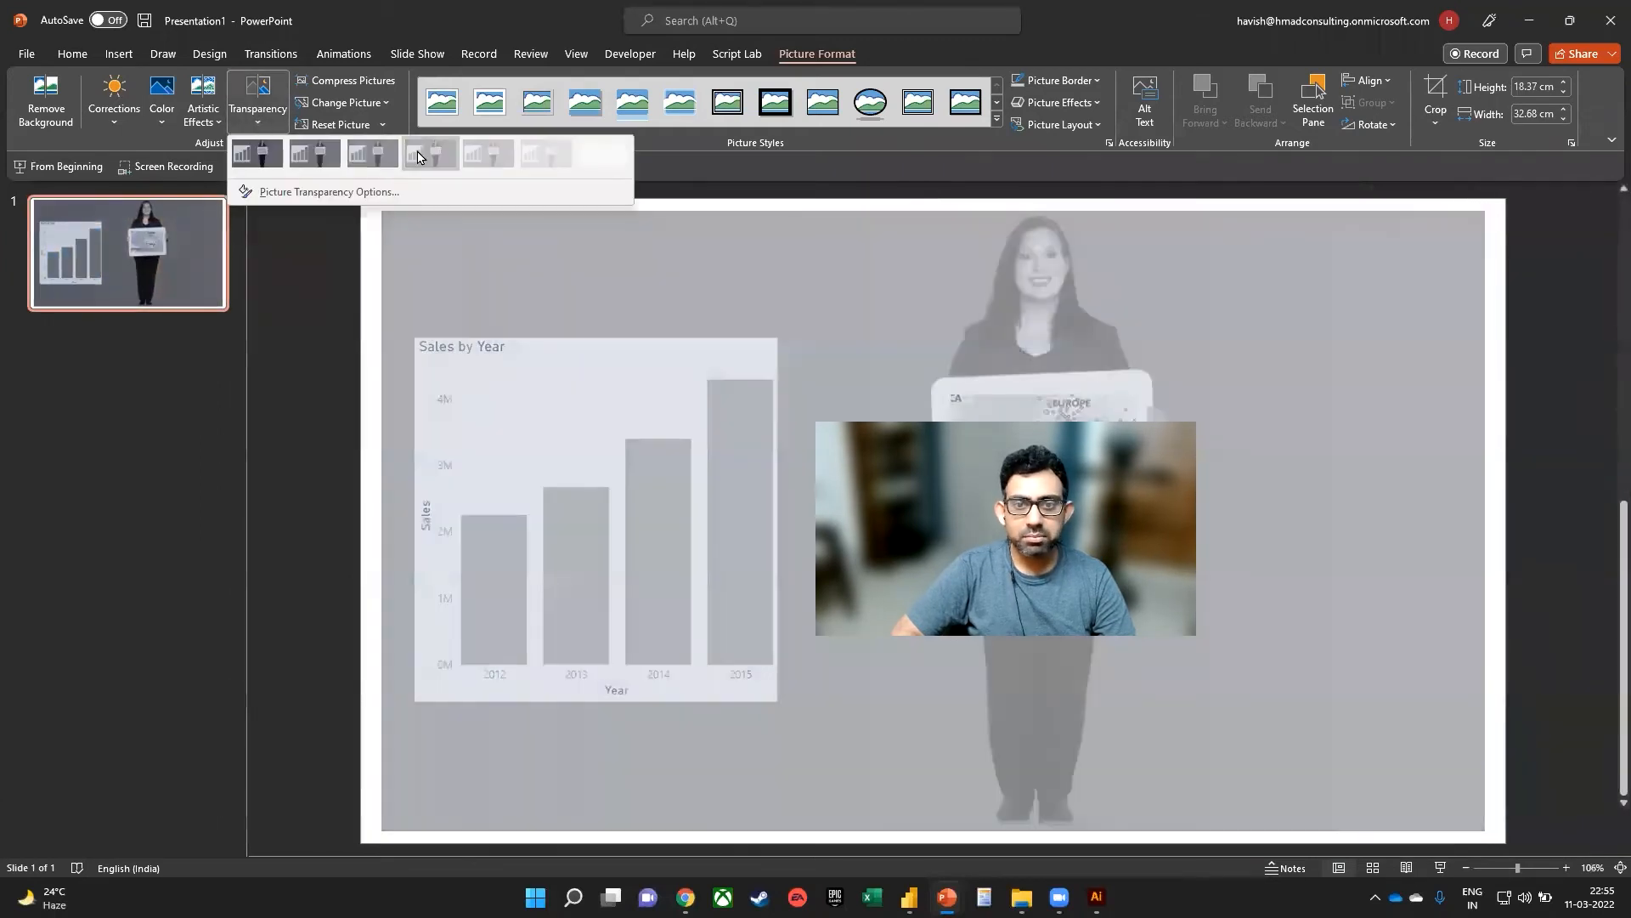
pyautogui.rightClick(473, 647)
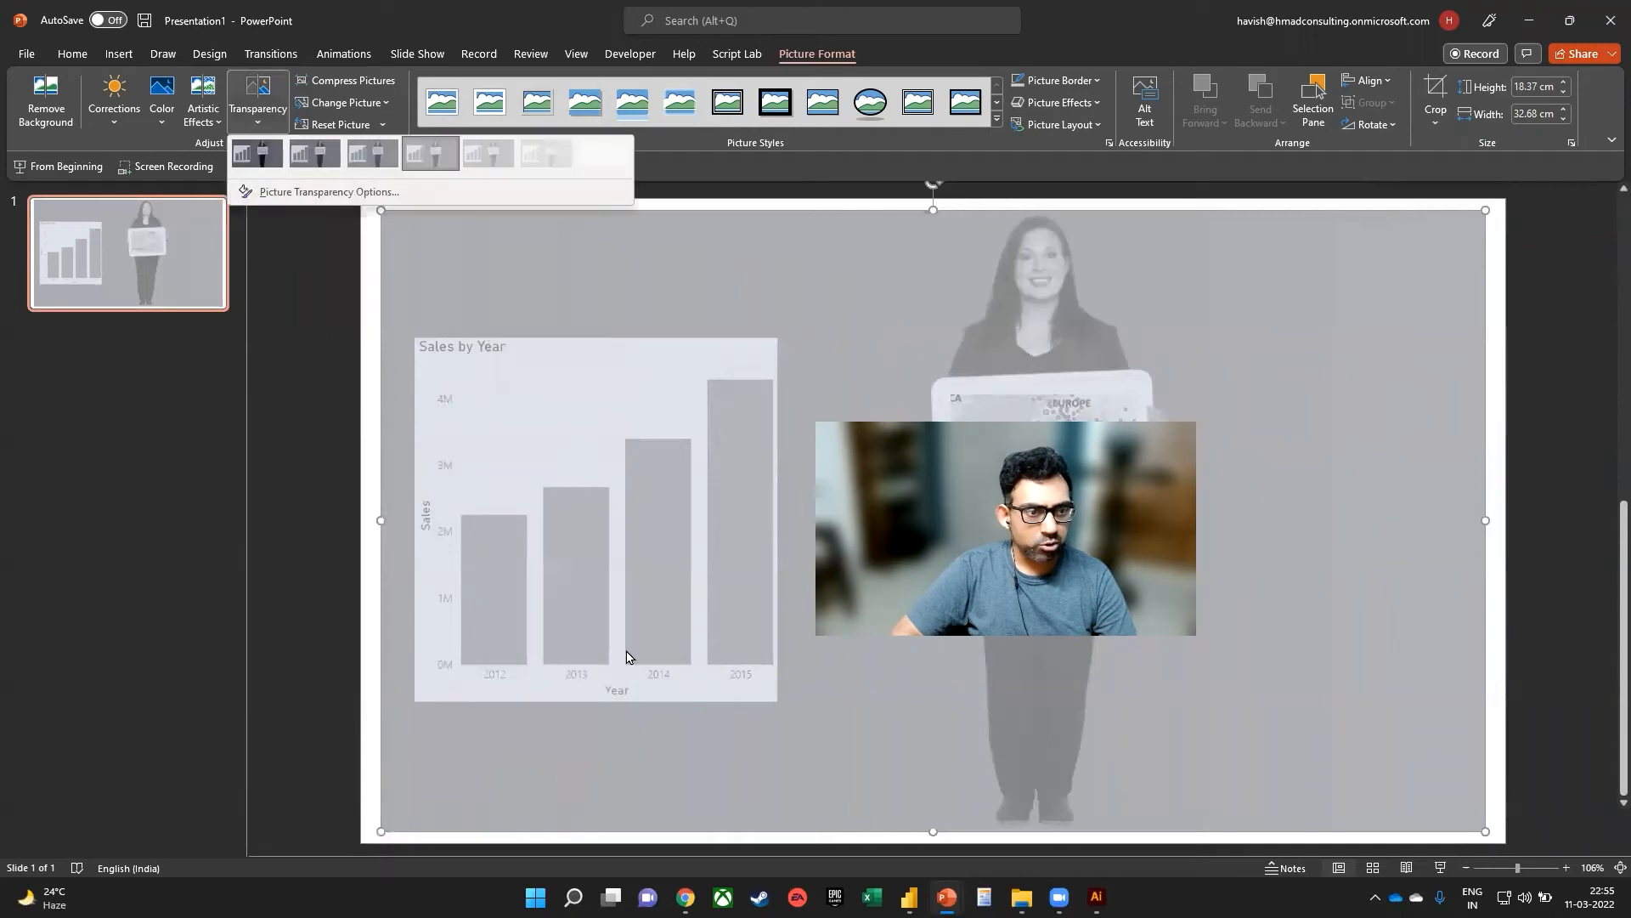
# Step: Save the faded picture as an image file named temp2
pyautogui.rightClick(627, 656)
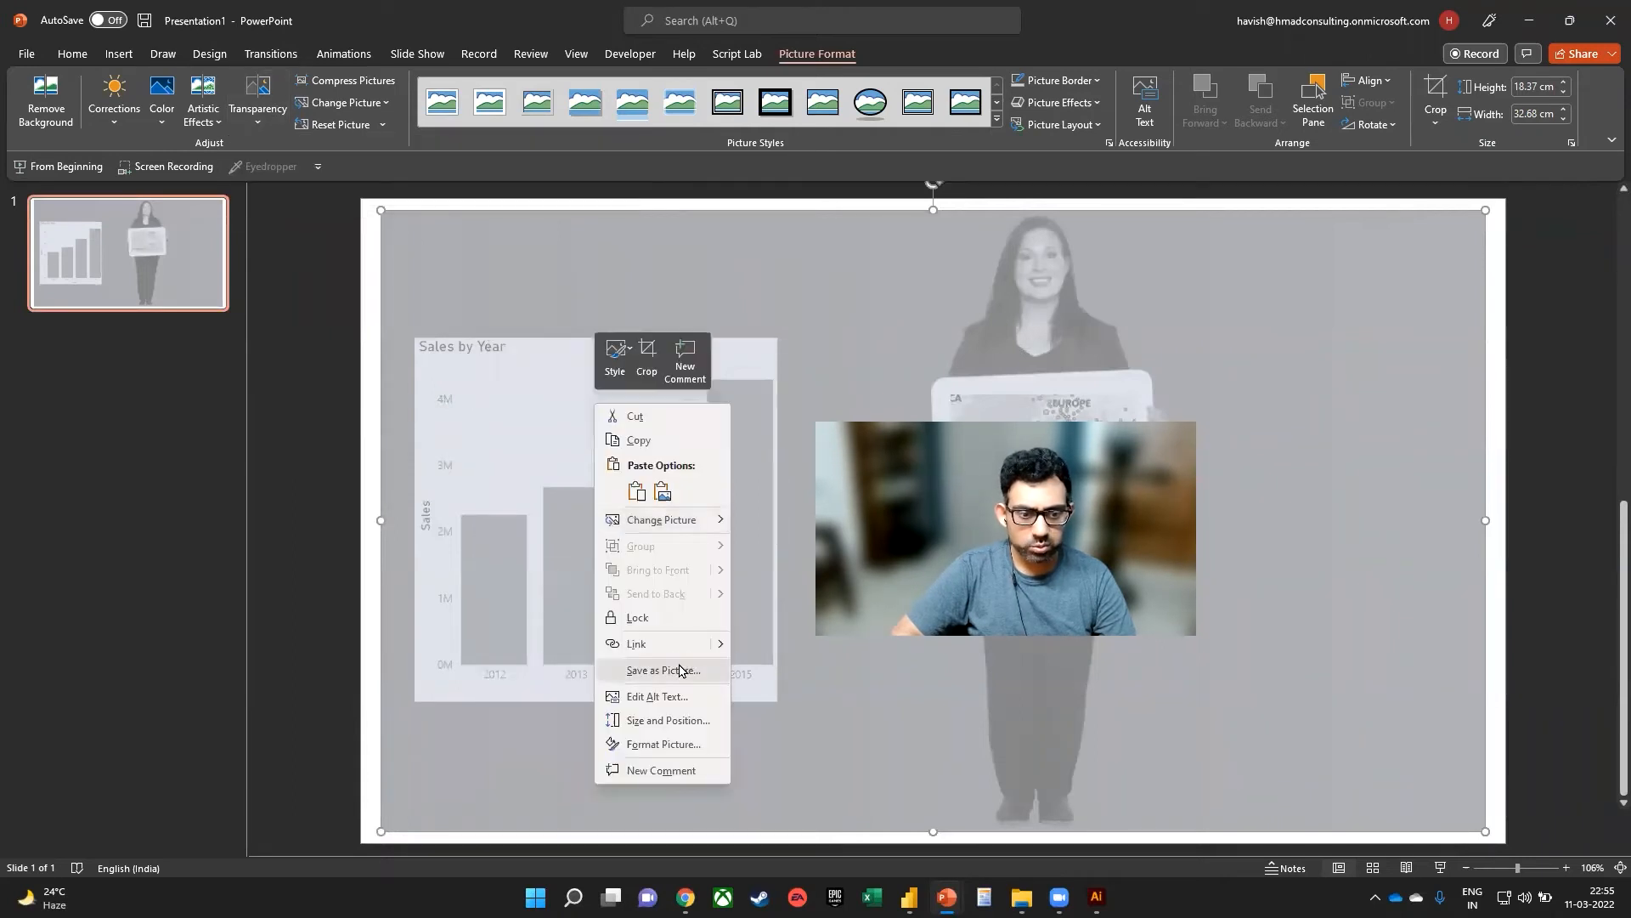
pyautogui.click(661, 670)
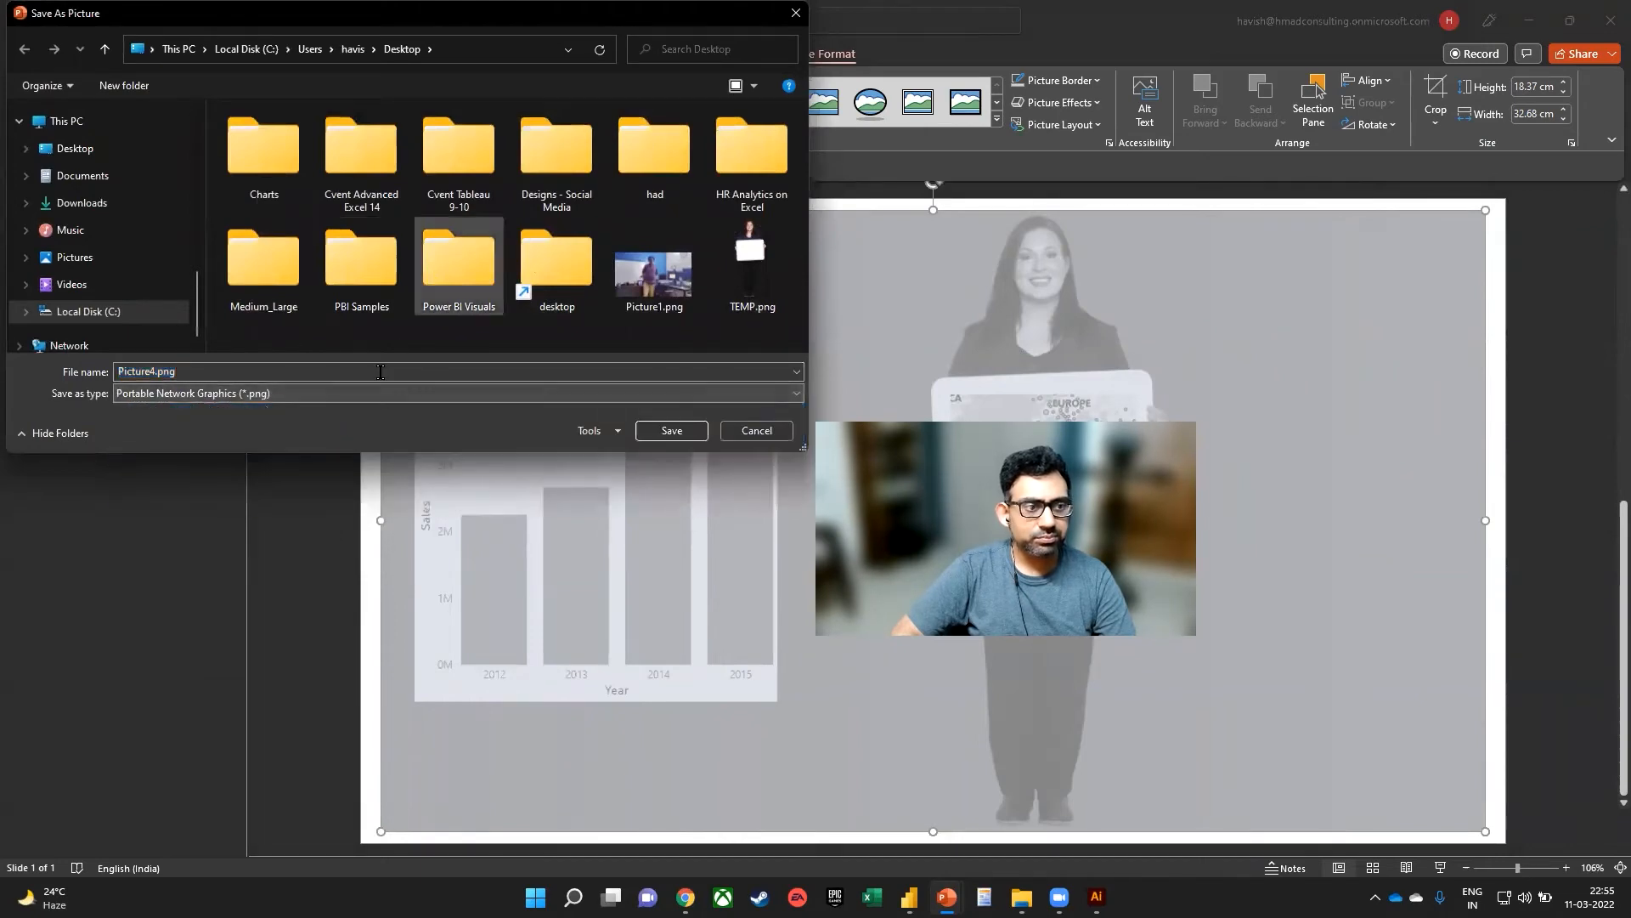
pyautogui.write('temp2')
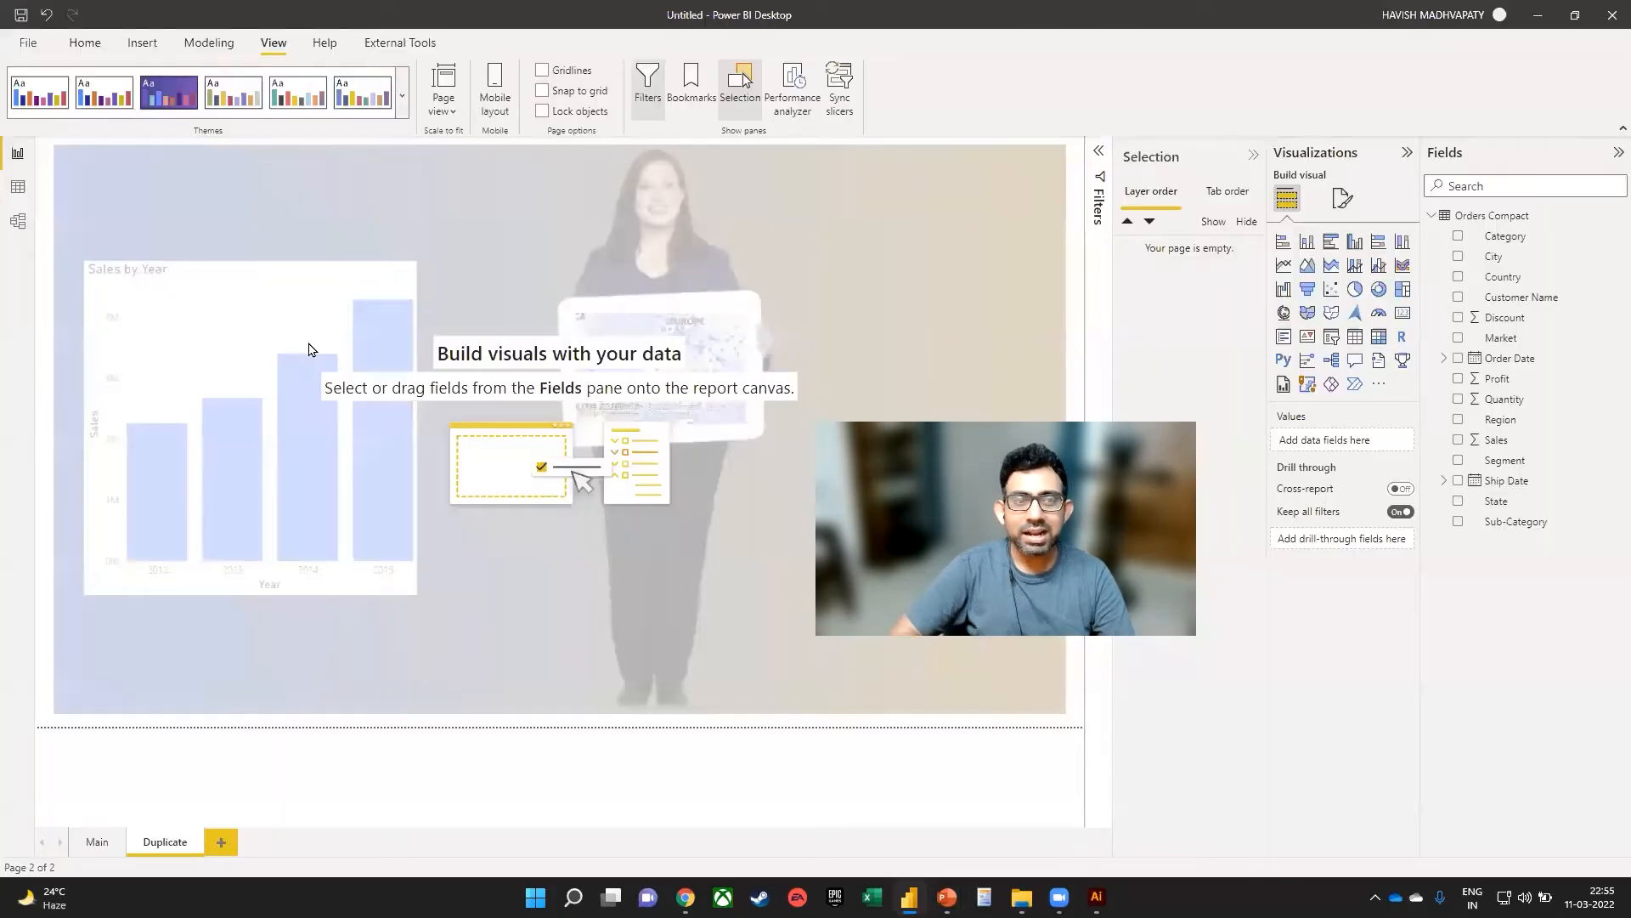
# Step: Load temp2.png as the Duplicate page's canvas background at 0% transparency, then return to Main
pyautogui.click(1342, 197)
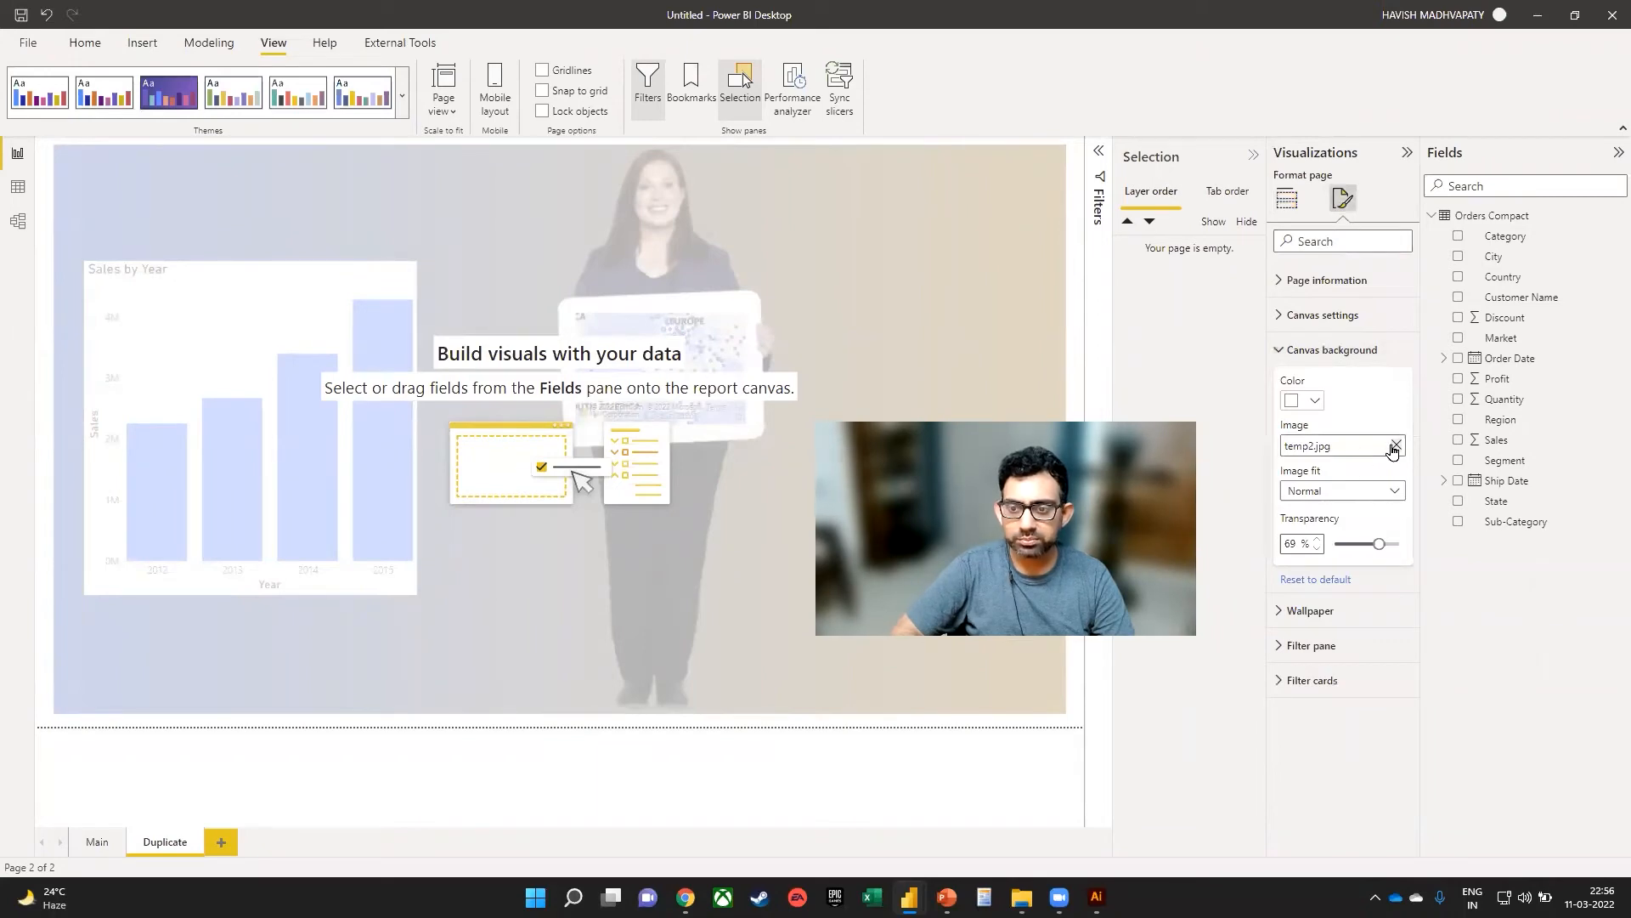
pyautogui.click(1393, 449)
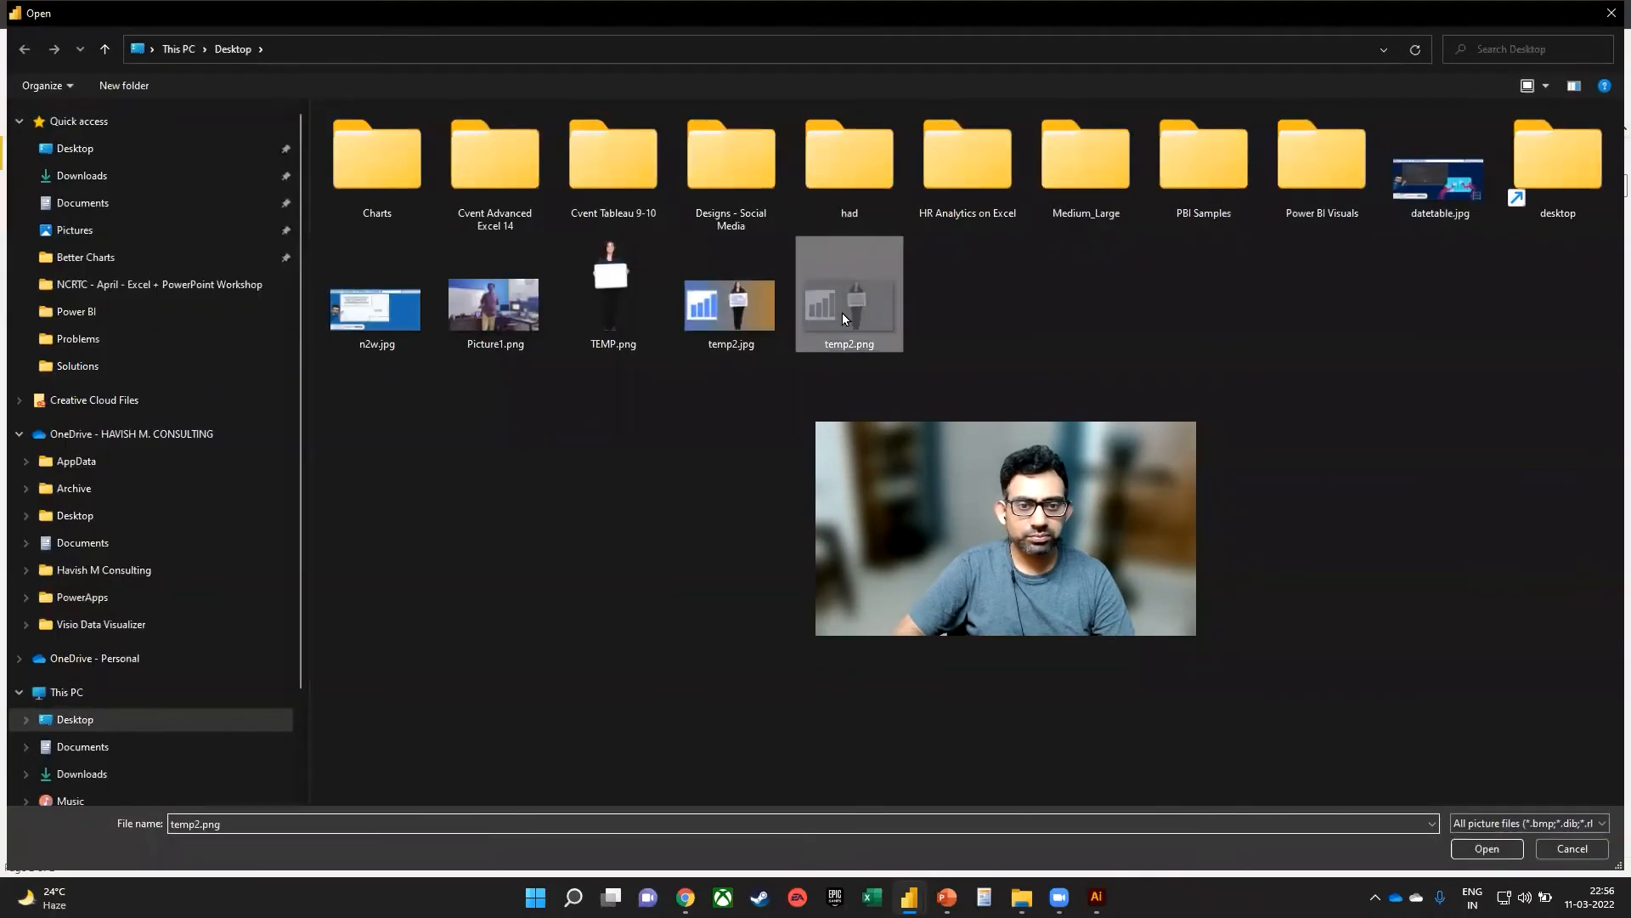
pyautogui.click(1485, 848)
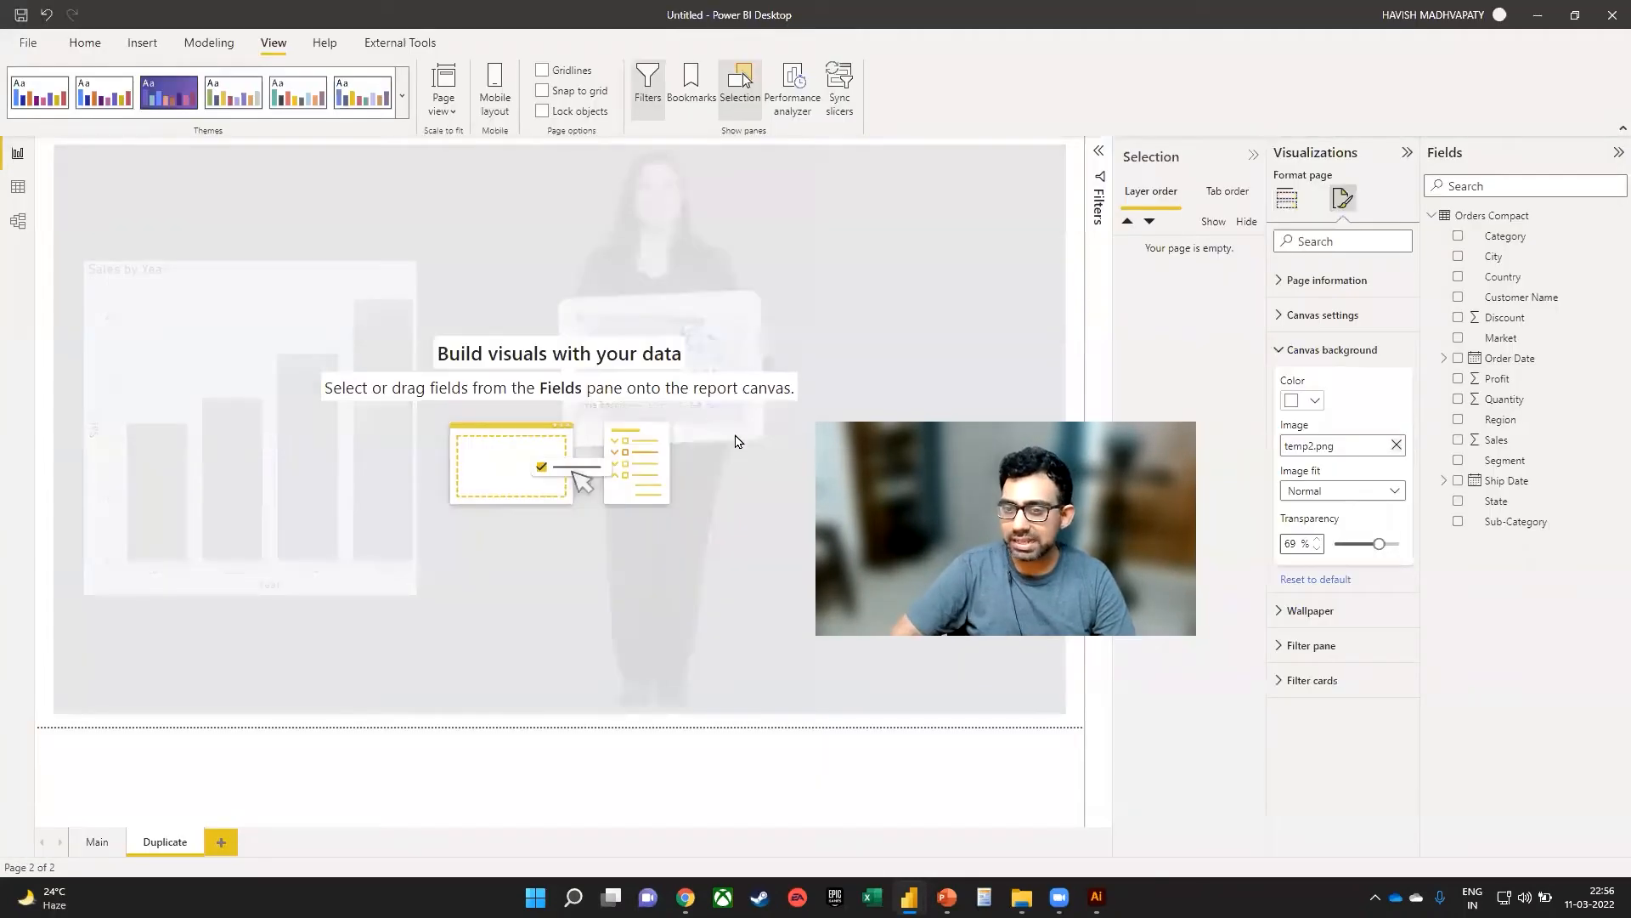
pyautogui.moveTo(1378, 544); pyautogui.dragTo(1335, 543)
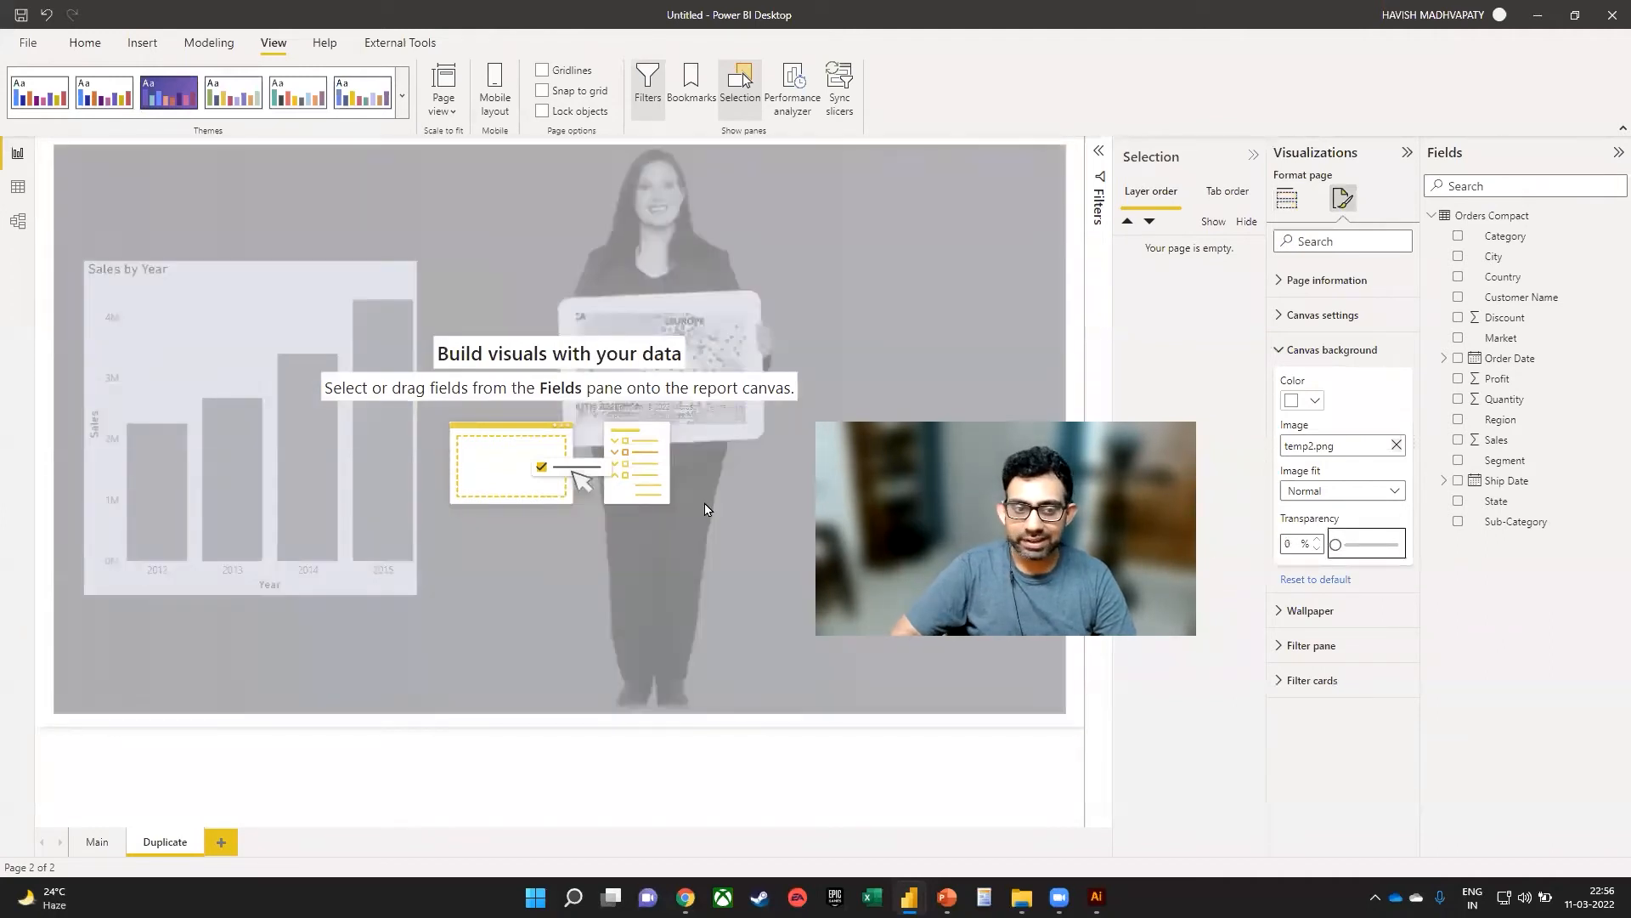
pyautogui.click(95, 842)
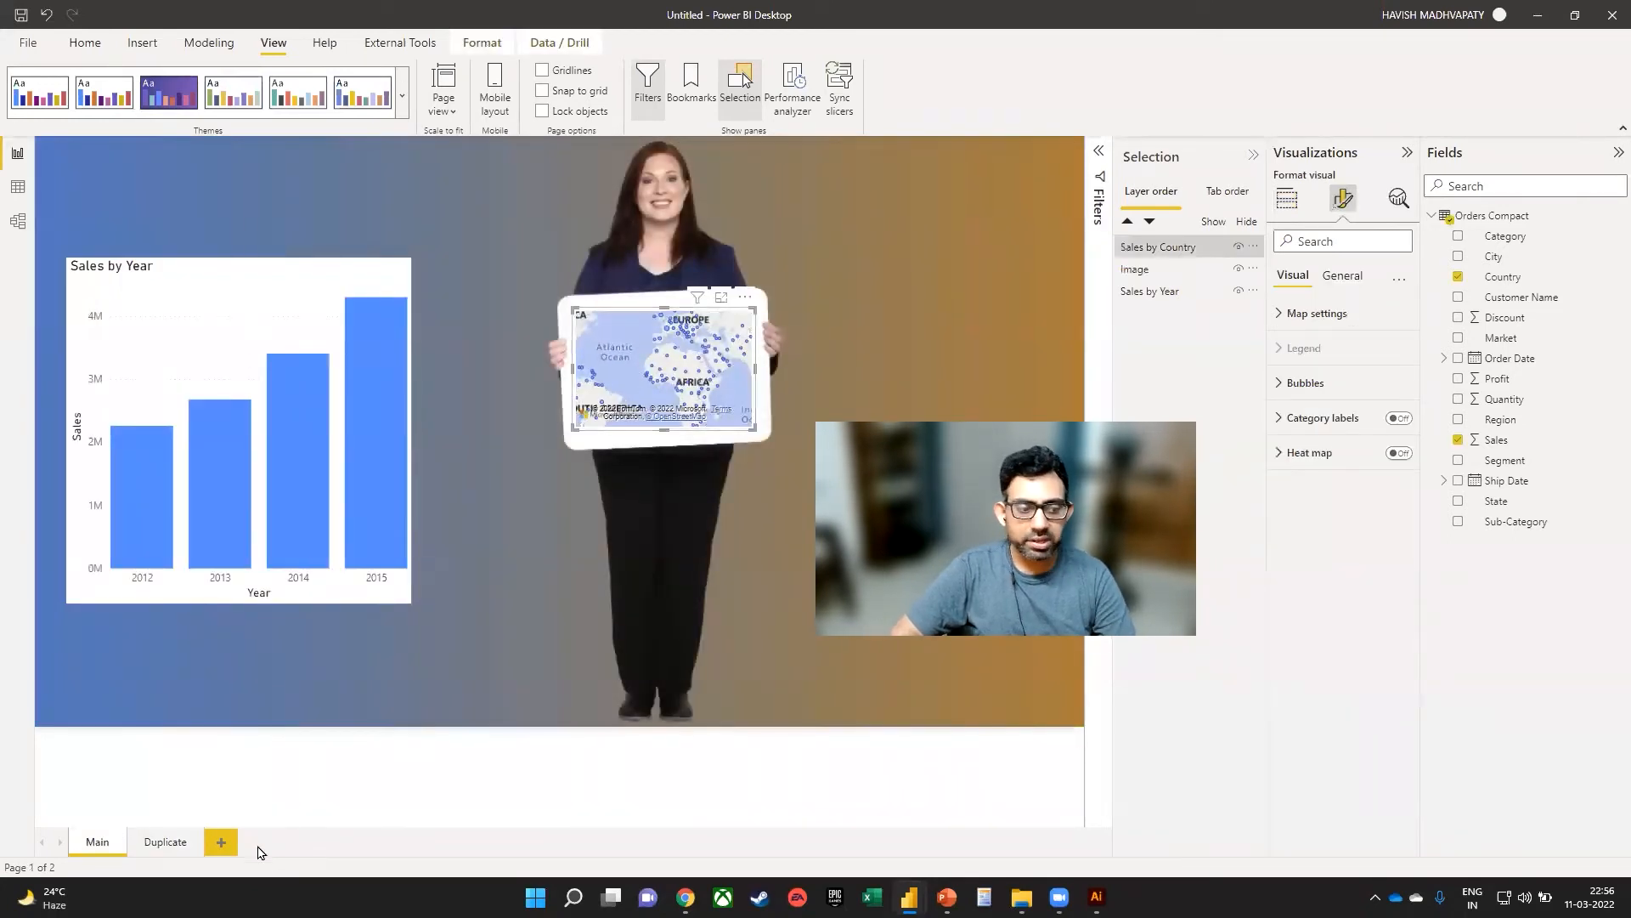
# Step: Switch away from the report toward a new blank PowerPoint presentation
pyautogui.click(165, 842)
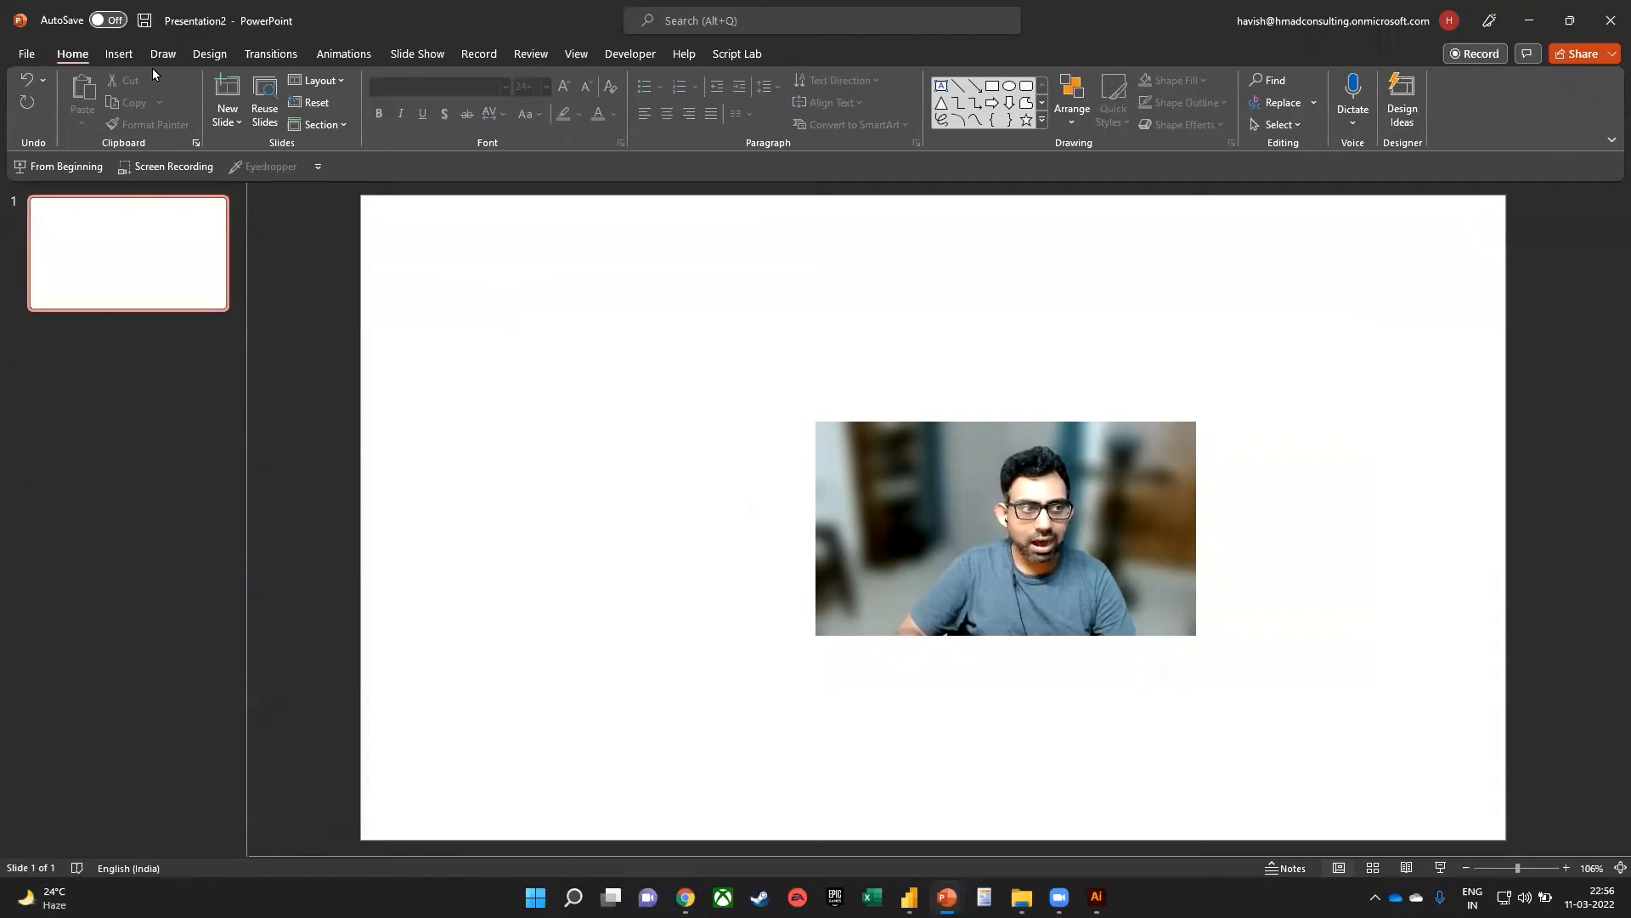
# Step: Insert the bold X icon found by searching 'close' onto the blank slide
pyautogui.click(117, 54)
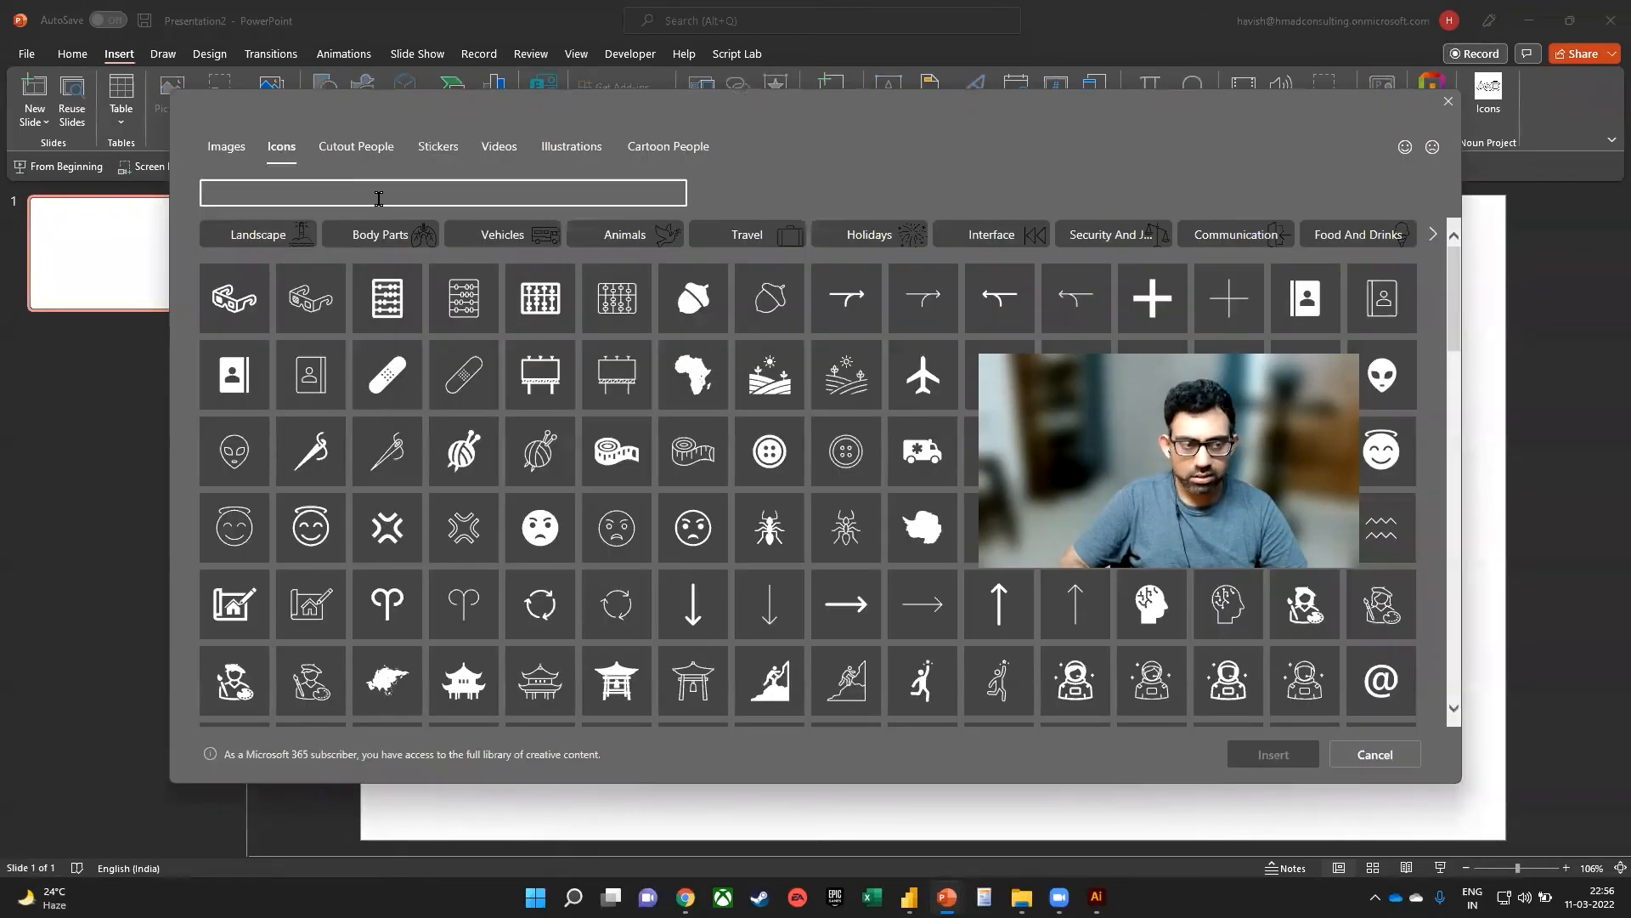
pyautogui.write('close')
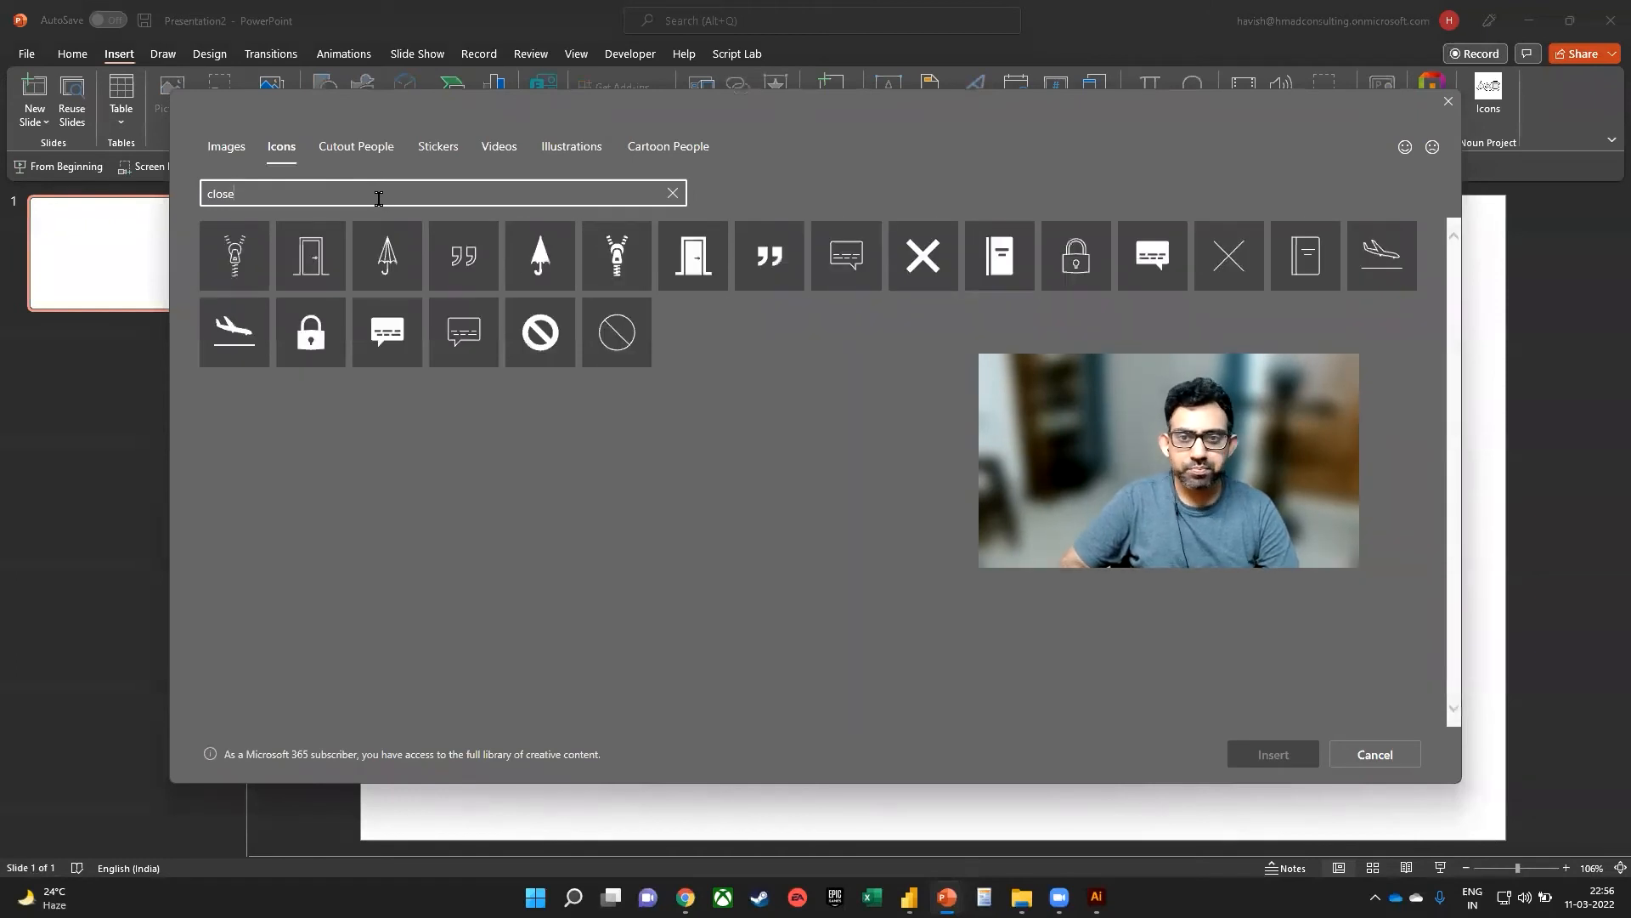
pyautogui.click(921, 257)
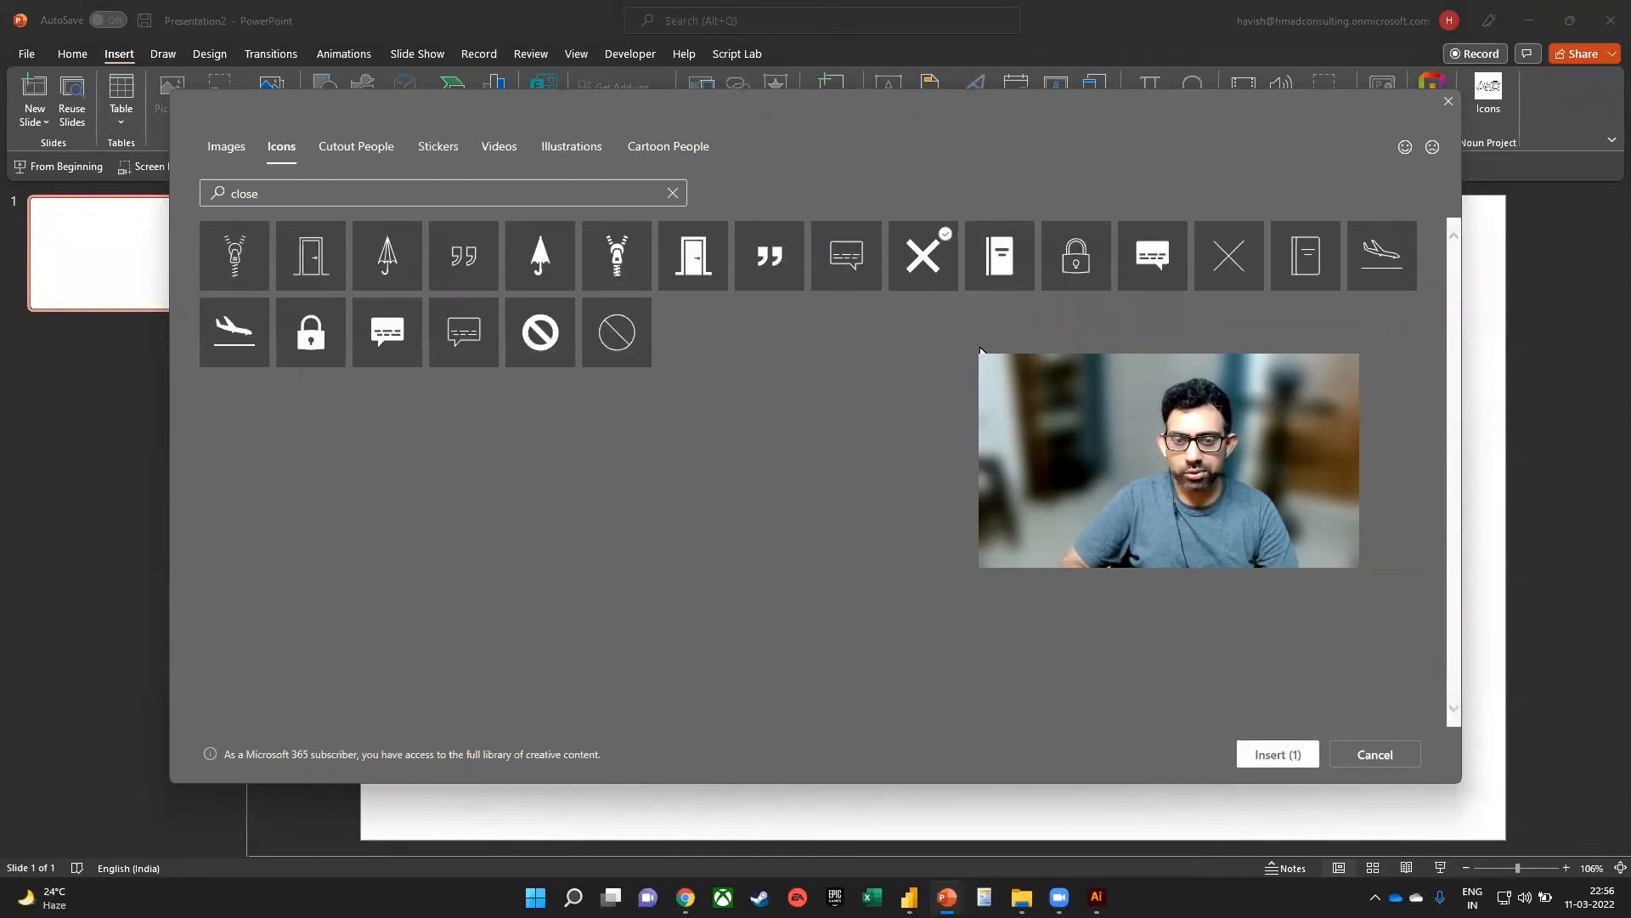
pyautogui.click(1276, 753)
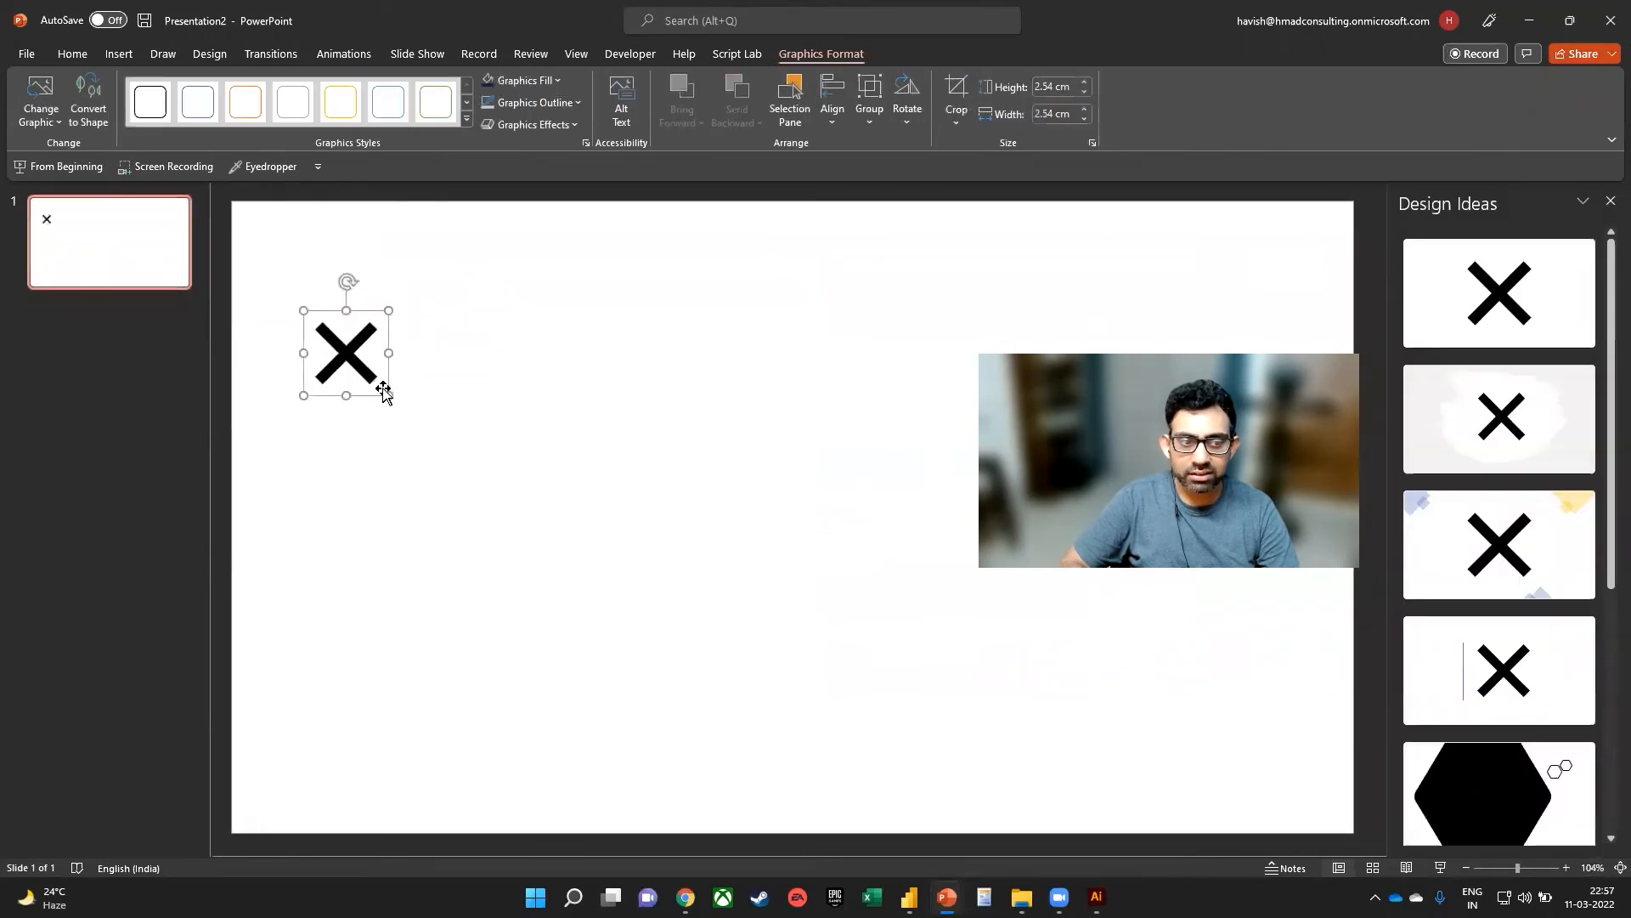
# Step: Enlarge the X icon to about twice its size and fill it red
pyautogui.moveTo(392, 393); pyautogui.dragTo(482, 489)
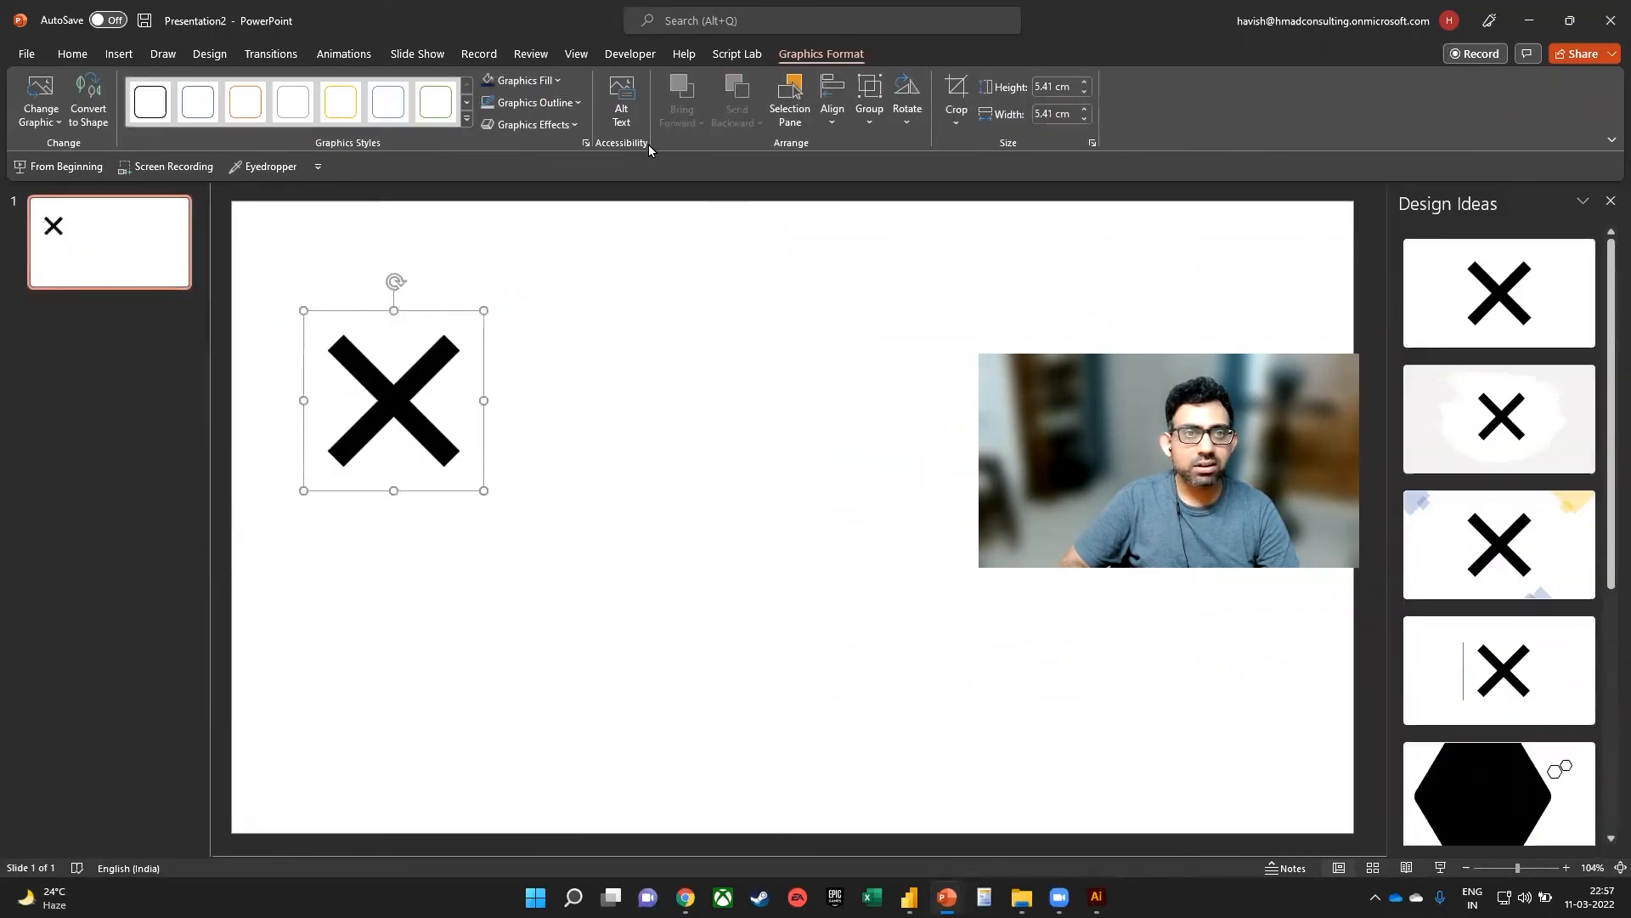
pyautogui.click(527, 80)
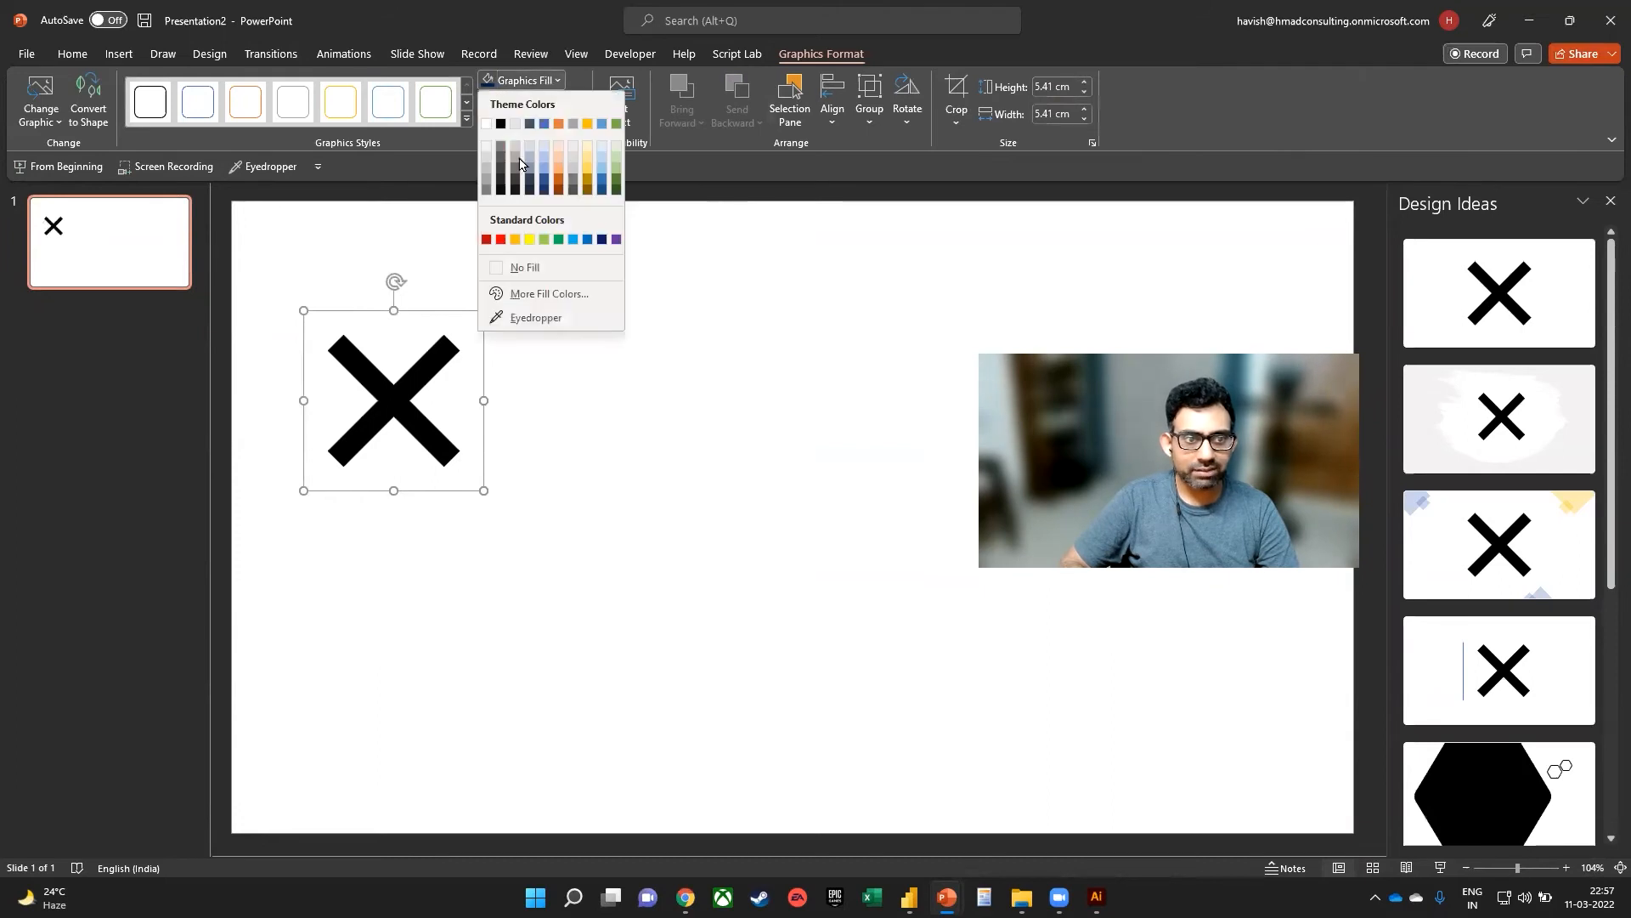
pyautogui.click(485, 239)
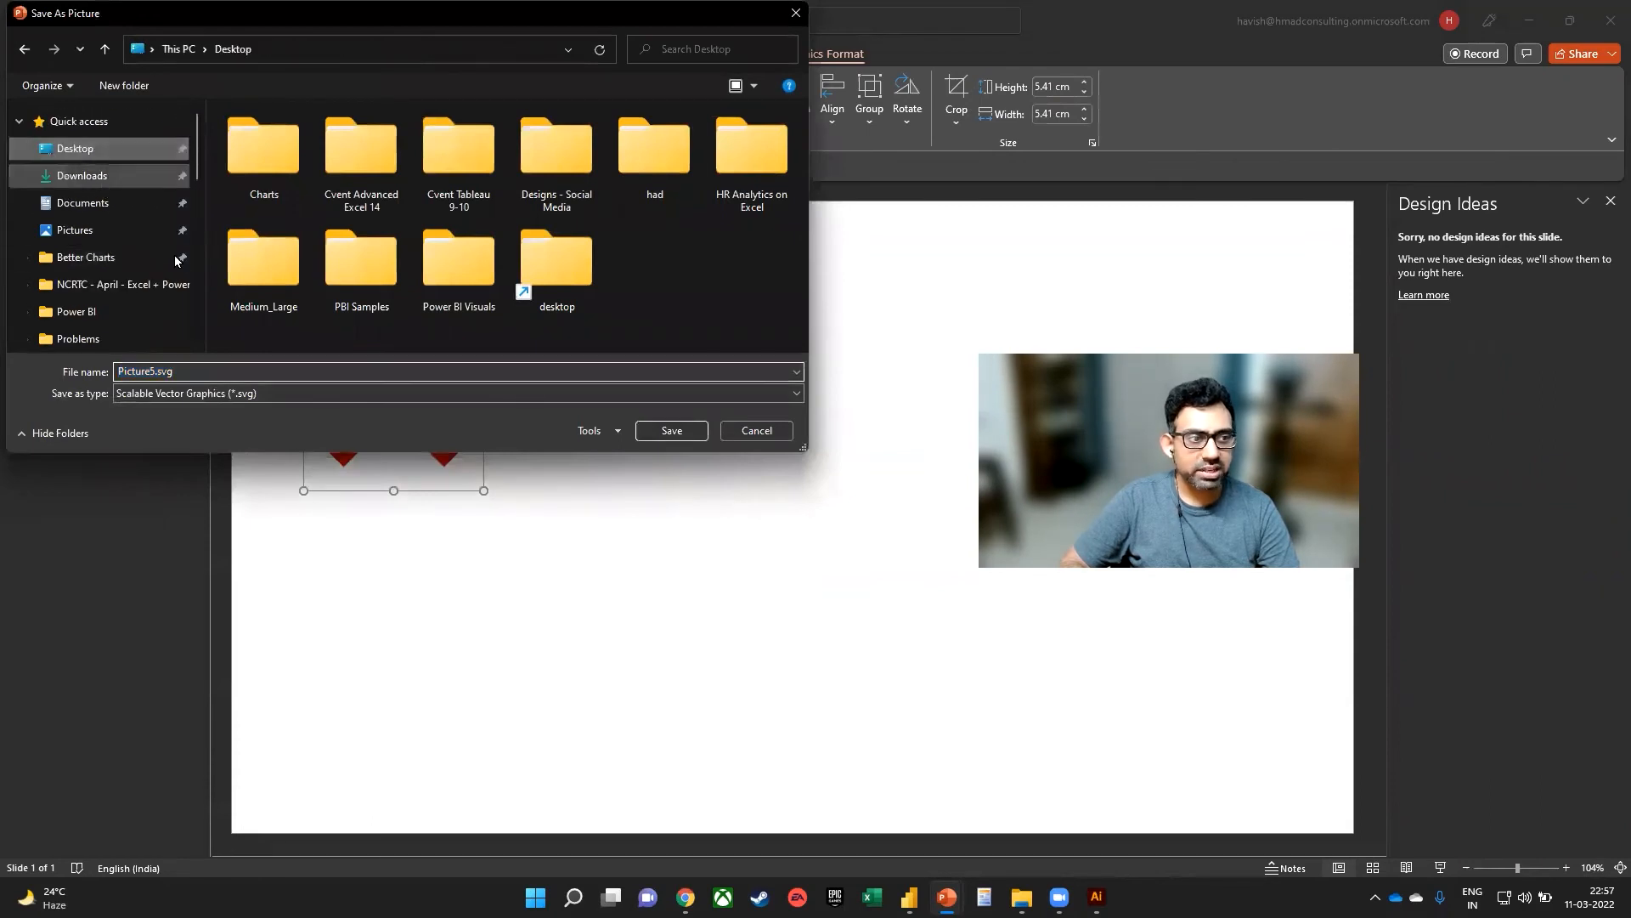
# Step: Name the saved icon file close and choose its image format
pyautogui.click(245, 370)
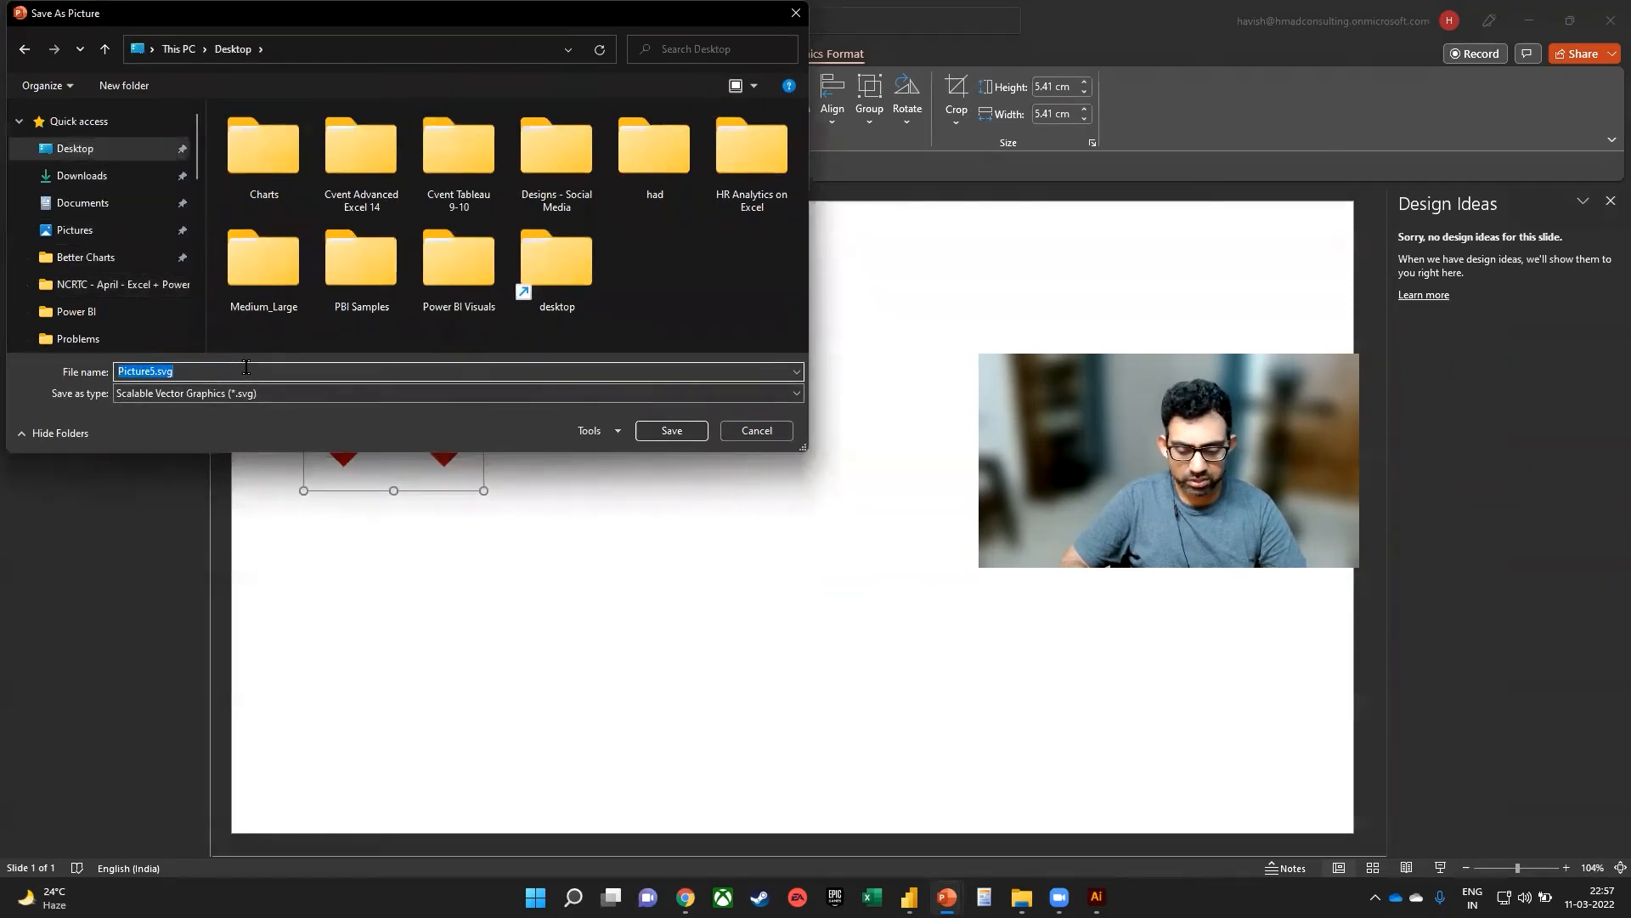
pyautogui.click(796, 392)
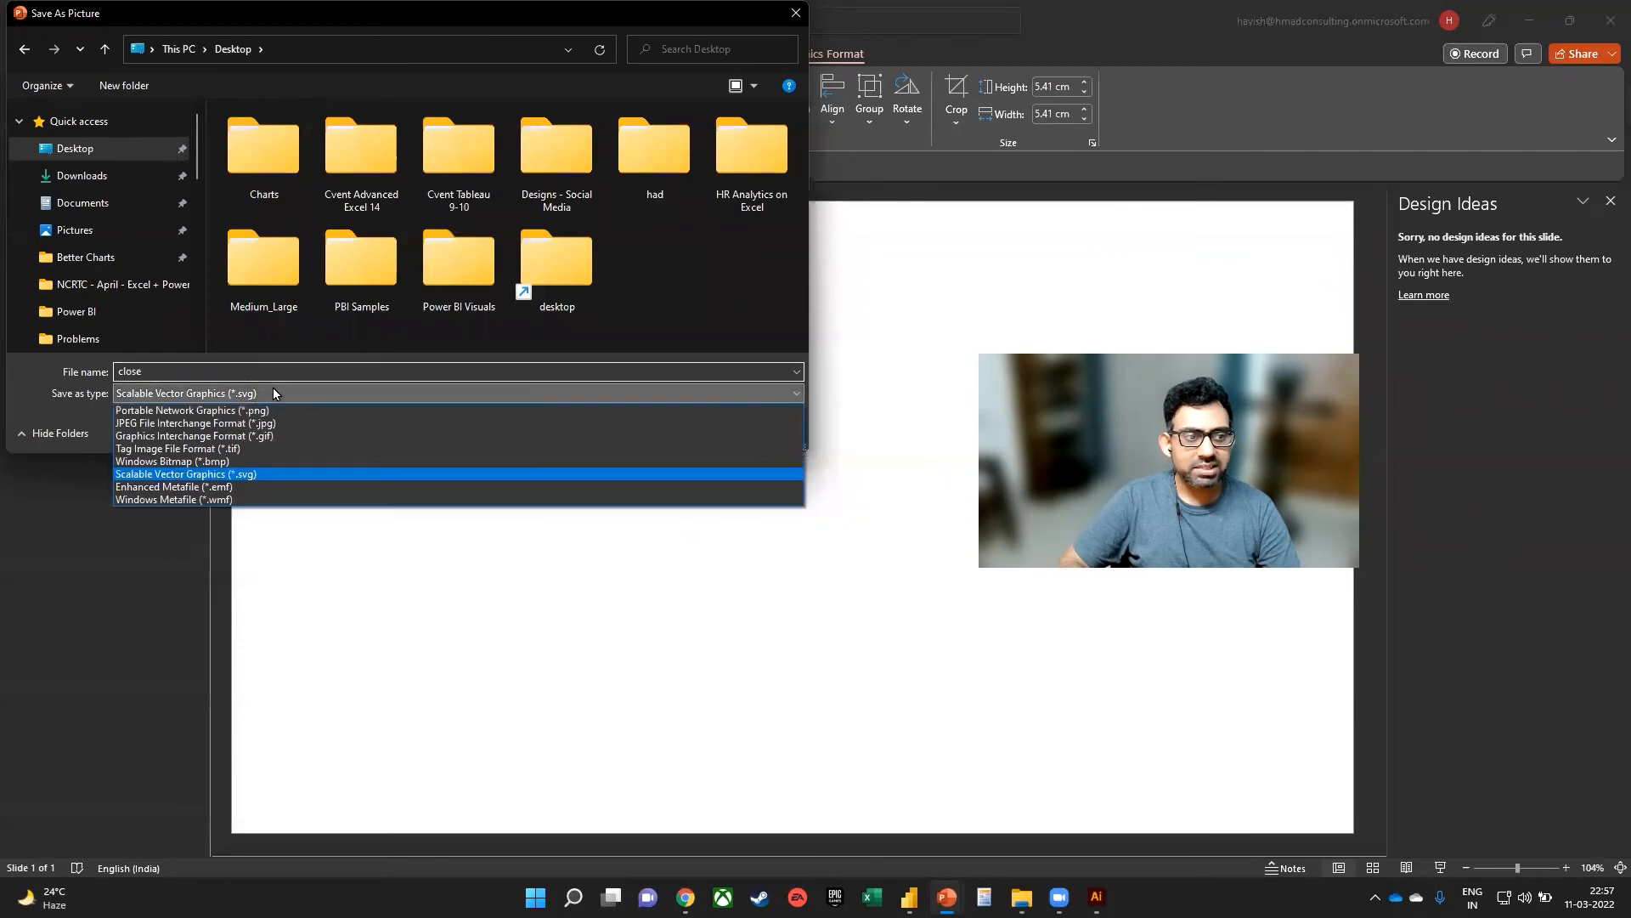
pyautogui.click(192, 410)
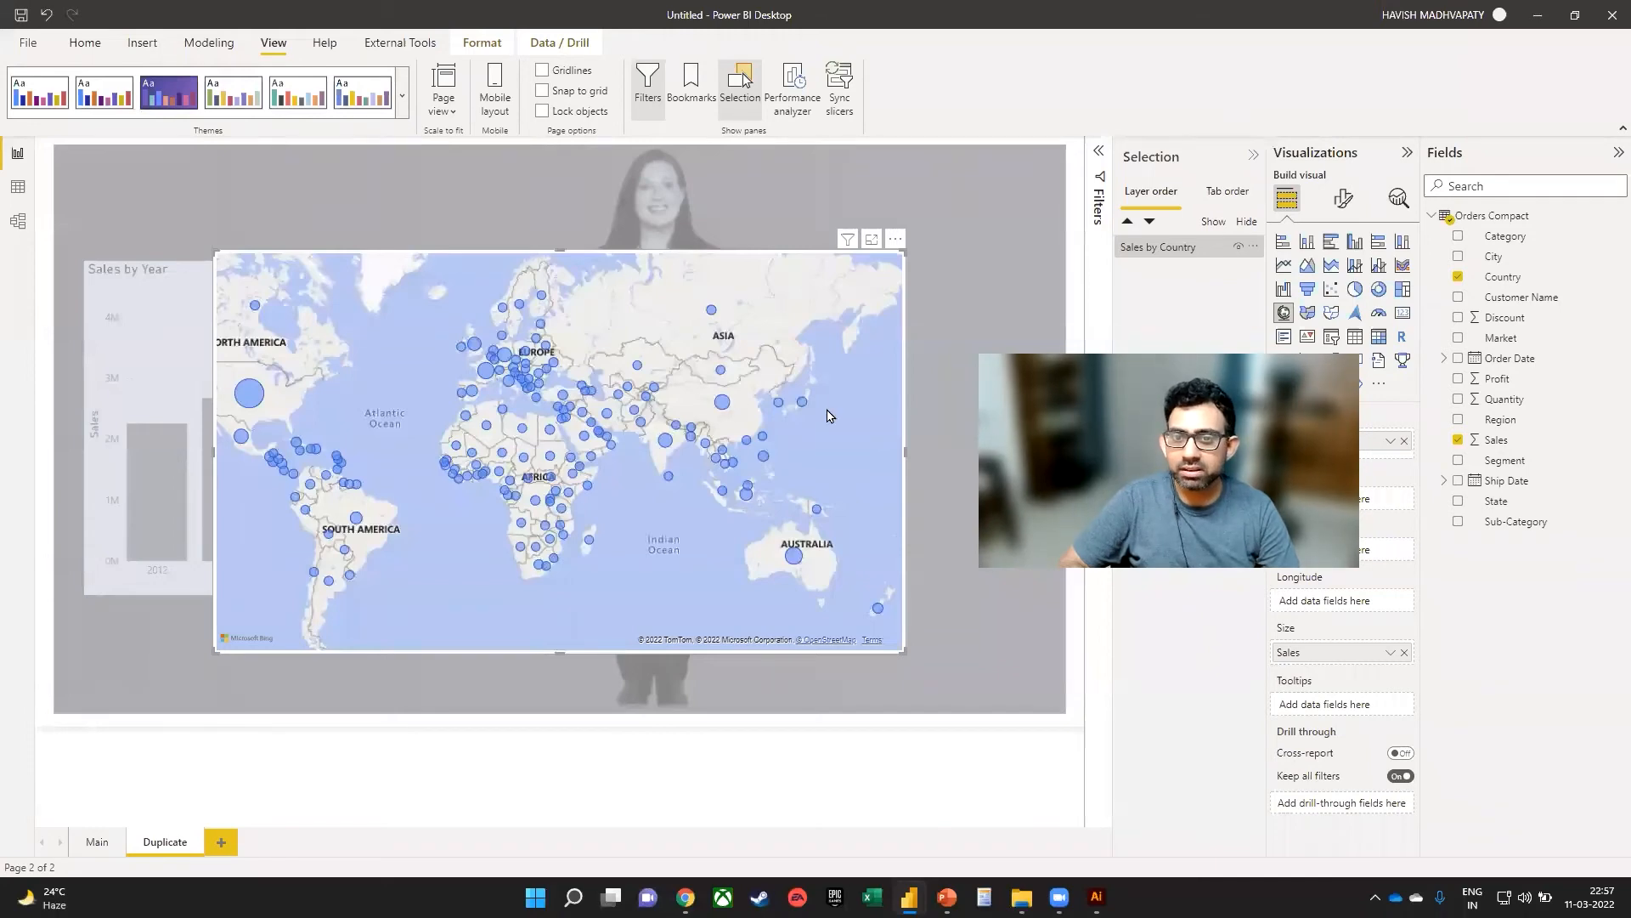
# Step: Insert the red X image and place it just above the map's top-right corner
pyautogui.click(141, 42)
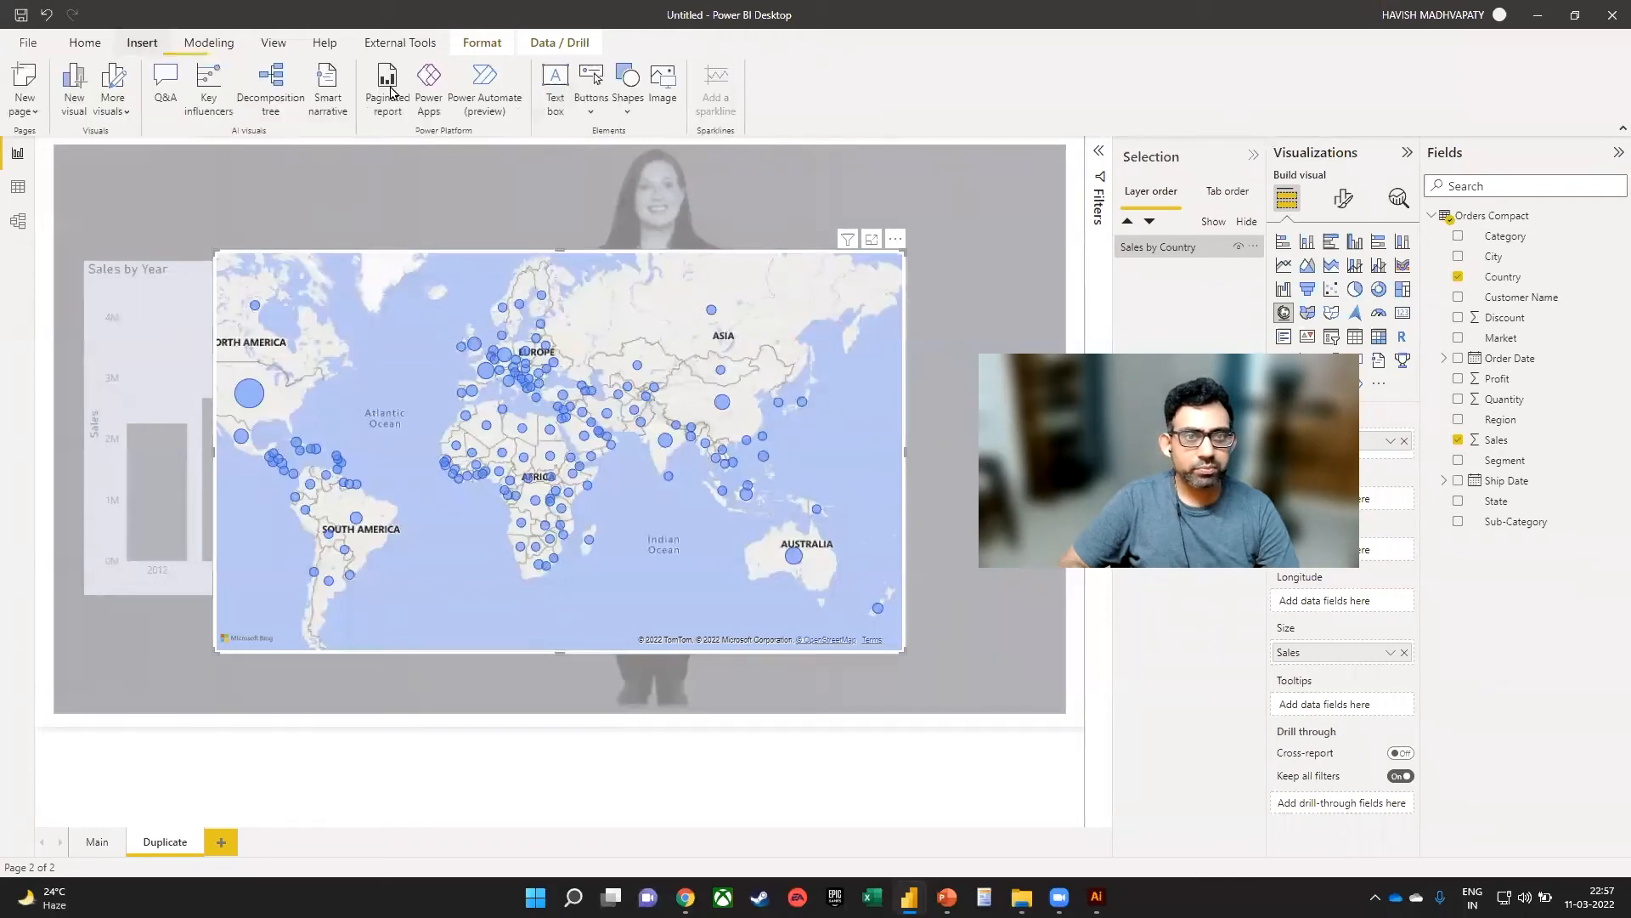
pyautogui.click(662, 81)
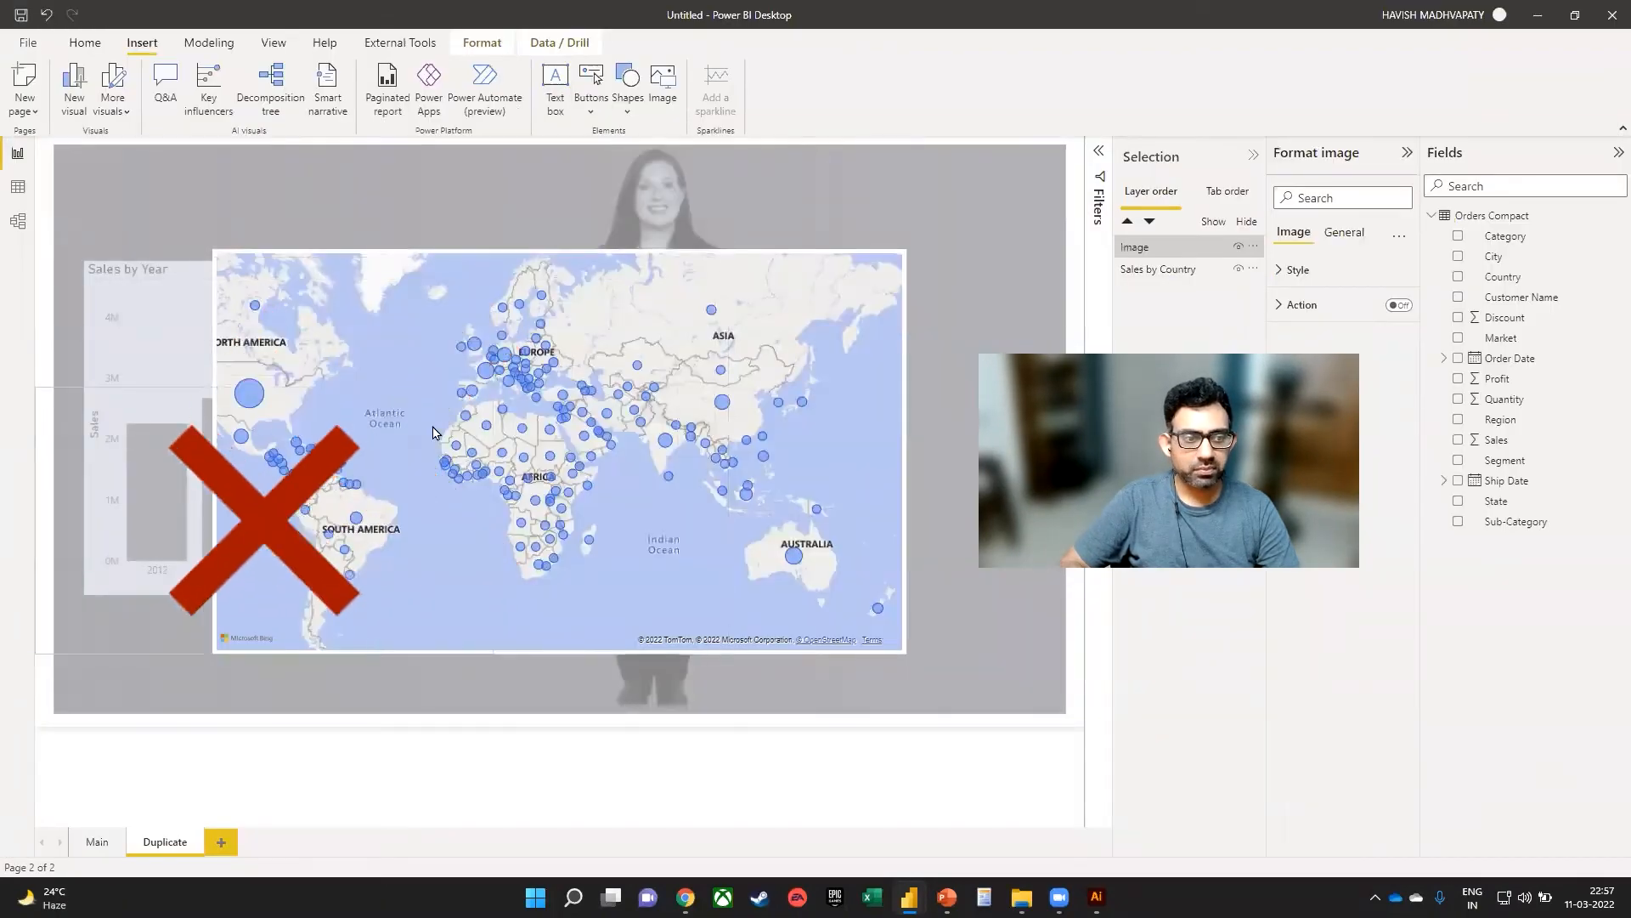
pyautogui.moveTo(265, 520); pyautogui.dragTo(538, 415)
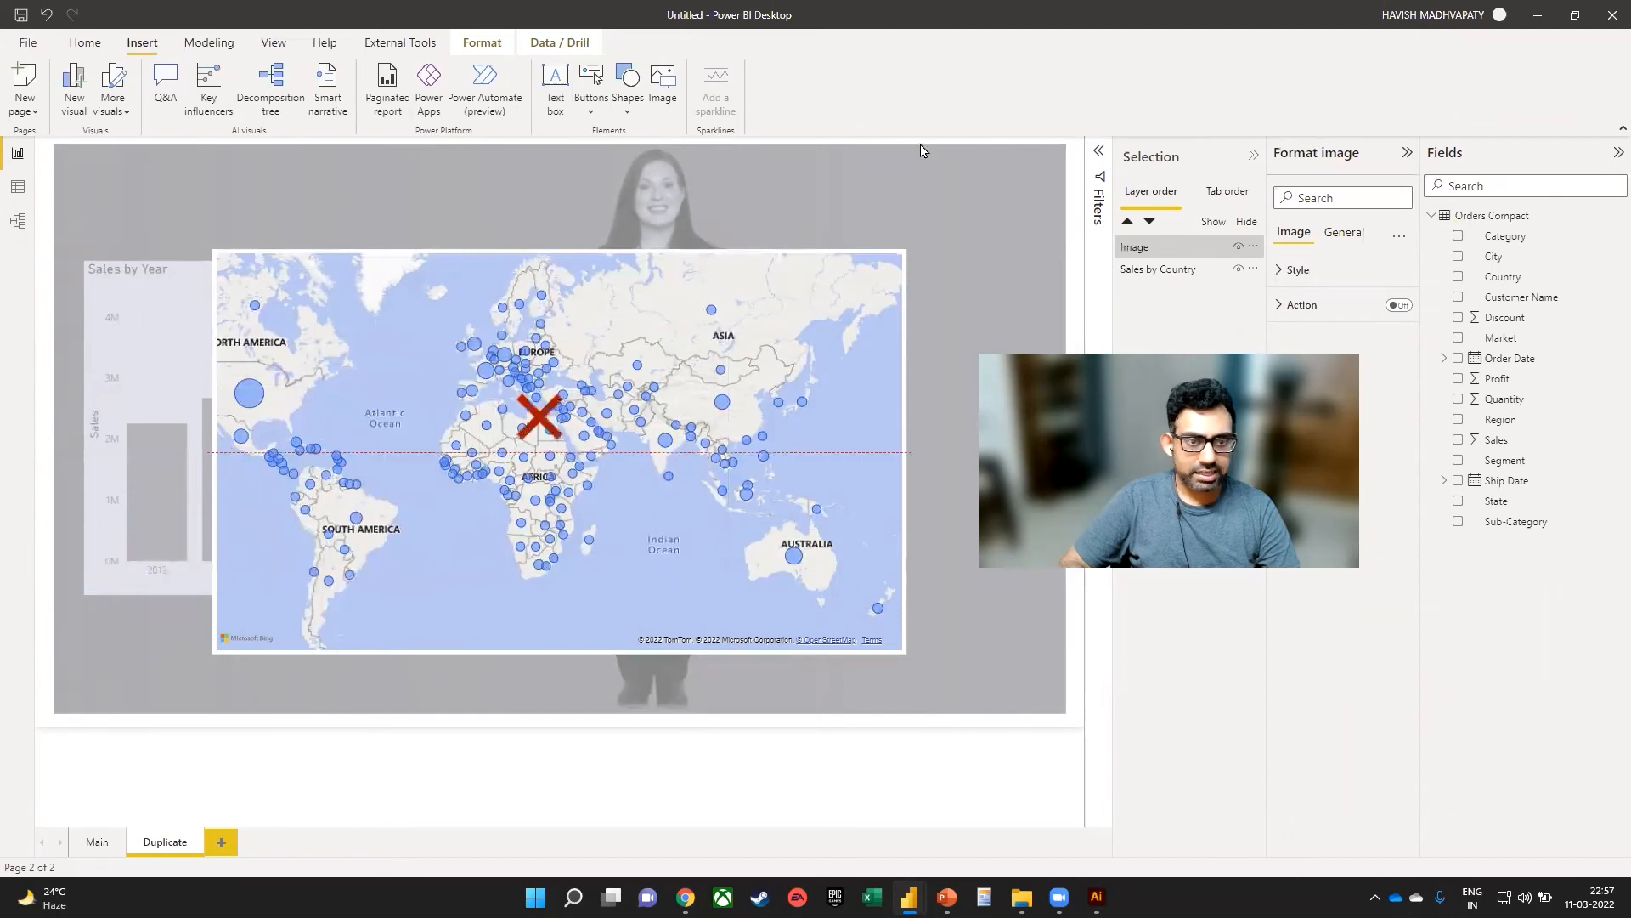
pyautogui.moveTo(538, 416); pyautogui.dragTo(881, 214)
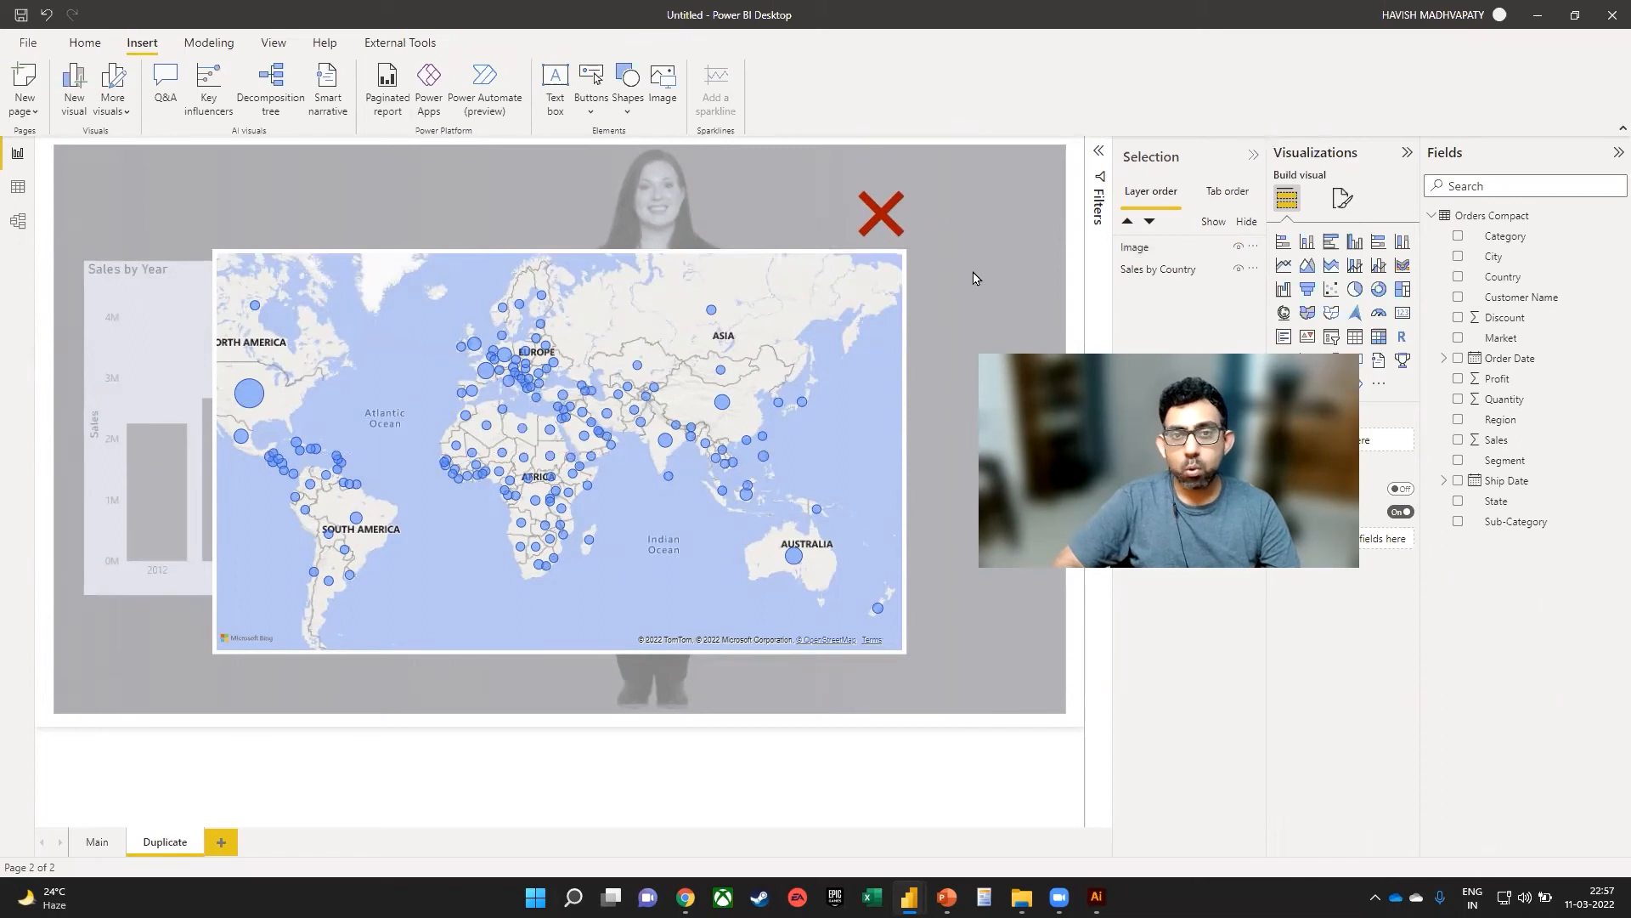
pyautogui.click(878, 214)
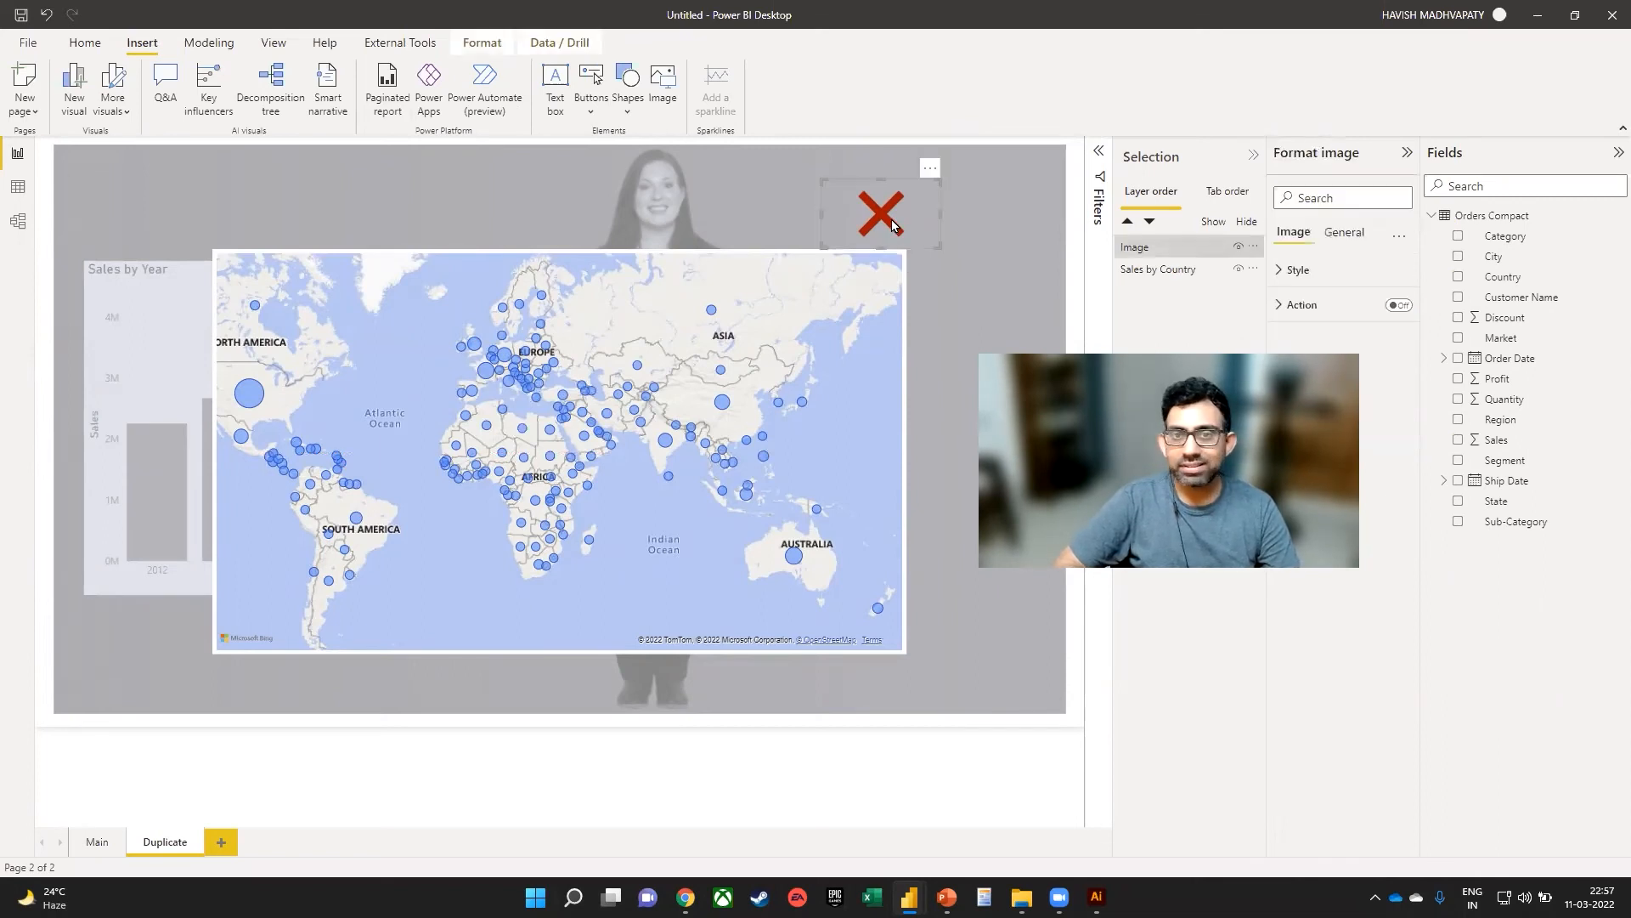
pyautogui.moveTo(847, 214)
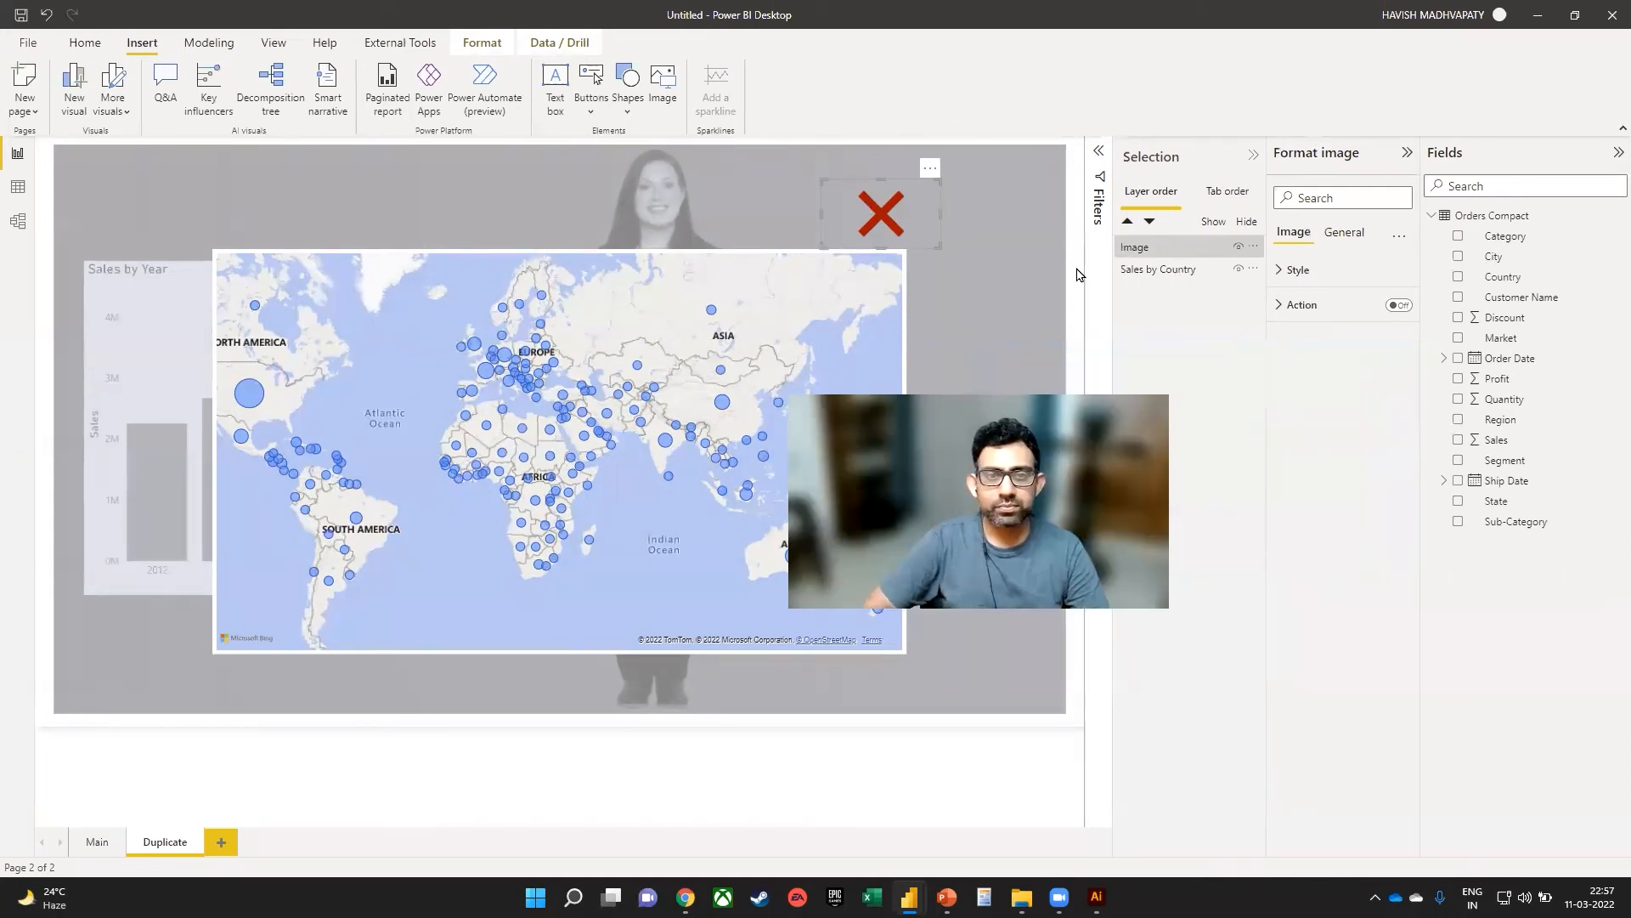
# Step: Give the red X image a Back click action, then return to the Main page
pyautogui.click(1398, 304)
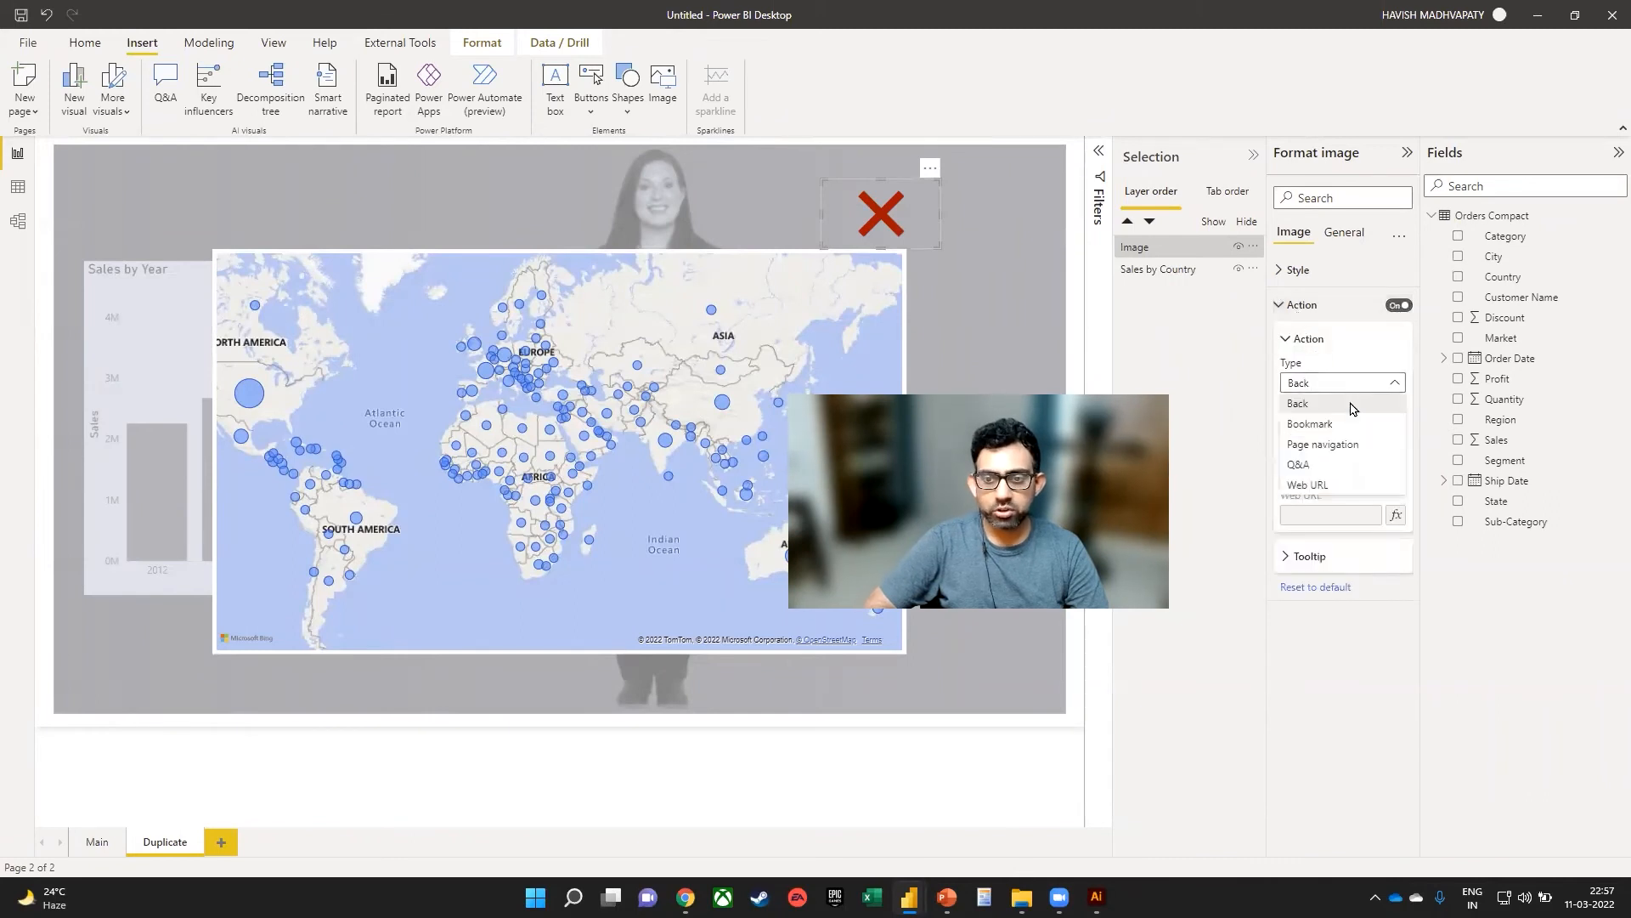
pyautogui.click(1296, 405)
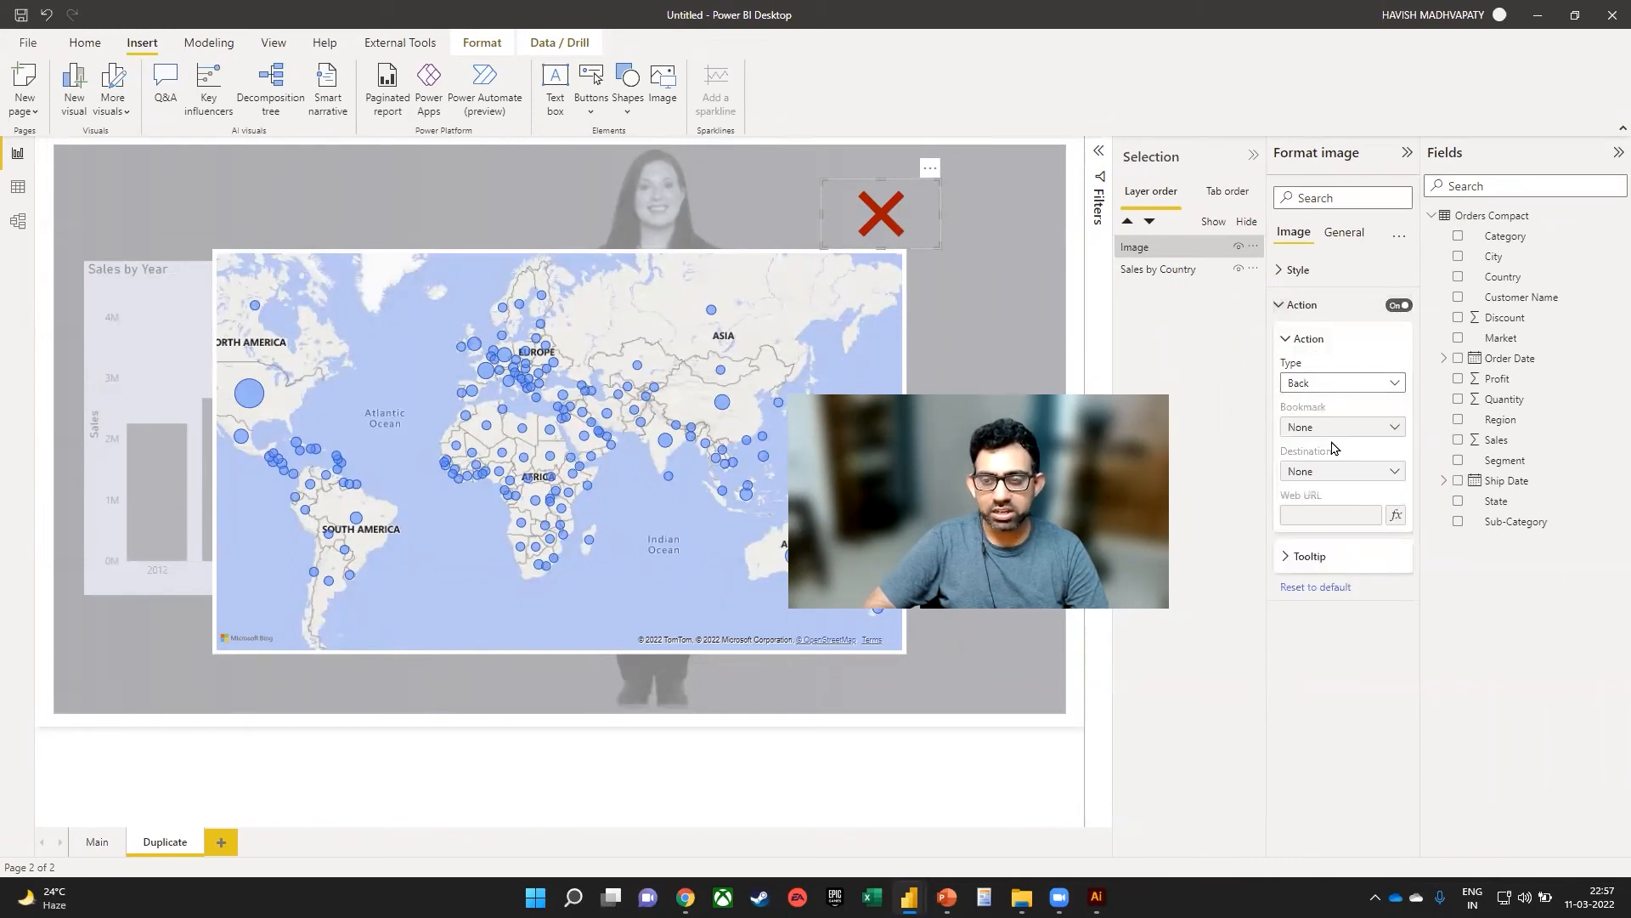
pyautogui.click(1336, 471)
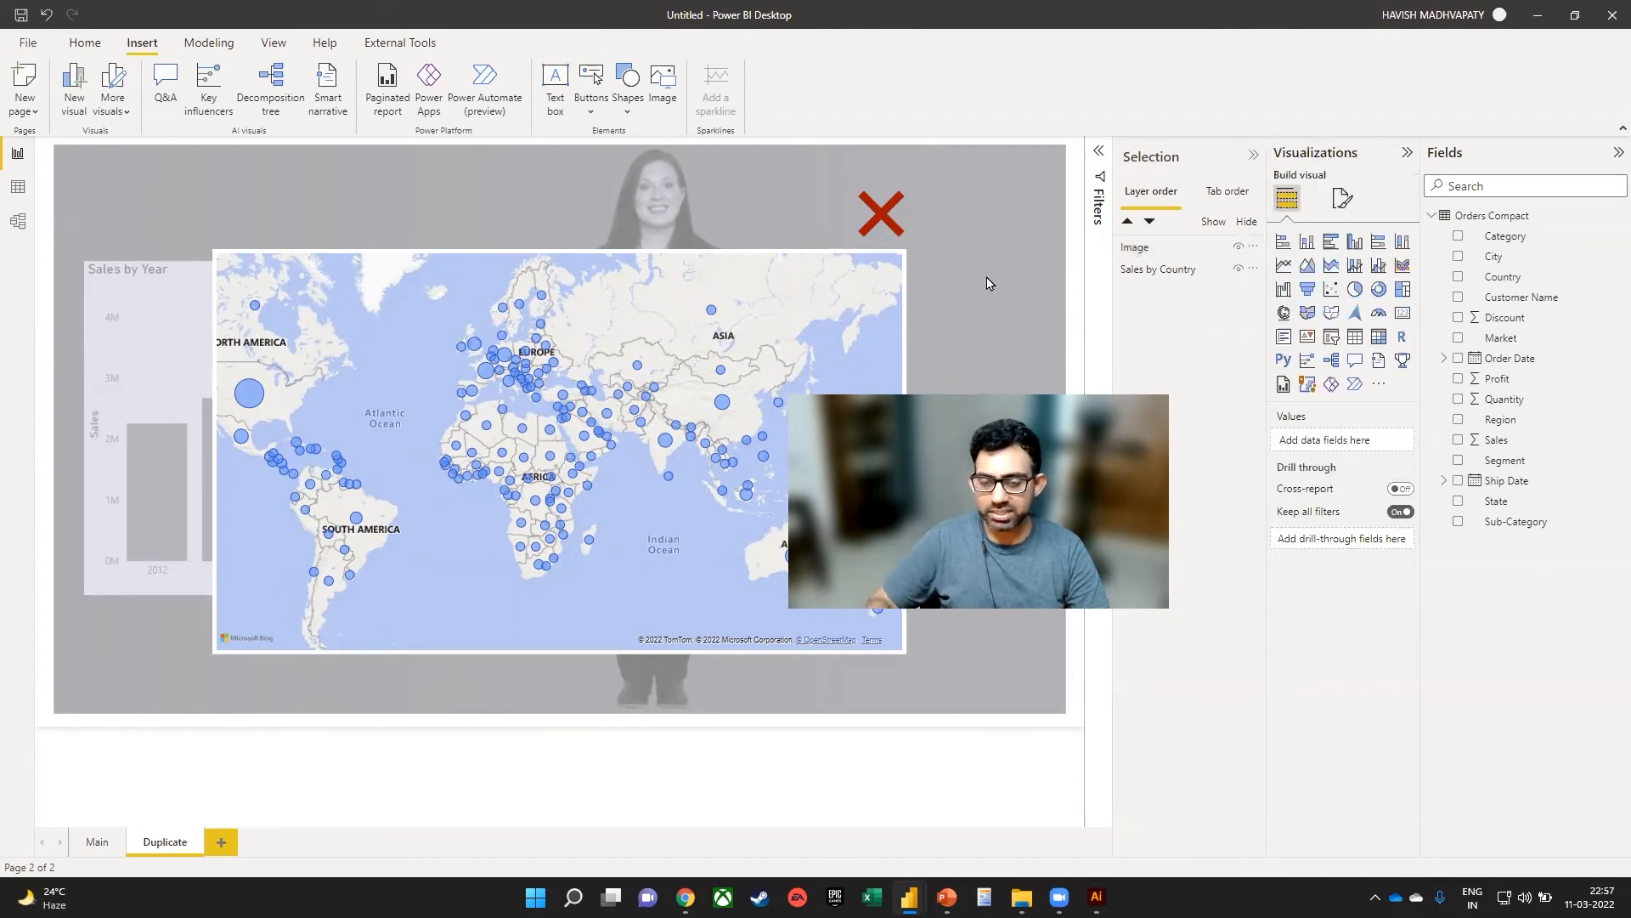
pyautogui.click(97, 841)
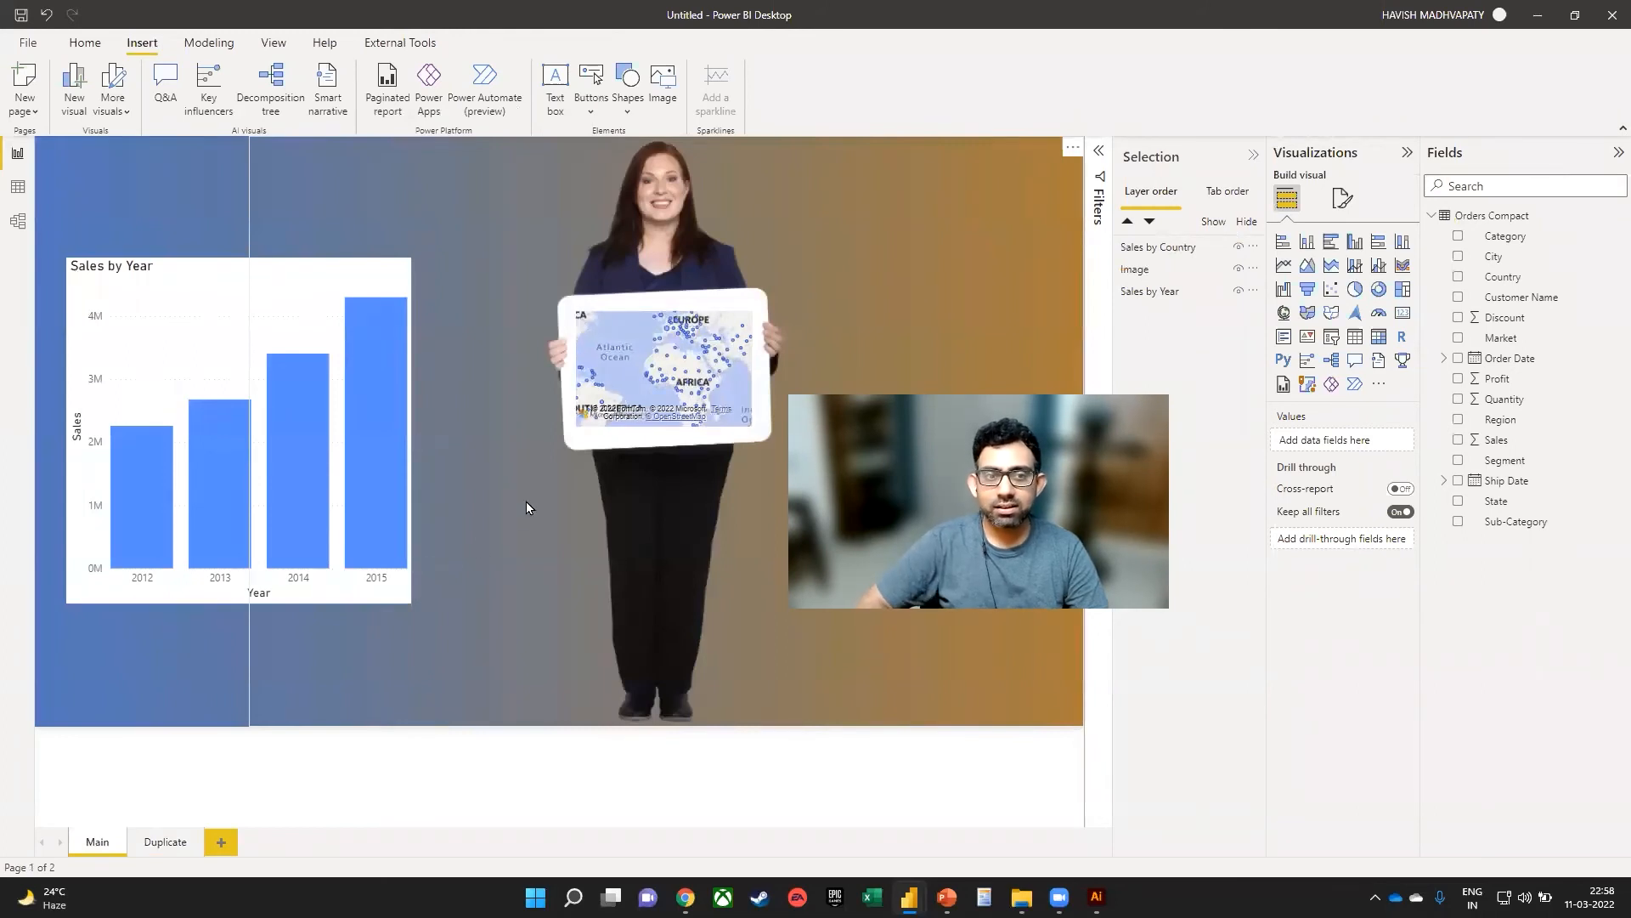
# Step: Review the presenter's map formatting, then insert a rounded rectangle over it
pyautogui.click(663, 368)
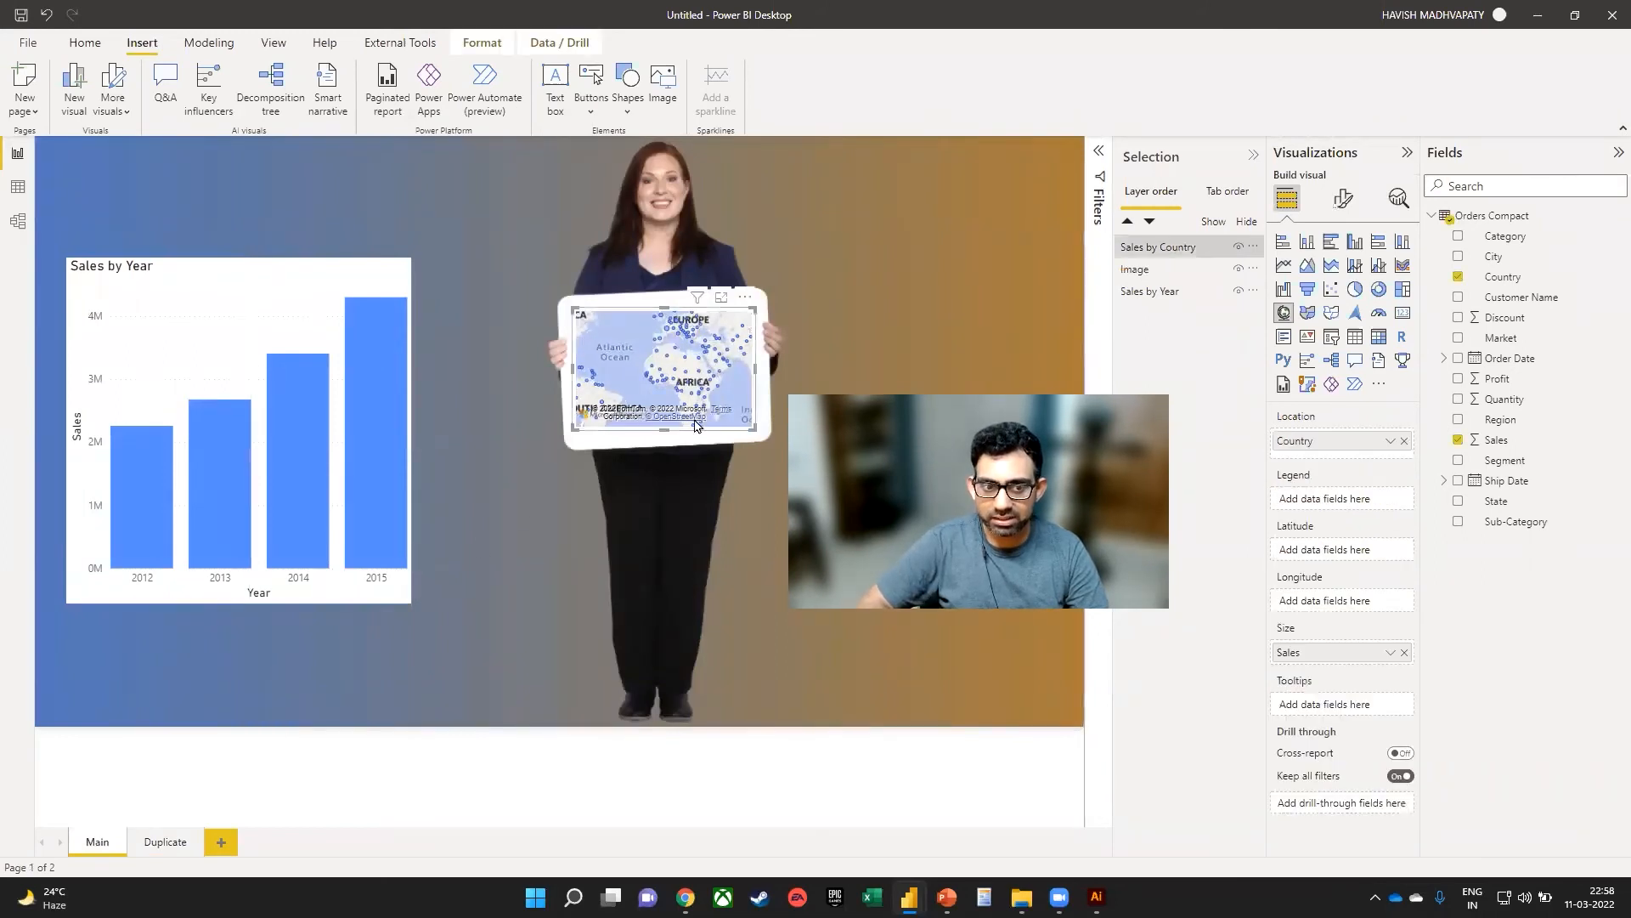
pyautogui.click(1343, 197)
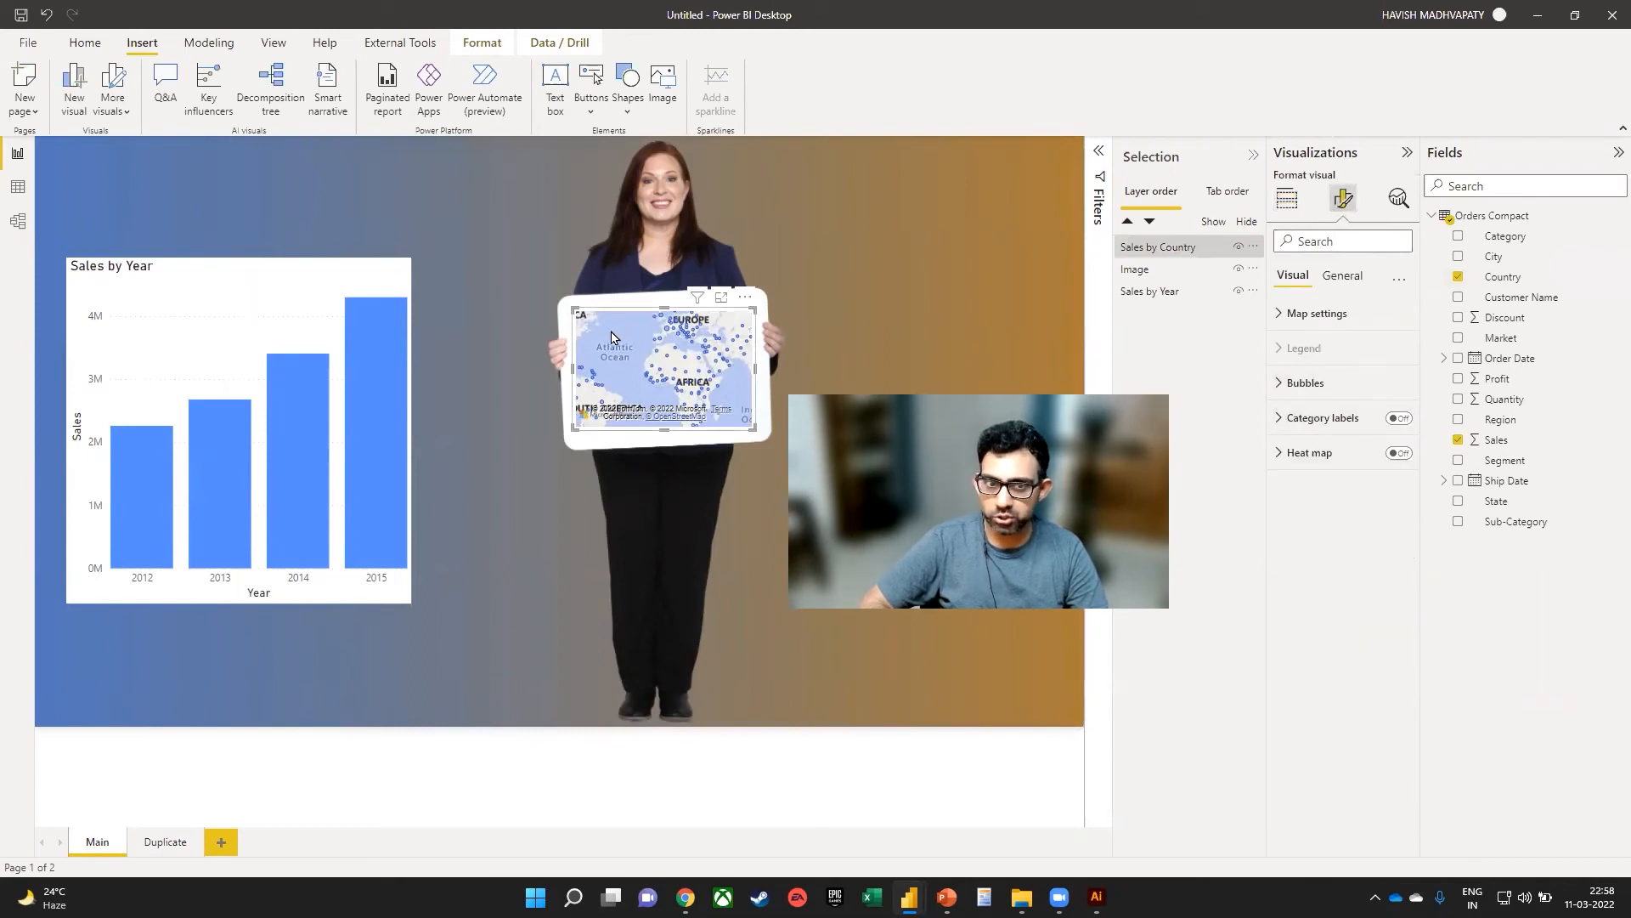
pyautogui.click(1133, 268)
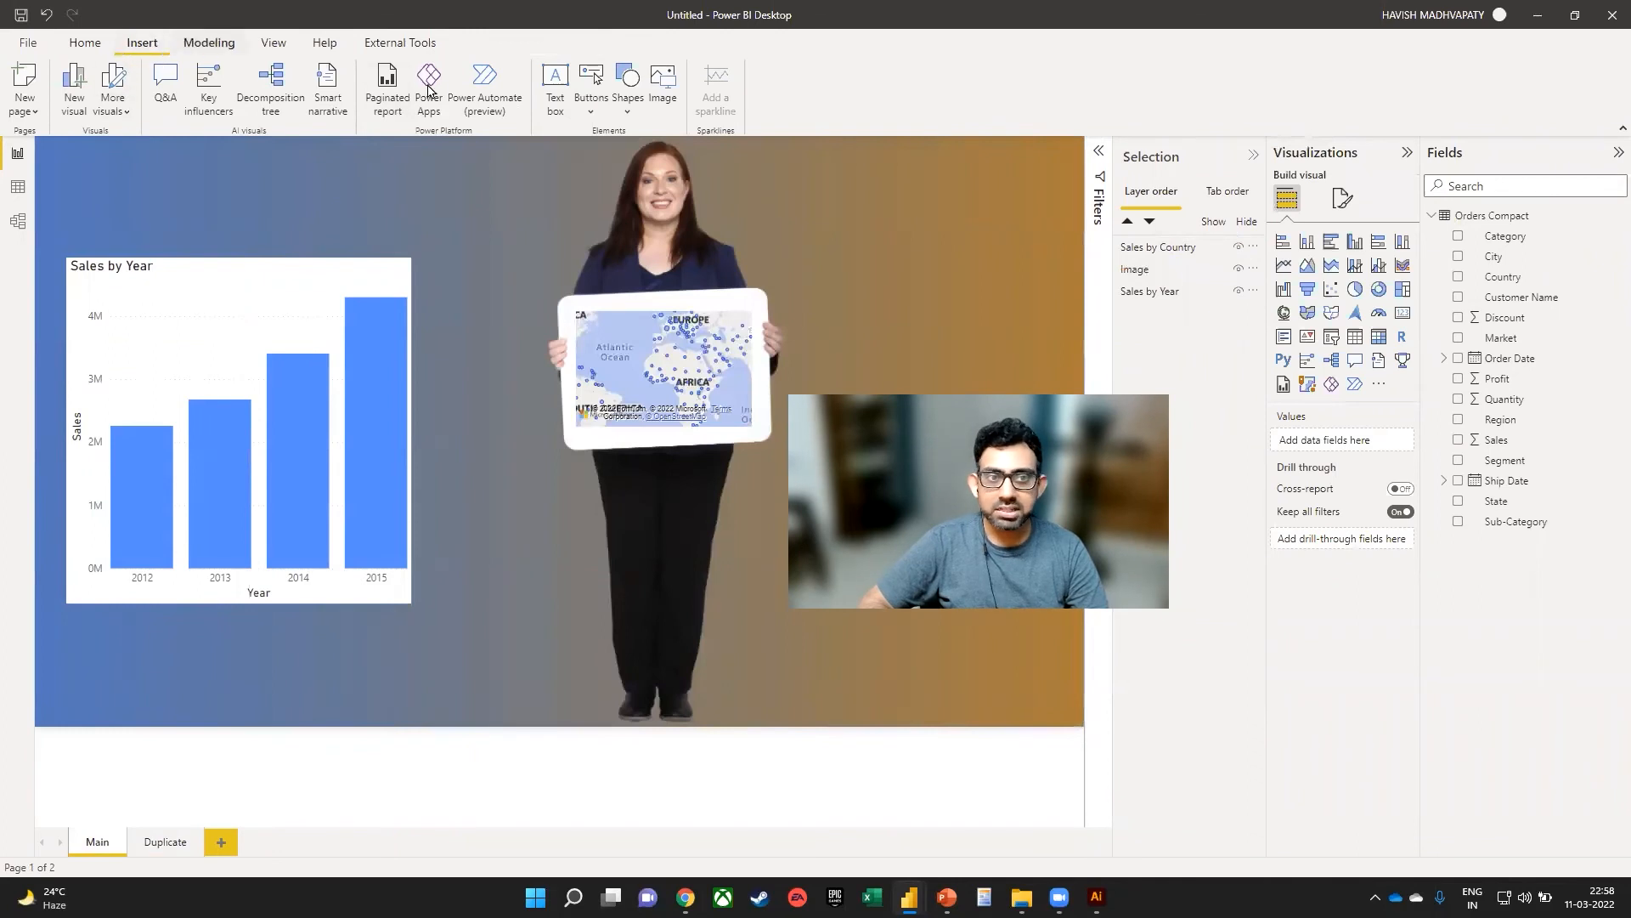
pyautogui.click(627, 83)
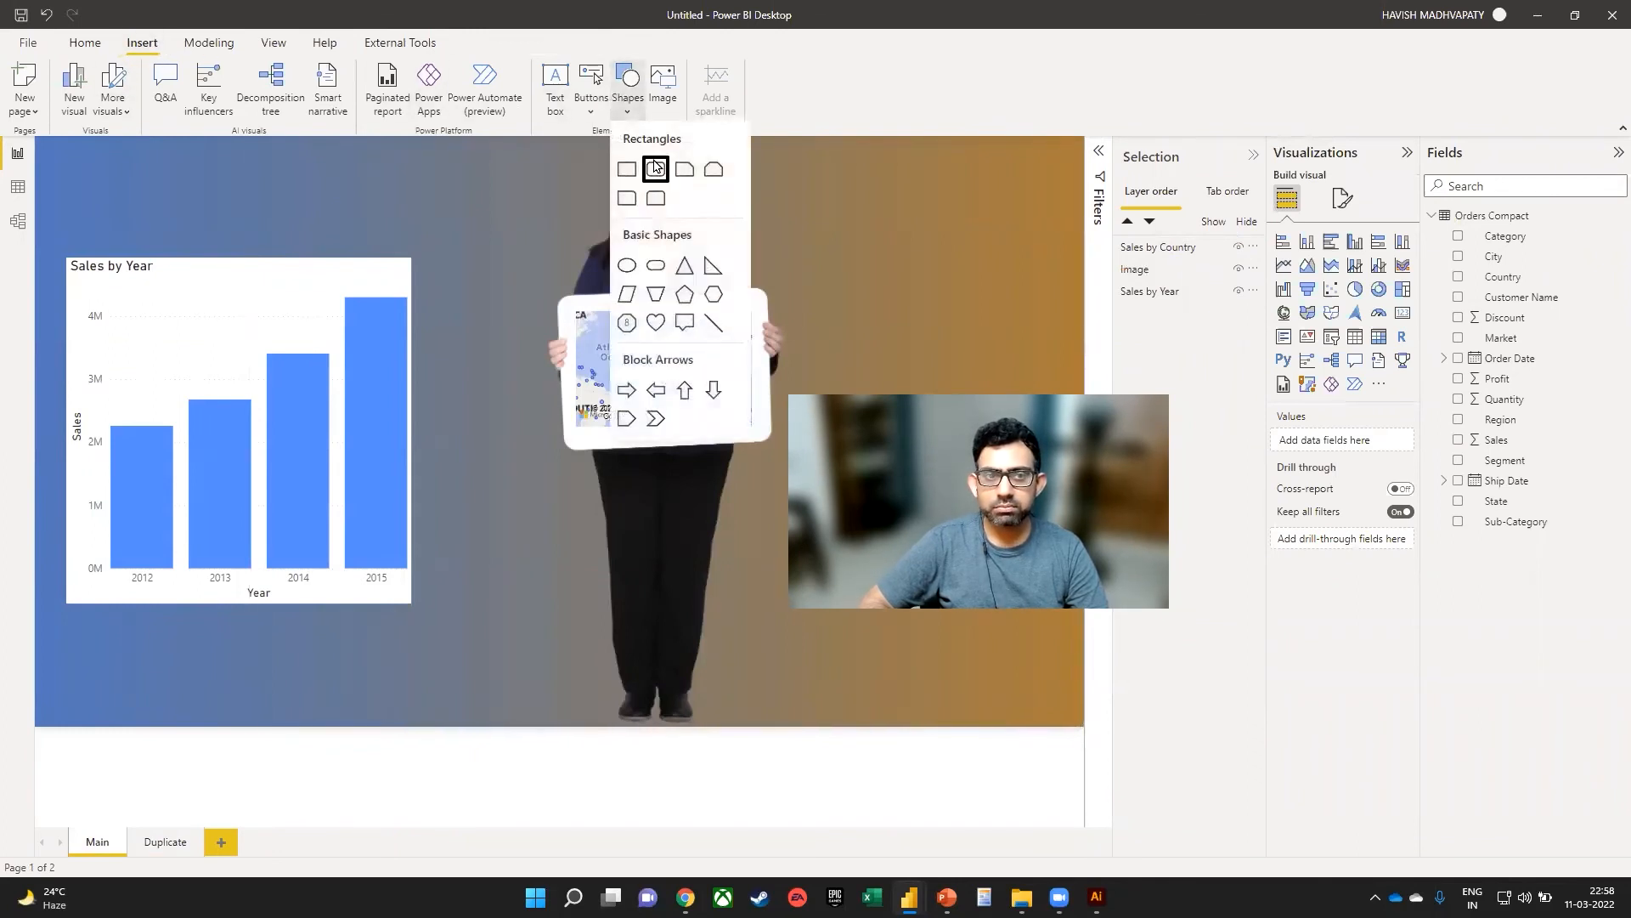
pyautogui.moveTo(656, 168)
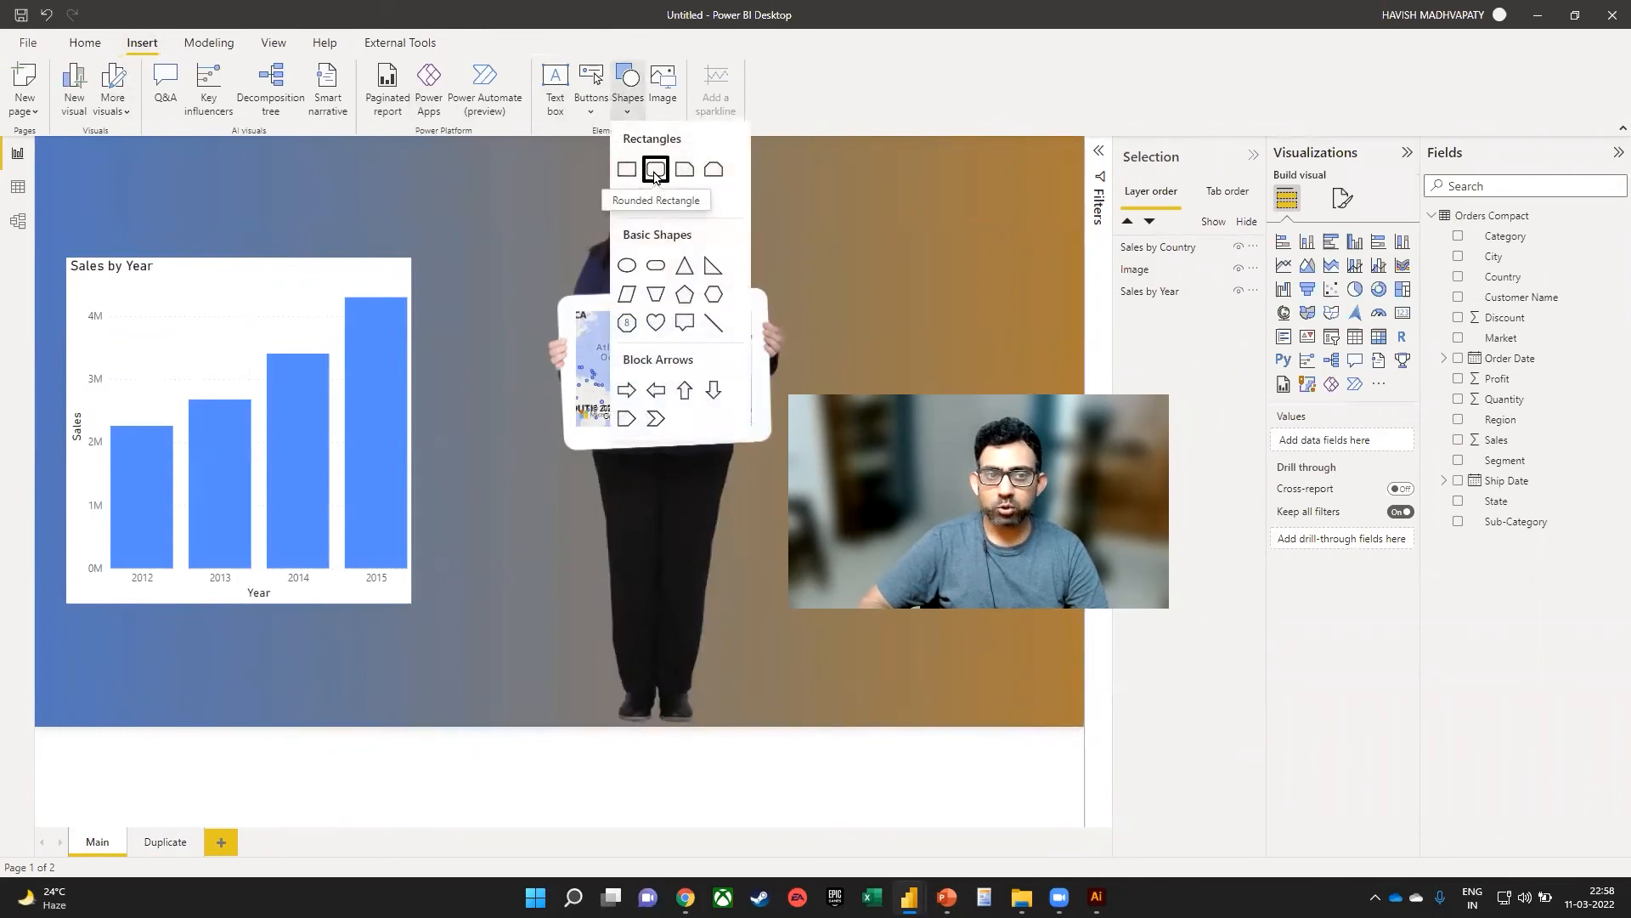
pyautogui.click(656, 170)
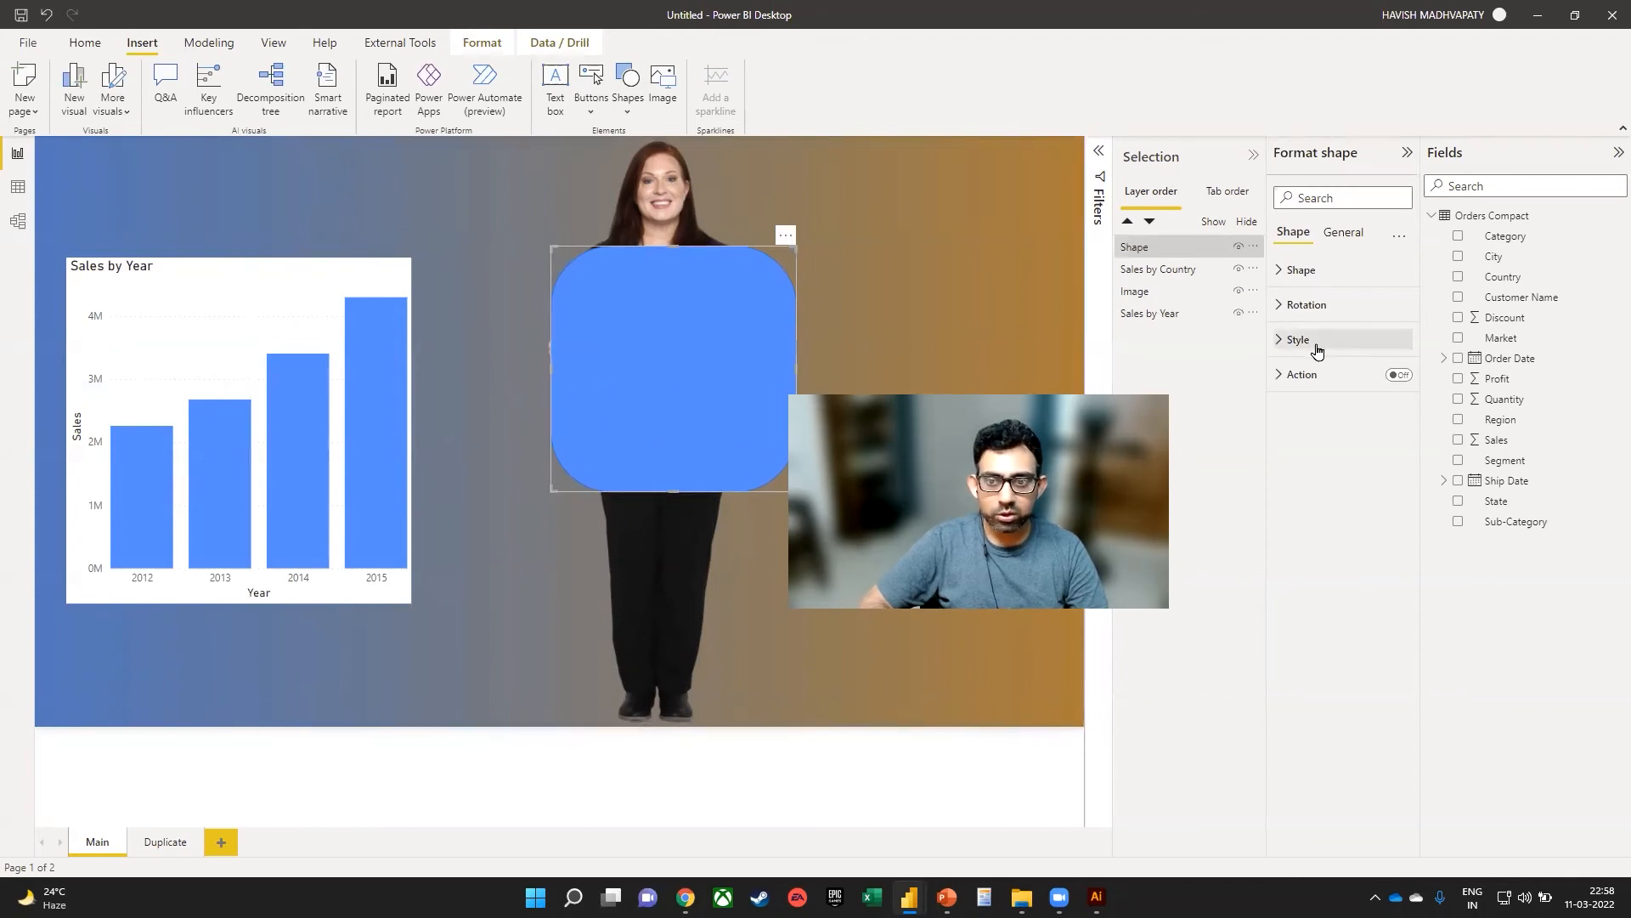
# Step: Set the rounded rectangle's fill to 100% transparency with no border
pyautogui.click(1296, 340)
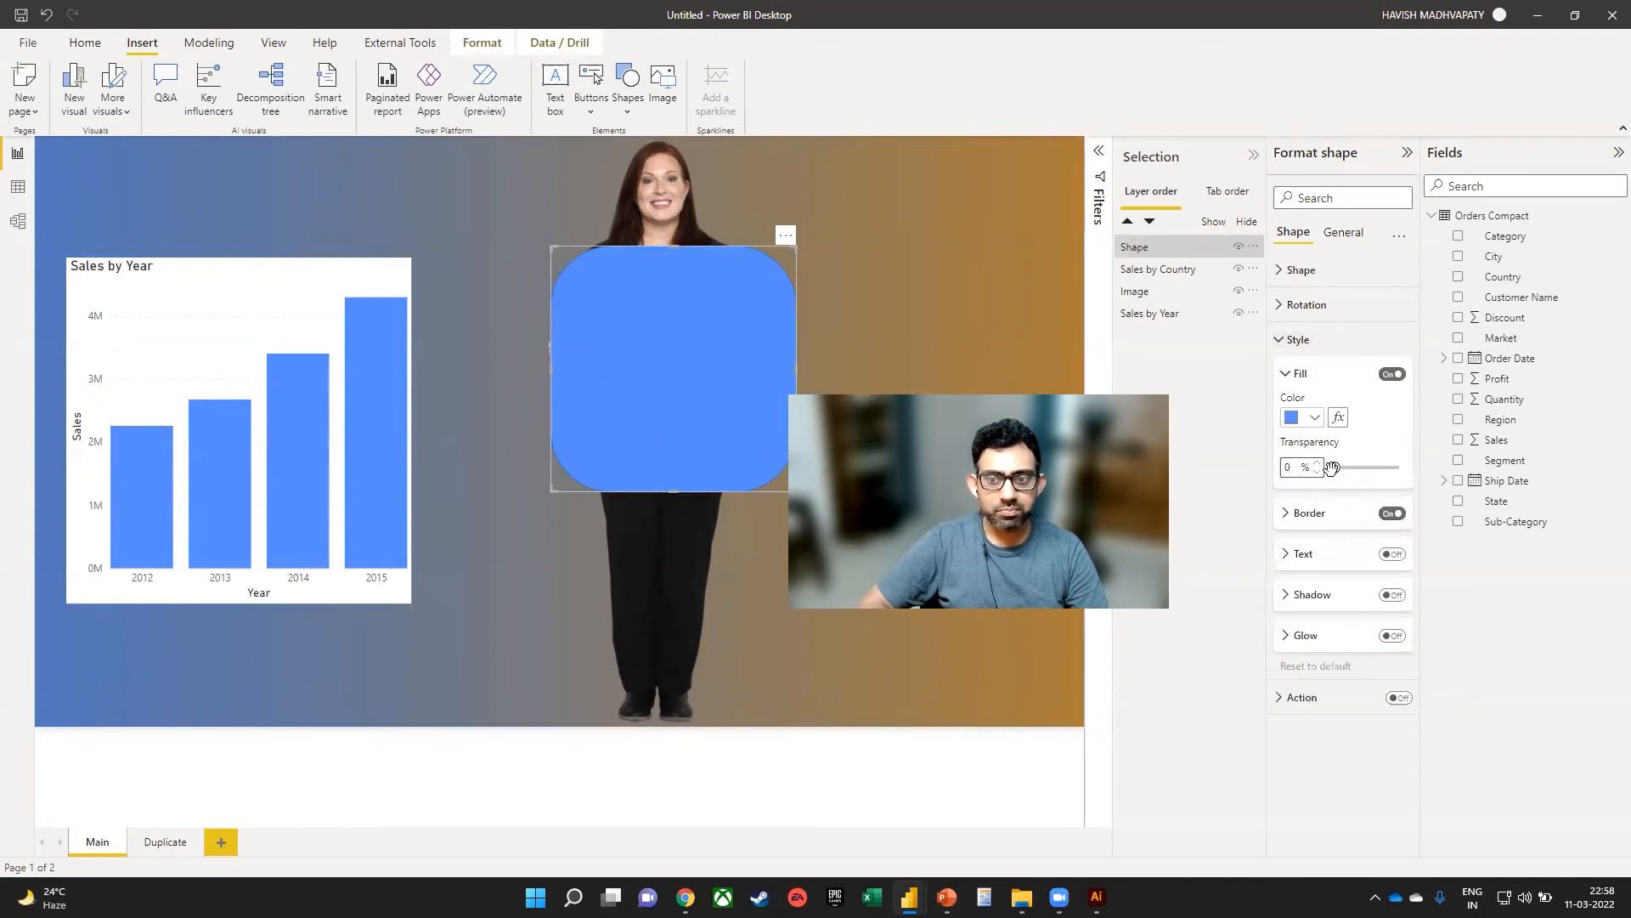
pyautogui.moveTo(1329, 466); pyautogui.dragTo(1399, 465)
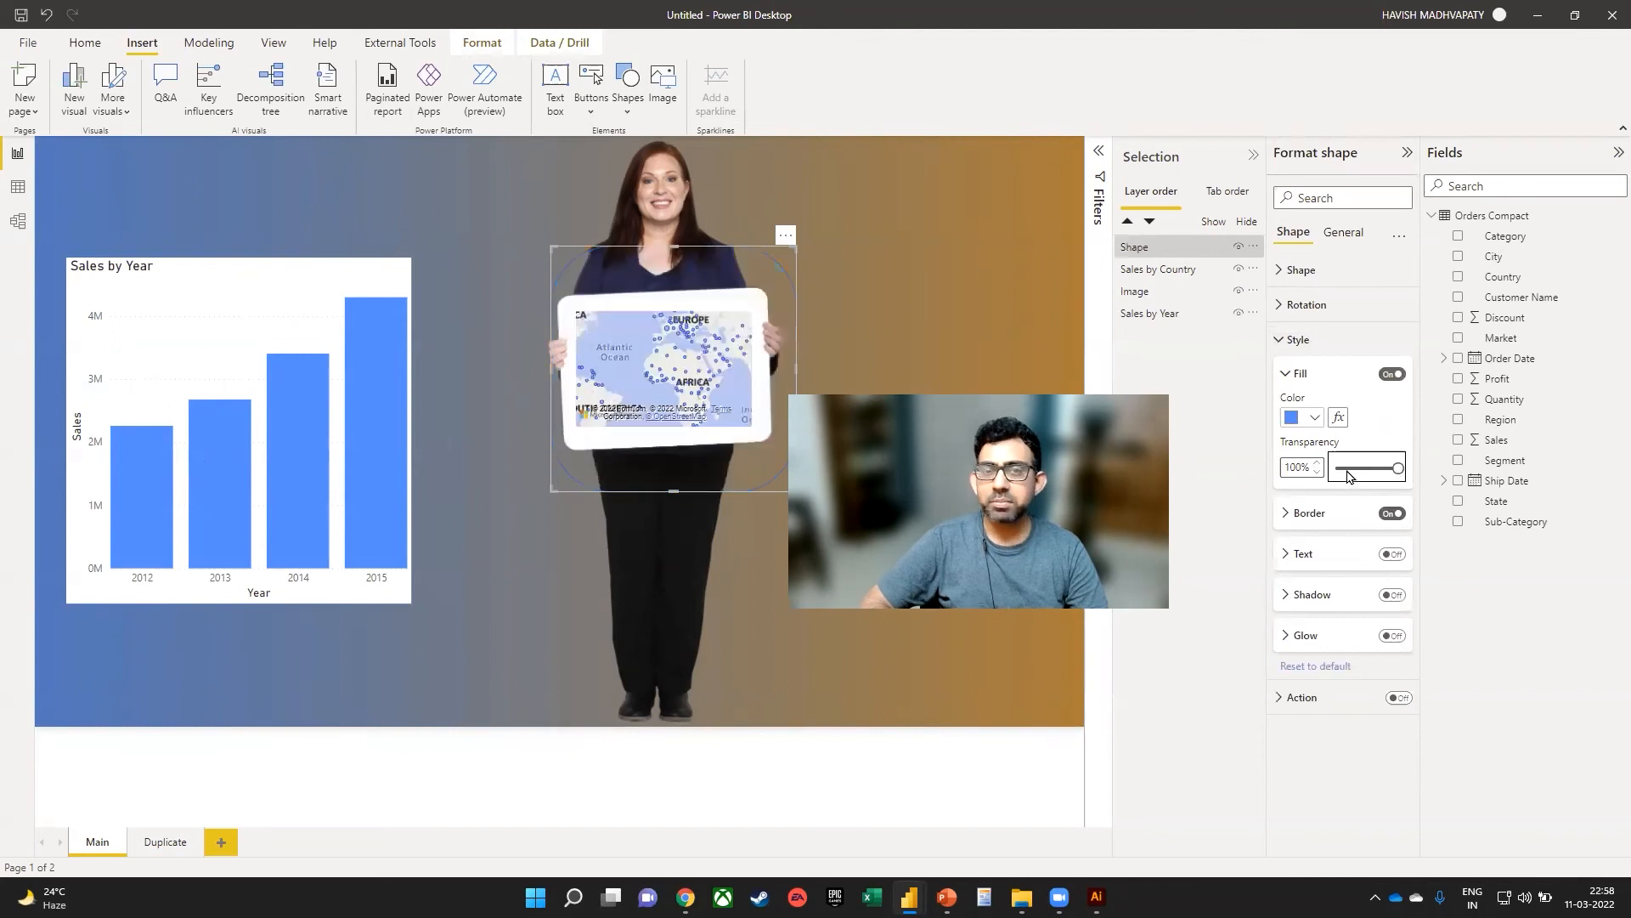
pyautogui.click(1392, 513)
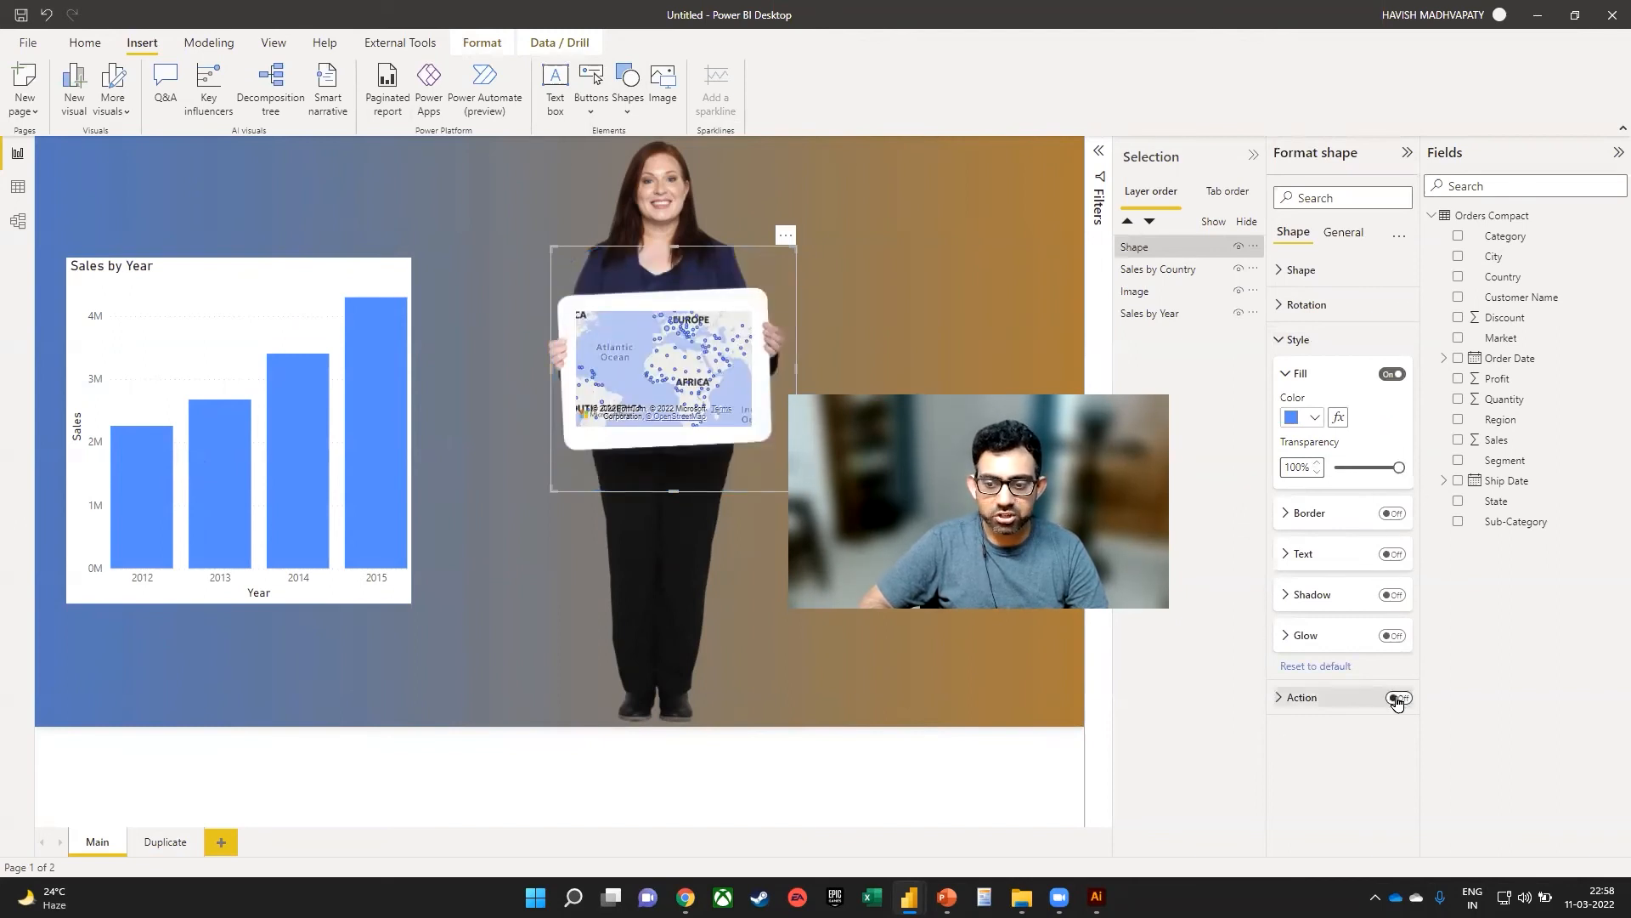
# Step: Give the shape a Page navigation action with destination Duplicate
pyautogui.click(1399, 697)
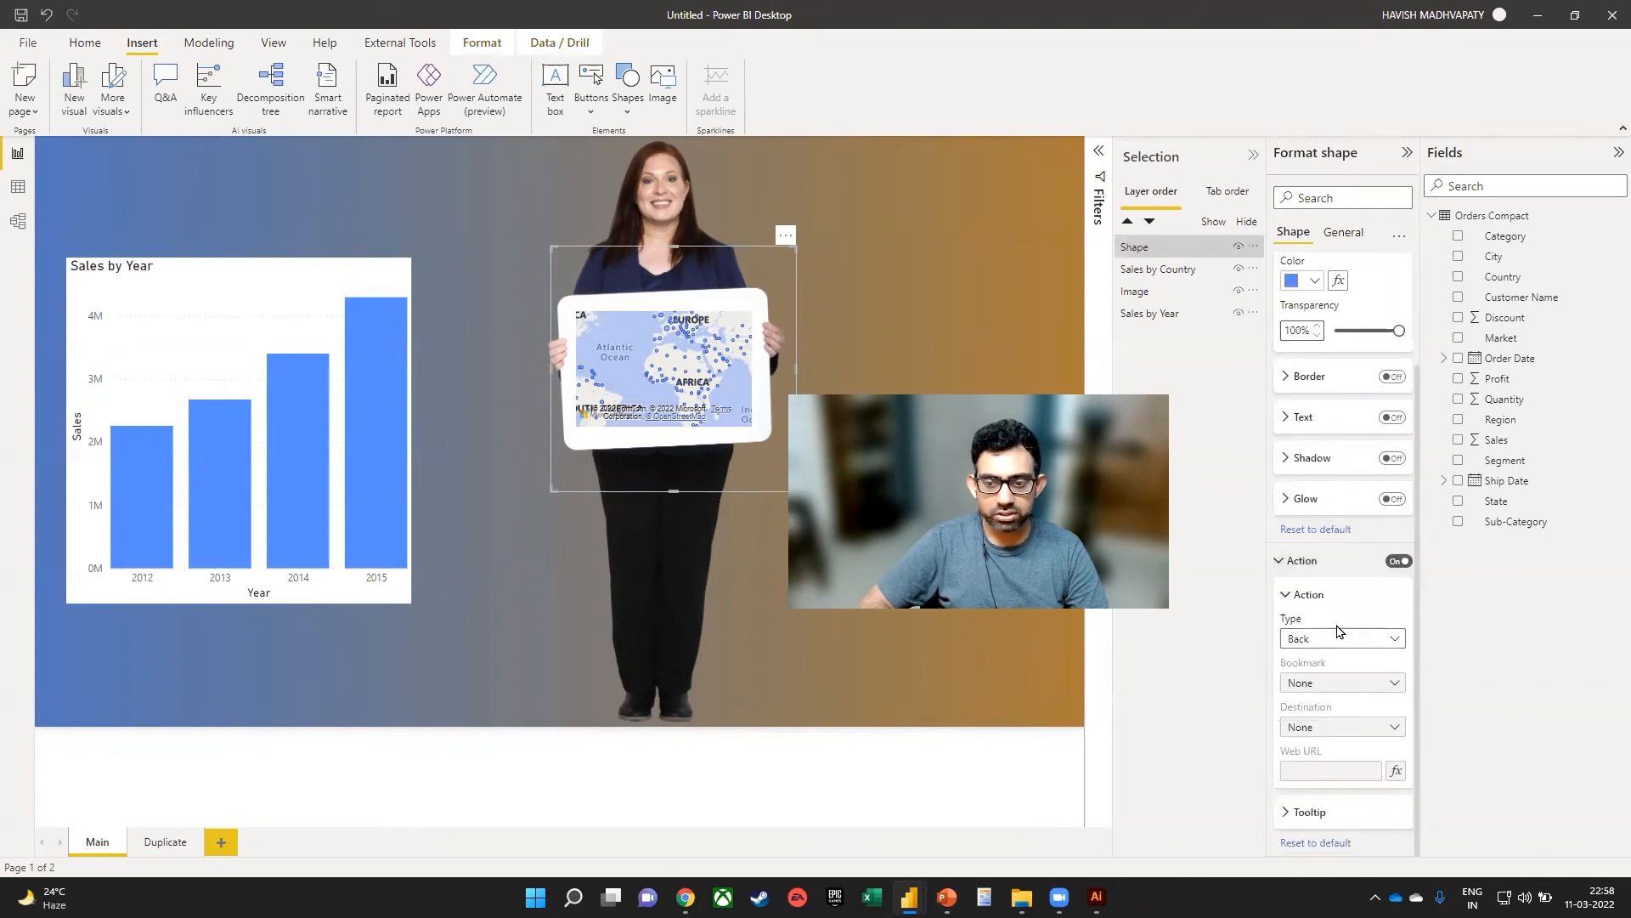
pyautogui.click(1342, 637)
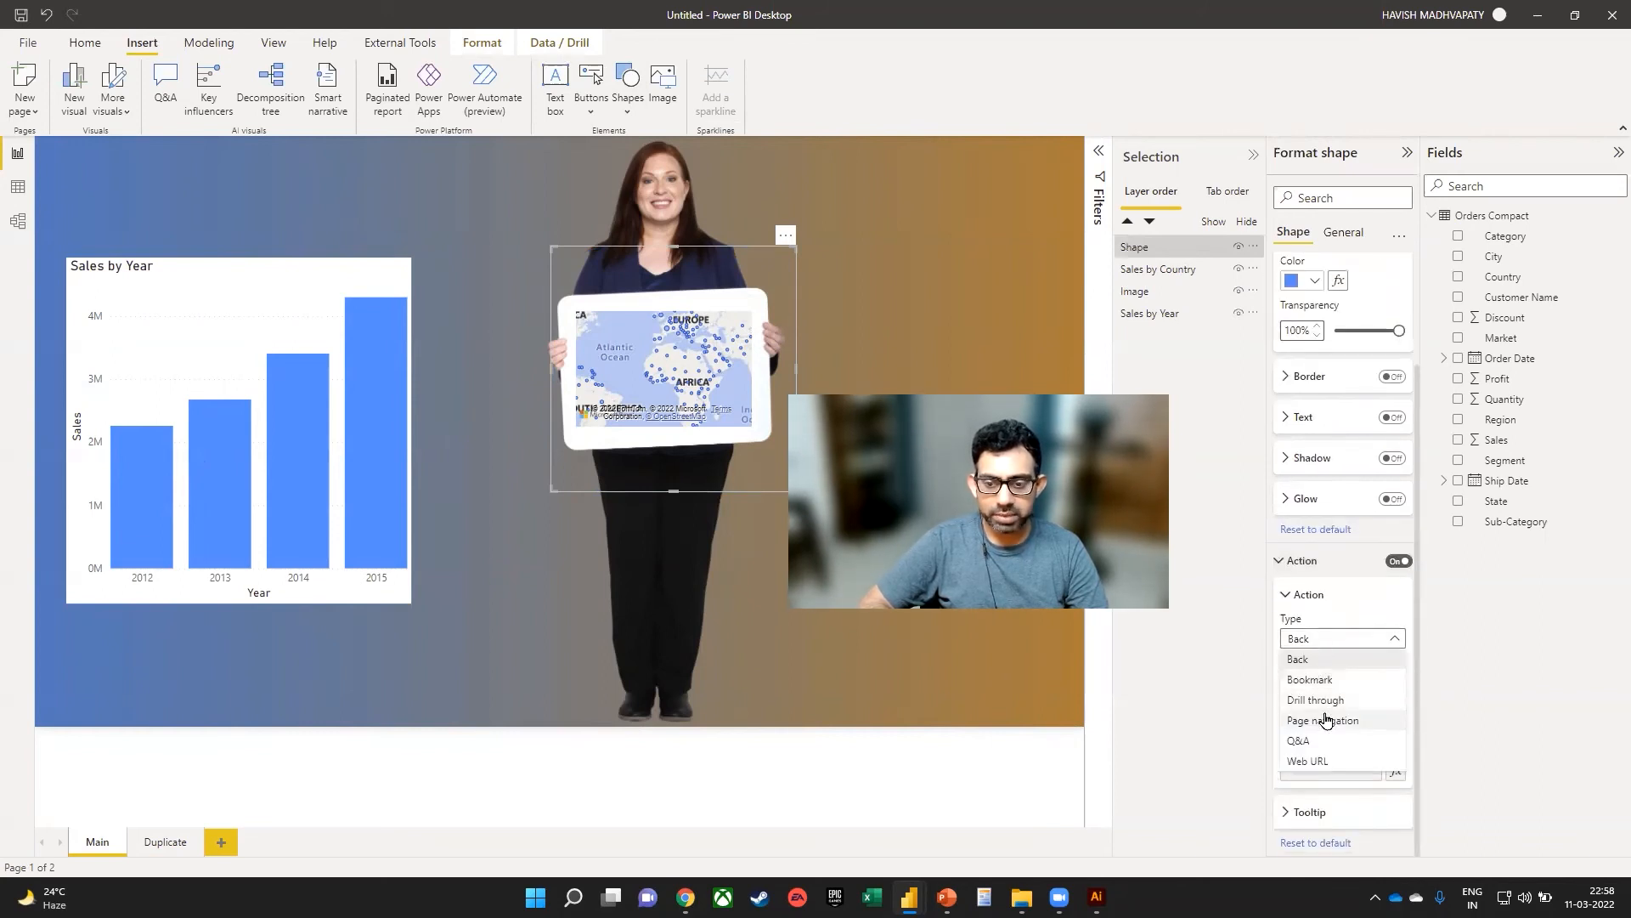
pyautogui.click(1325, 721)
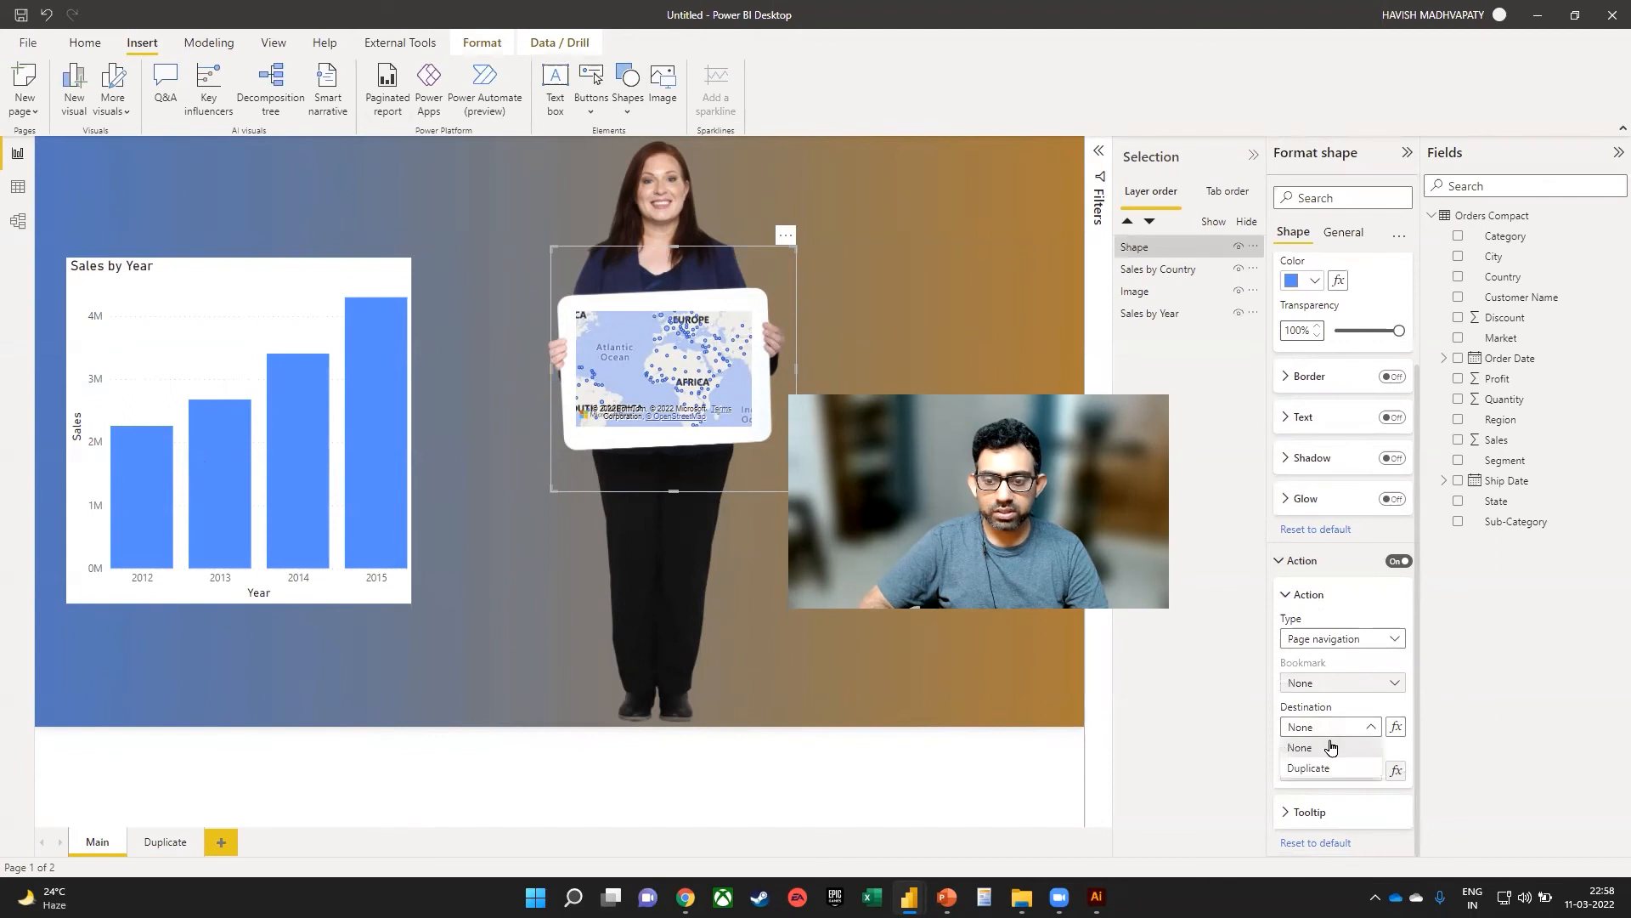
pyautogui.click(1307, 769)
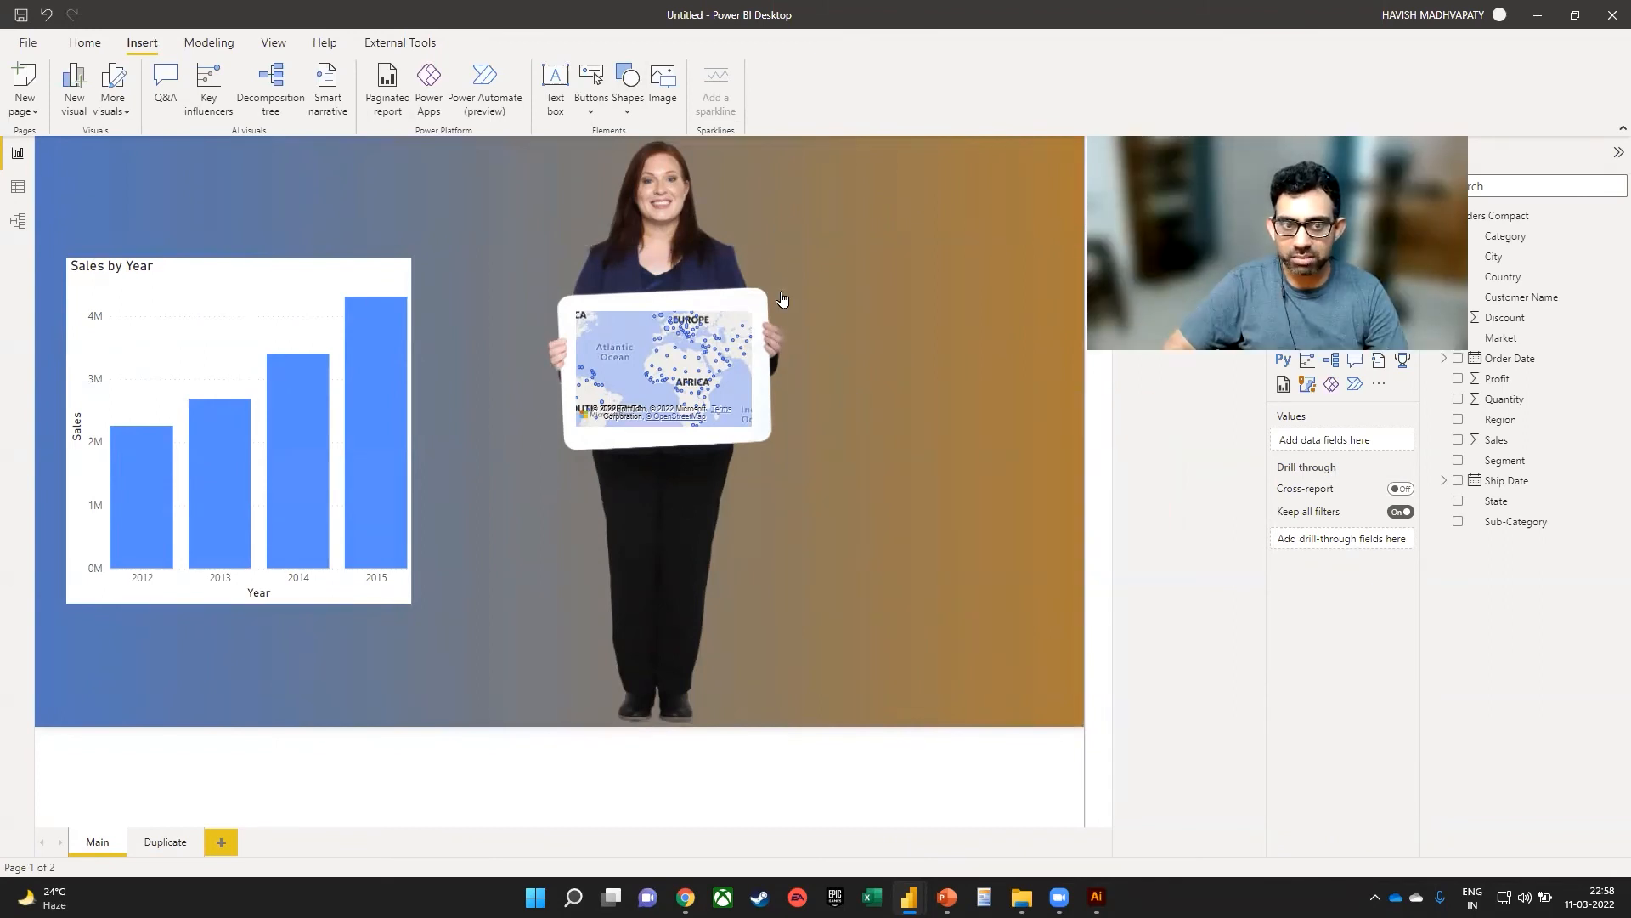
pyautogui.moveTo(702, 386)
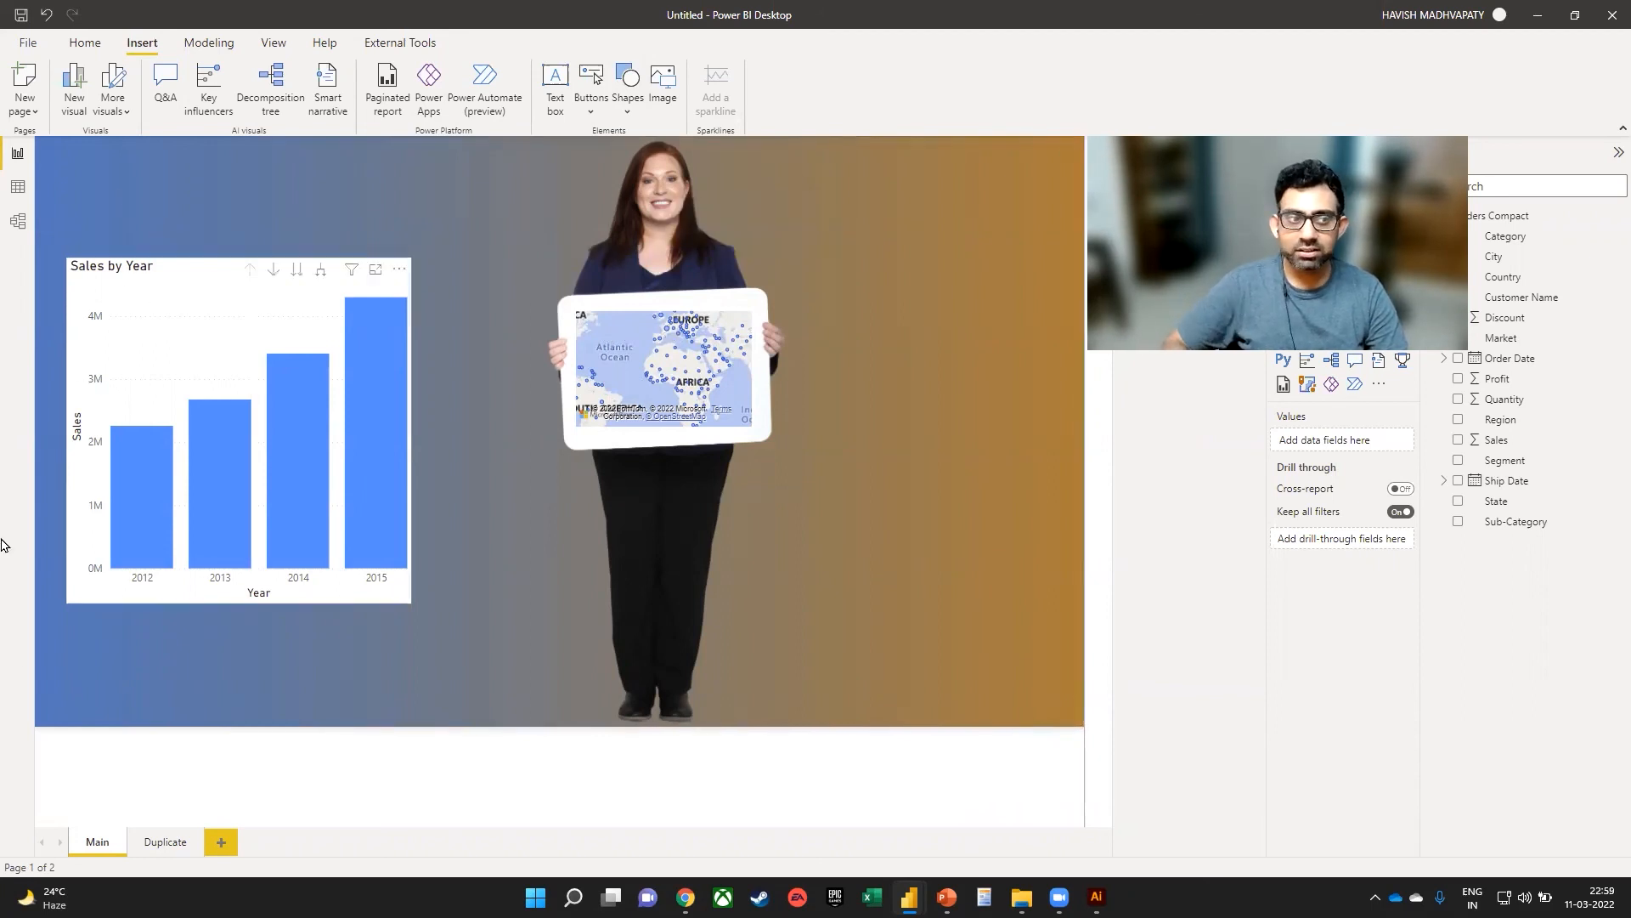
pyautogui.click(673, 369)
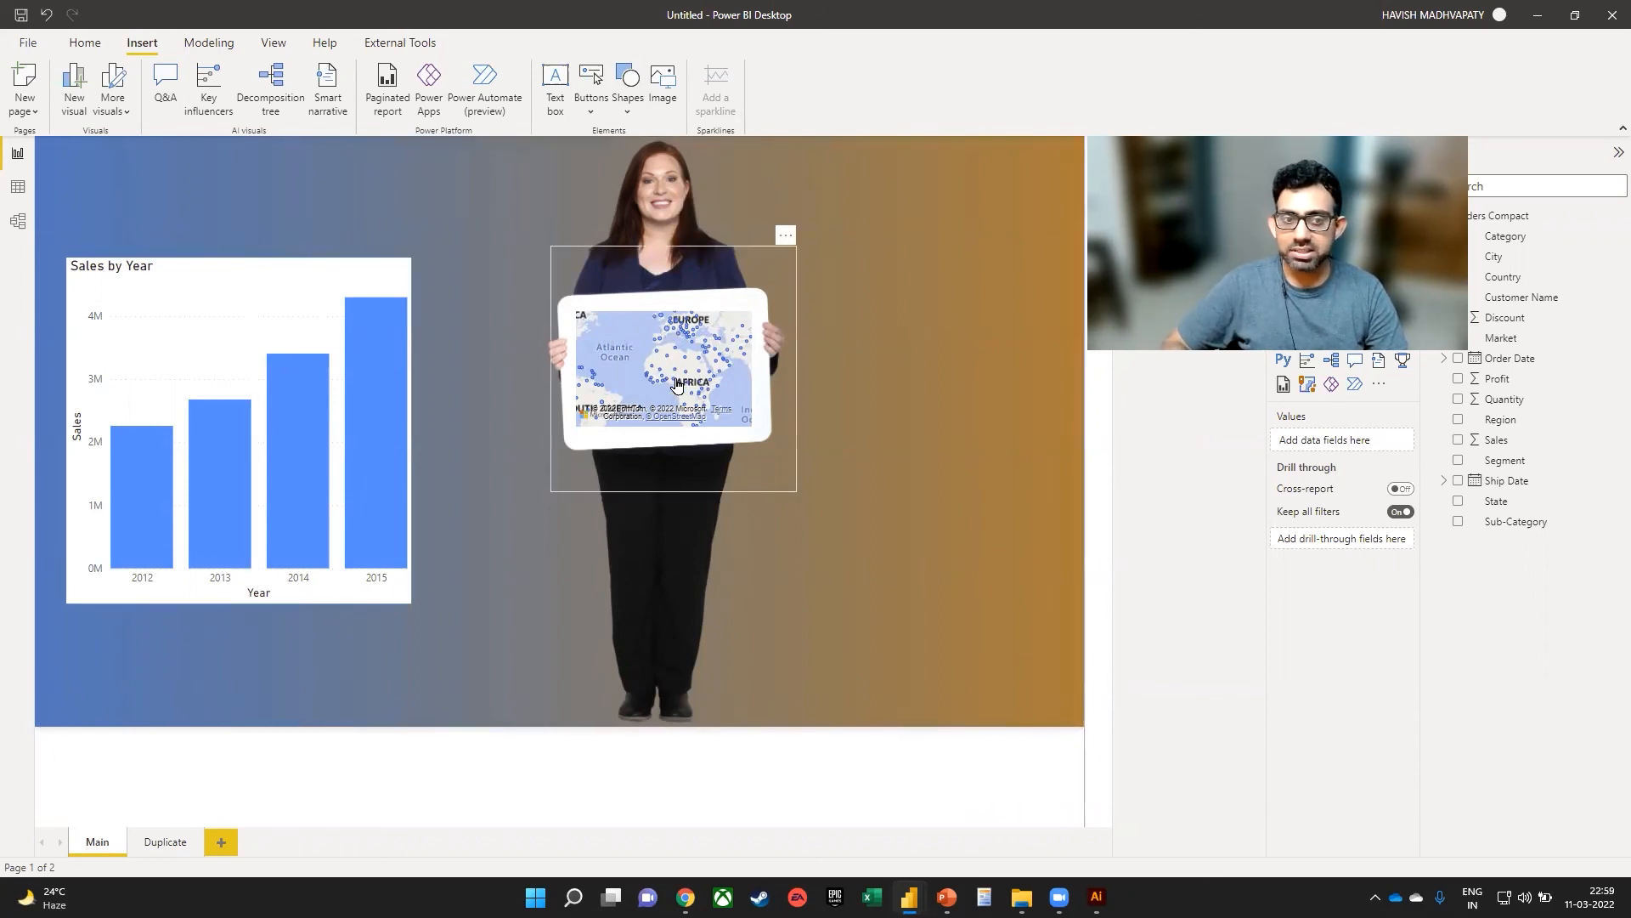
pyautogui.moveTo(668, 356)
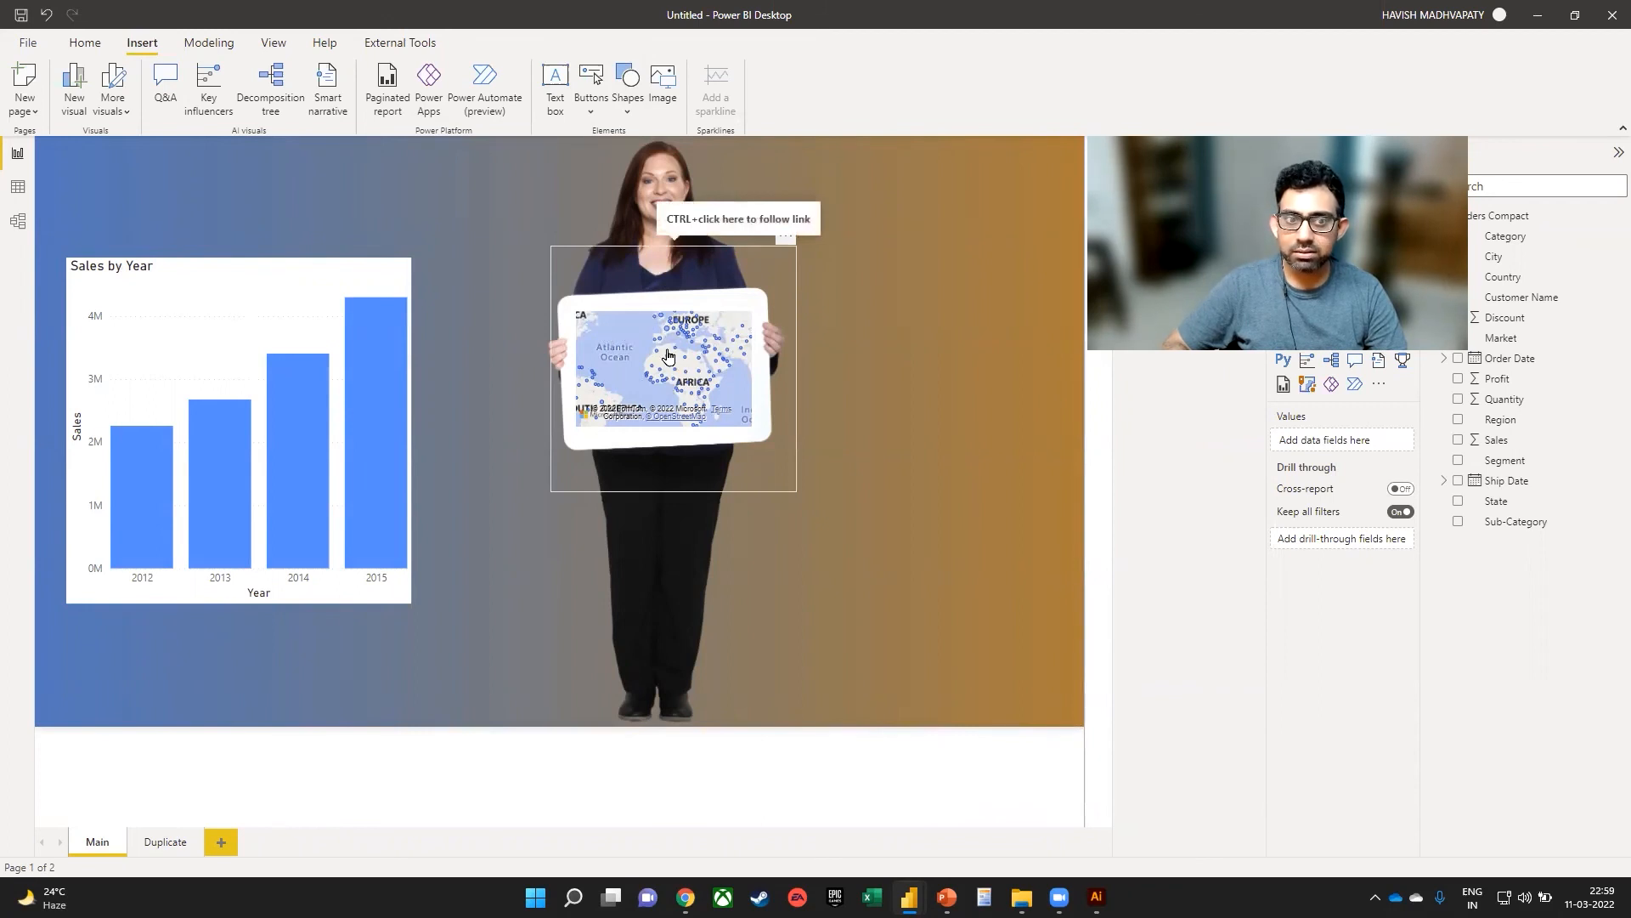
pyautogui.click(165, 841)
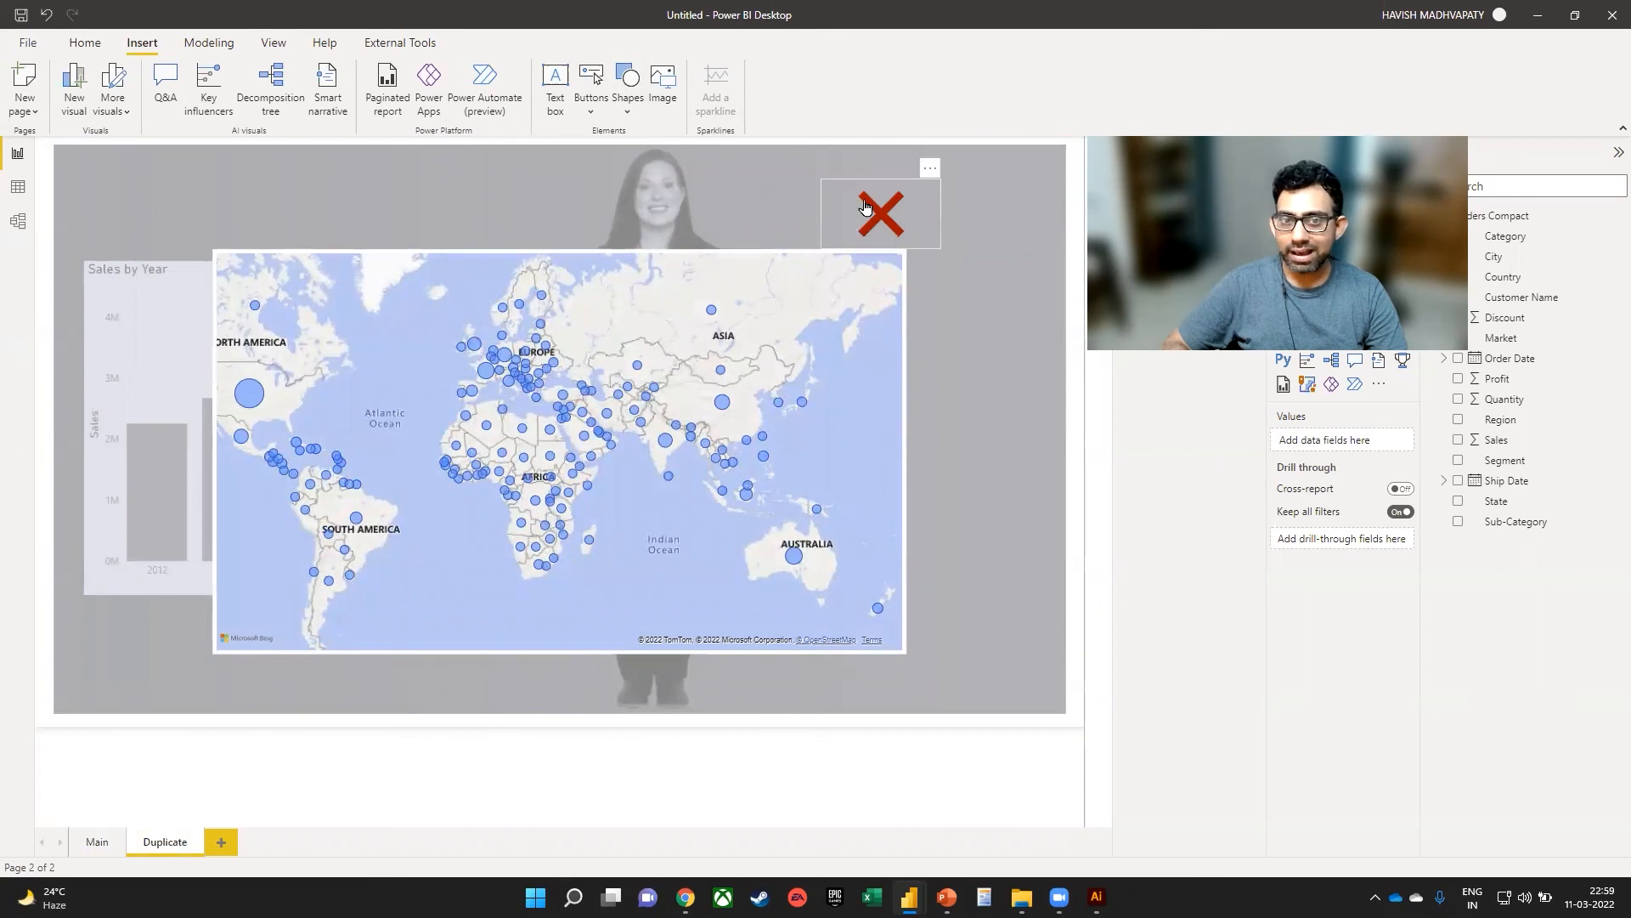
pyautogui.click(97, 842)
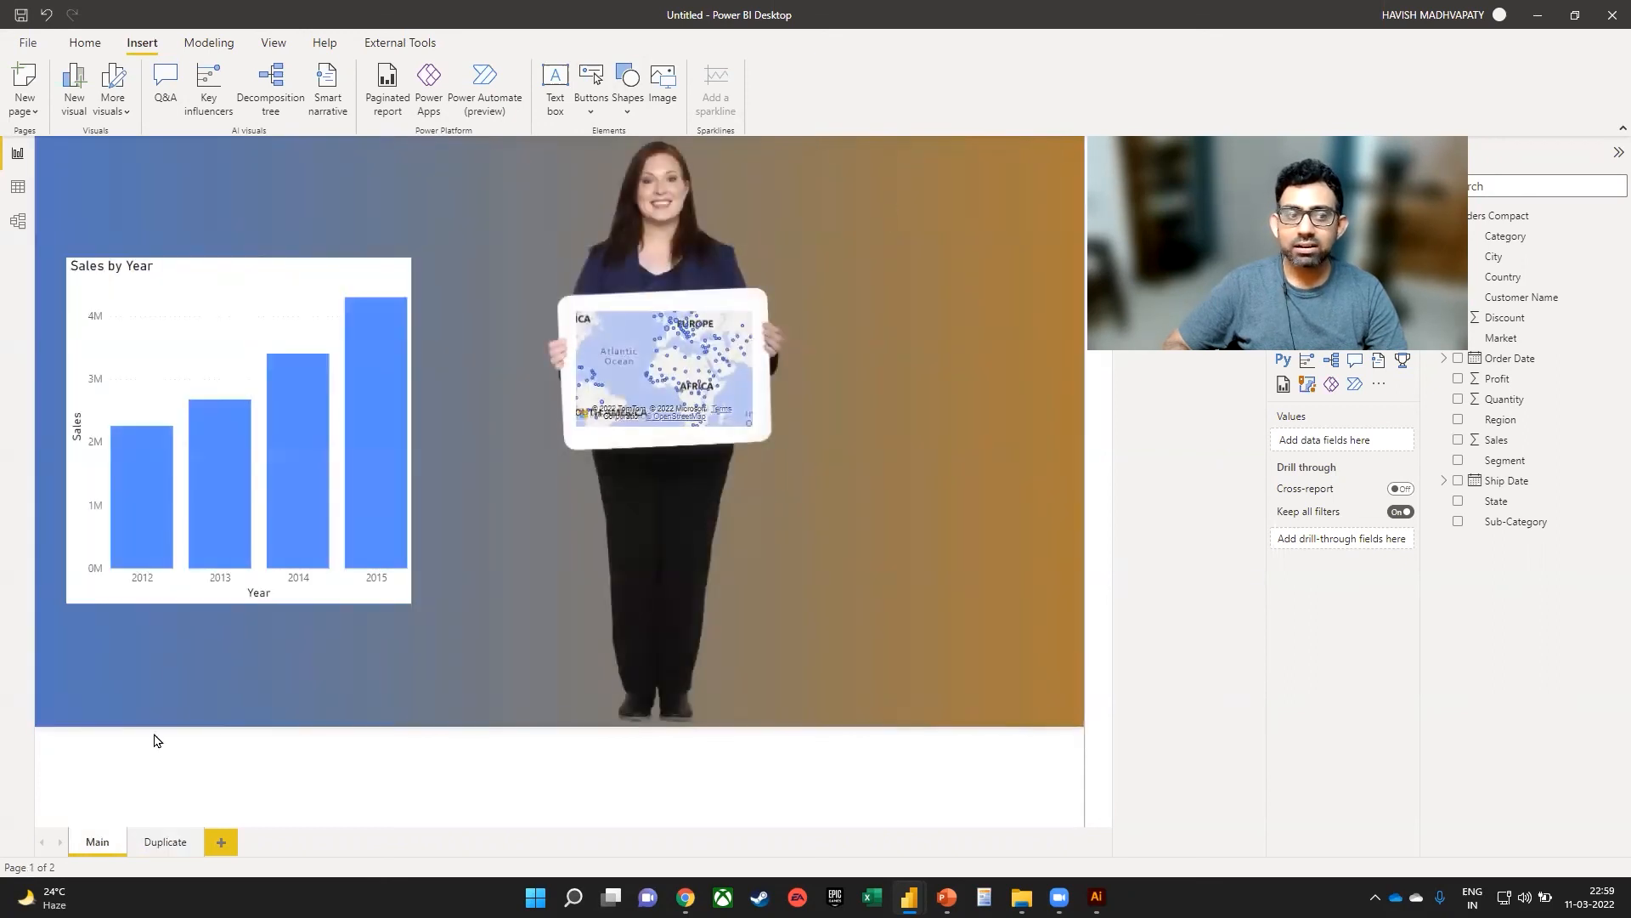